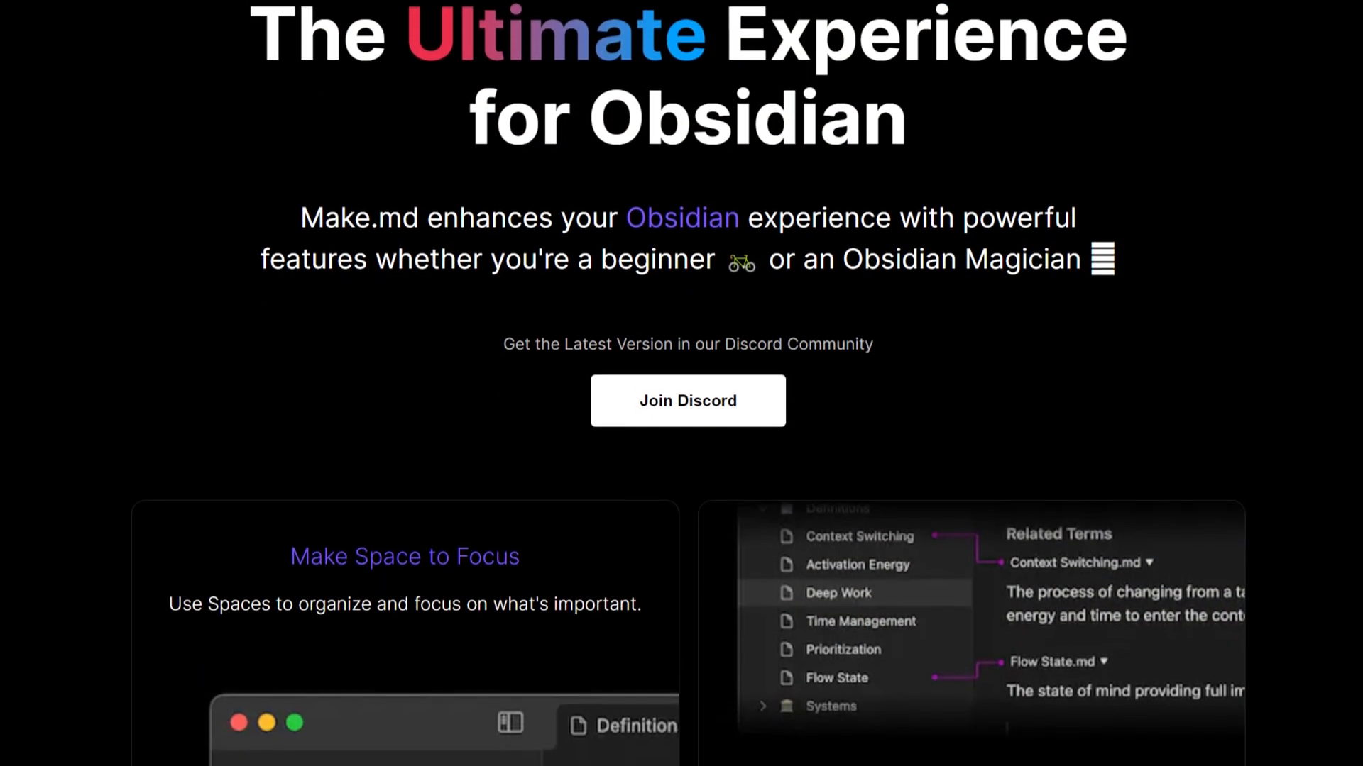
Scroll the Make.md landing page down to the Make Space to Focus and Flow Editor cards.
{"action": "scroll", "scroll_direction": "down", "scroll_amount": 3}
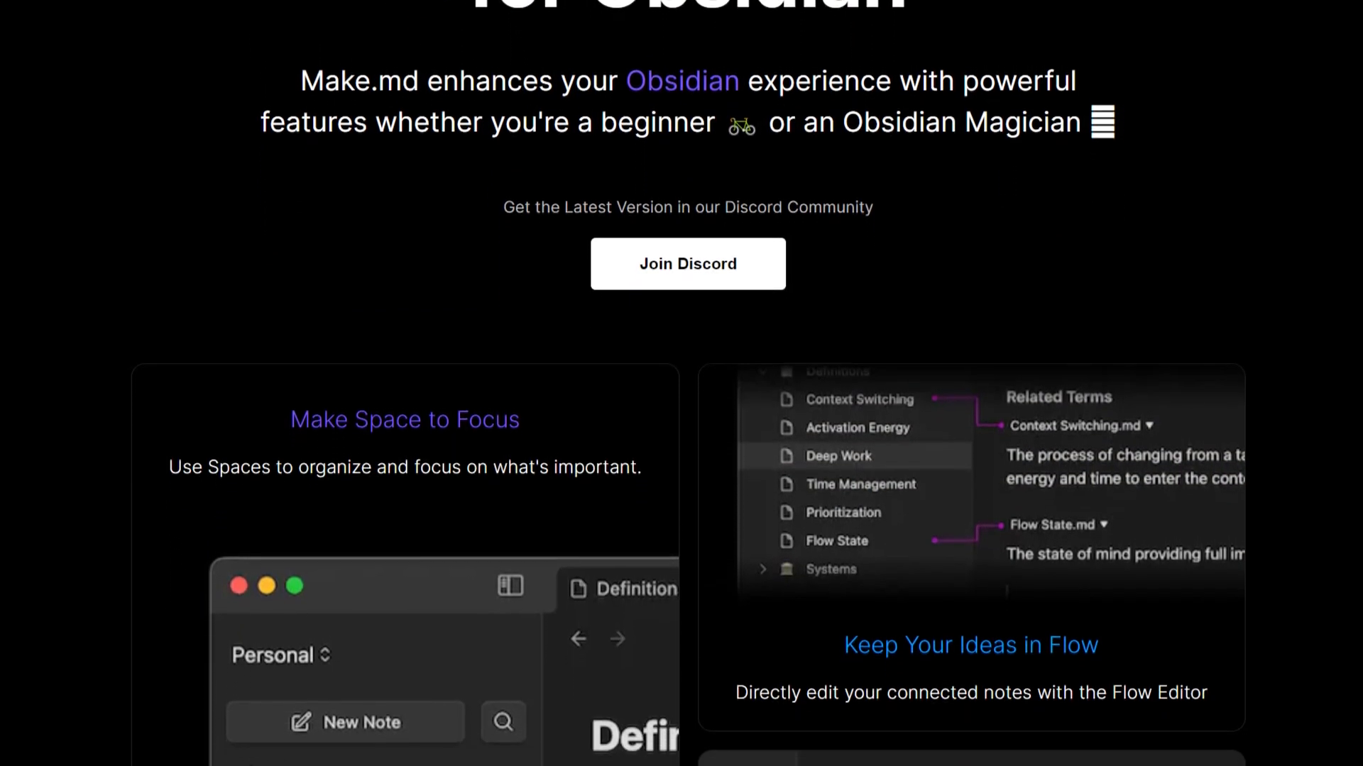
{"action": "scroll", "scroll_direction": "down", "scroll_amount": 3}
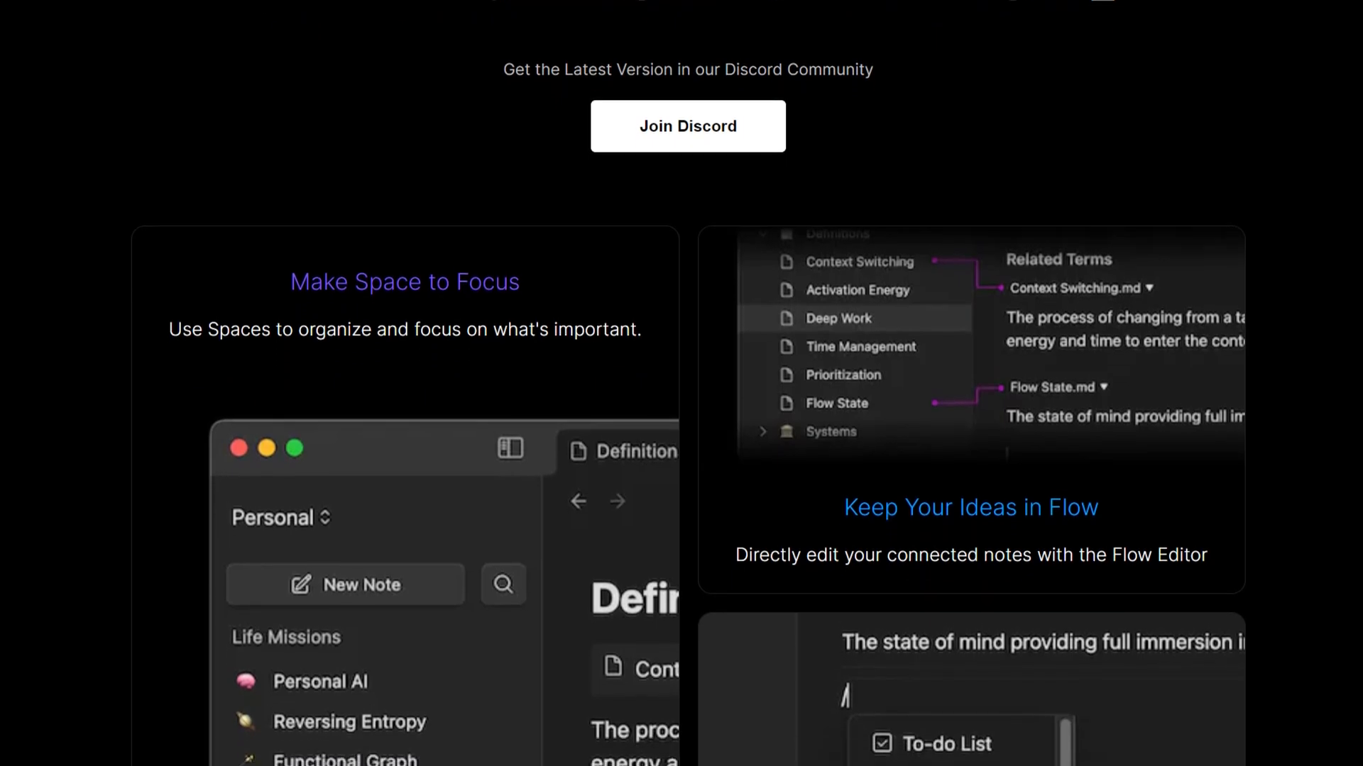
{"action": "scroll", "scroll_direction": "down", "scroll_amount": 3}
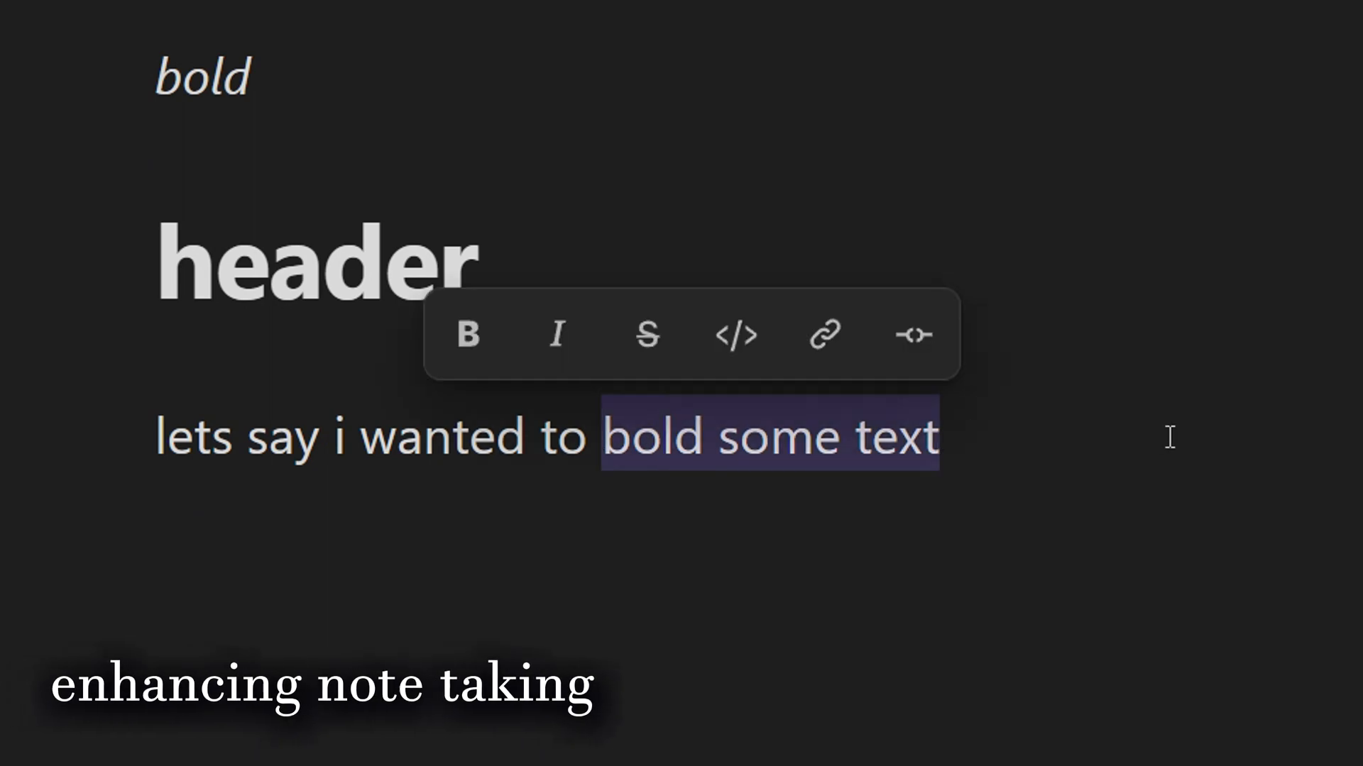
Bold the example sentence and expand the Assignments space.
{"action": "left_click", "coordinate": [468, 335]}
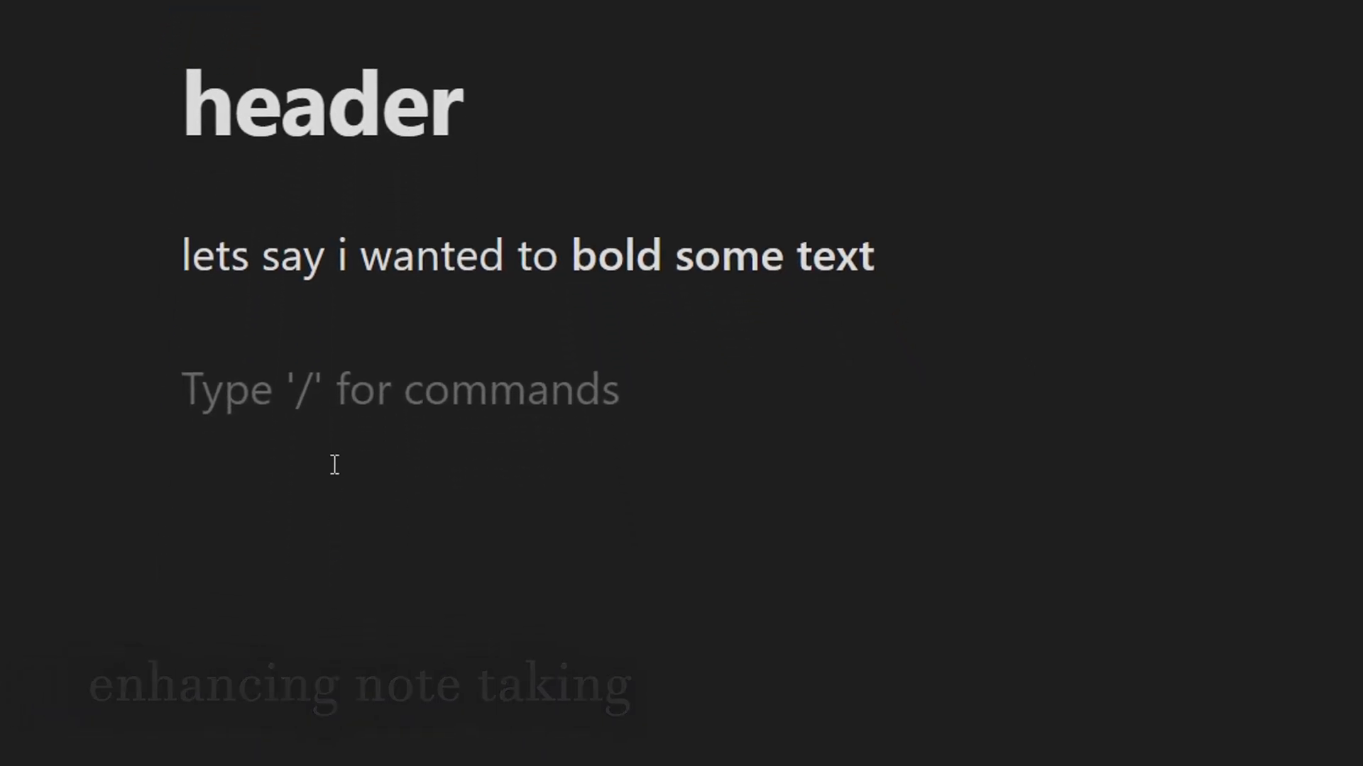
{"action": "type", "text": "/"}
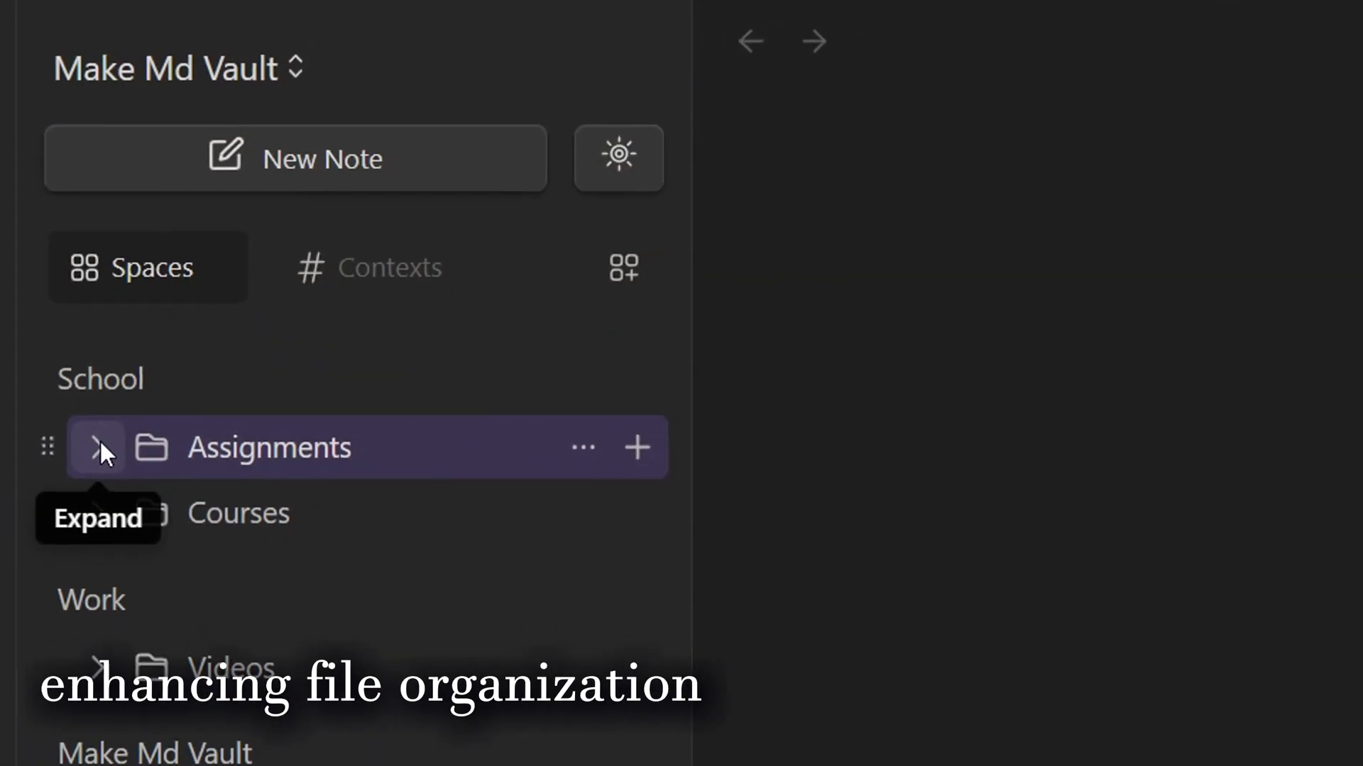
{"action": "left_click", "coordinate": [98, 448]}
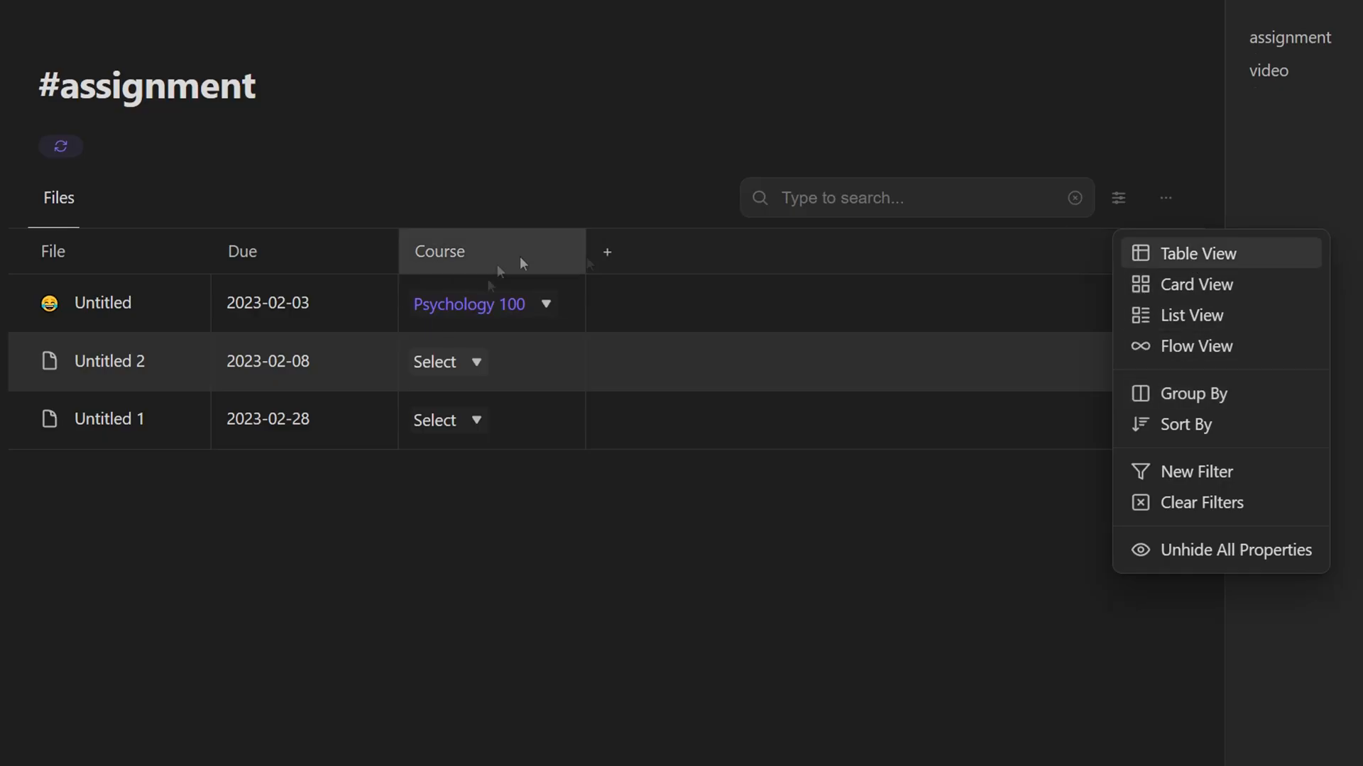
Show the #assignment context as cards and pick a due date for the first note.
{"action": "left_click", "coordinate": [1197, 283]}
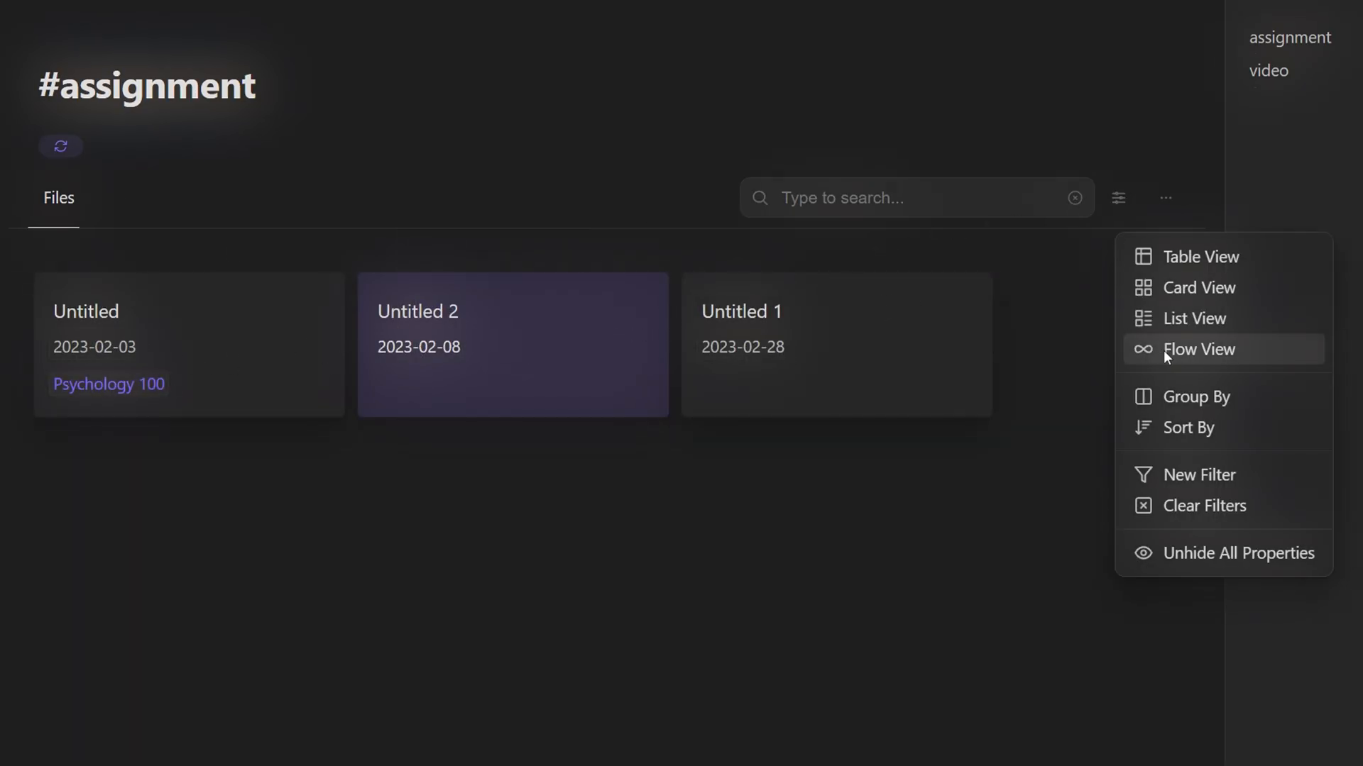
{"action": "left_click", "coordinate": [1200, 257]}
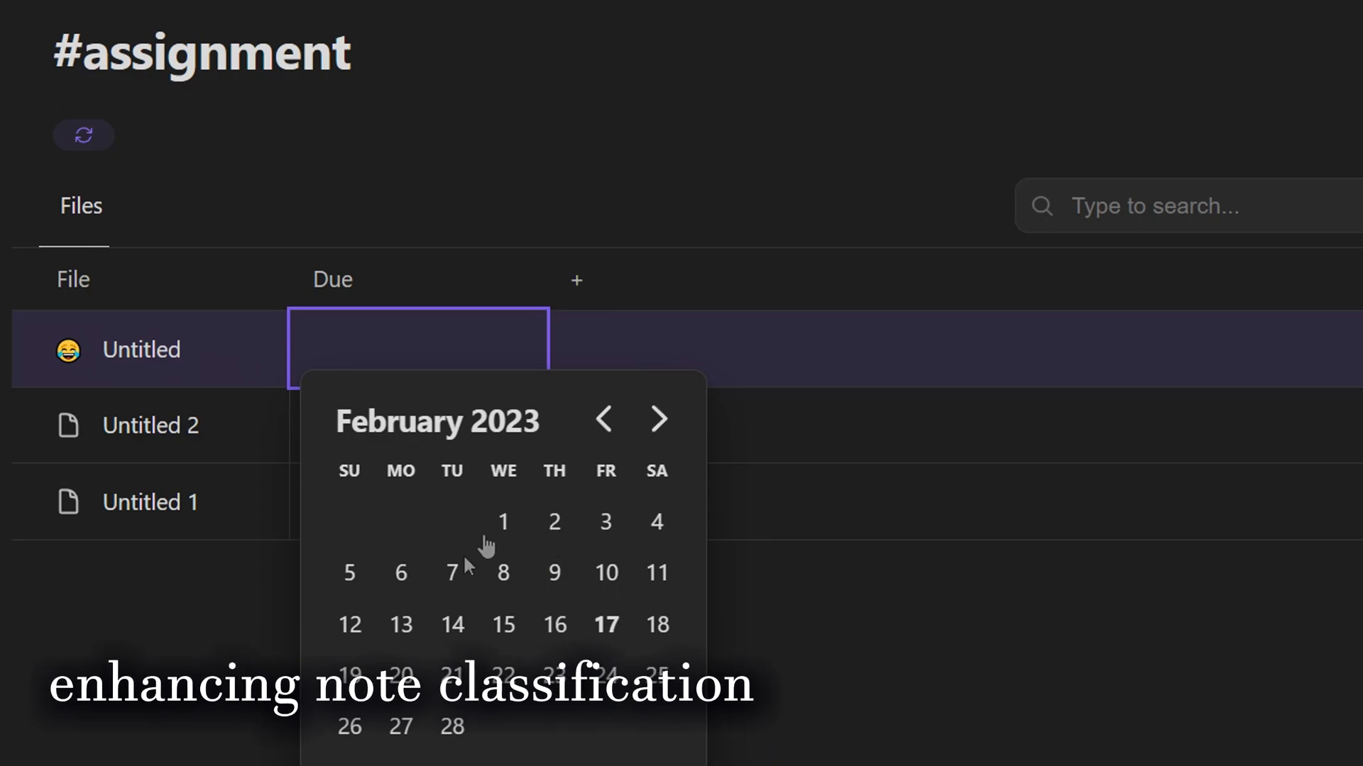
{"action": "left_click", "coordinate": [605, 522]}
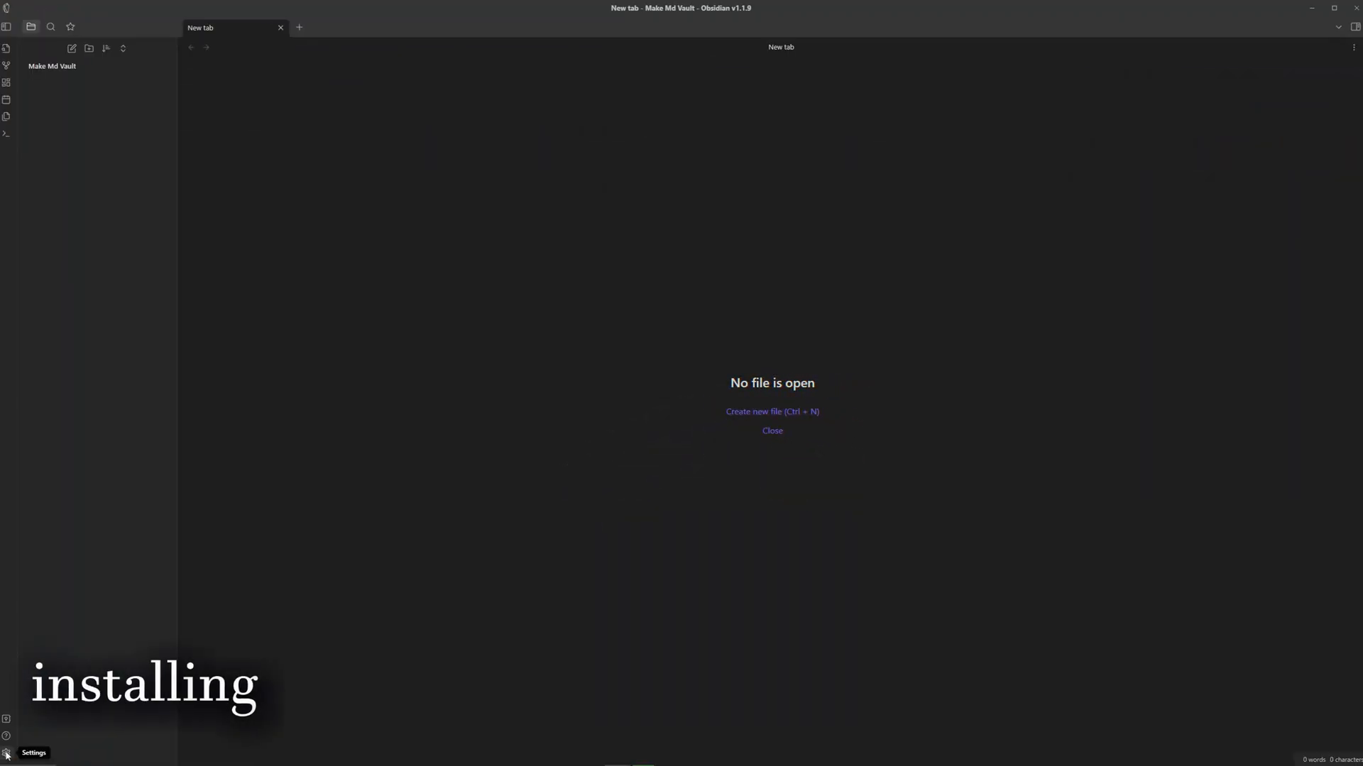
Turn on community plugins in the vault settings.
{"action": "left_click", "coordinate": [7, 752]}
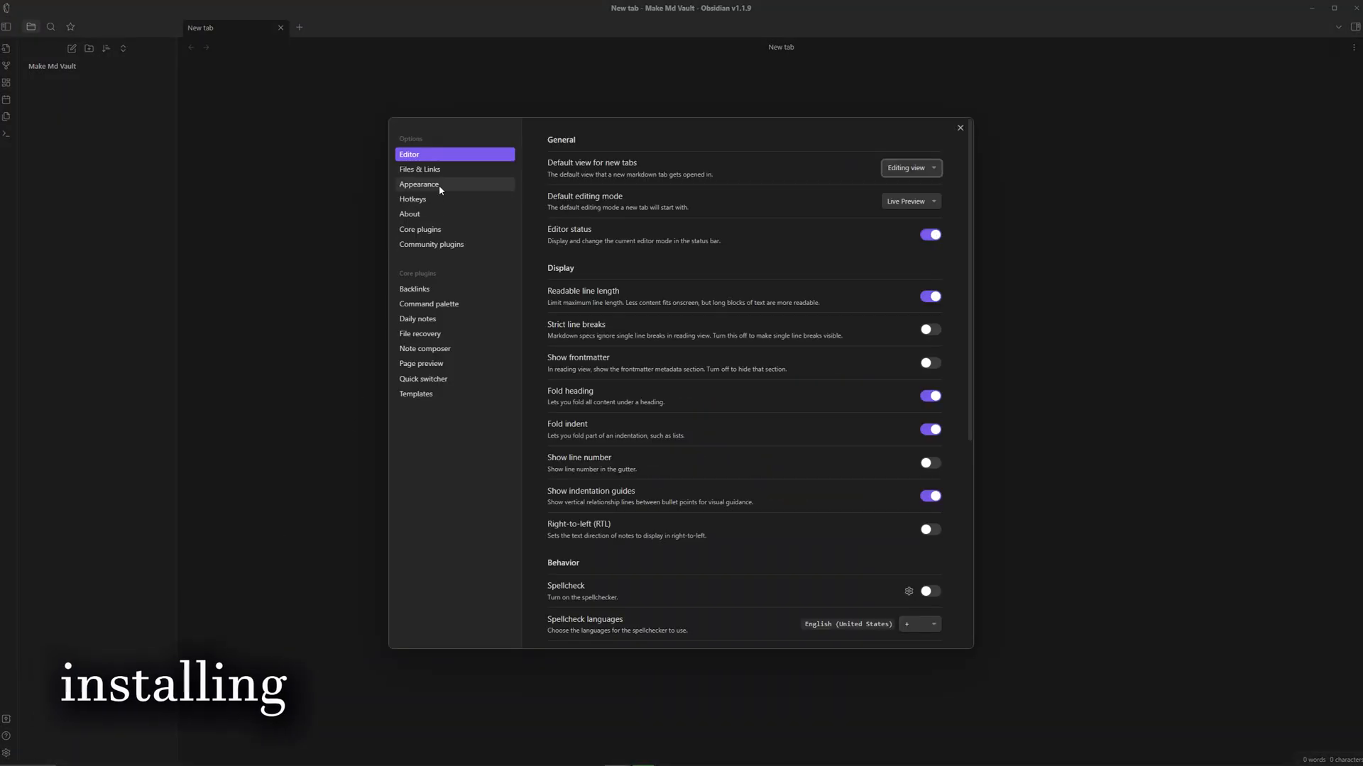
{"action": "left_click", "coordinate": [432, 244]}
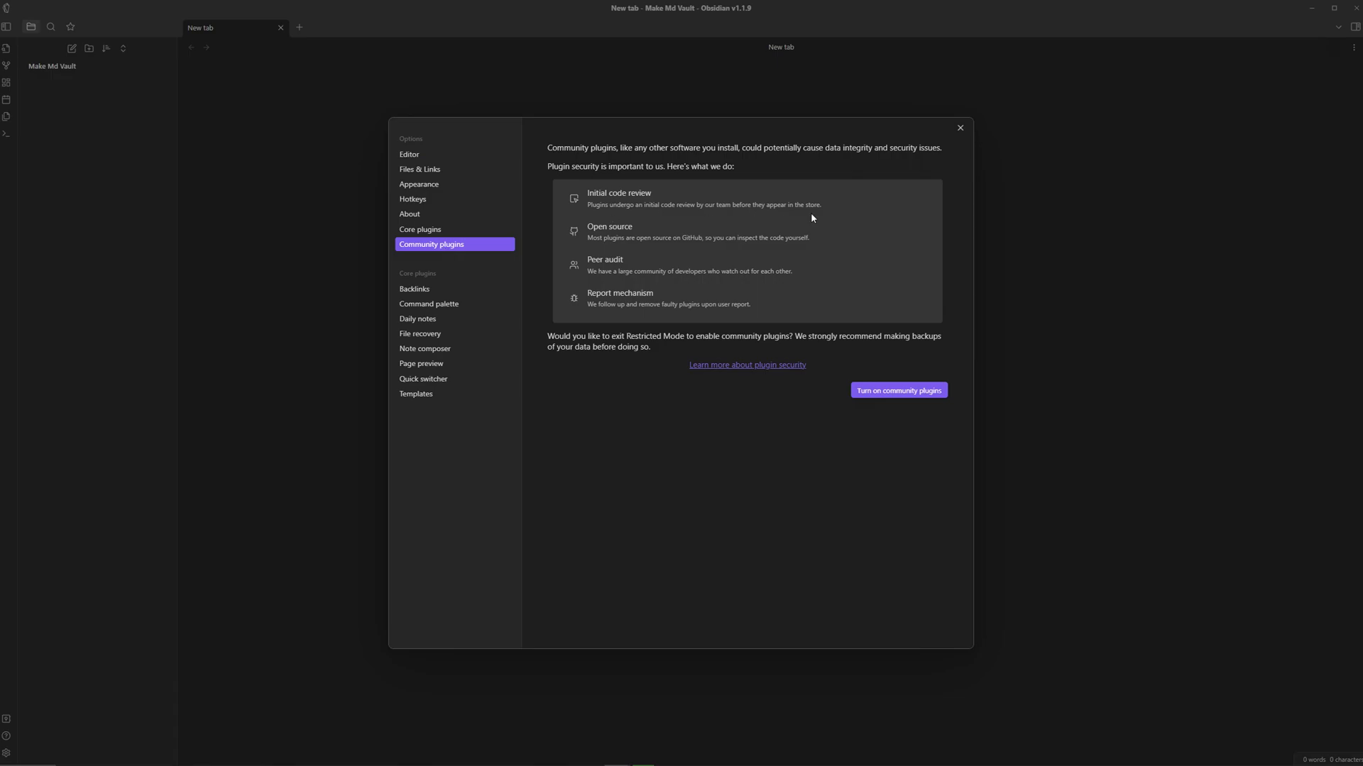
{"action": "left_click", "coordinate": [898, 390]}
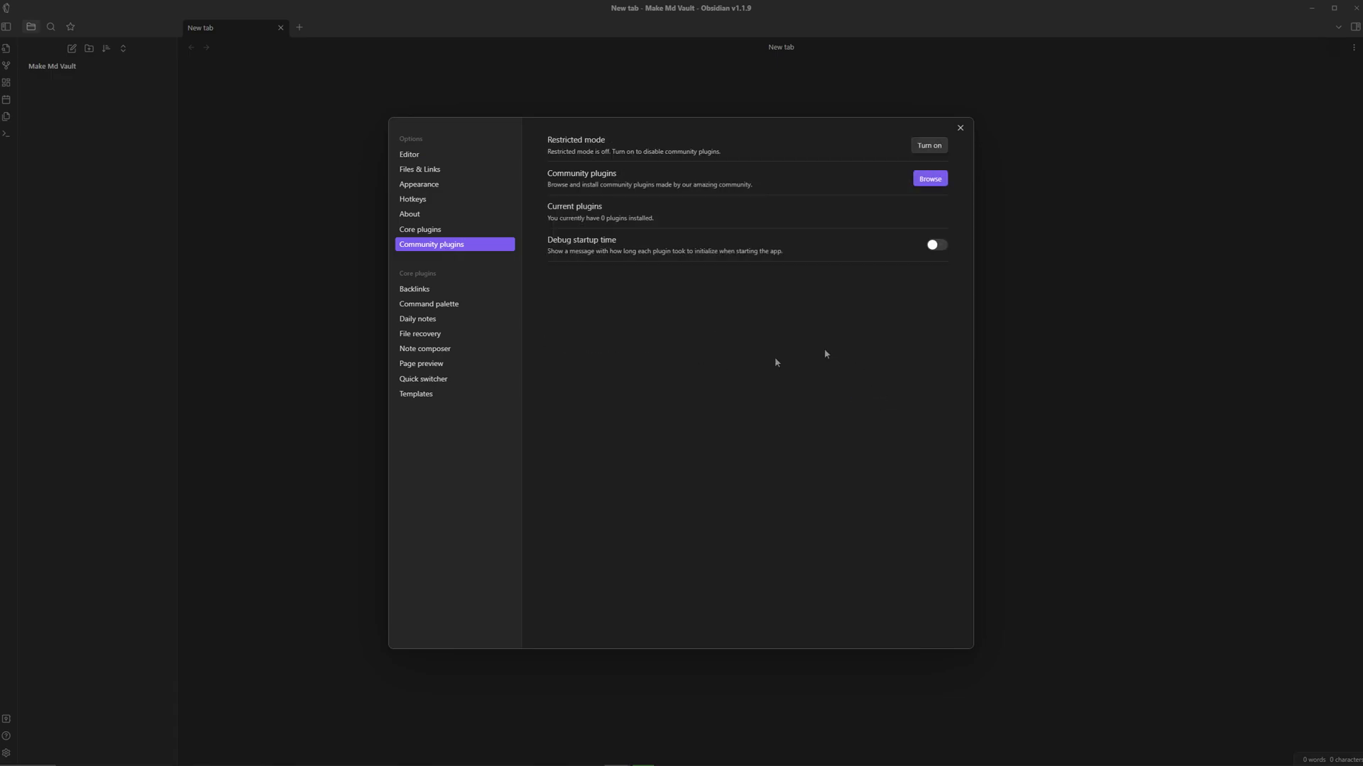
Search community plugins for 'make', then install and enable Make.md.
{"action": "left_click", "coordinate": [929, 179]}
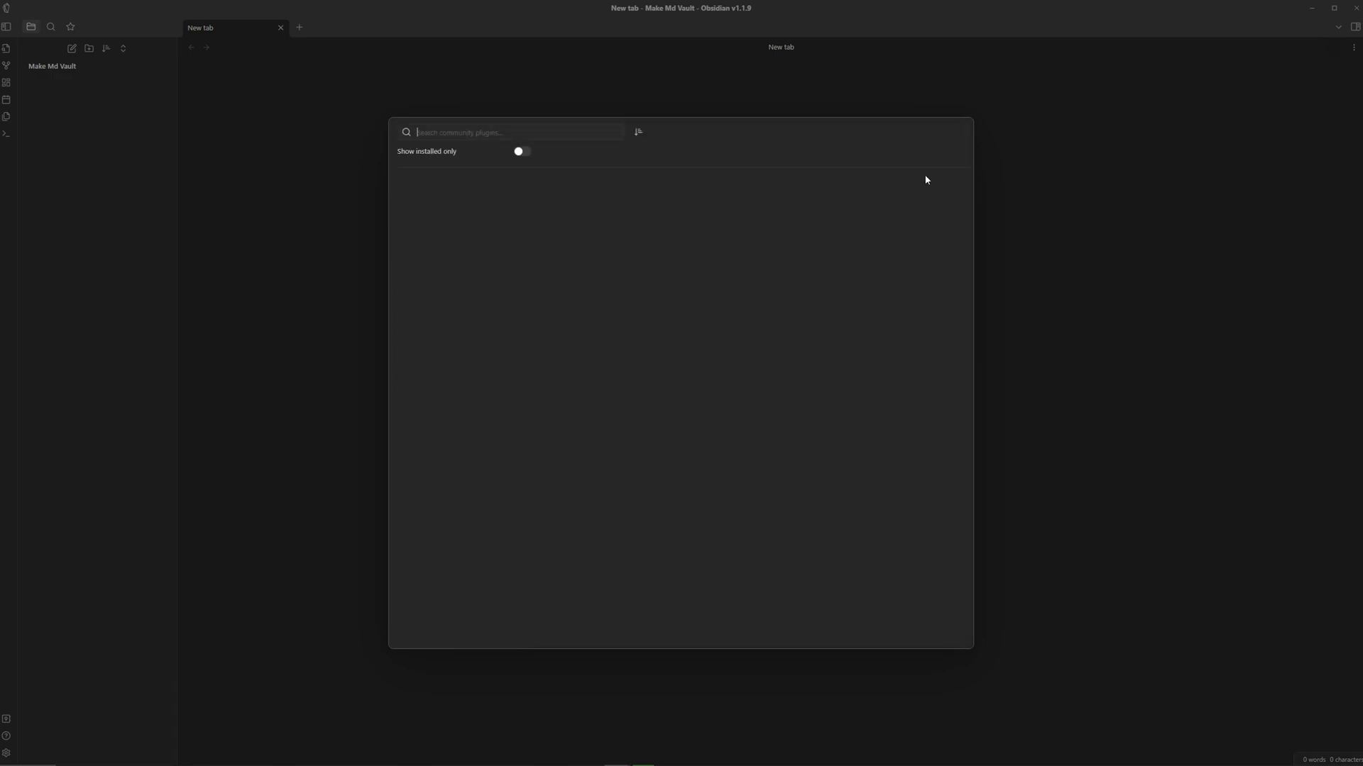
{"action": "type", "text": "make.md"}
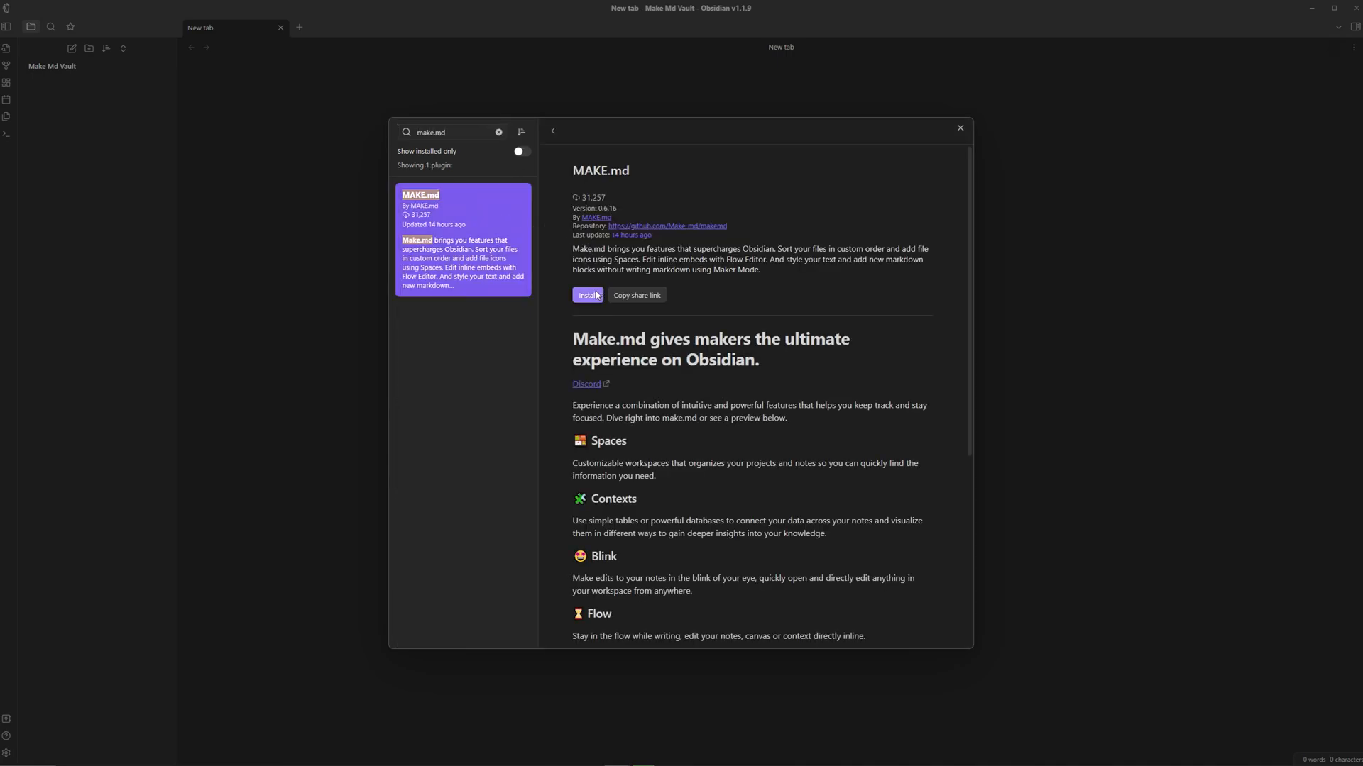
{"action": "left_click", "coordinate": [588, 296]}
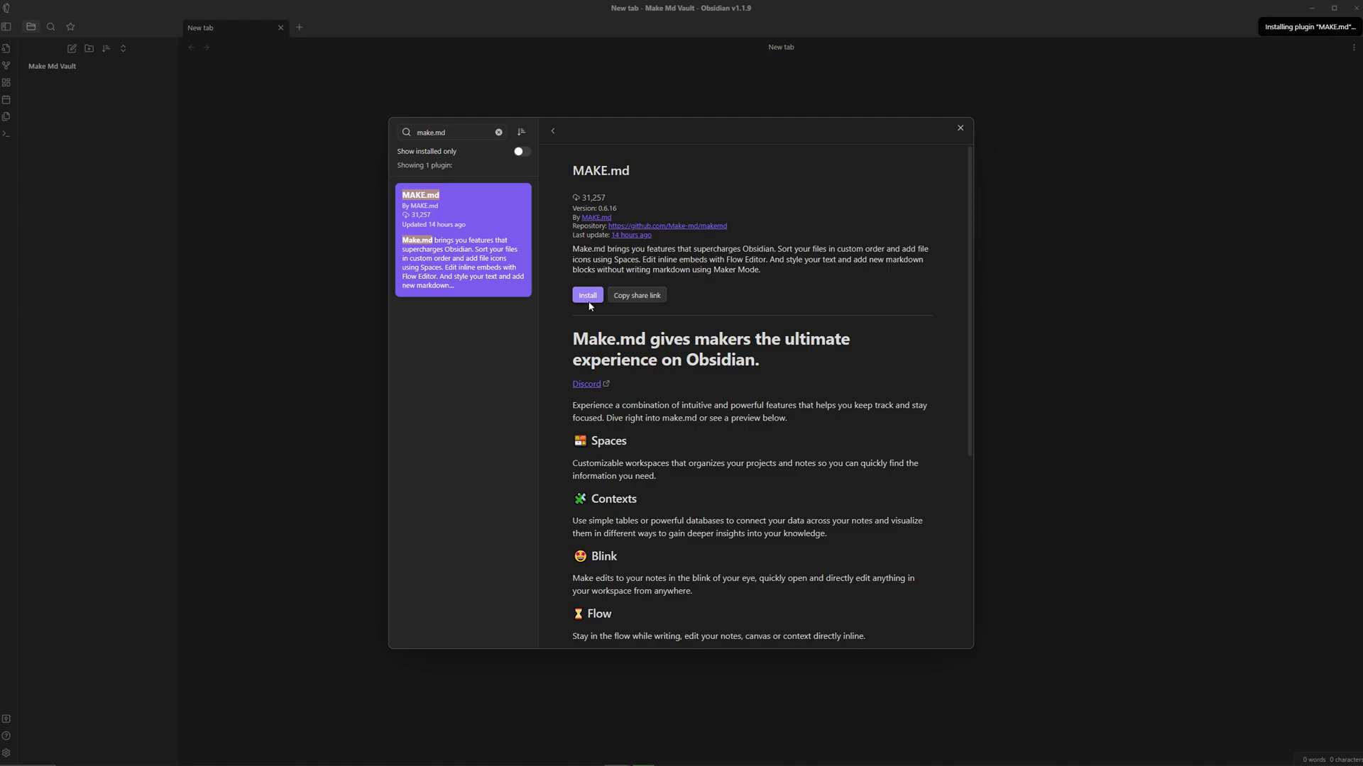
{"action": "left_click", "coordinate": [587, 295]}
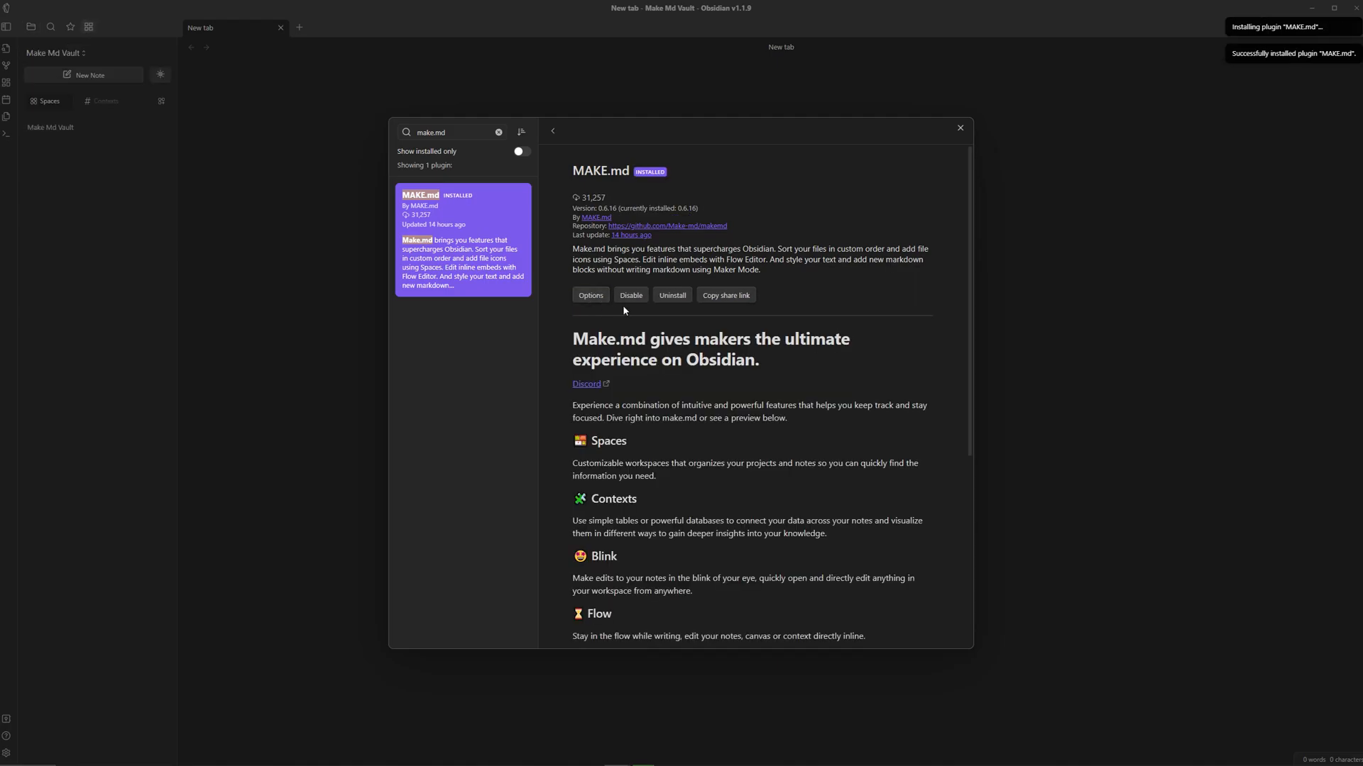
{"action": "left_click", "coordinate": [959, 128]}
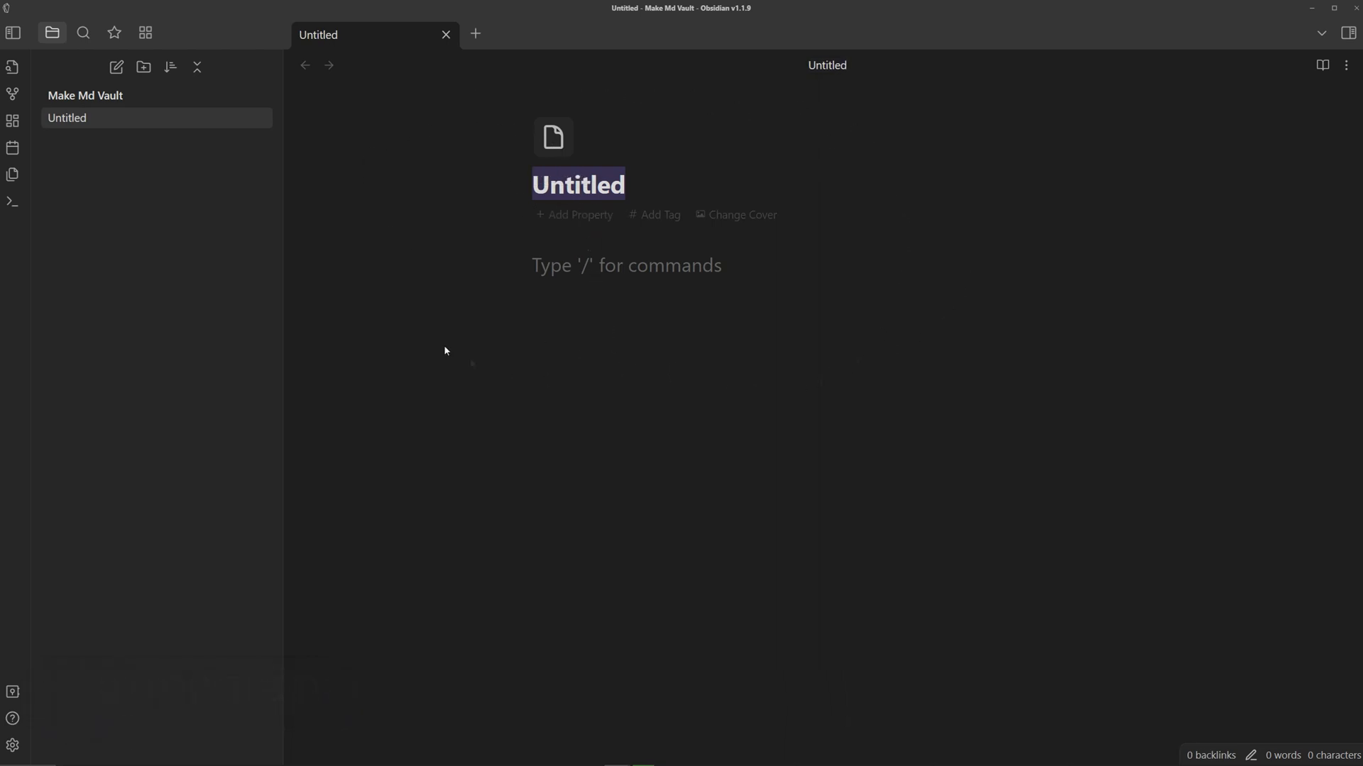
{"action": "mouse_move", "coordinate": [553, 137]}
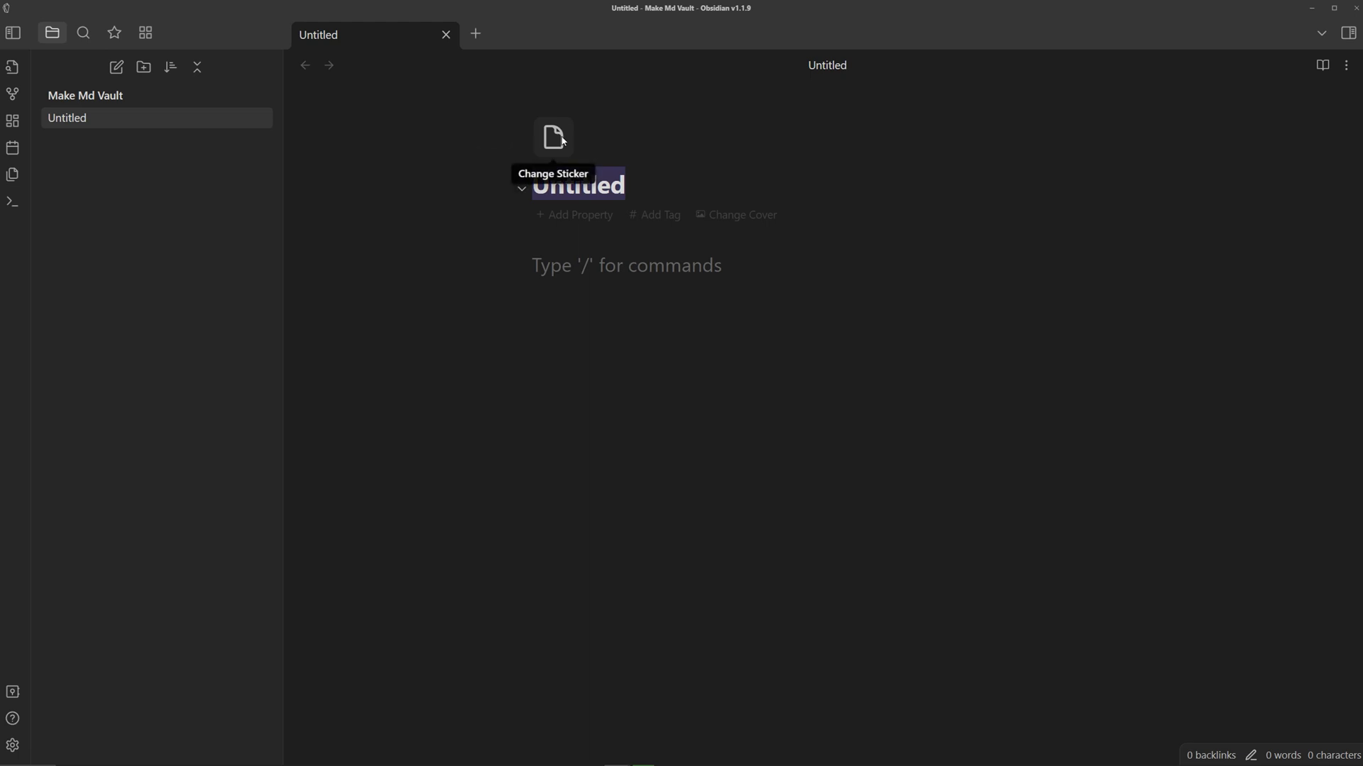
{"action": "mouse_move", "coordinate": [558, 155]}
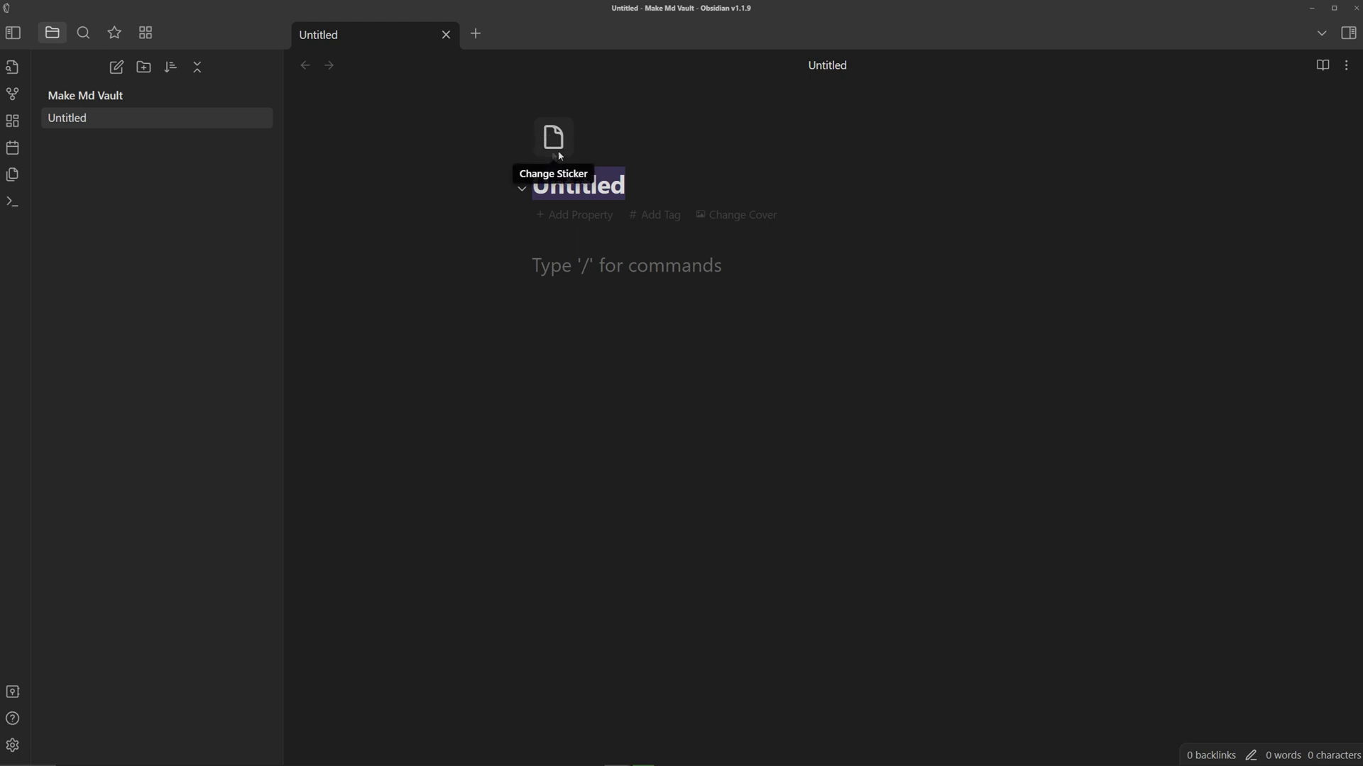
Set the Untitled note's sticker to the laughing-with-tears emoji.
{"action": "left_click", "coordinate": [553, 137]}
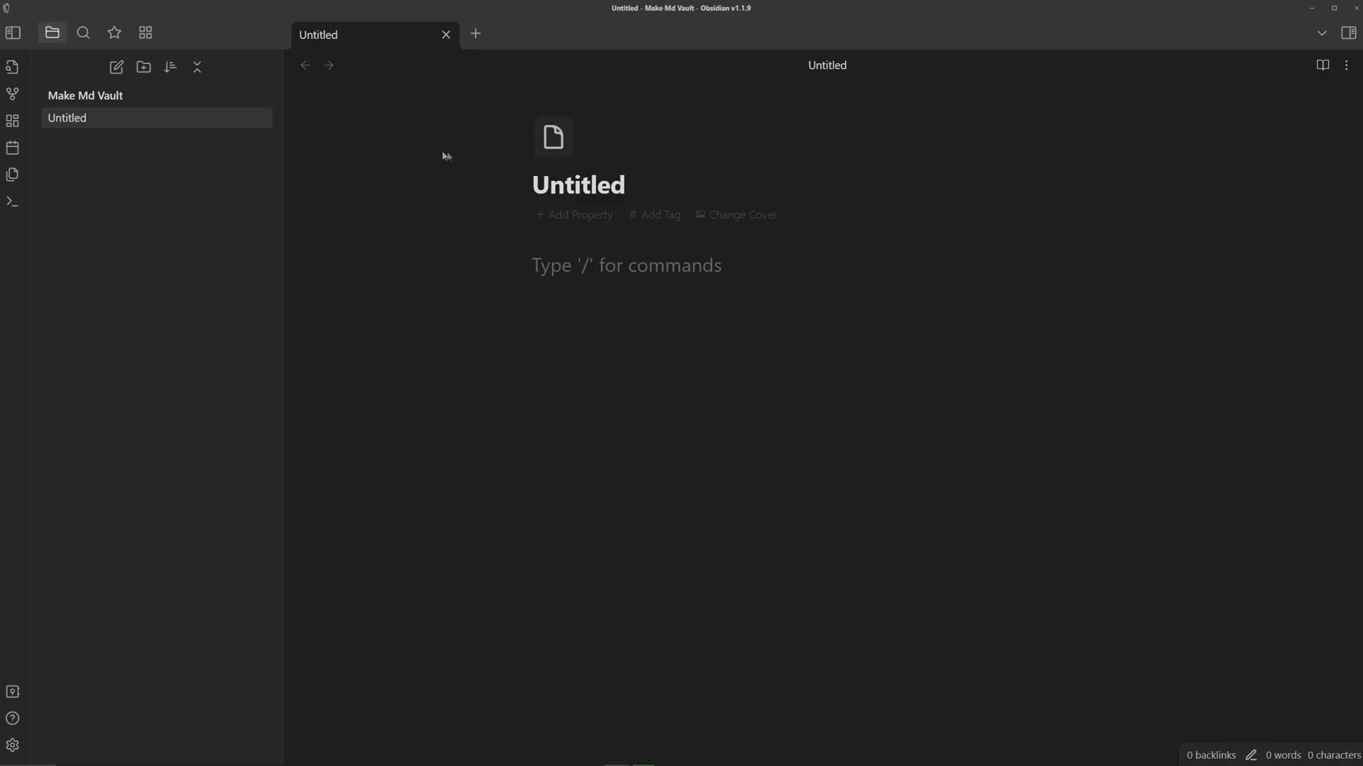
{"action": "left_click", "coordinate": [446, 35]}
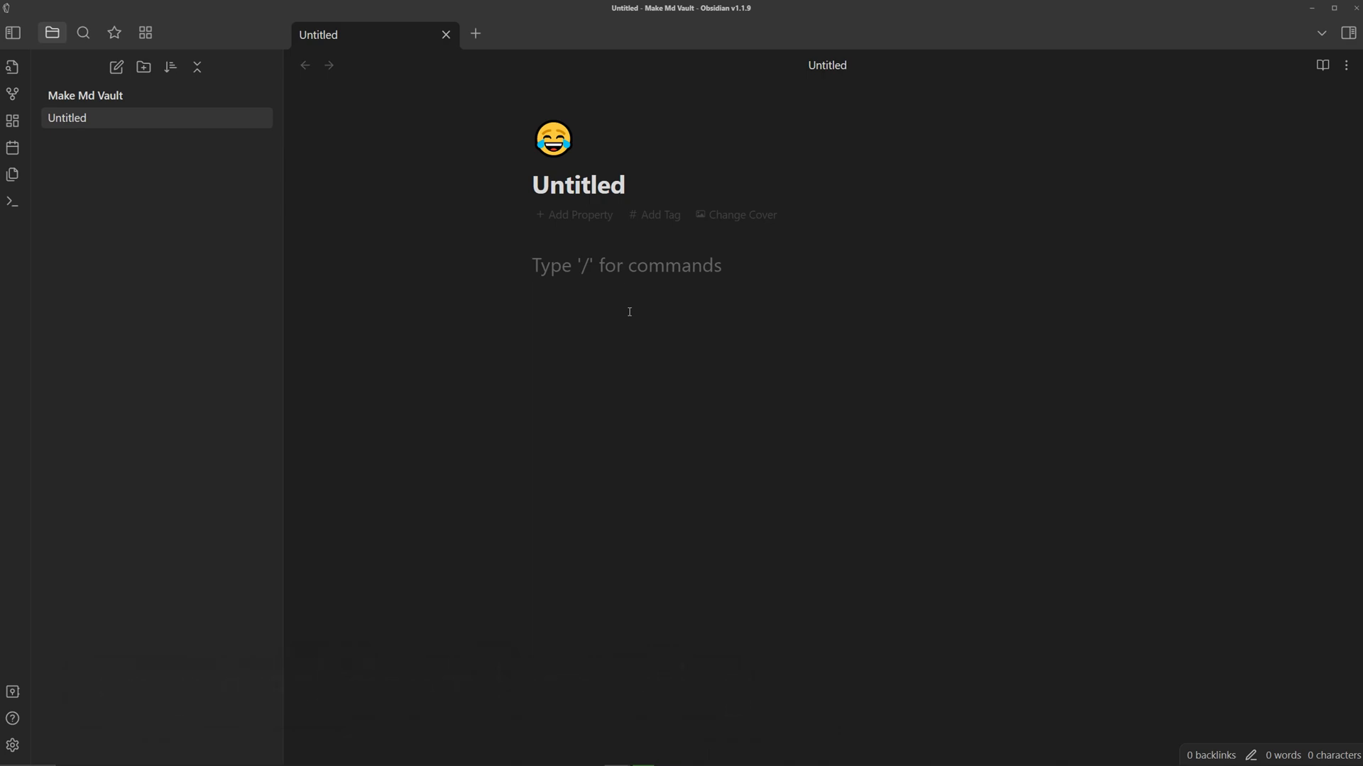
Type italic 'bold', a '# header' heading, and 'lets say i wanted to bold some text'.
{"action": "type", "text": "*bold*"}
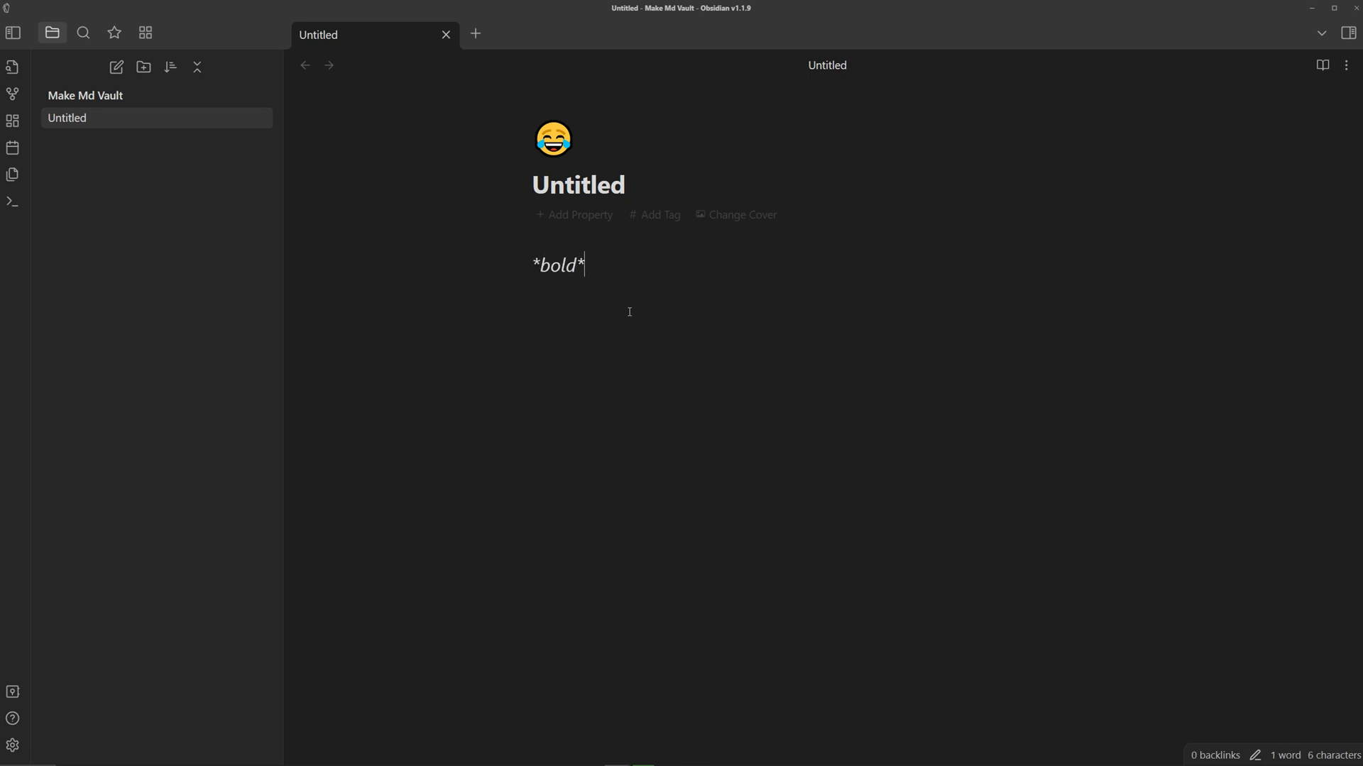
{"action": "key", "text": "enter"}
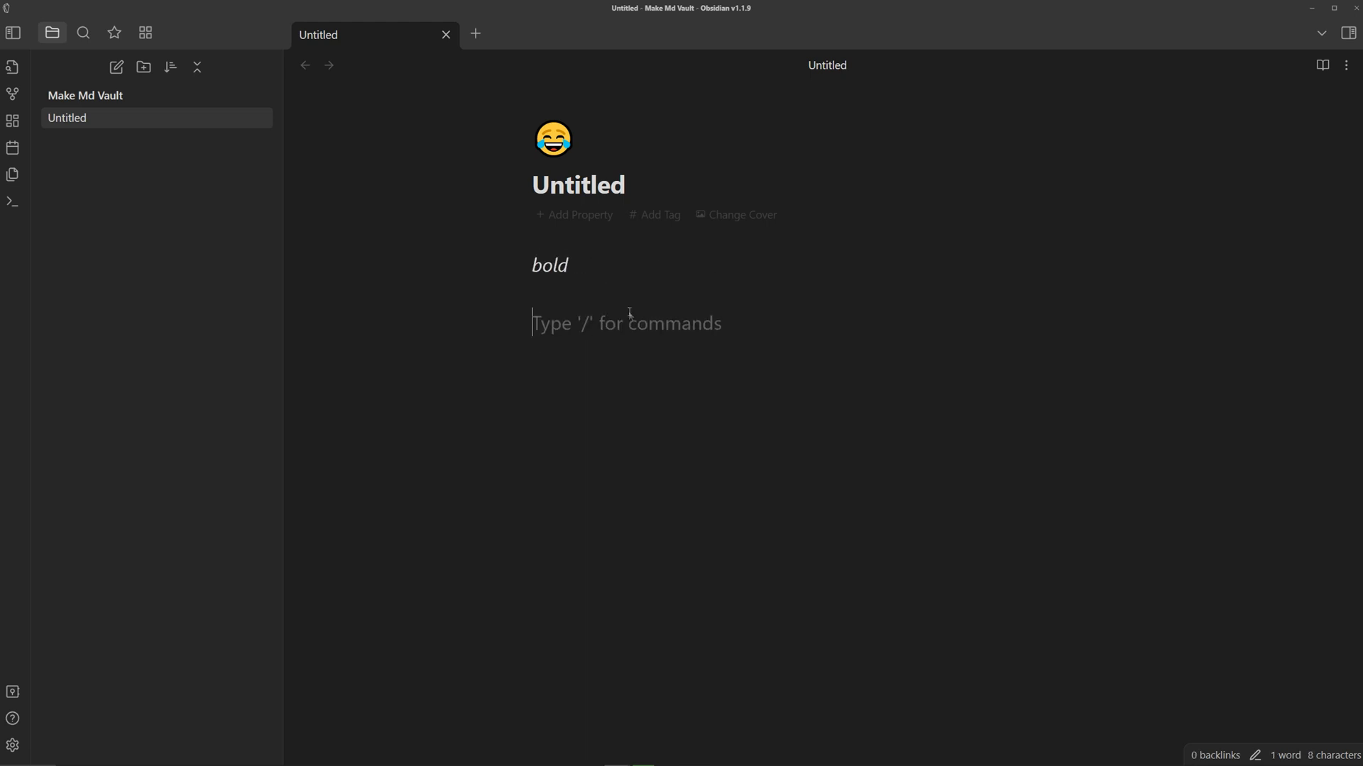
{"action": "type", "text": "# h"}
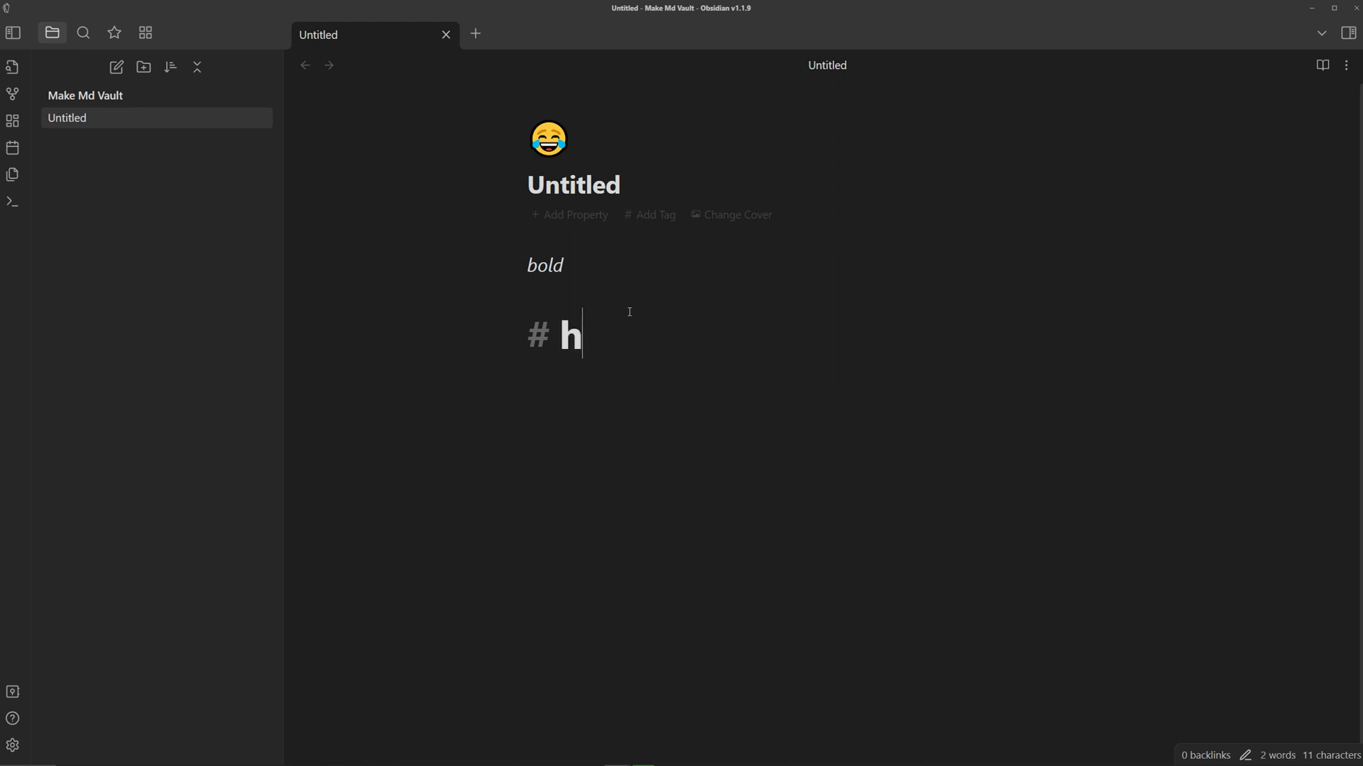
{"action": "type", "text": "eader"}
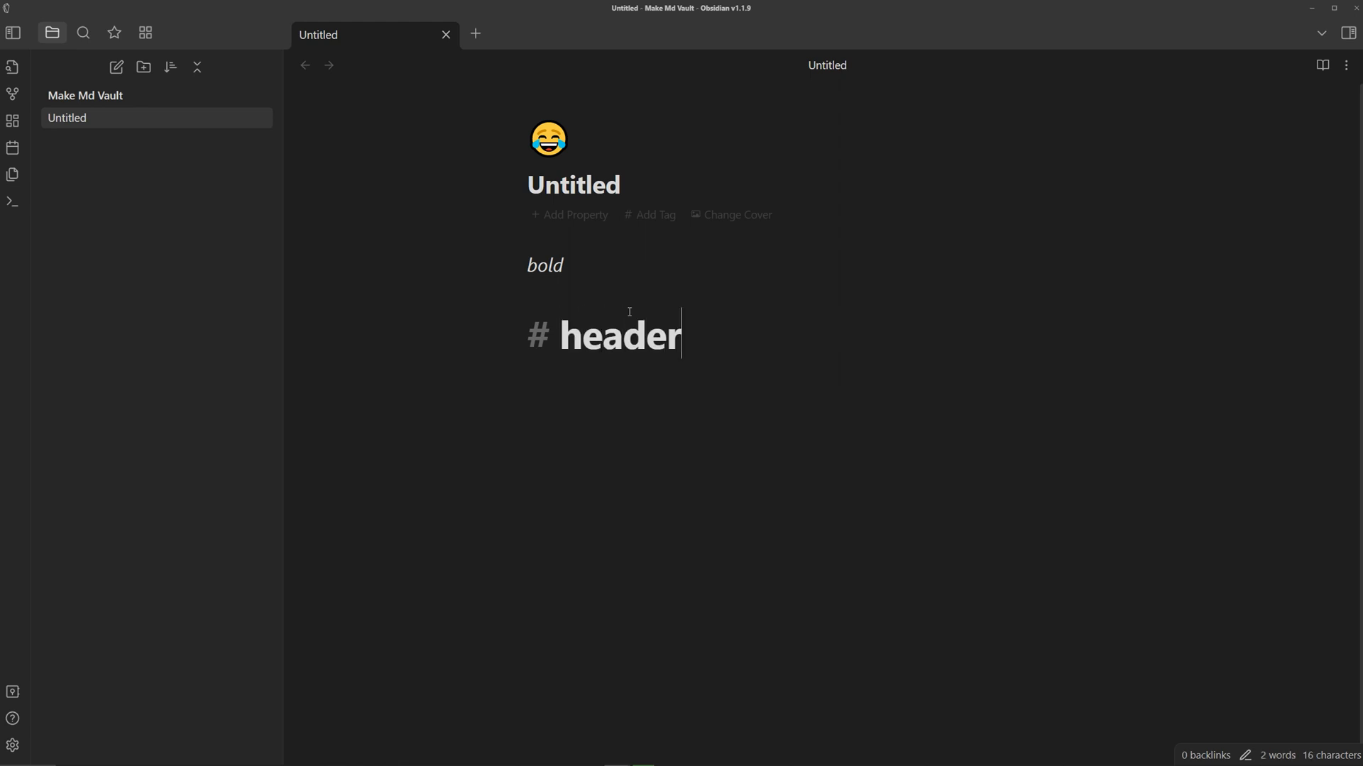
{"action": "key", "text": "enter"}
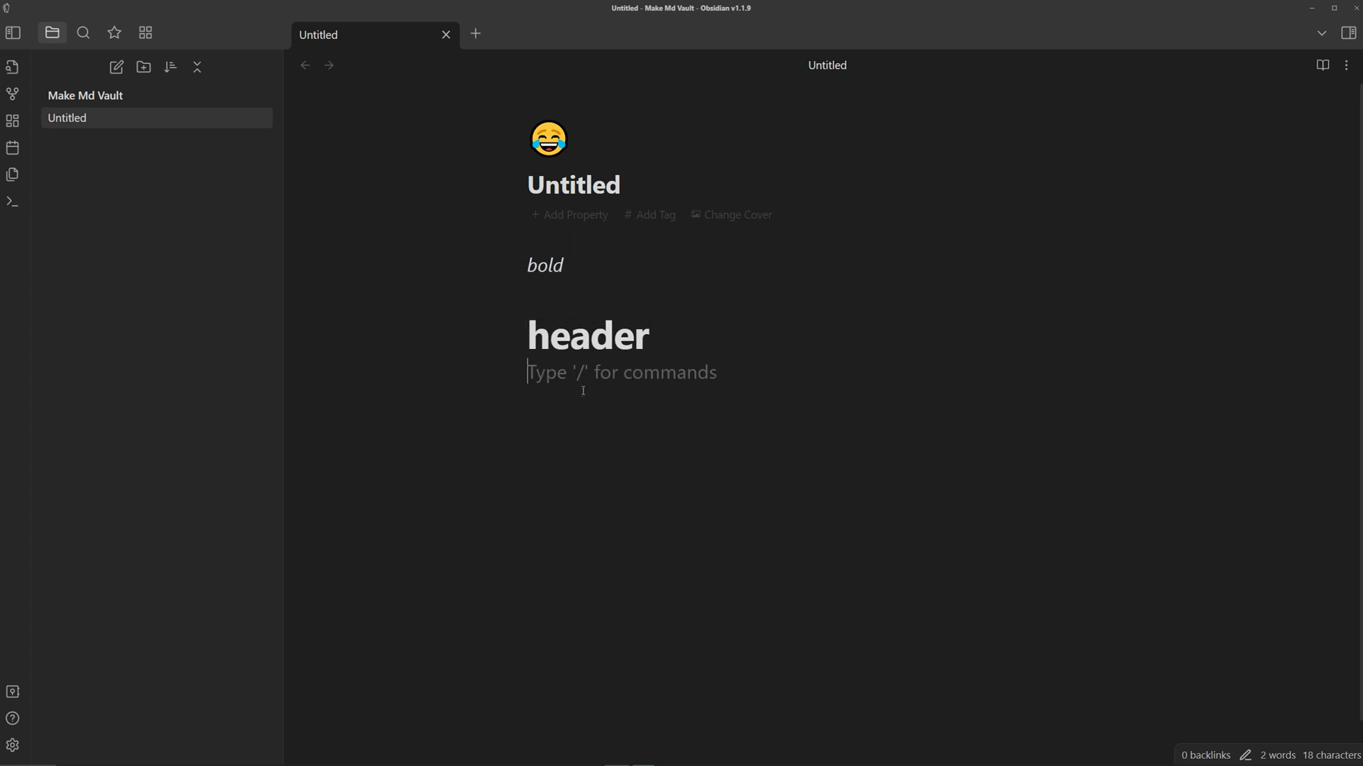
{"action": "type", "text": "lets say i wanted"}
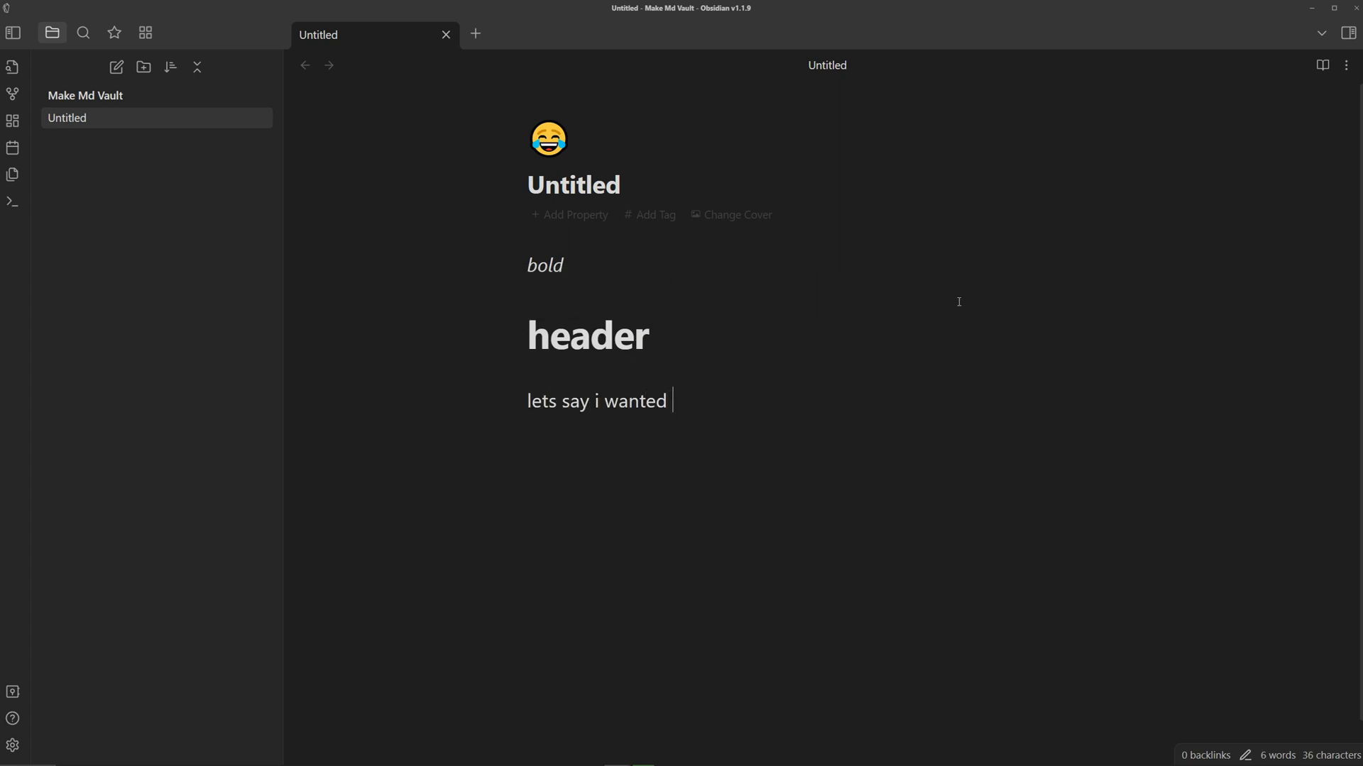
{"action": "type", "text": "to bold some text"}
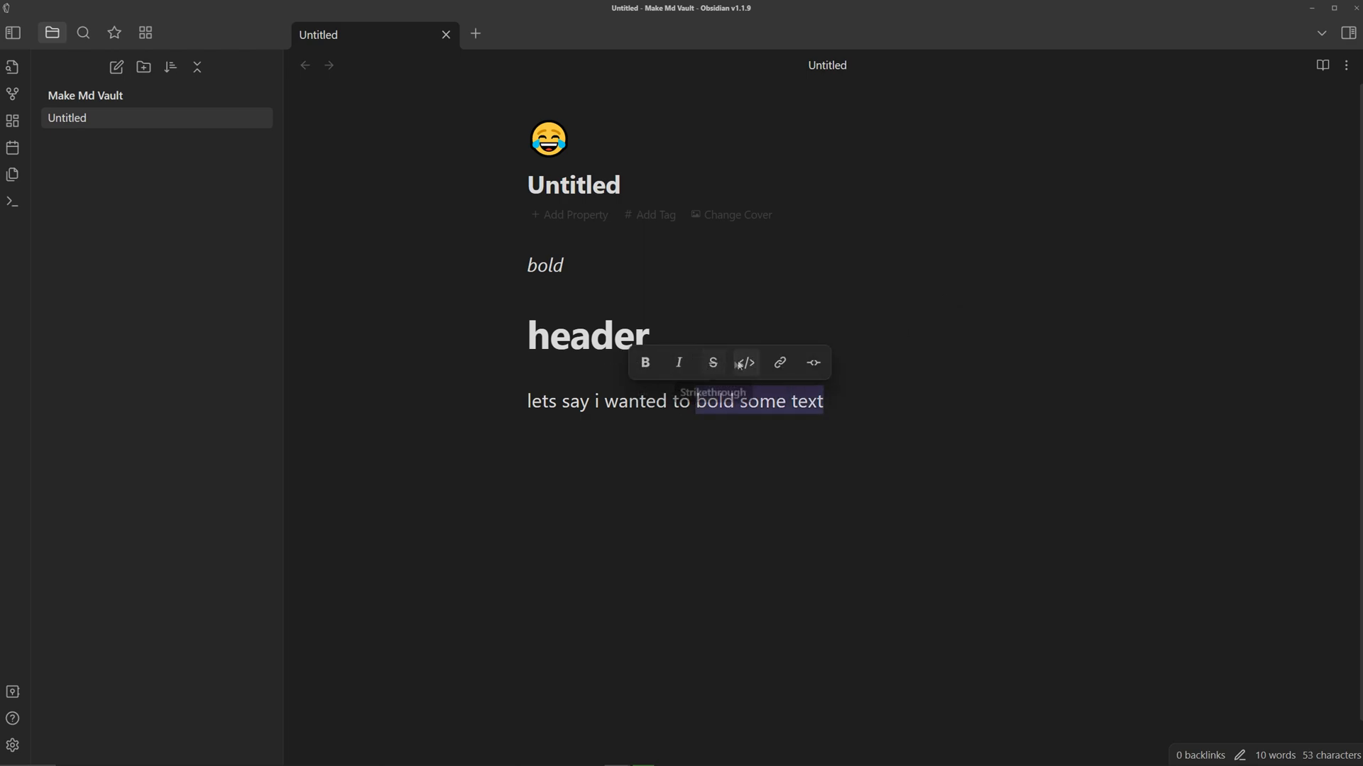
{"action": "mouse_move", "coordinate": [779, 363]}
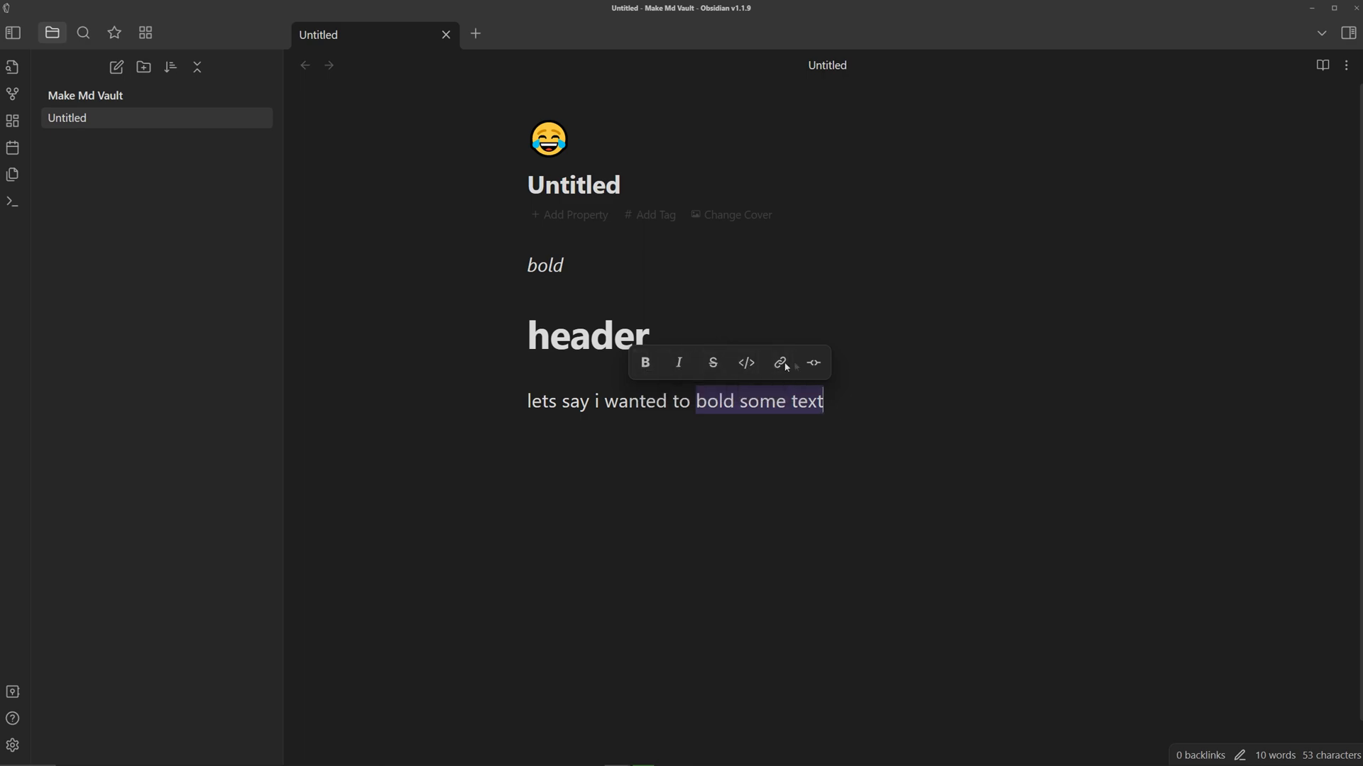
{"action": "mouse_move", "coordinate": [712, 362]}
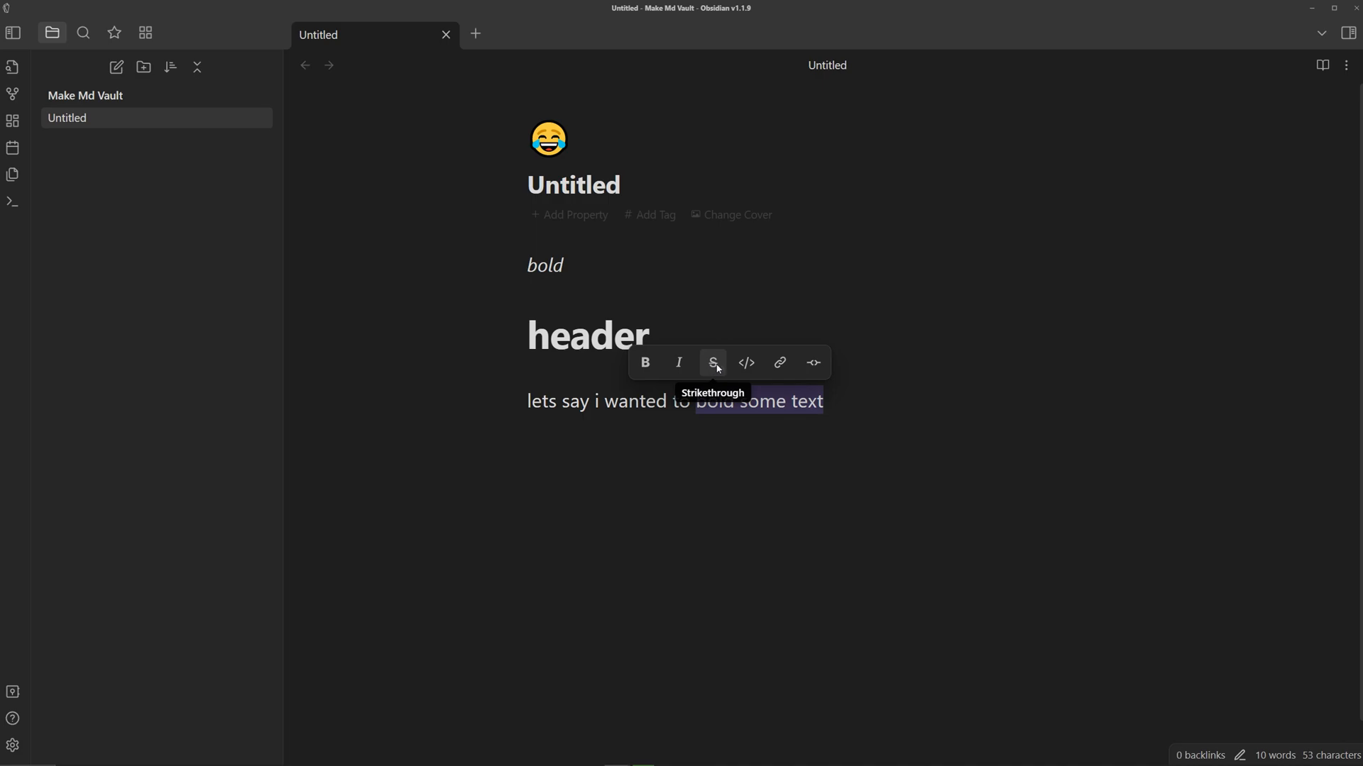
{"action": "mouse_move", "coordinate": [778, 363]}
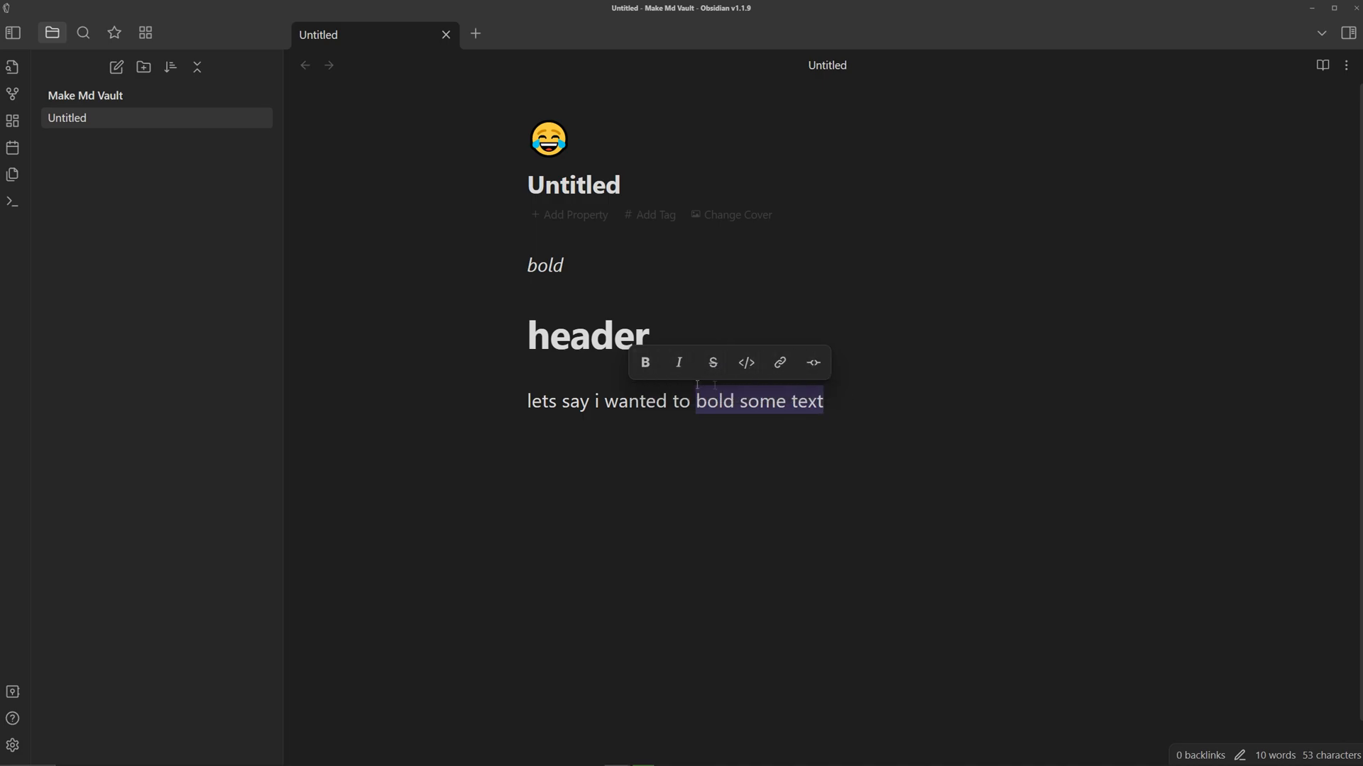
Bold 'bold some text' and add an empty line after the sentence.
{"action": "left_click", "coordinate": [644, 362]}
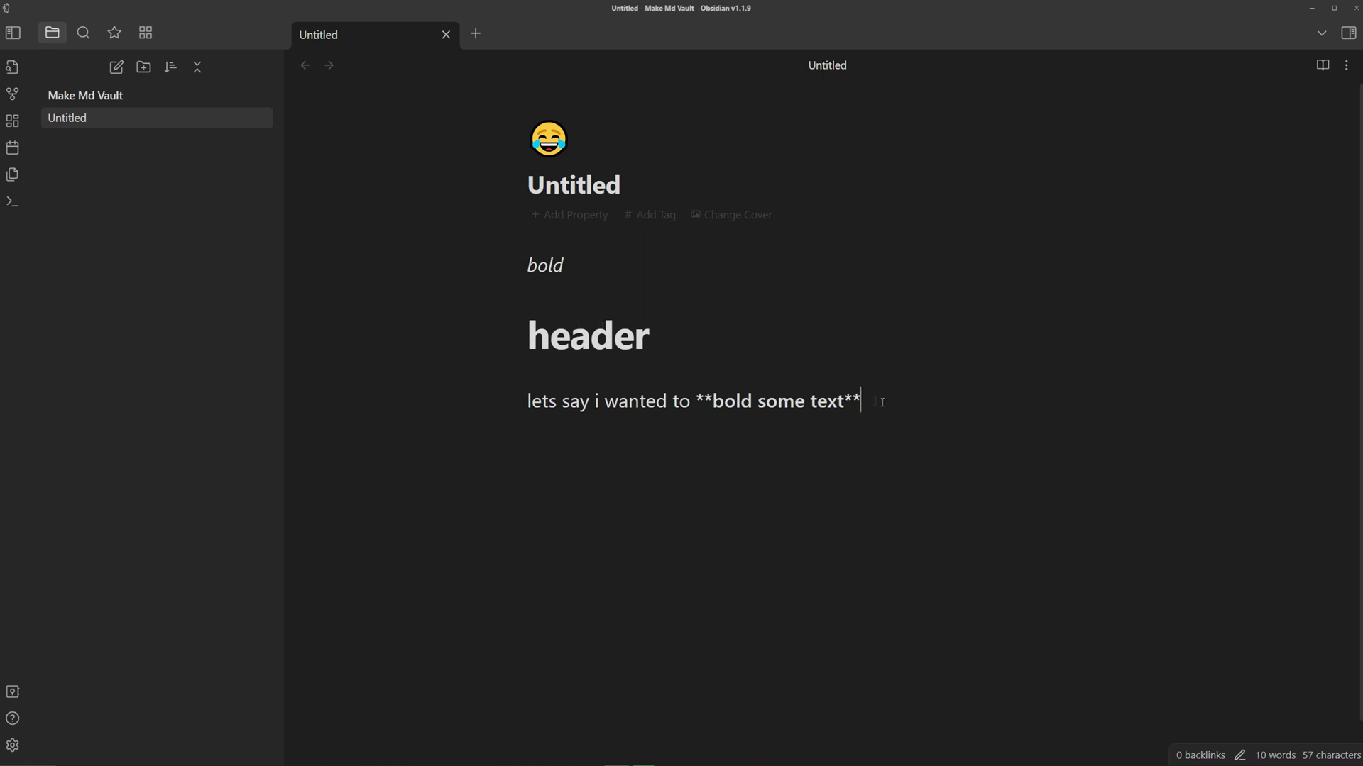
{"action": "key", "text": "enter"}
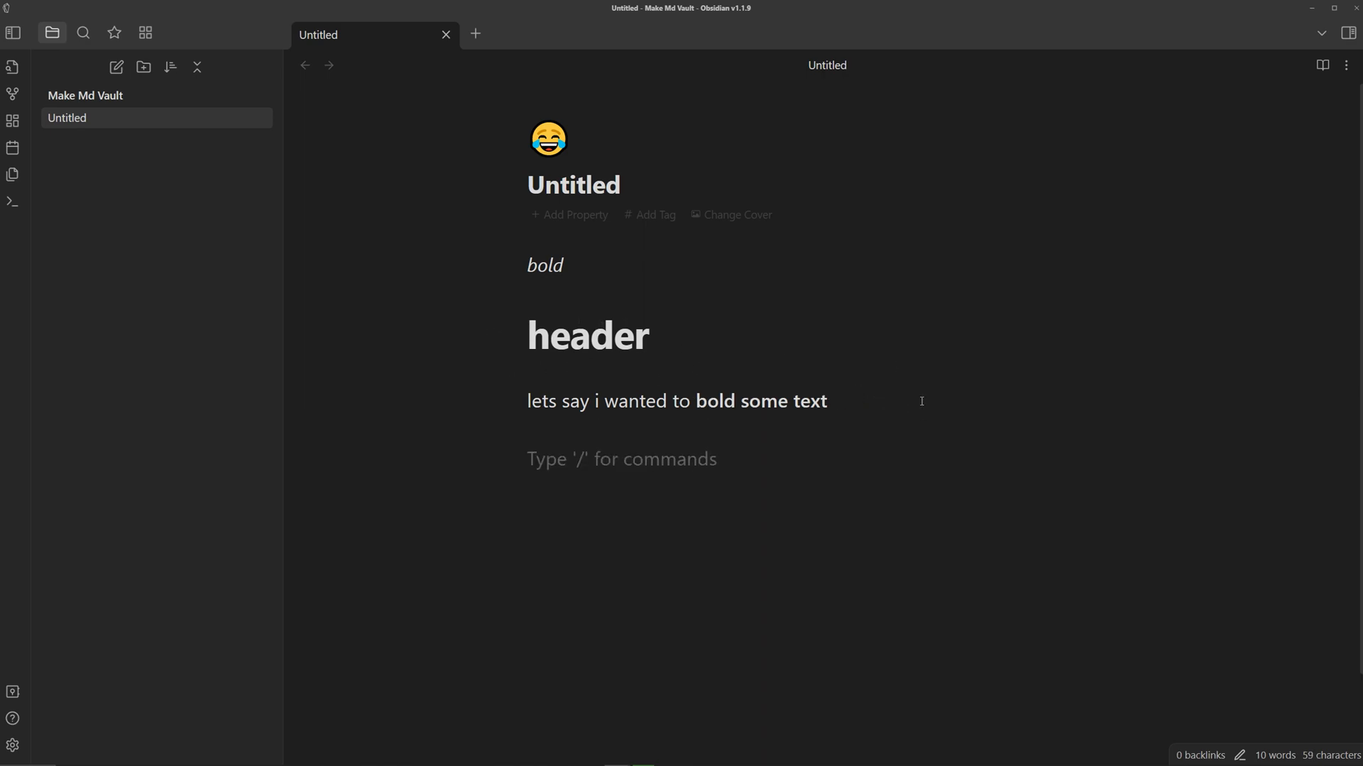
{"action": "mouse_move", "coordinate": [648, 346]}
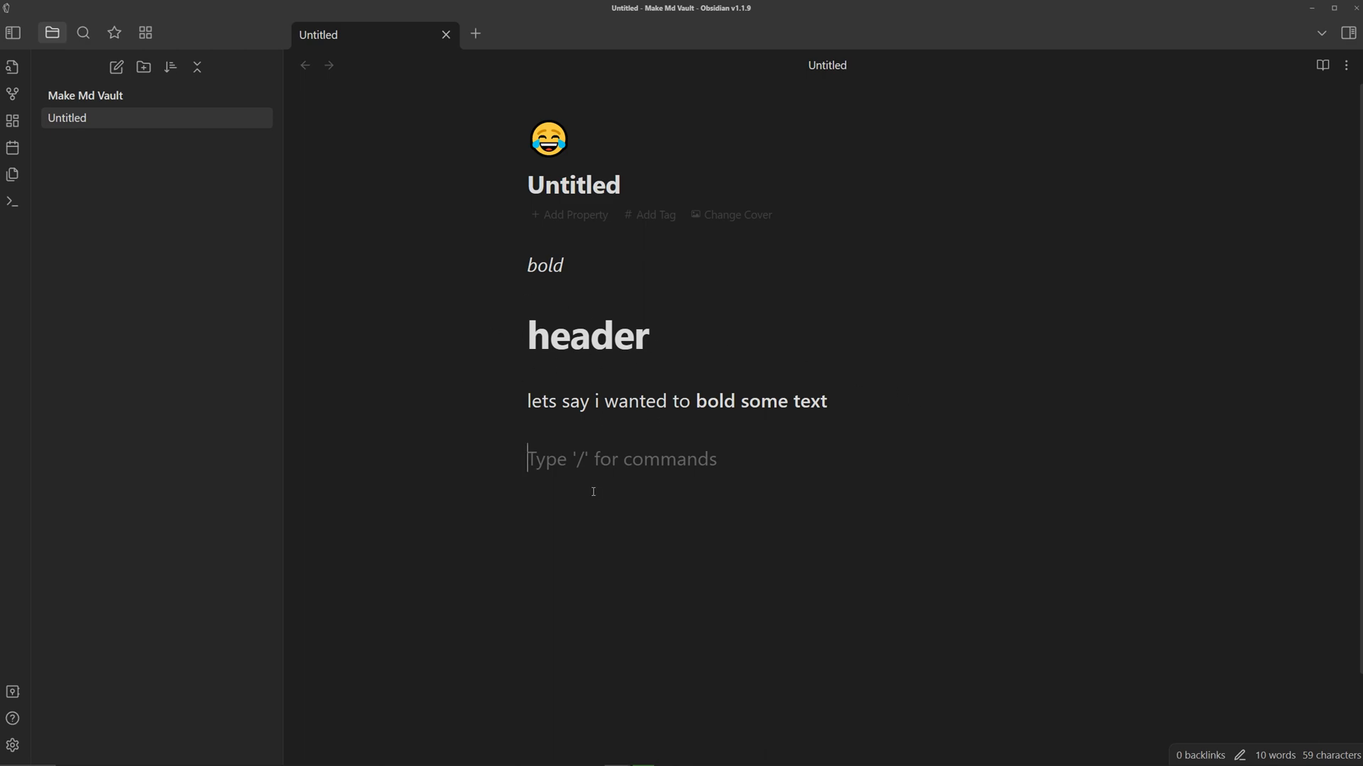
Add a second 'header' heading from the slash-command menu.
{"action": "type", "text": "/"}
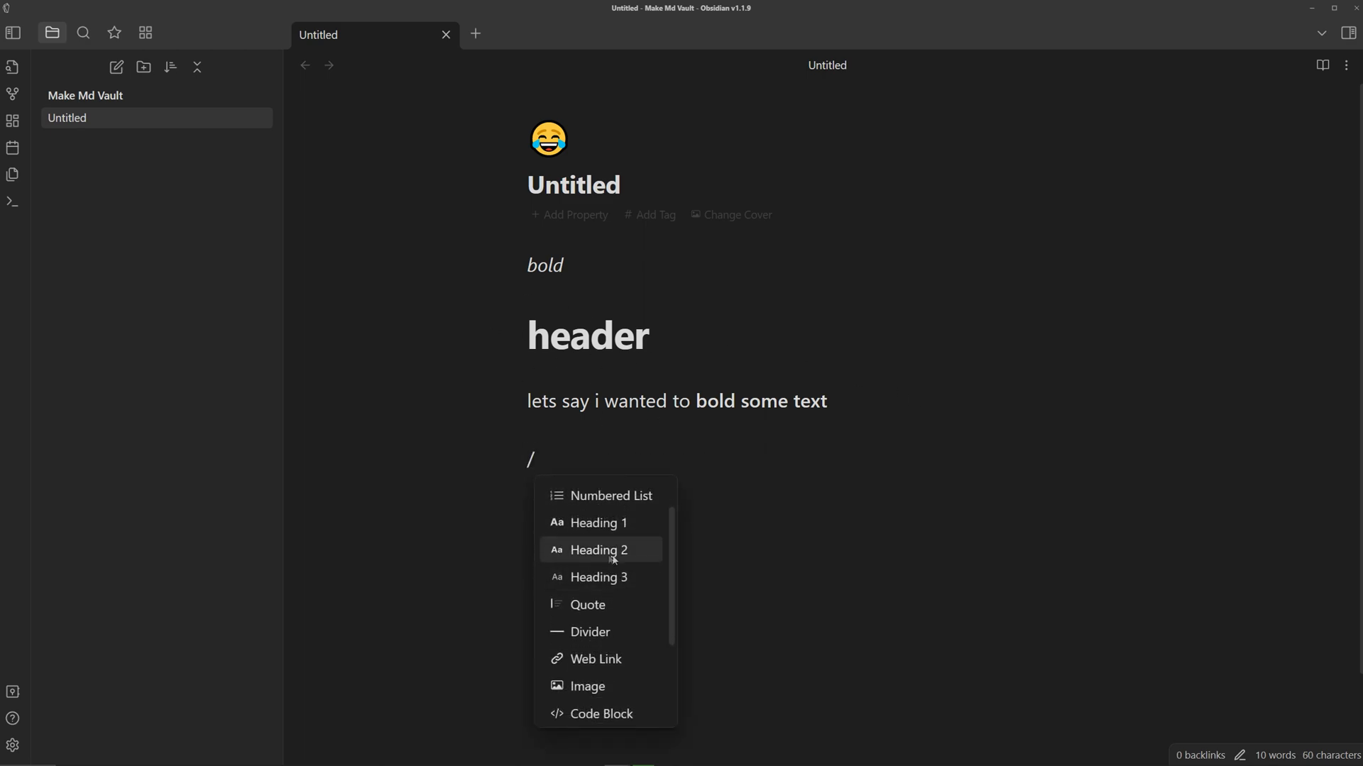
{"action": "scroll", "scroll_direction": "up", "scroll_amount": 3}
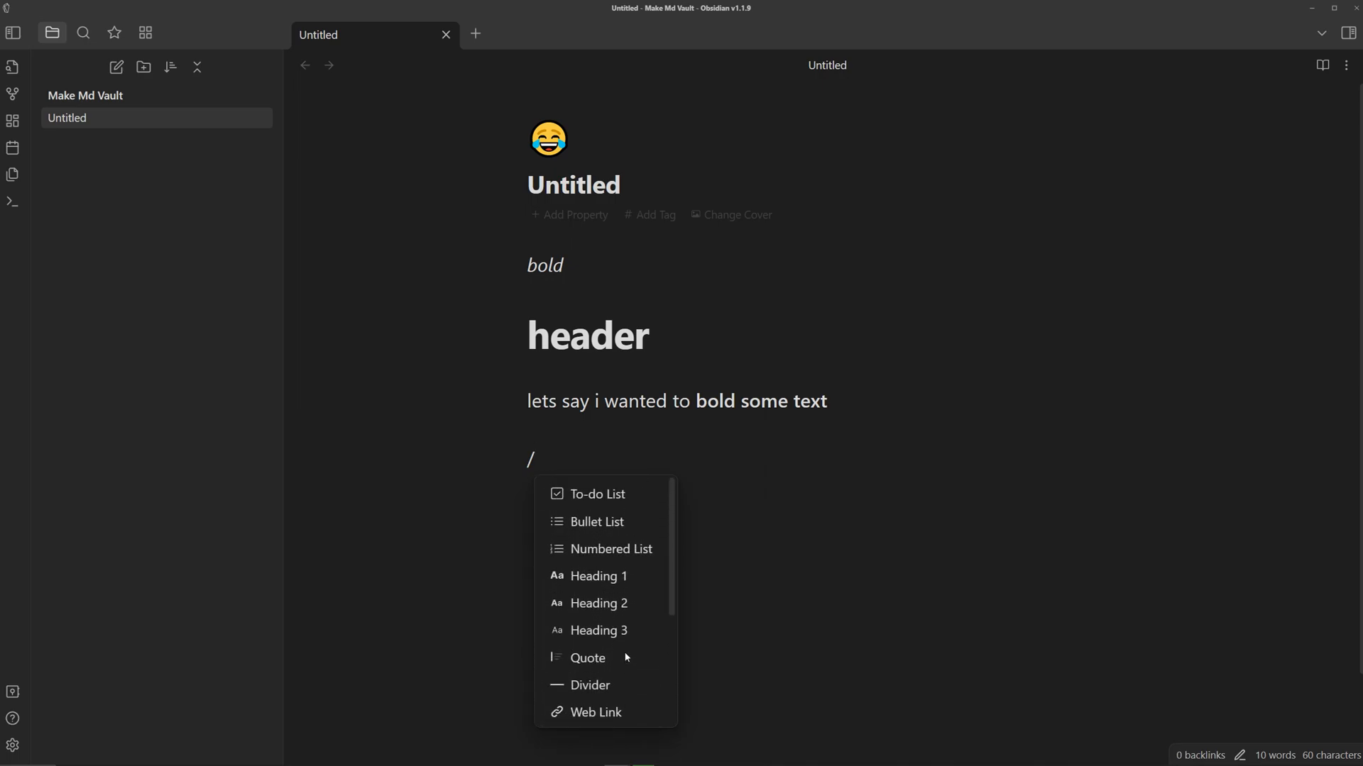
{"action": "scroll", "scroll_direction": "down", "scroll_amount": 3}
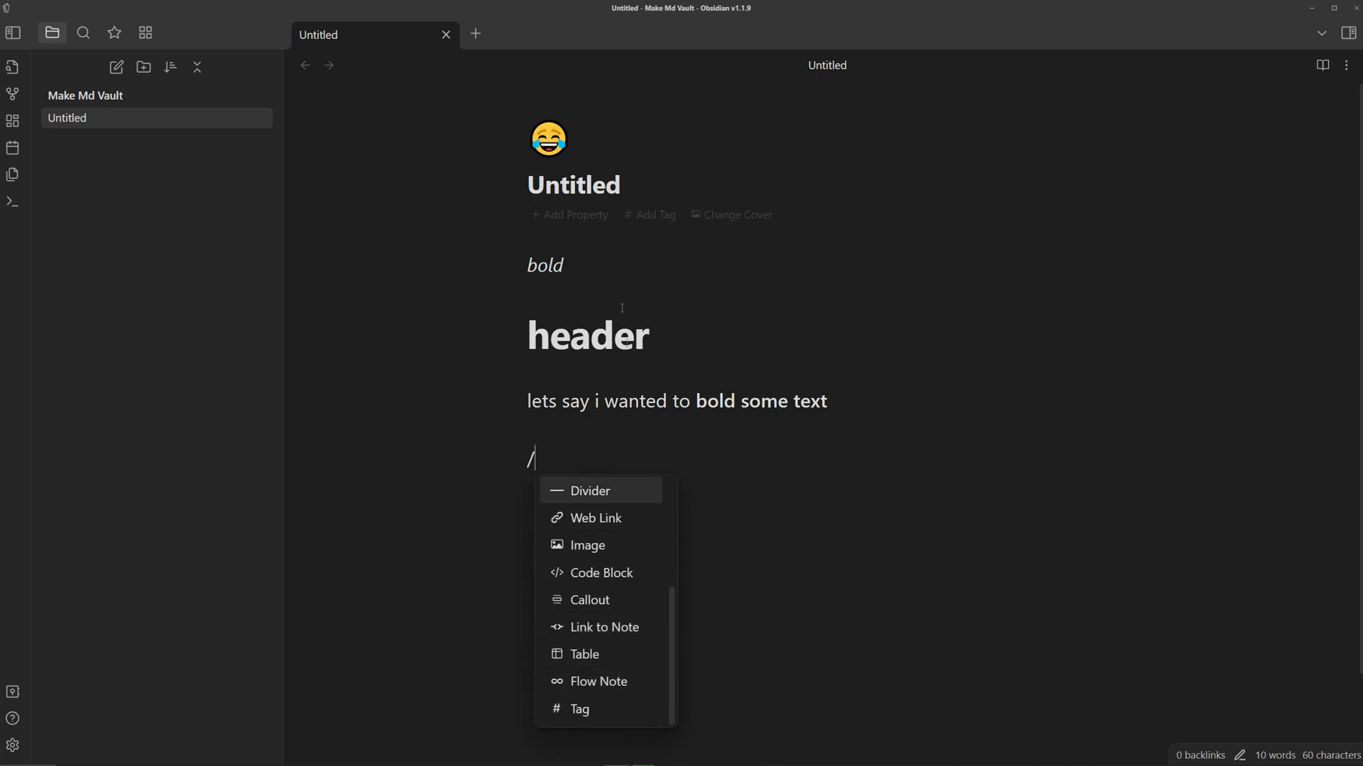
{"action": "scroll", "scroll_direction": "up", "scroll_amount": 3}
{"action": "type", "text": "# he"}
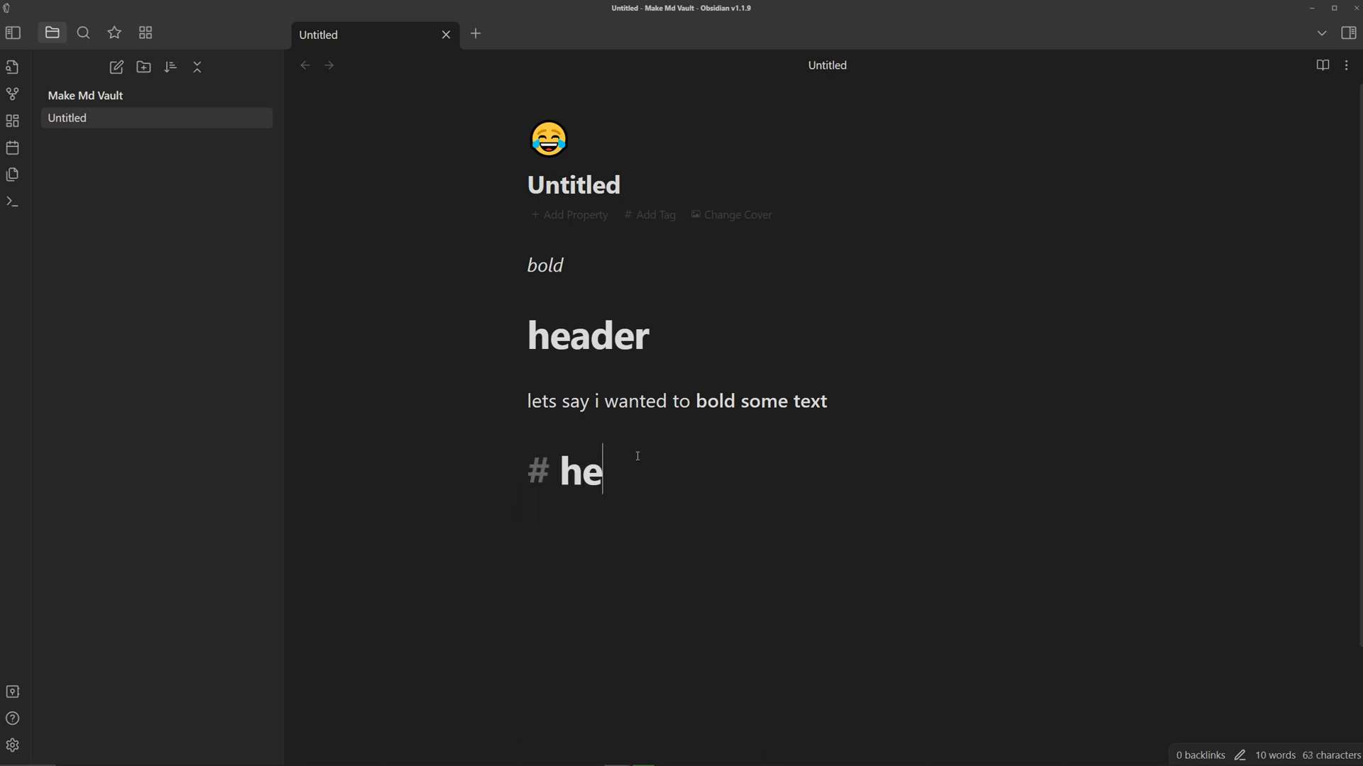
Insert an Info callout containing 'Hi' below the heading.
{"action": "type", "text": "/"}
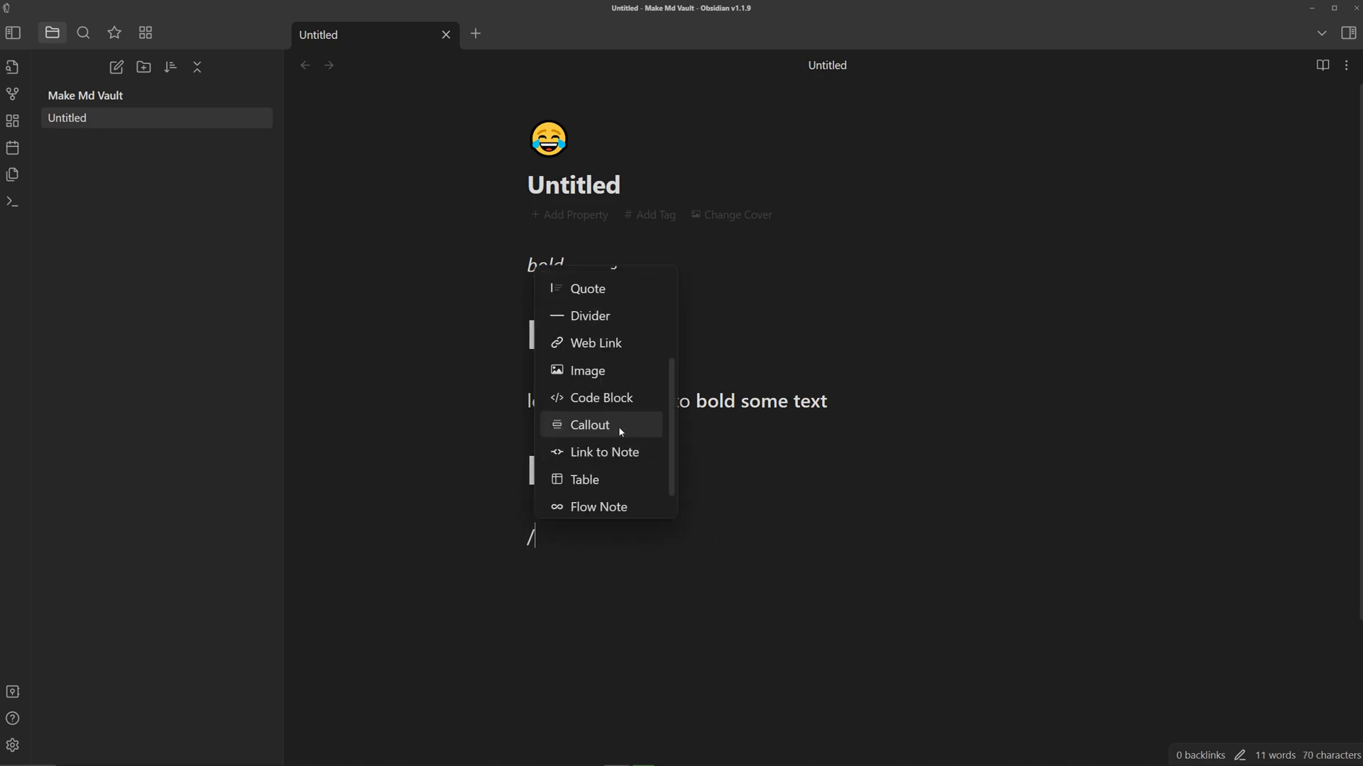
{"action": "left_click", "coordinate": [589, 425]}
{"action": "type", "text": "Hi"}
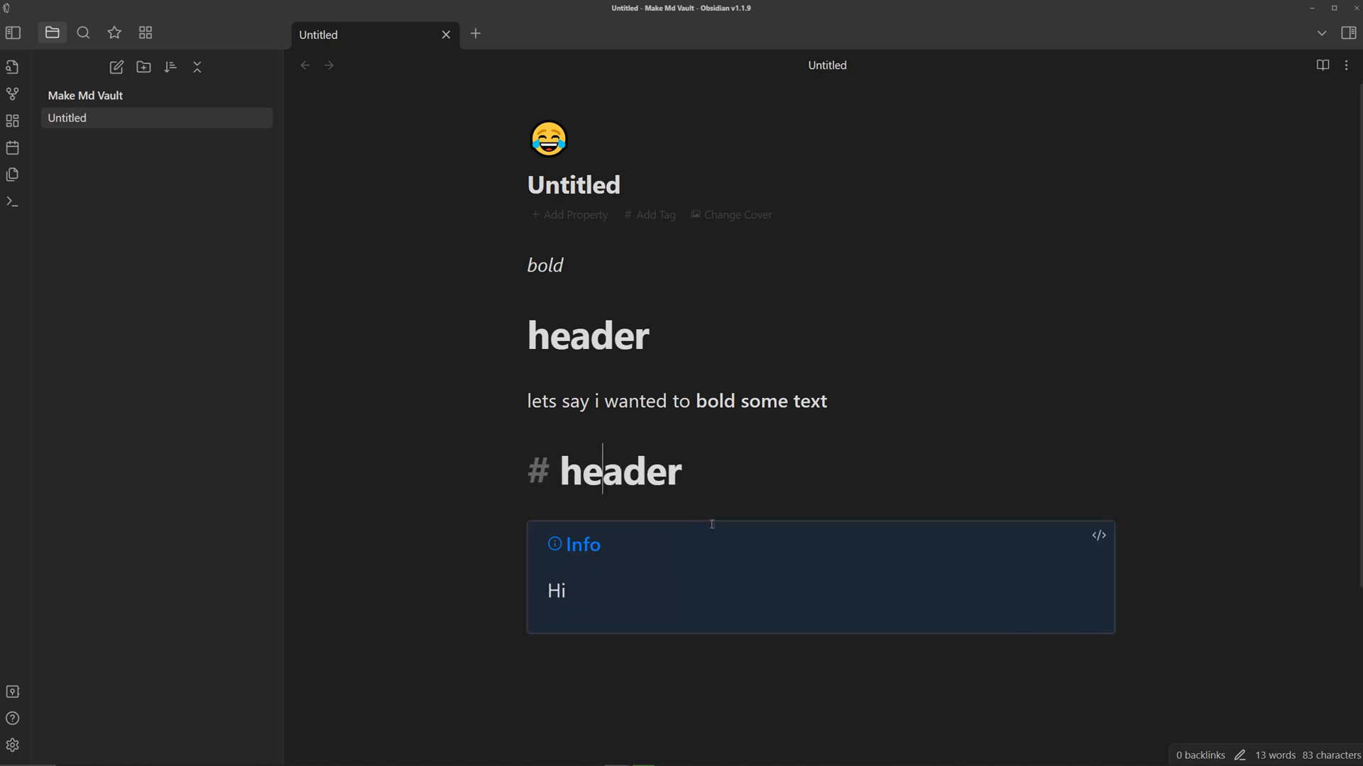
{"action": "type", "text": "/"}
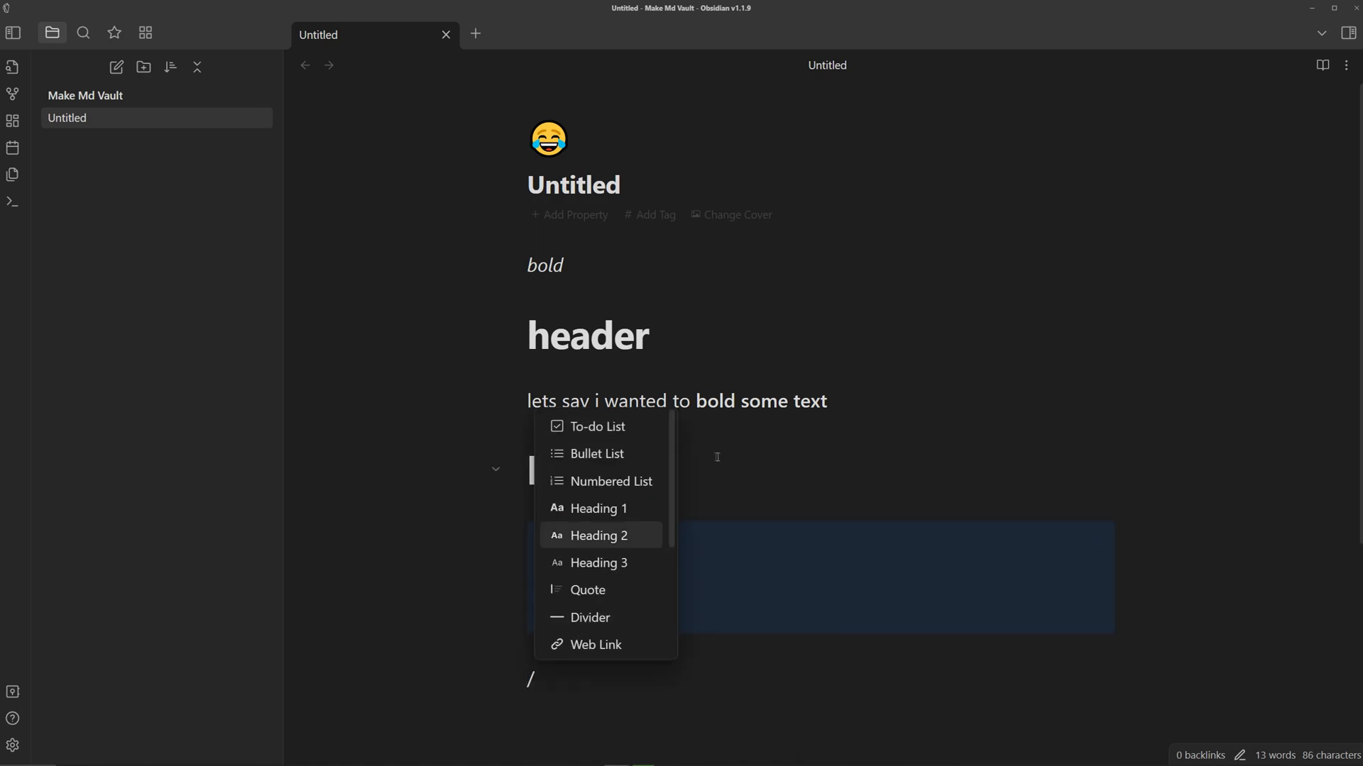
{"action": "scroll", "scroll_direction": "down", "scroll_amount": 3}
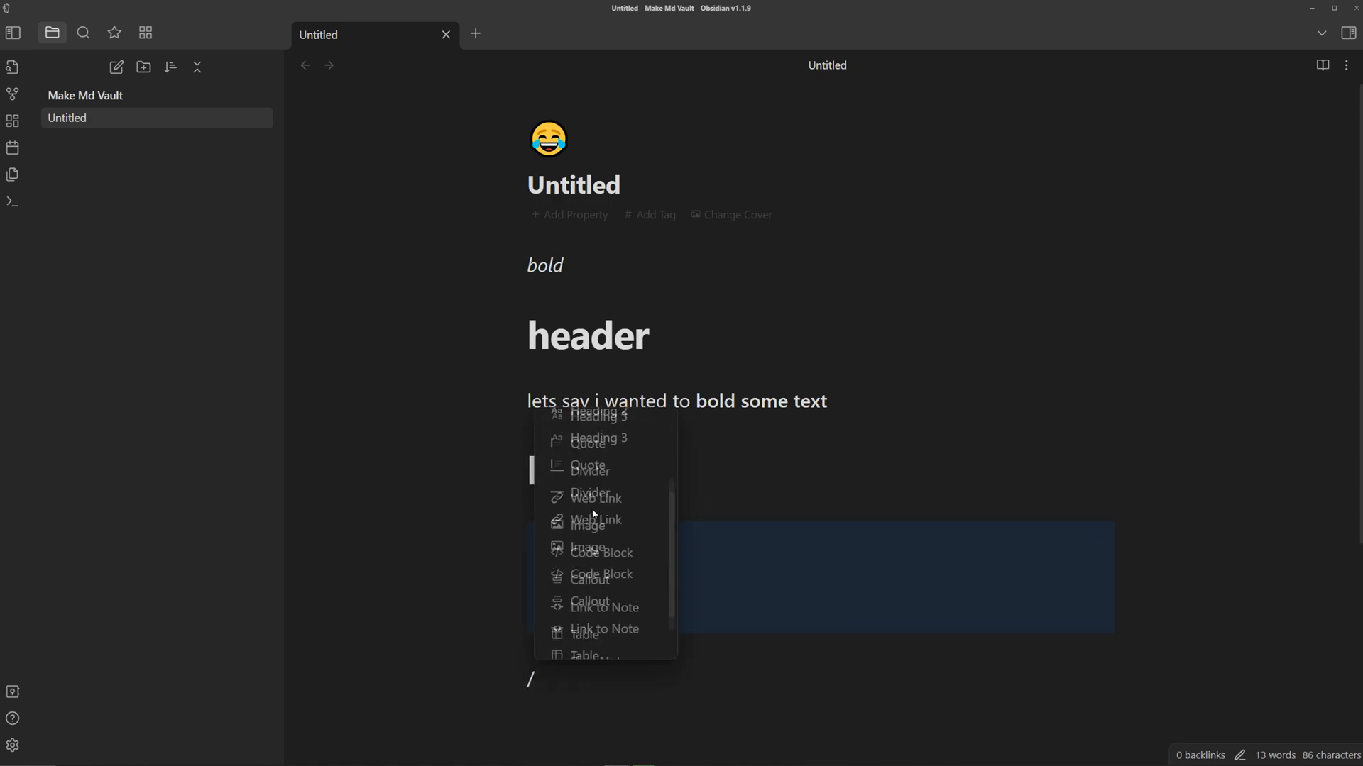
{"action": "scroll", "scroll_direction": "up", "scroll_amount": 3}
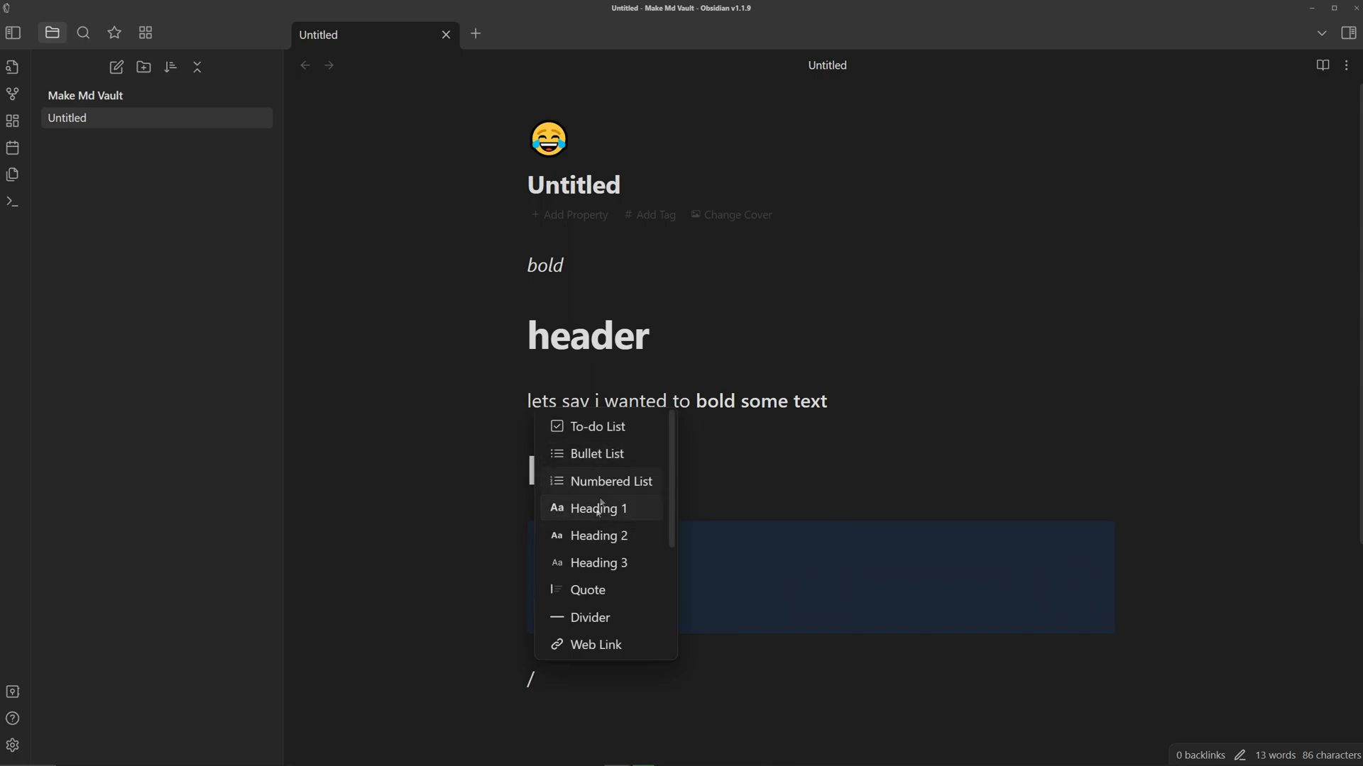
{"action": "mouse_move", "coordinate": [596, 427]}
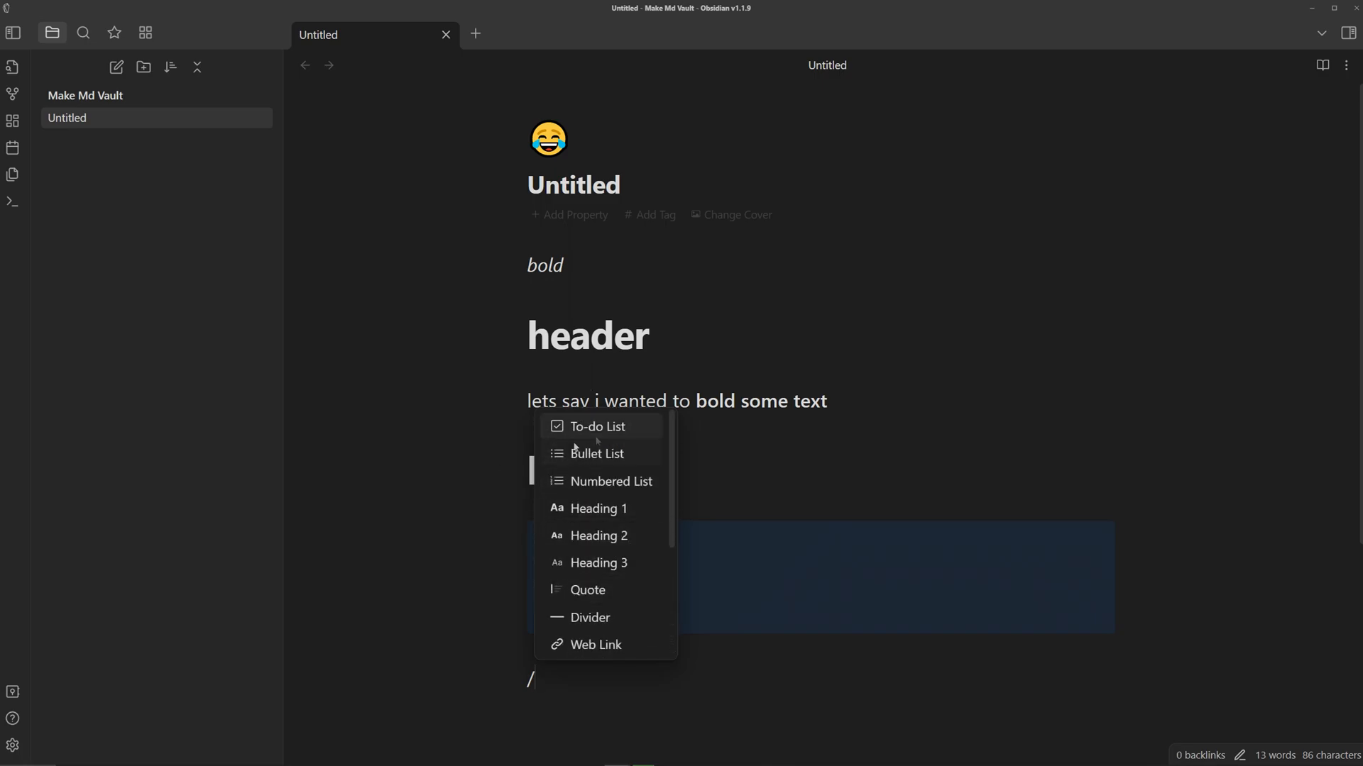
{"action": "mouse_move", "coordinate": [702, 508]}
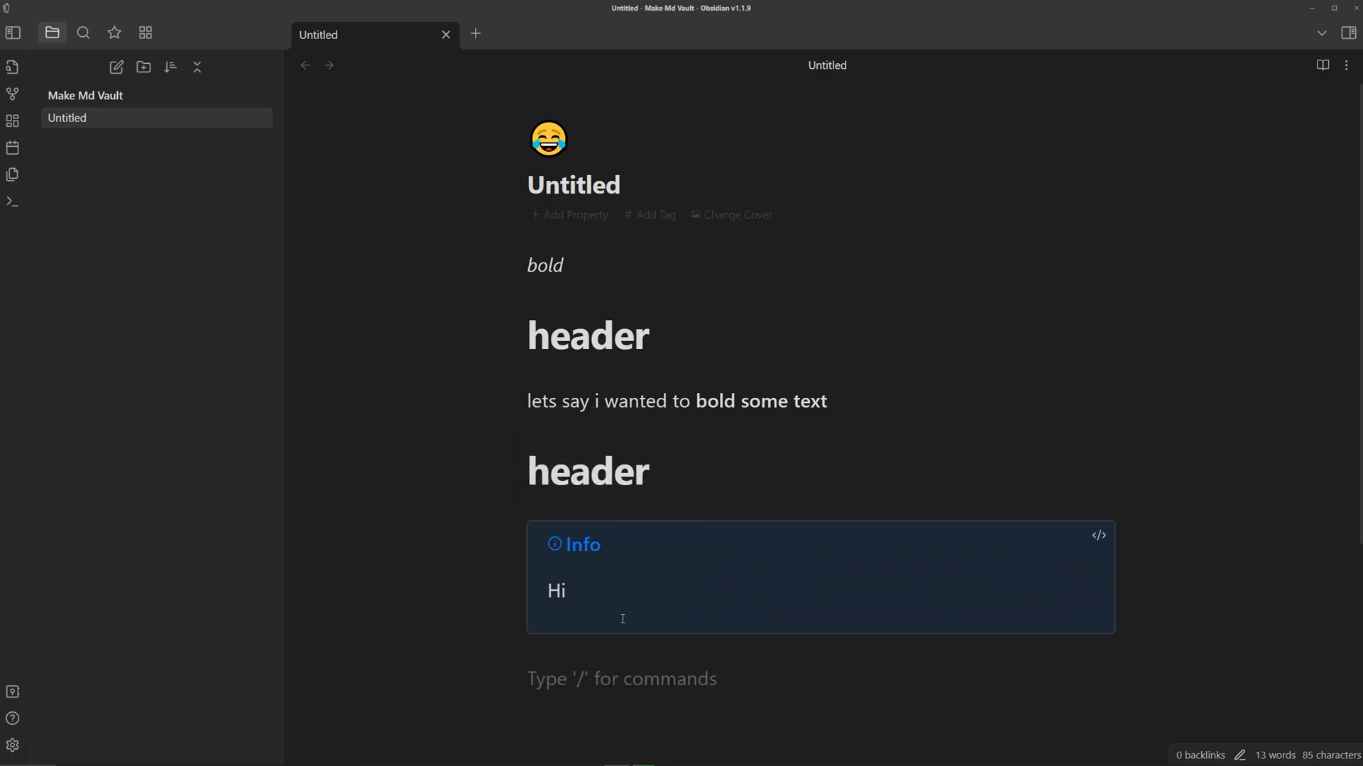
{"action": "type", "text": "a"}
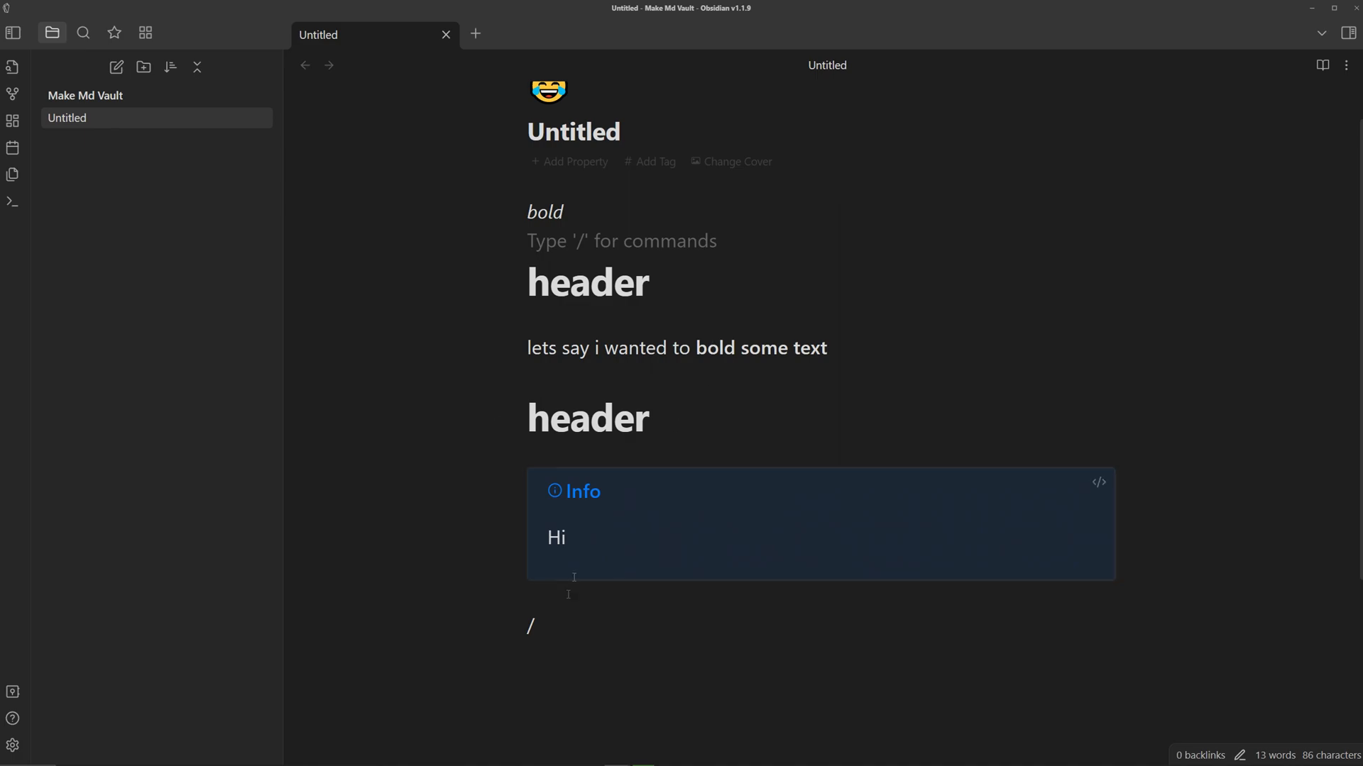
{"action": "left_click", "coordinate": [622, 282]}
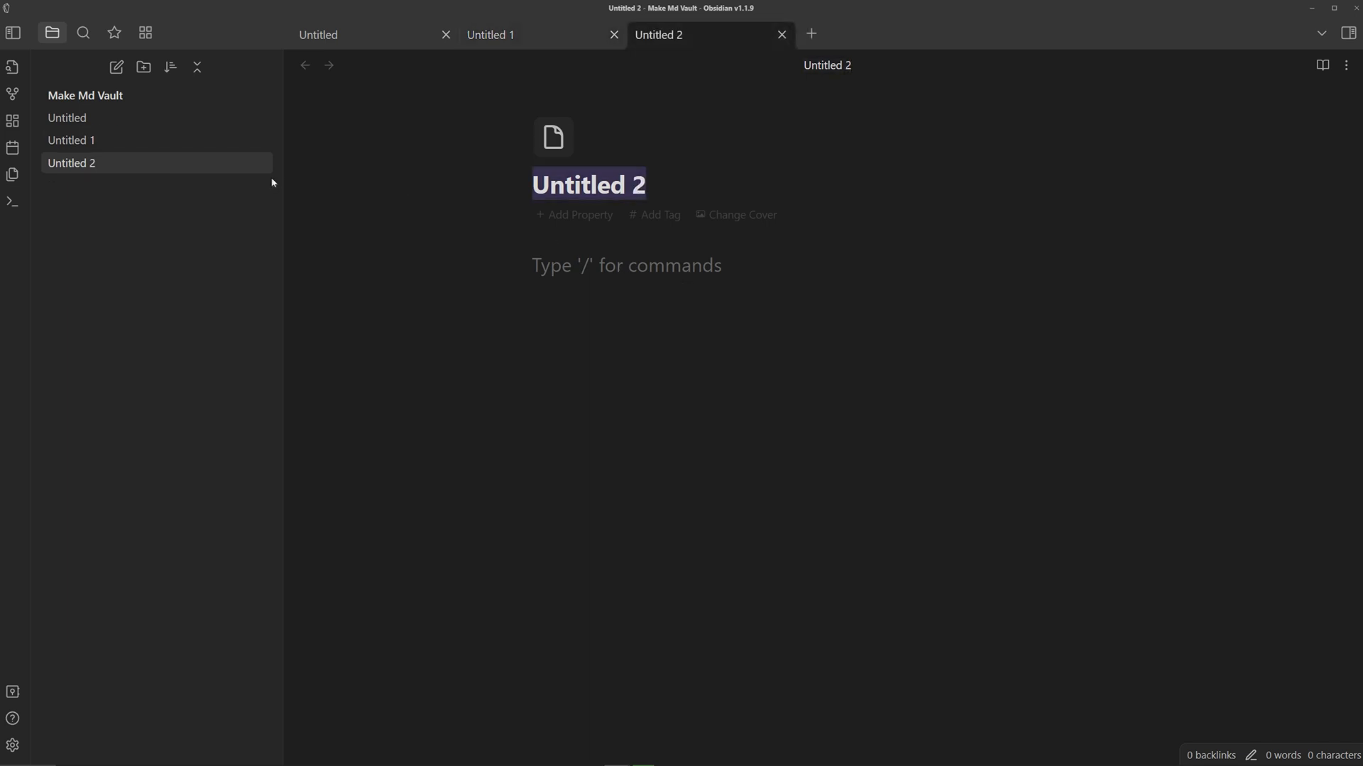
{"action": "mouse_move", "coordinate": [430, 174]}
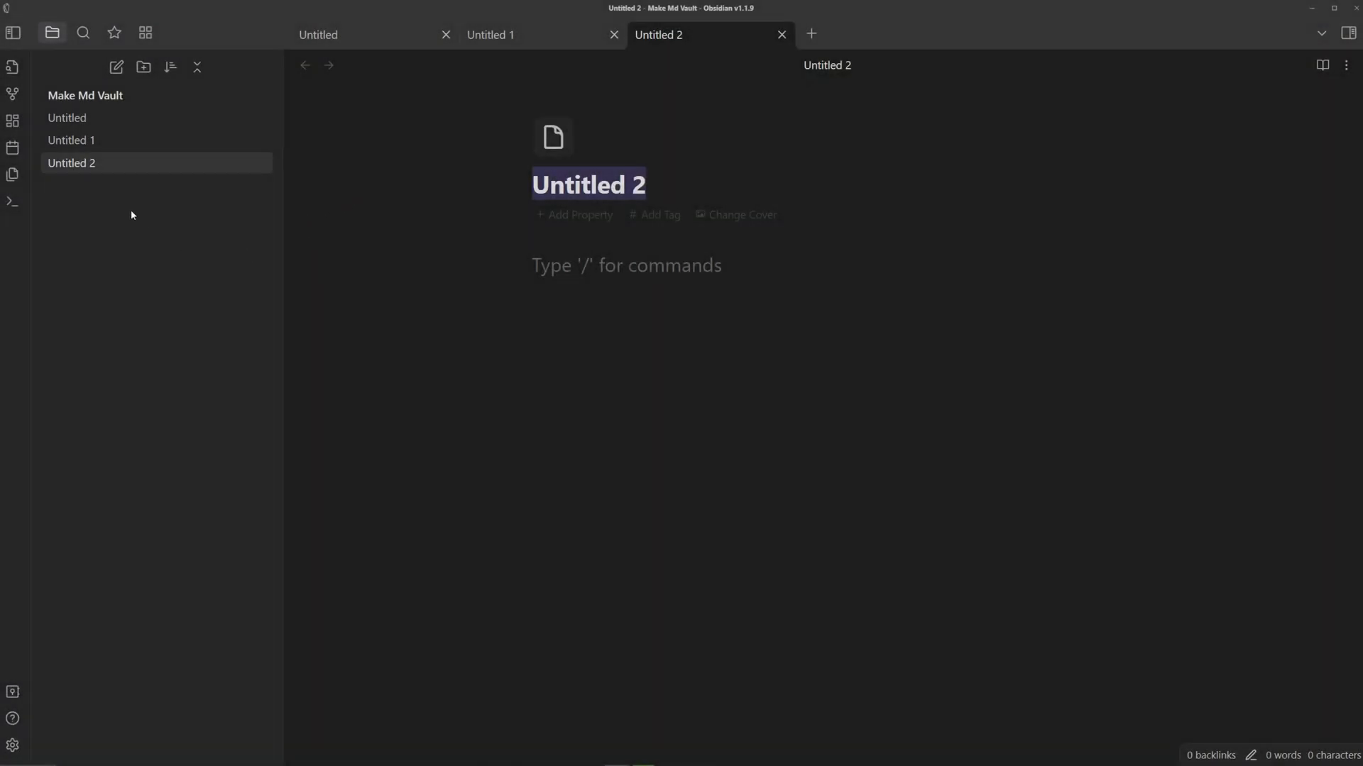
{"action": "mouse_move", "coordinate": [87, 353]}
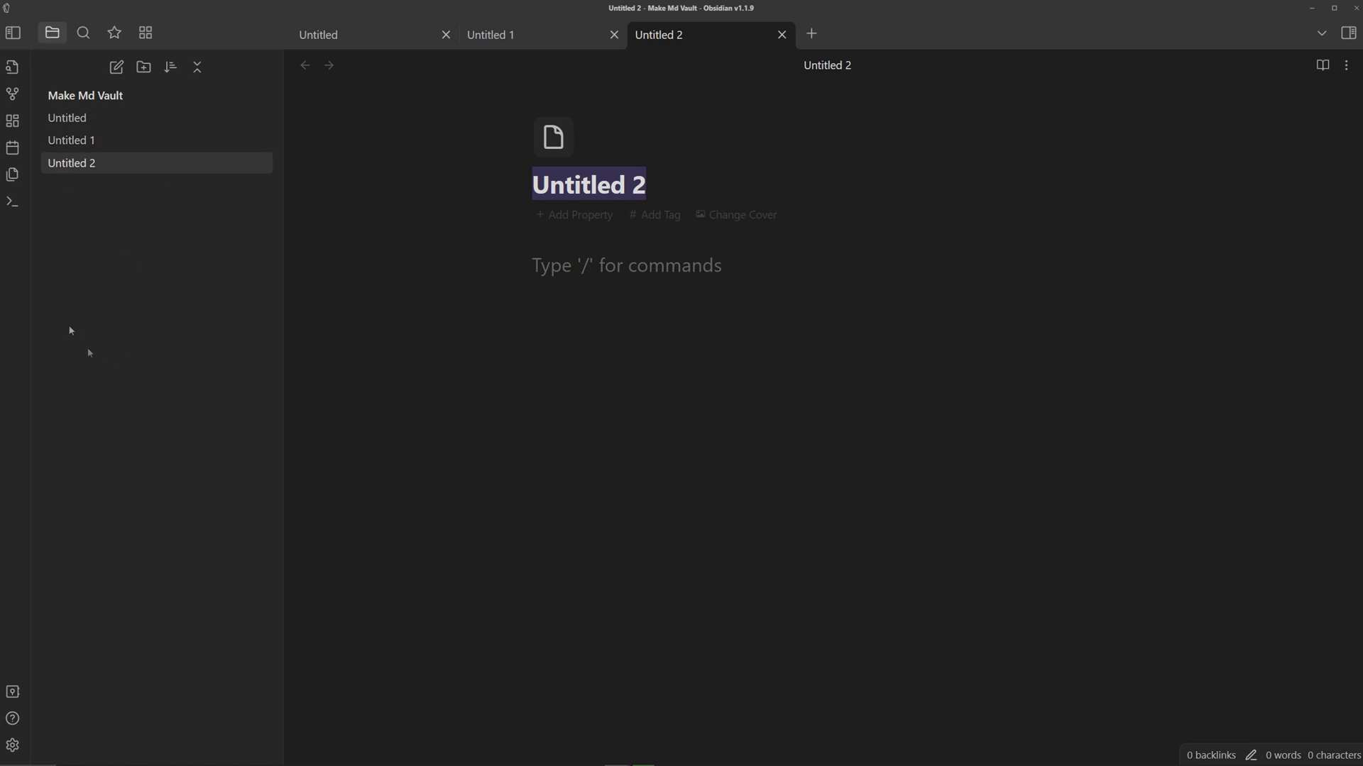
{"action": "mouse_move", "coordinate": [120, 247]}
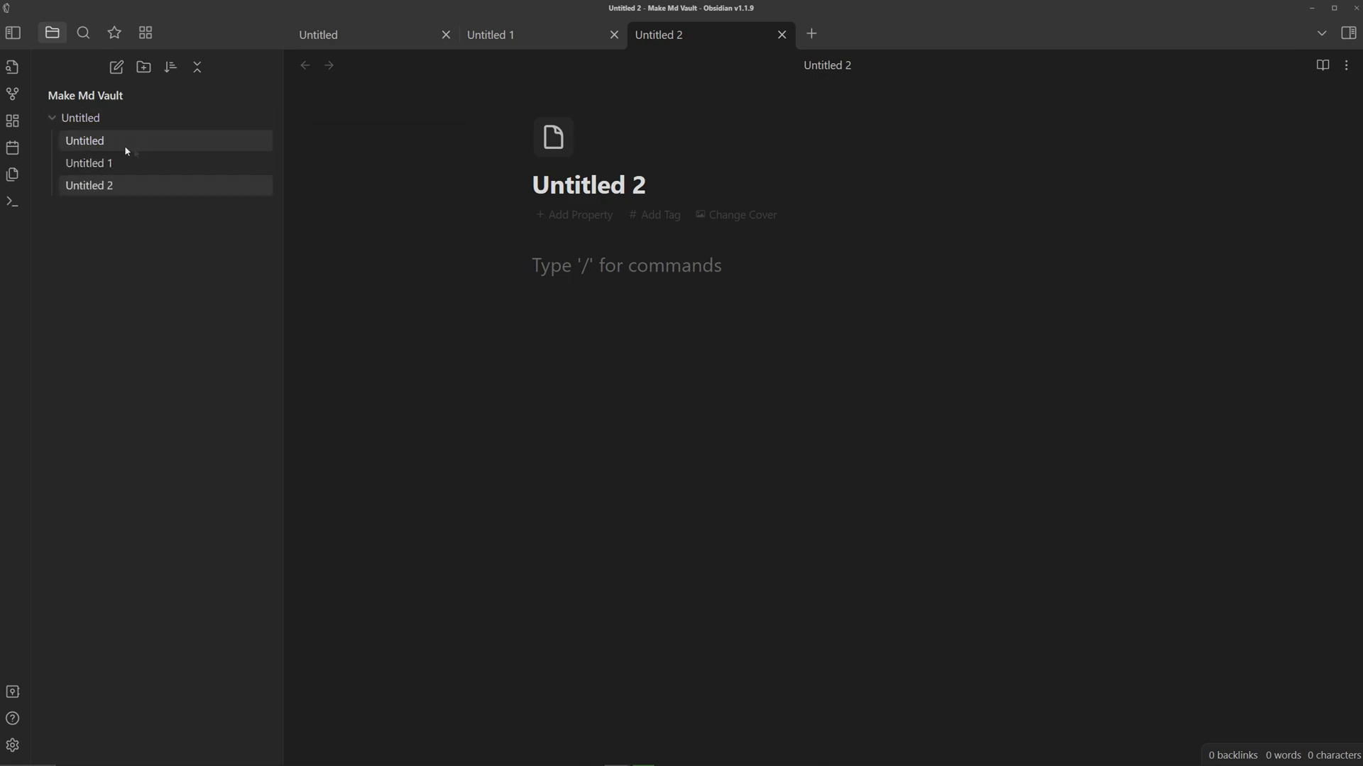
Rename new folders to Assignments and Courses, moving the Untitled notes into Assignments.
{"action": "left_click", "coordinate": [143, 66]}
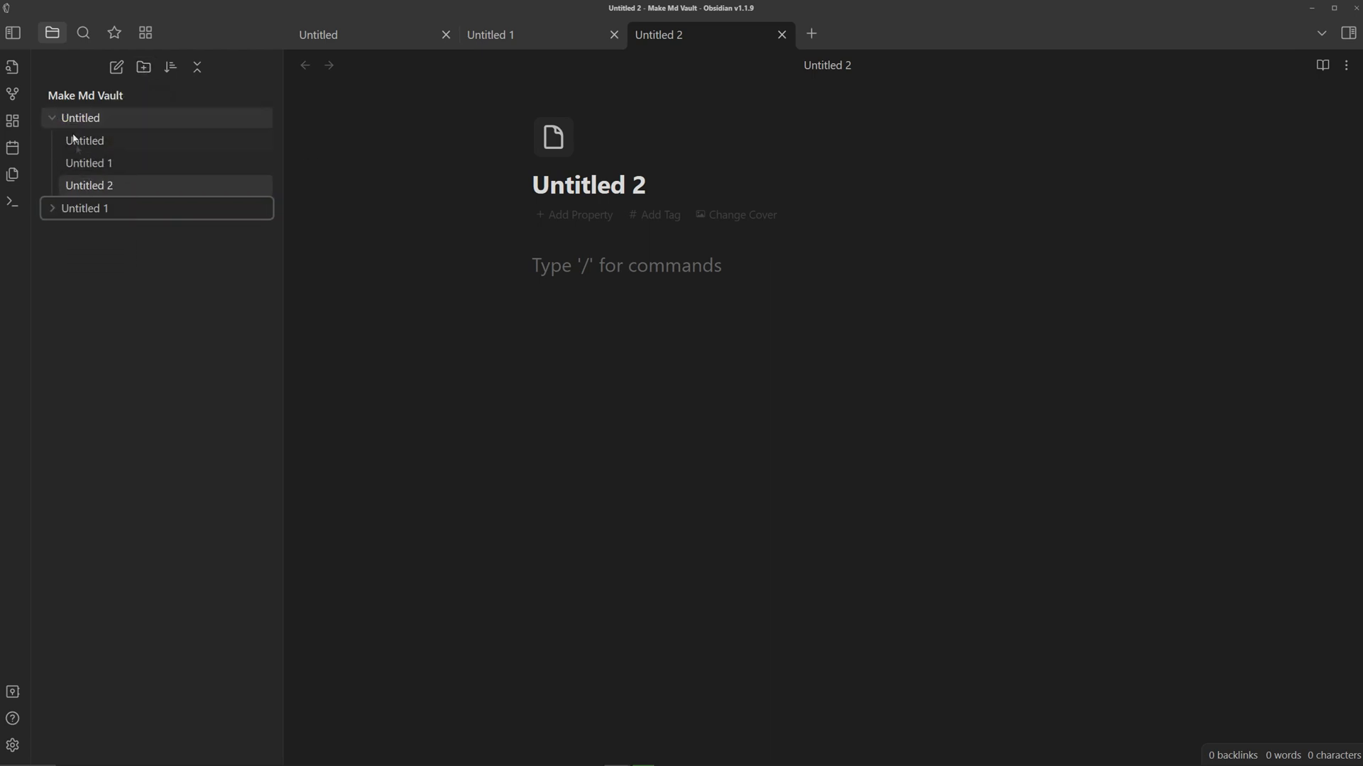
{"action": "mouse_move", "coordinate": [85, 140]}
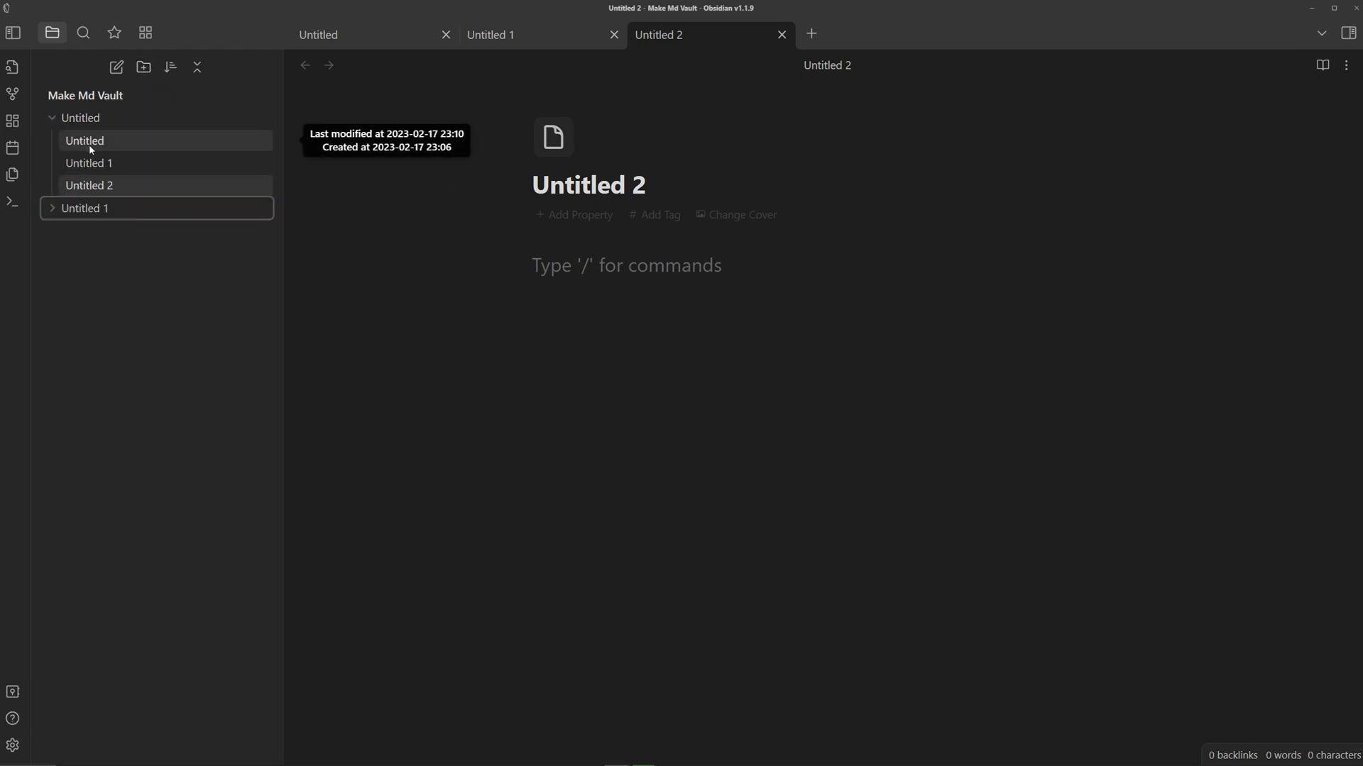
{"action": "right_click", "coordinate": [80, 117]}
{"action": "type", "text": "Assignm"}
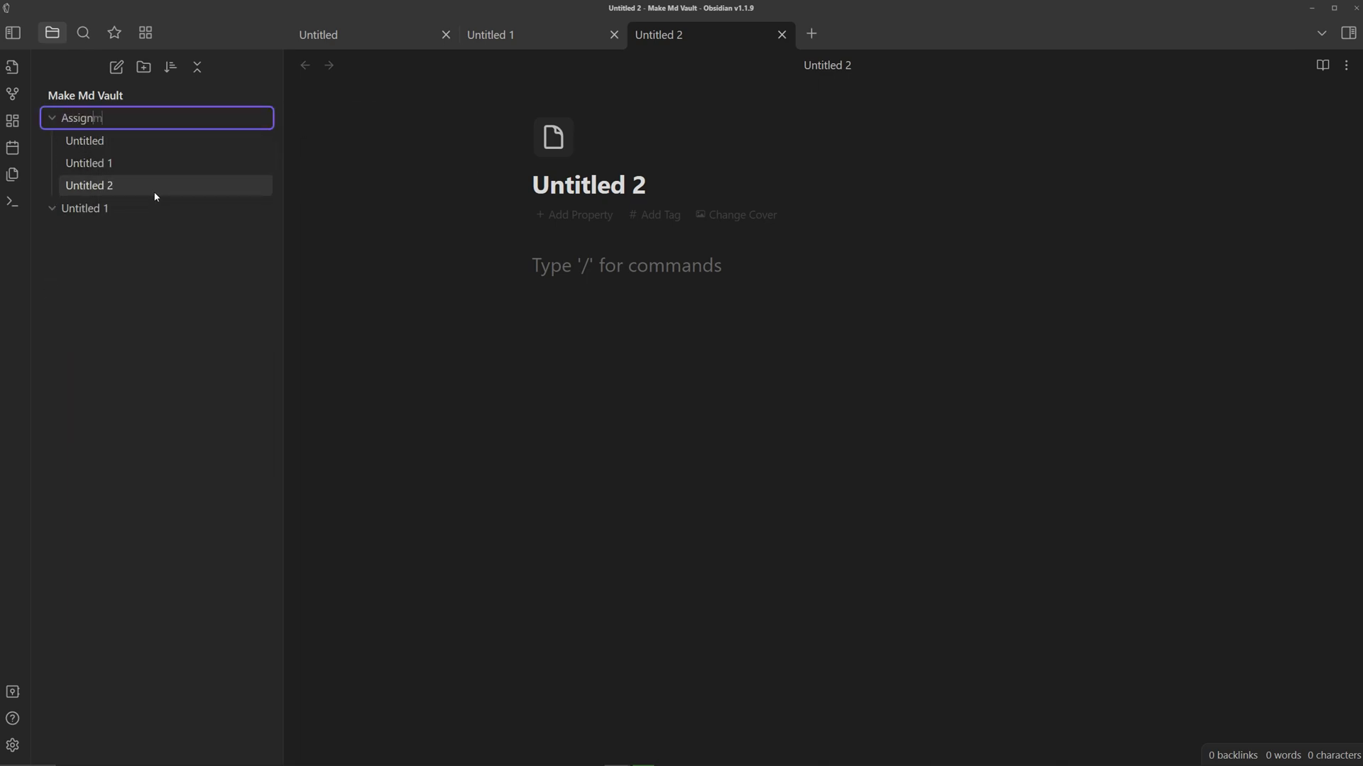
{"action": "right_click", "coordinate": [86, 208]}
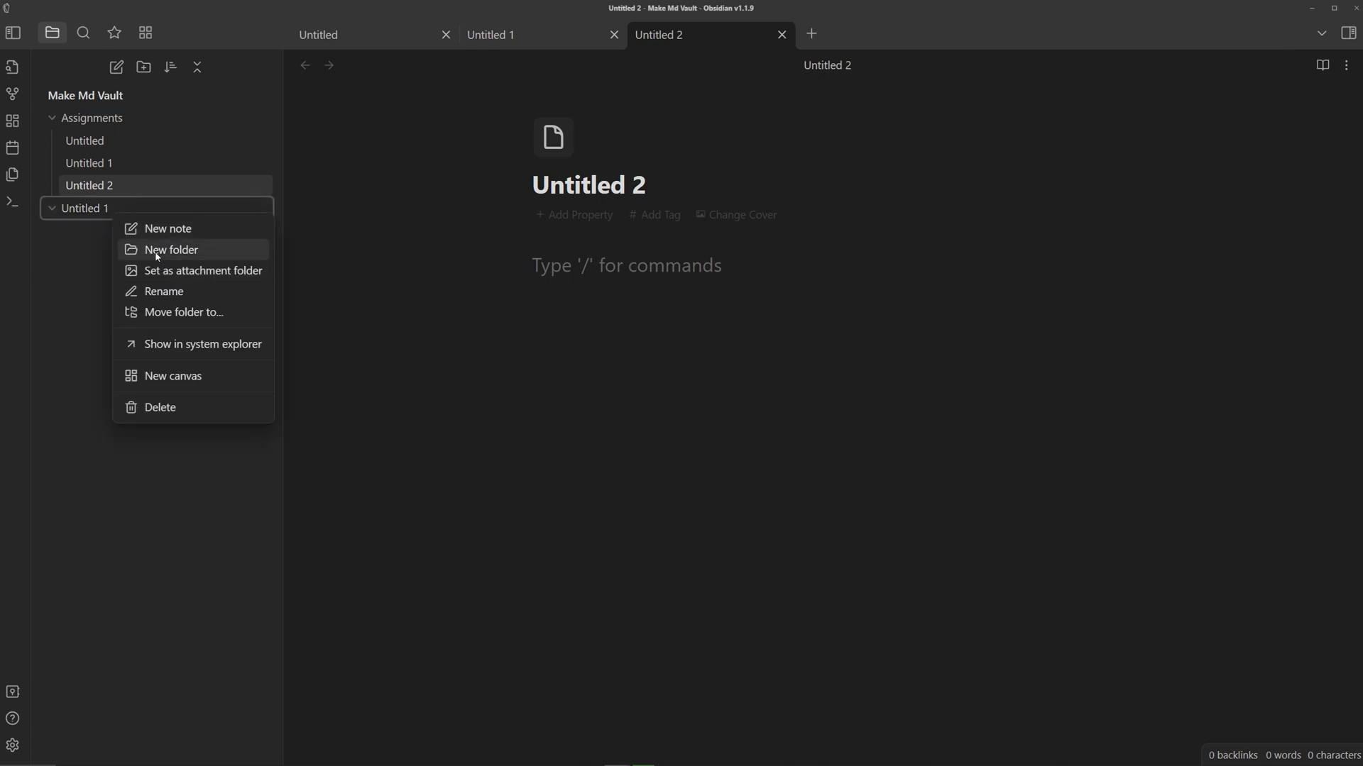
{"action": "left_click", "coordinate": [170, 252]}
{"action": "type", "text": "Courses"}
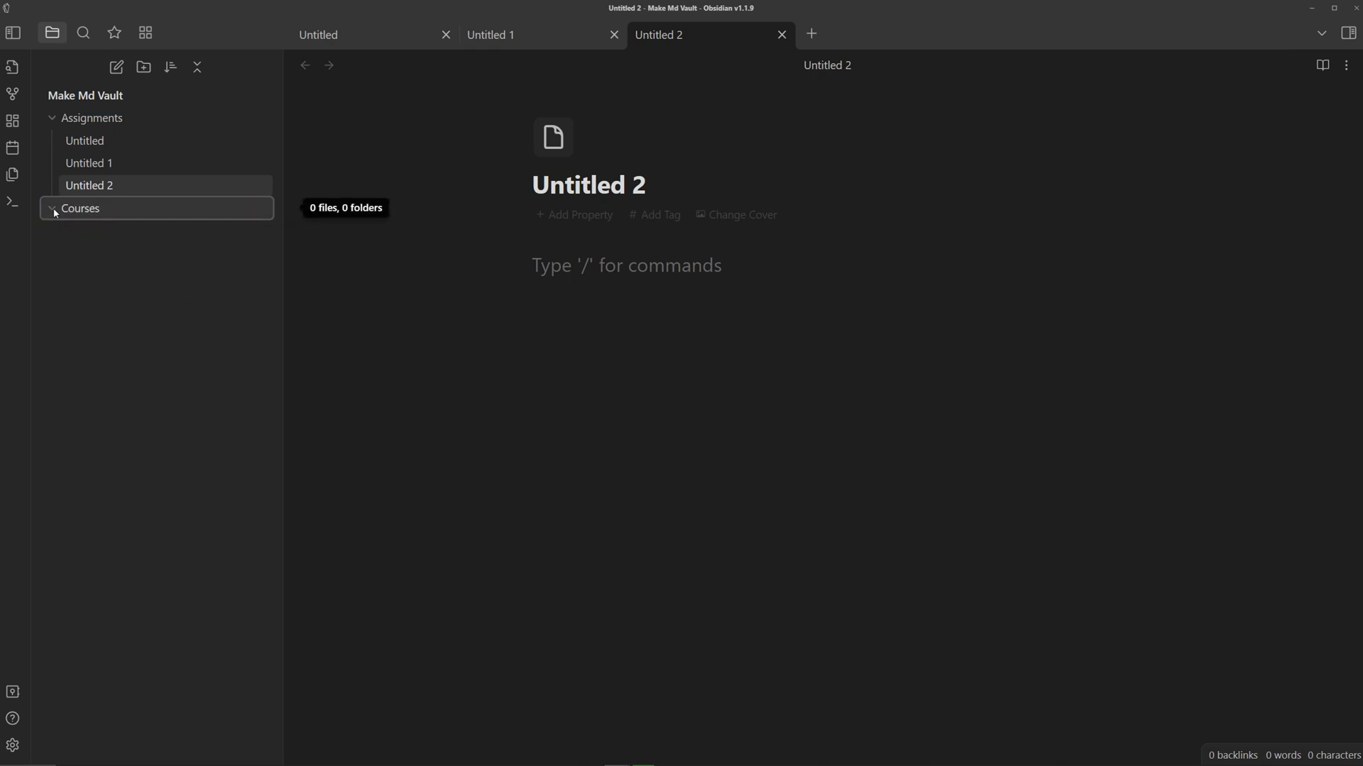
{"action": "left_click_drag", "start_coordinate": [81, 208], "coordinate": [92, 117]}
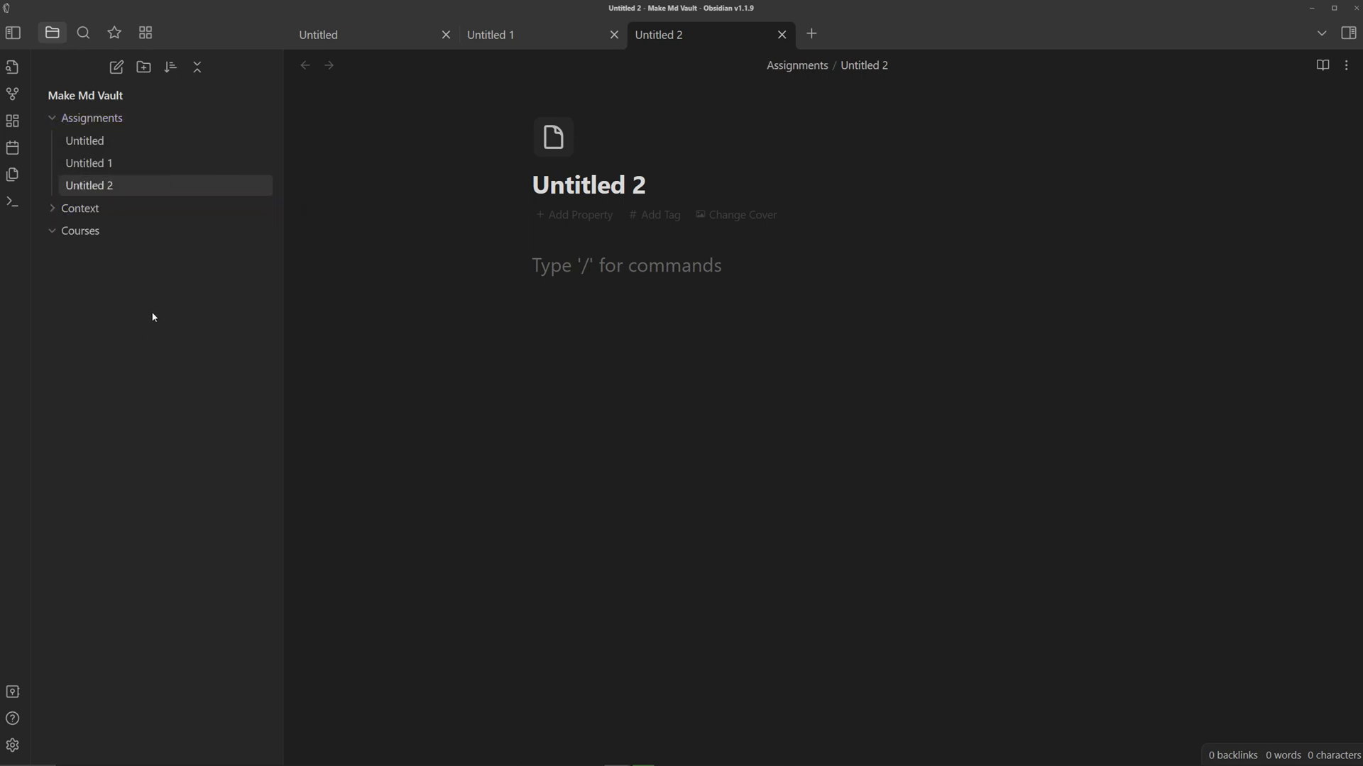
In Spaces, drag Courses above Assignments and move Untitled 2 to Assignments' top.
{"action": "left_click", "coordinate": [144, 32]}
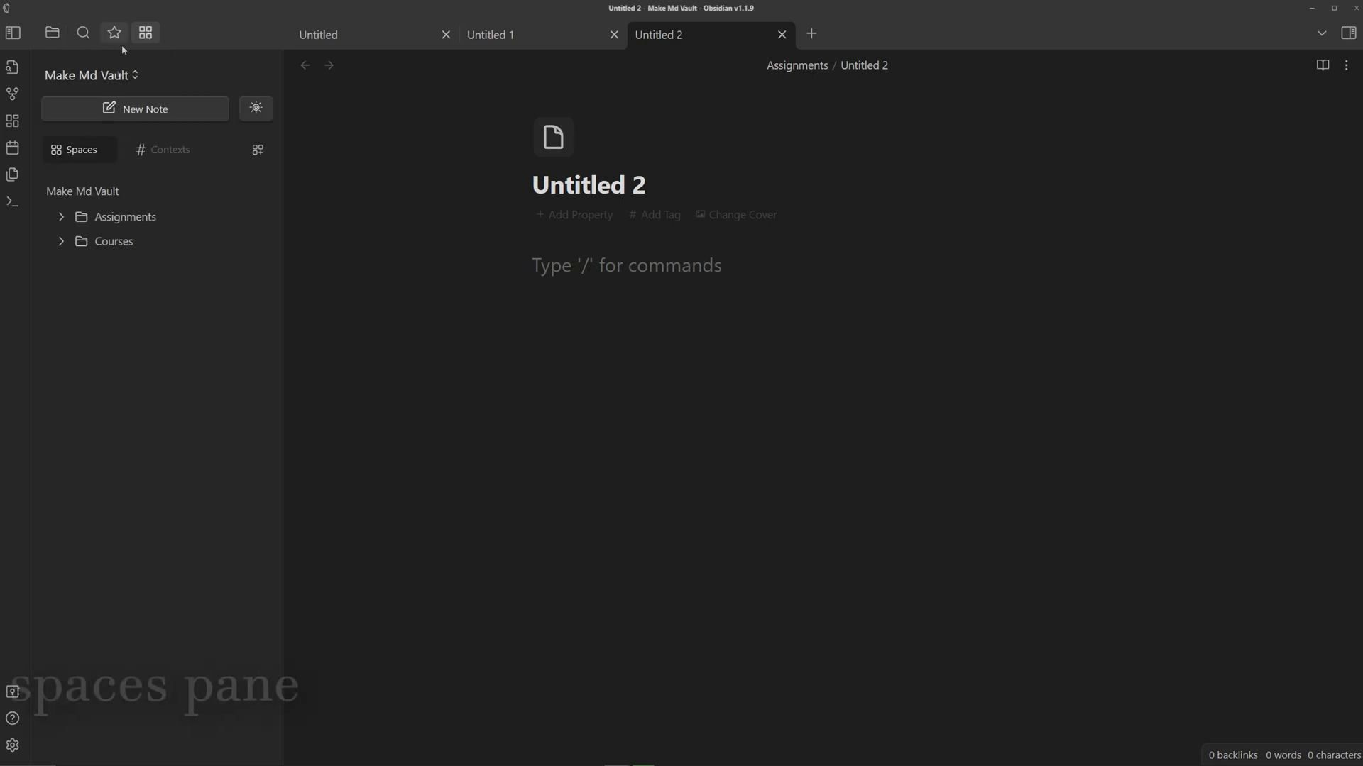
{"action": "mouse_move", "coordinate": [169, 202]}
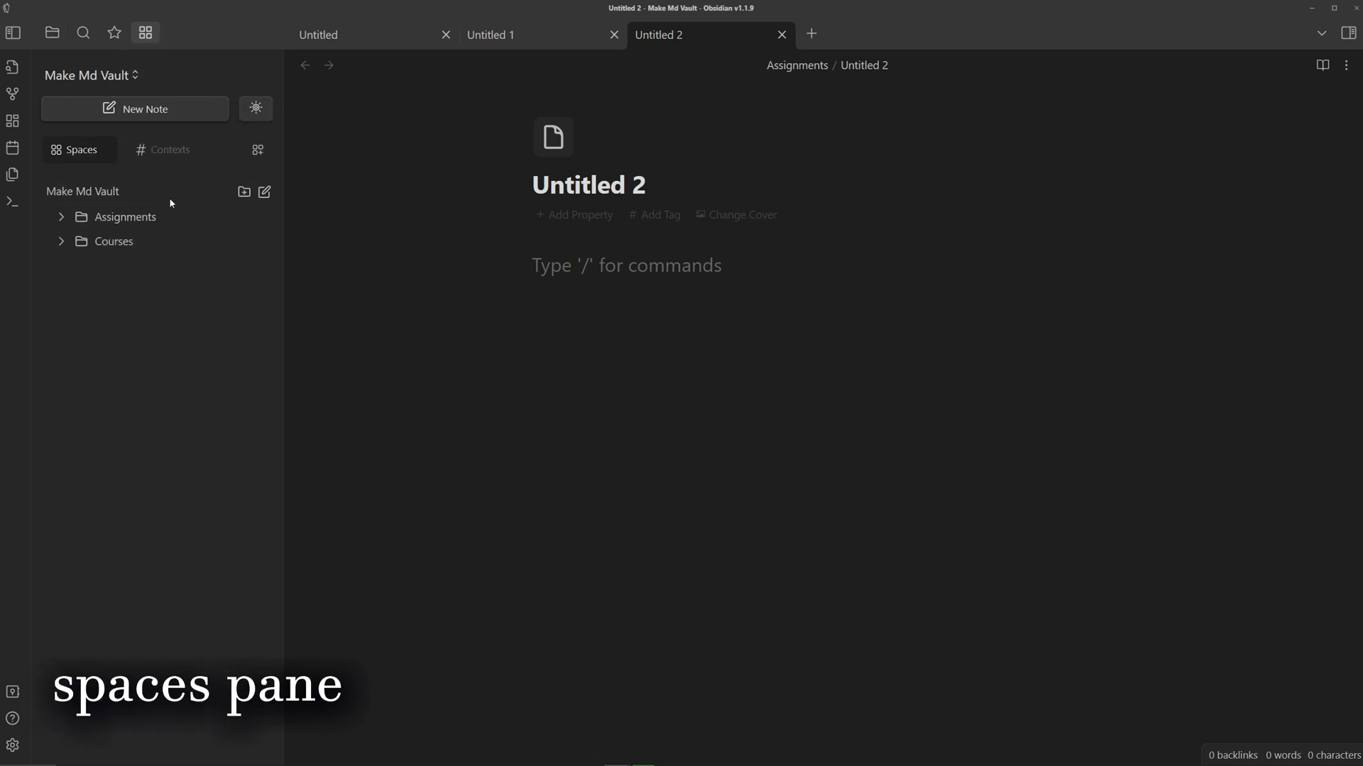
{"action": "mouse_move", "coordinate": [174, 296]}
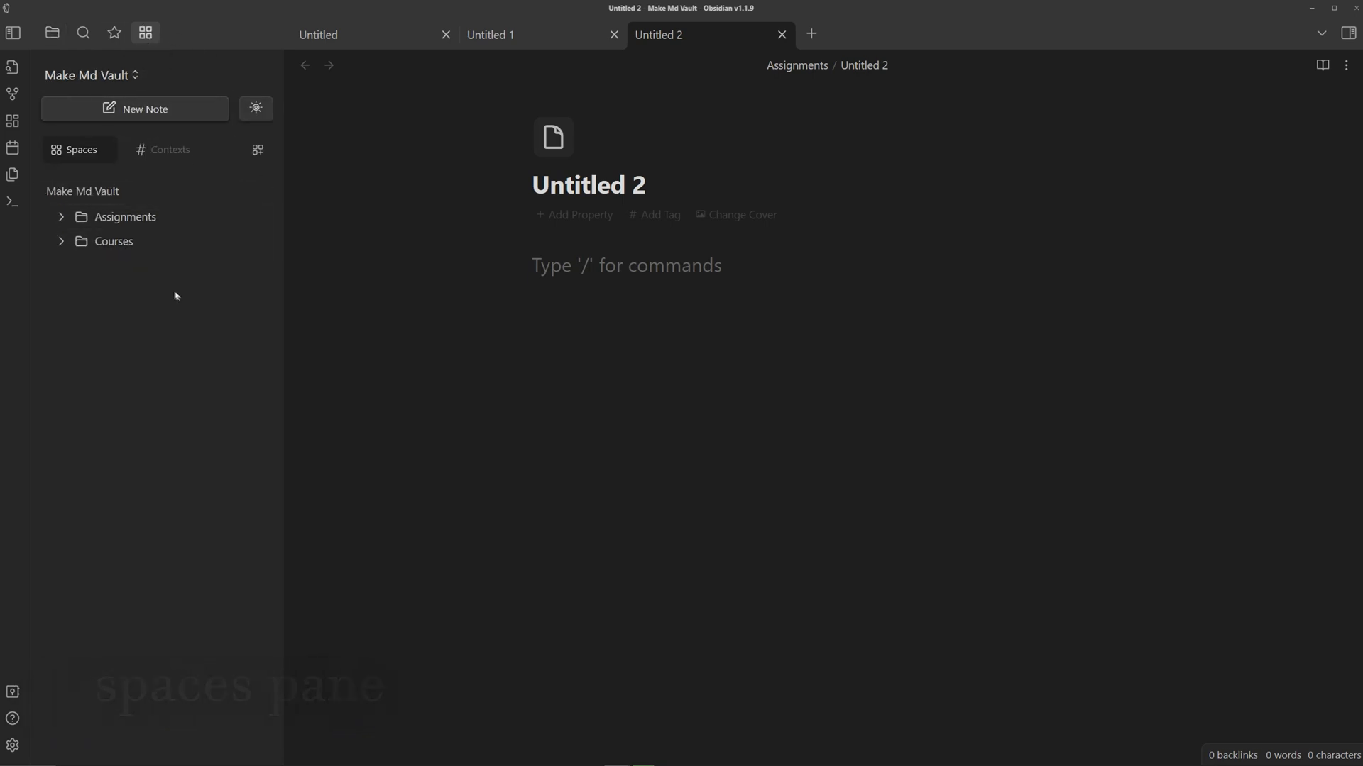
{"action": "mouse_move", "coordinate": [226, 185]}
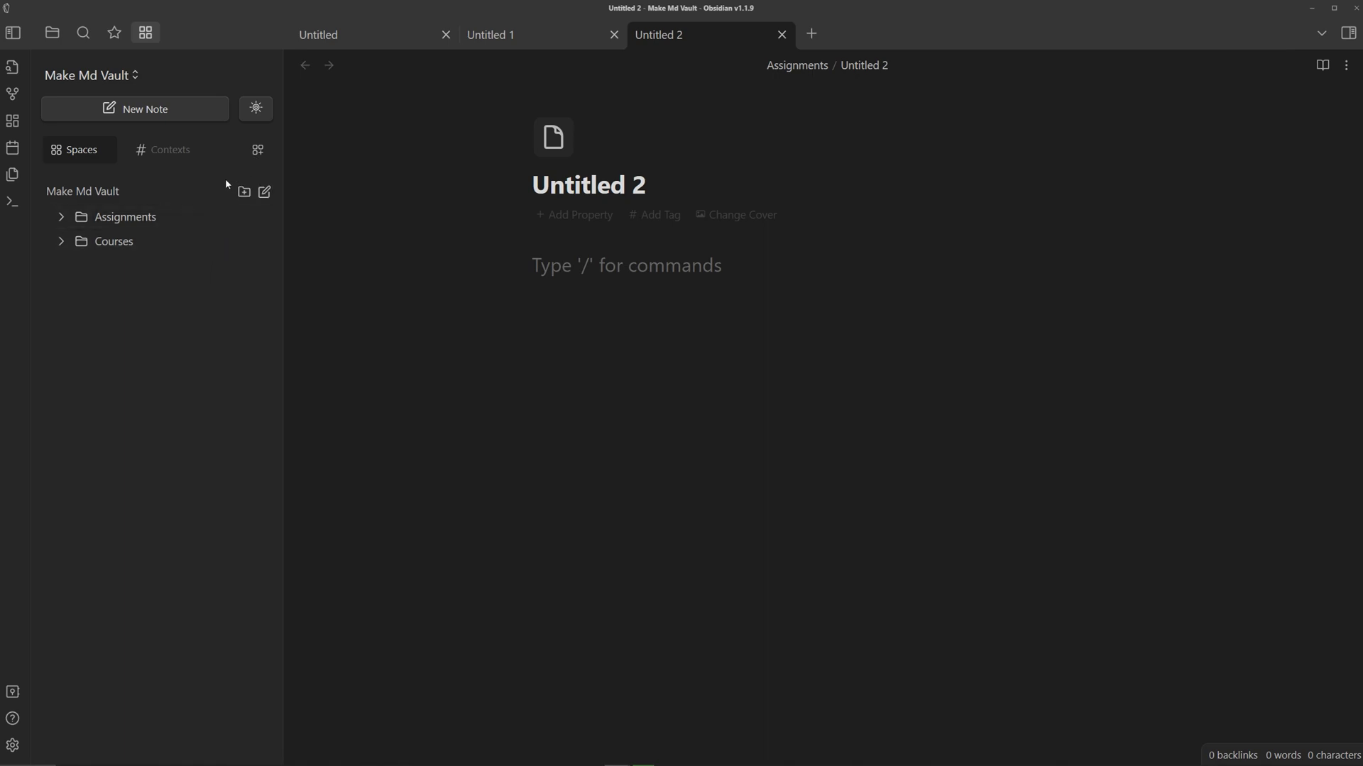
{"action": "mouse_move", "coordinate": [59, 241]}
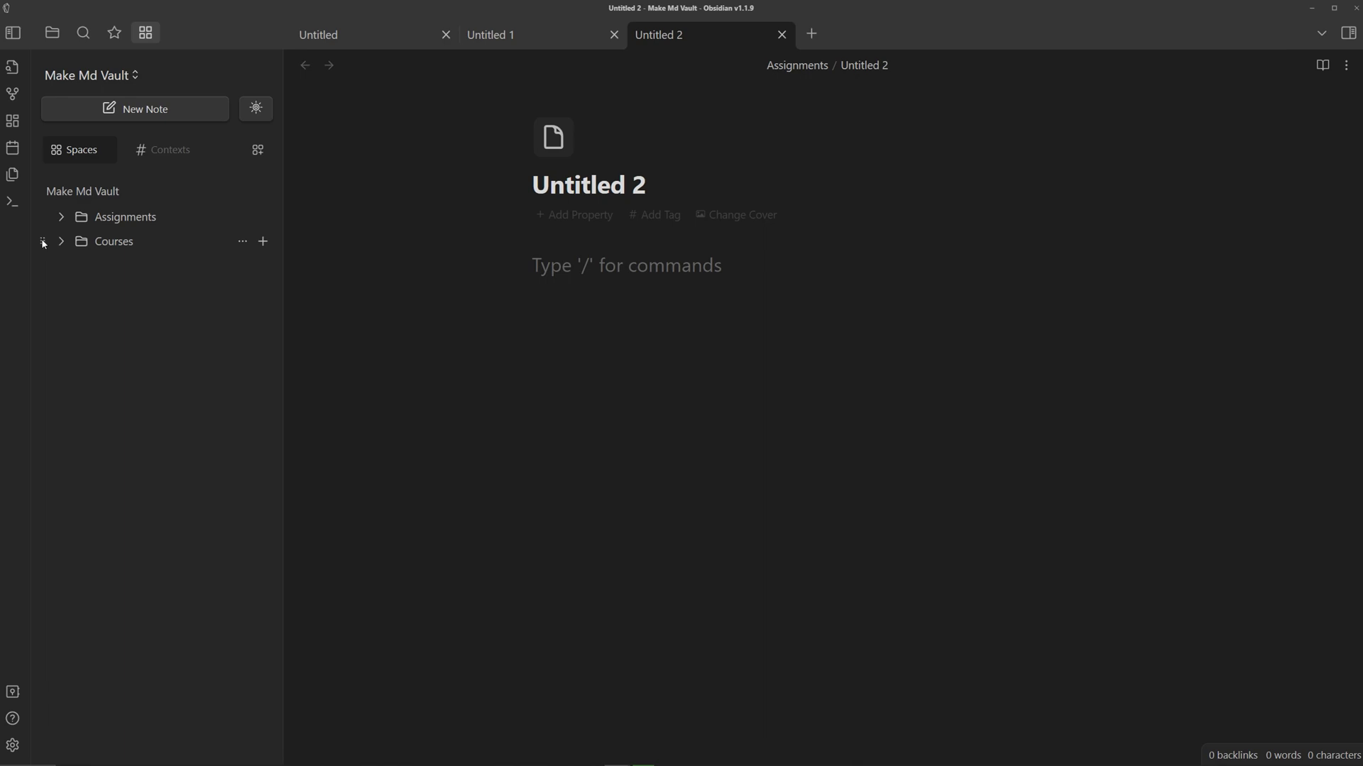
{"action": "mouse_move", "coordinate": [45, 246]}
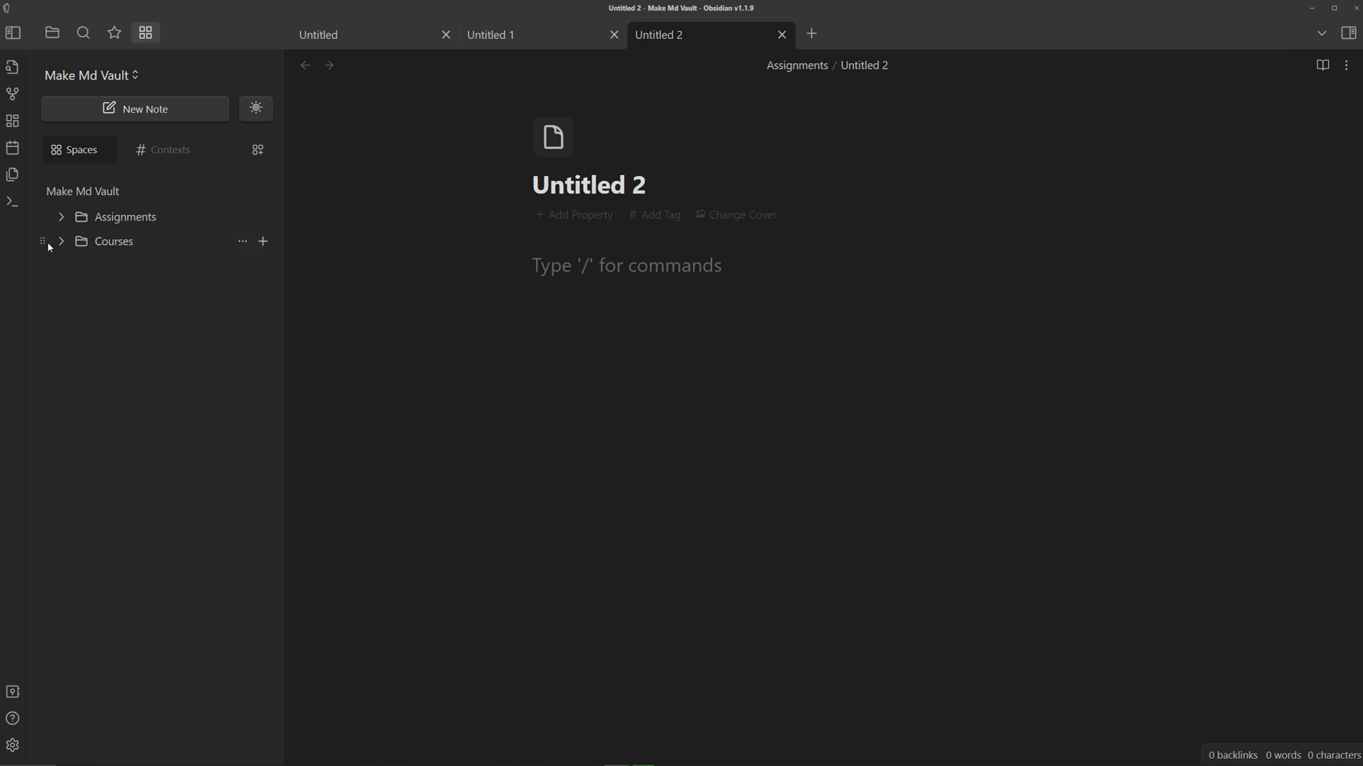
{"action": "left_click_drag", "start_coordinate": [113, 240], "coordinate": [121, 198]}
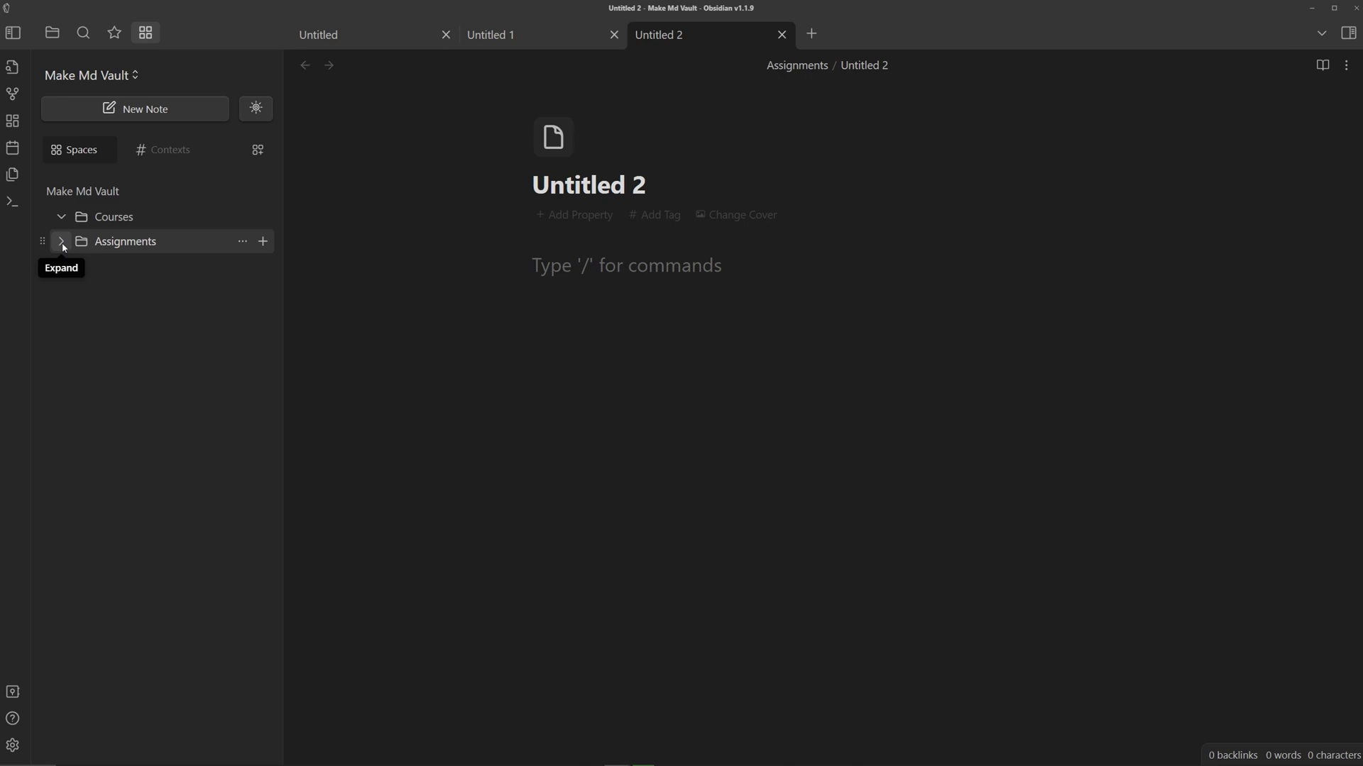
{"action": "left_click", "coordinate": [62, 240]}
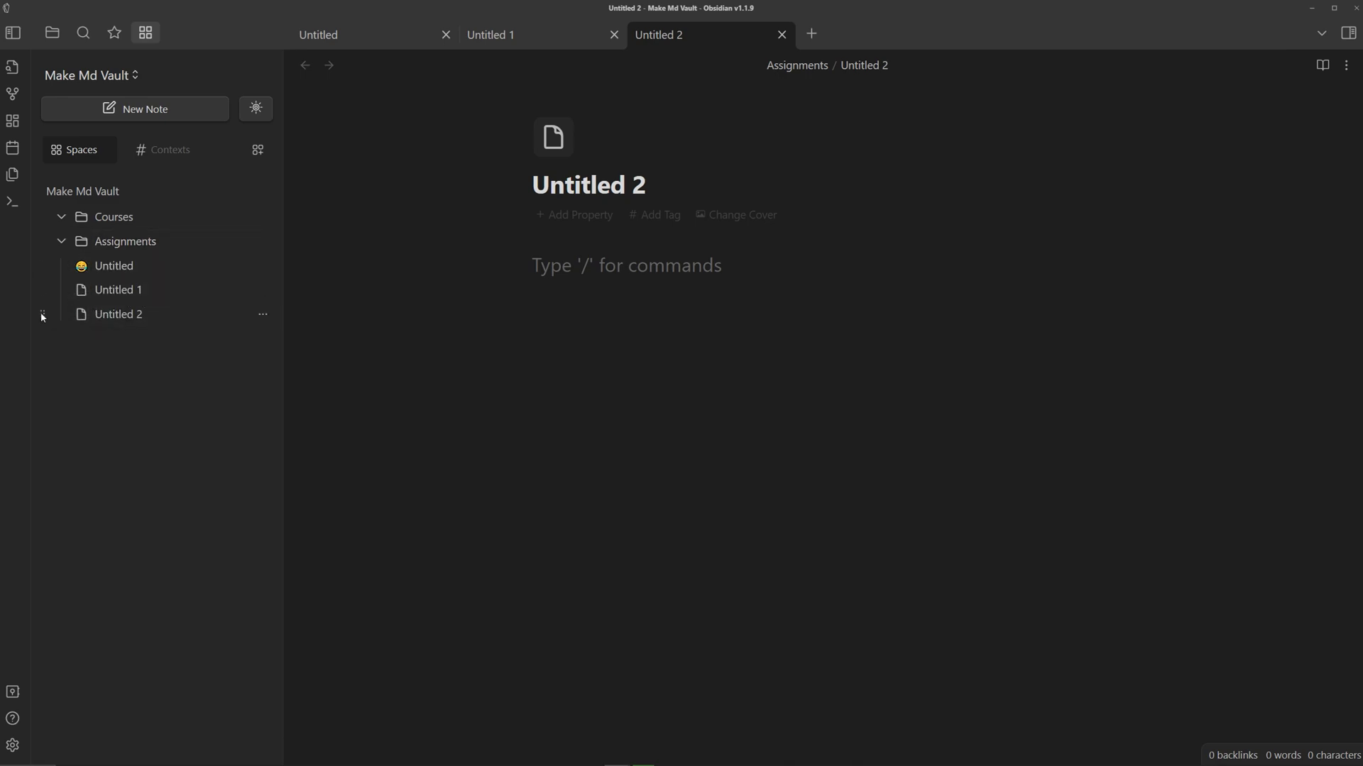
{"action": "left_click_drag", "start_coordinate": [117, 314], "coordinate": [143, 252]}
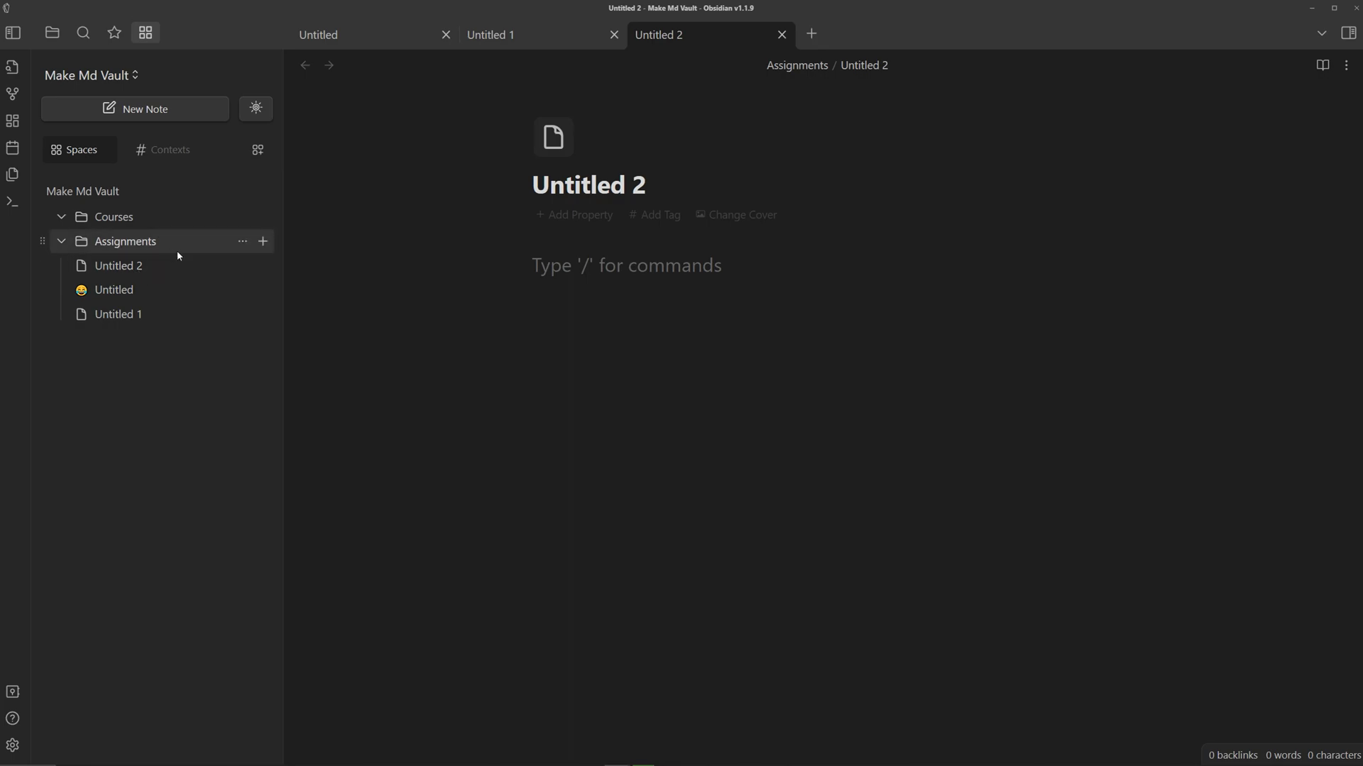
{"action": "mouse_move", "coordinate": [117, 266]}
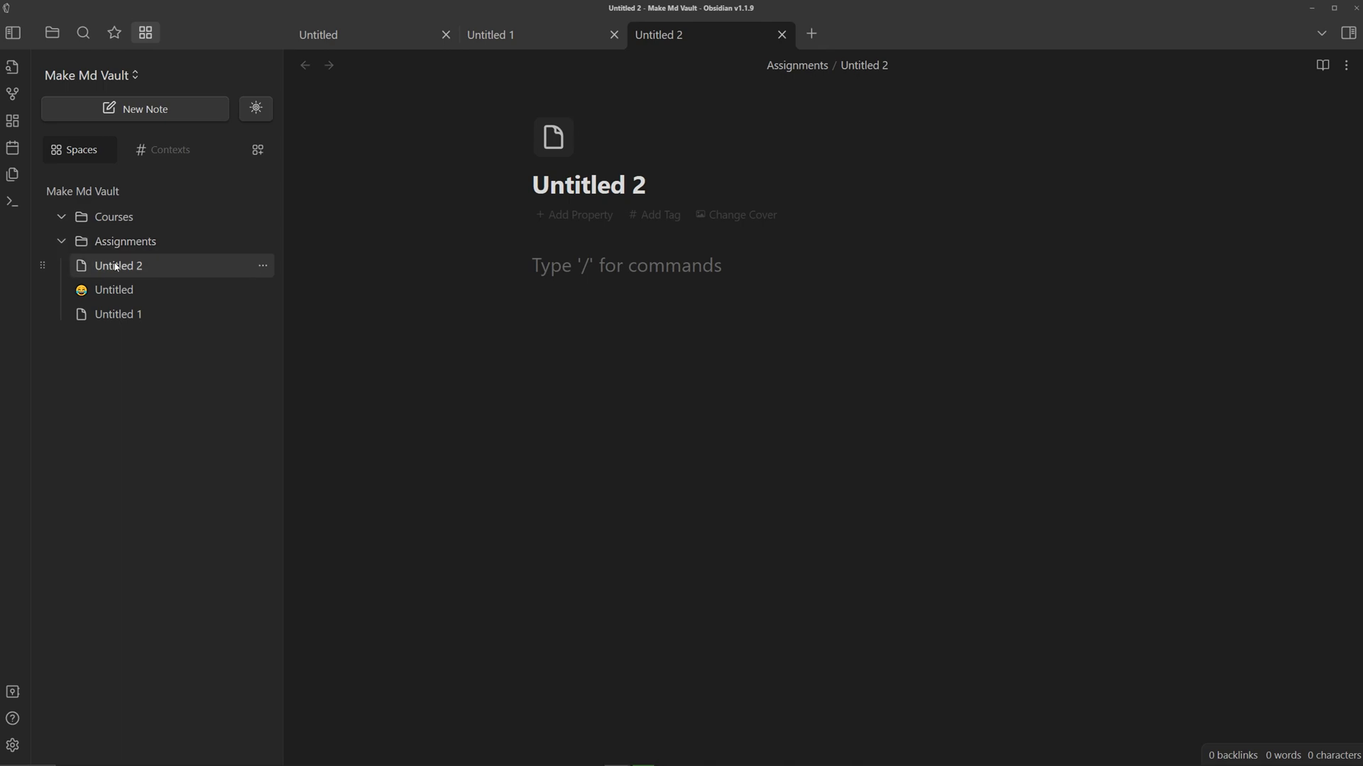
{"action": "mouse_move", "coordinate": [90, 282]}
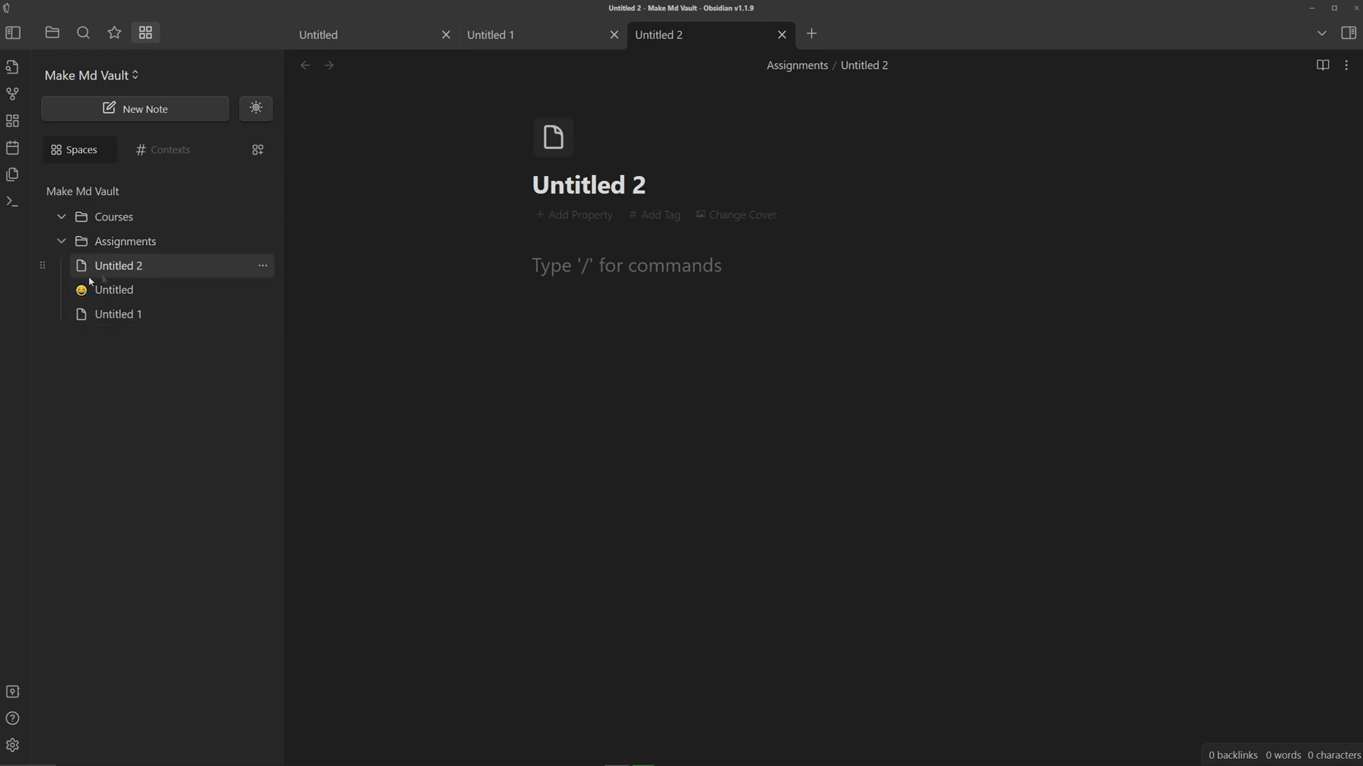
{"action": "mouse_move", "coordinate": [213, 343]}
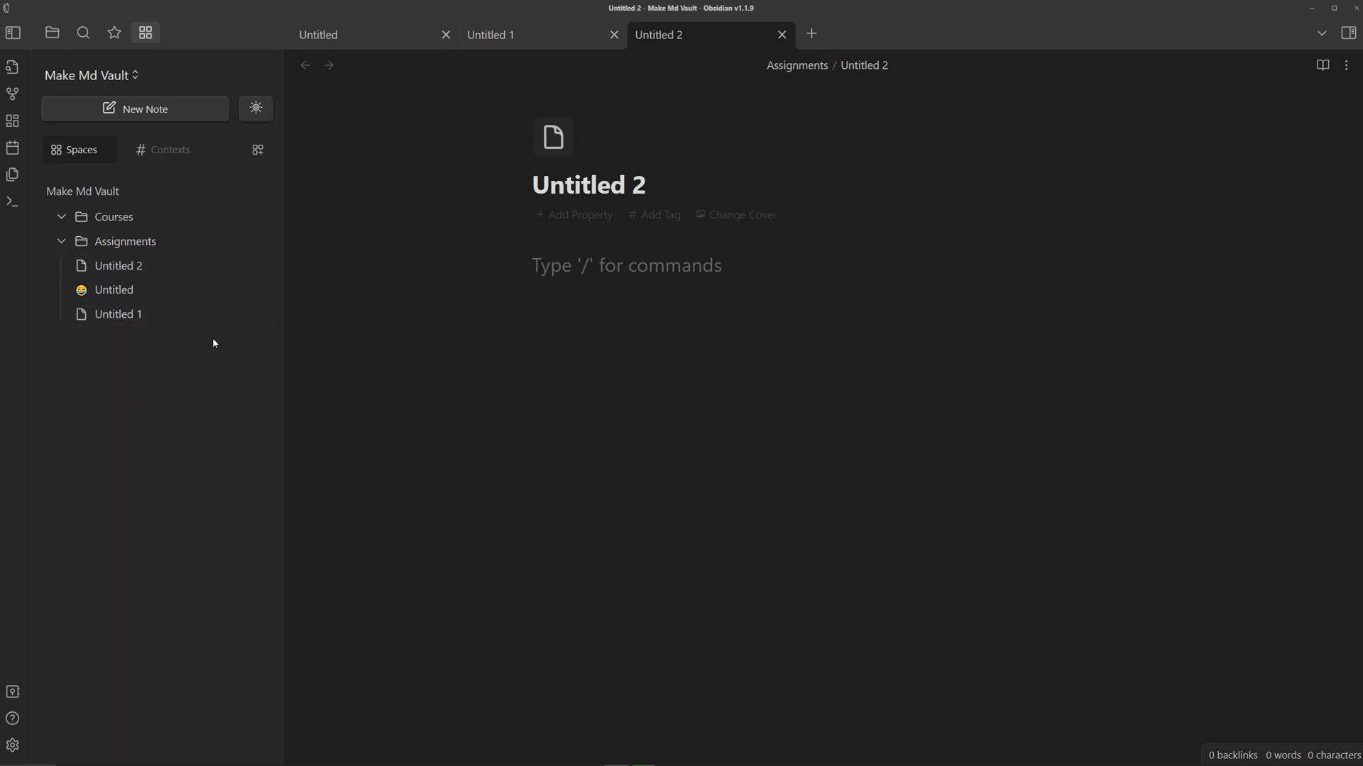
{"action": "mouse_move", "coordinate": [185, 379]}
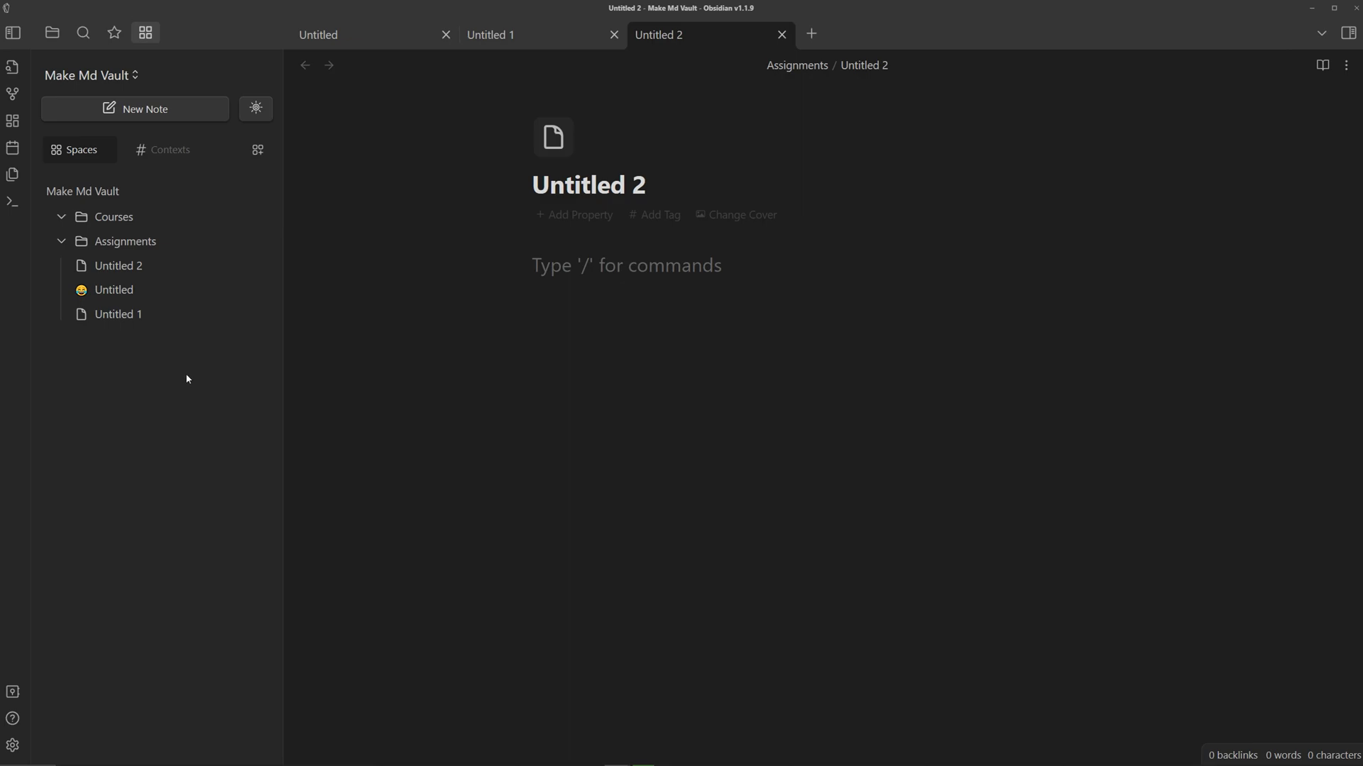
{"action": "mouse_move", "coordinate": [229, 180]}
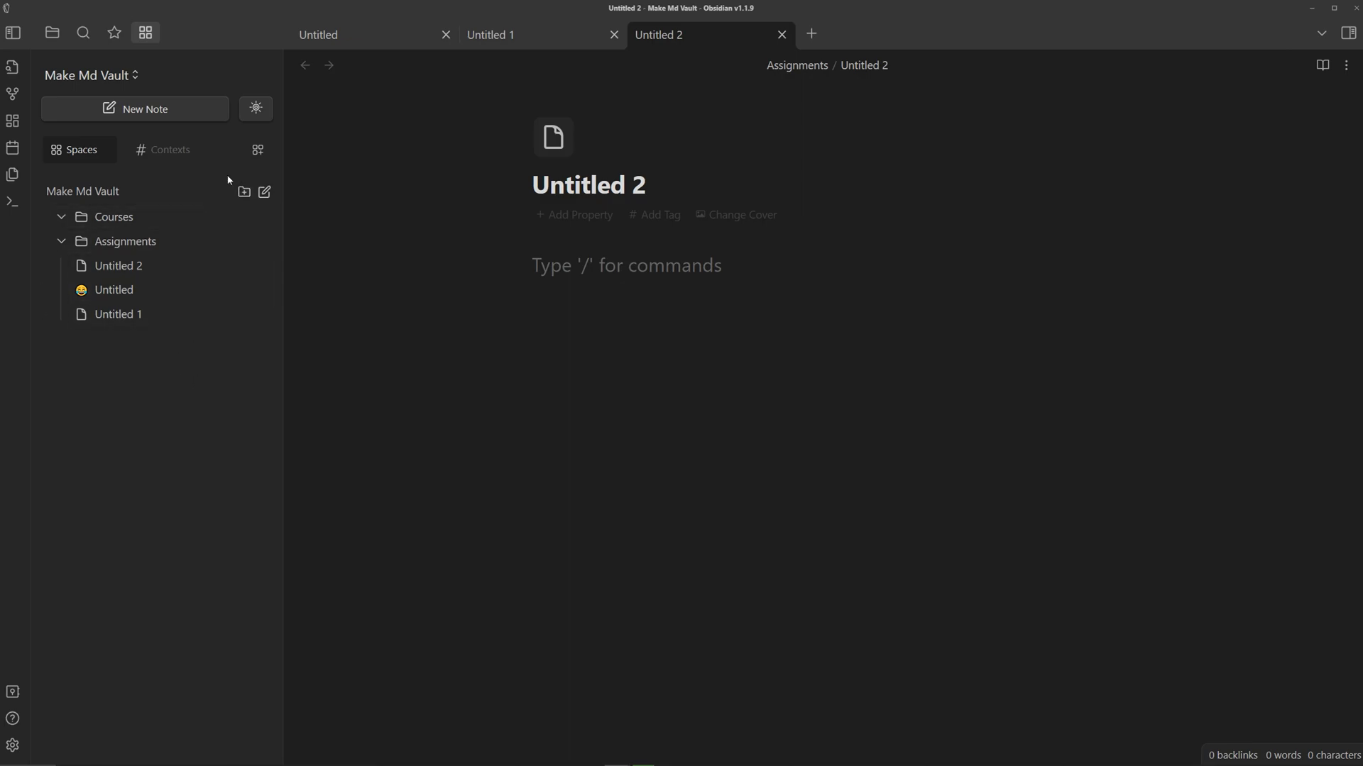
{"action": "mouse_move", "coordinate": [256, 153]}
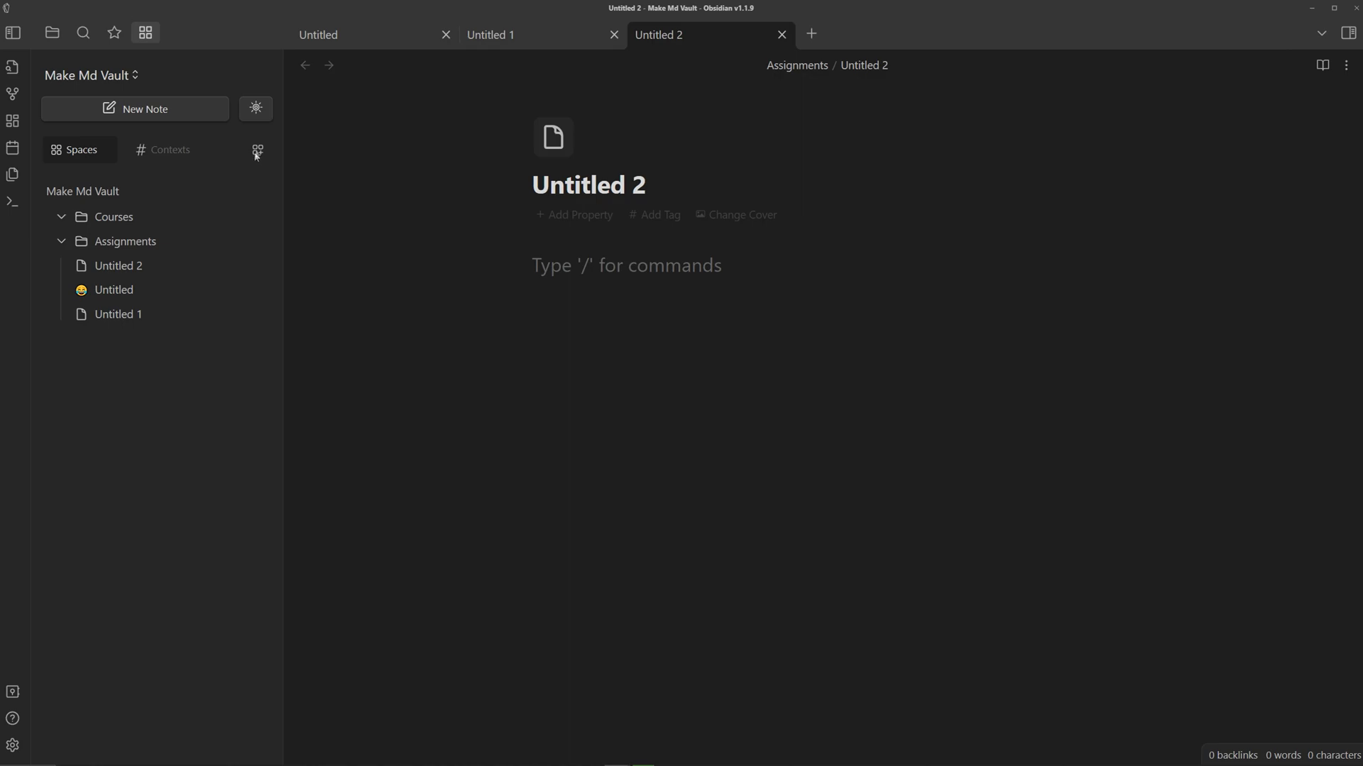
Create a Videos folder in the vault.
{"action": "left_click", "coordinate": [256, 150]}
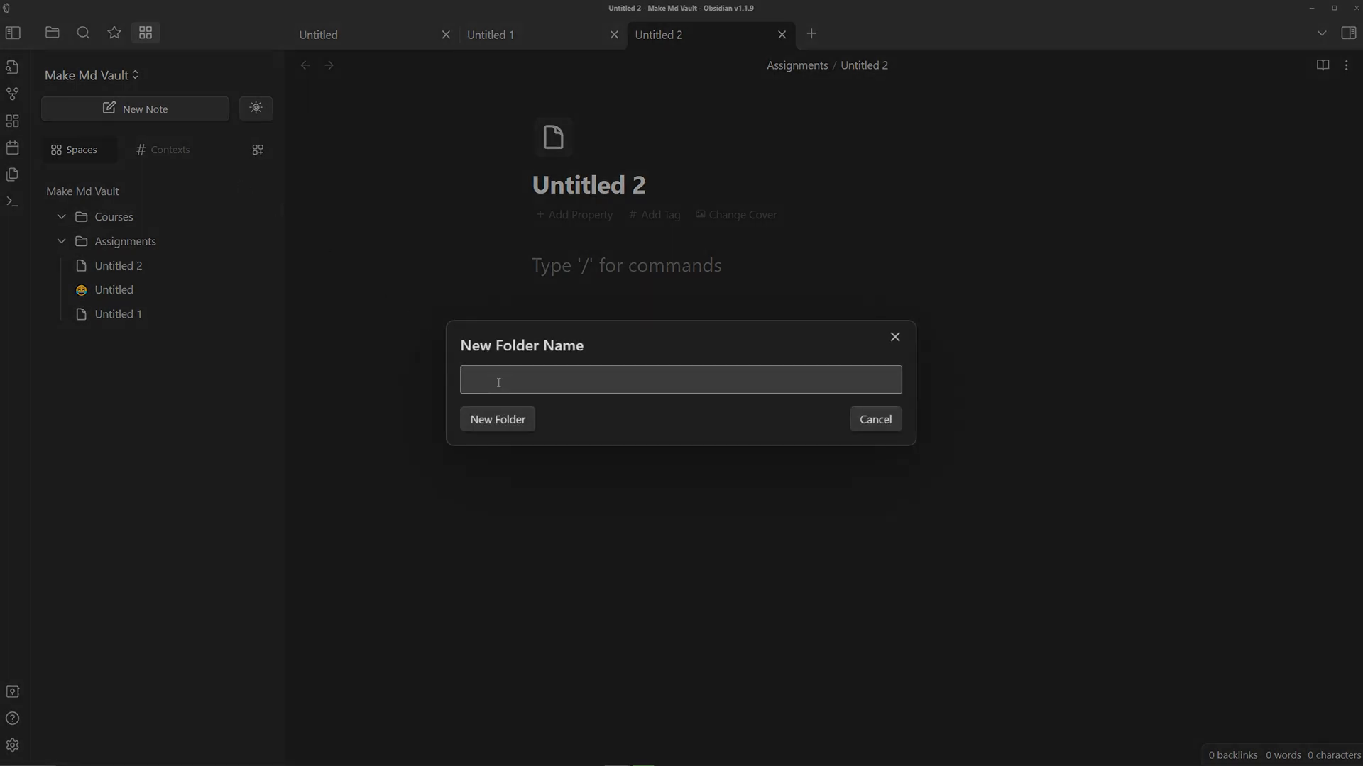
{"action": "left_click", "coordinate": [497, 419]}
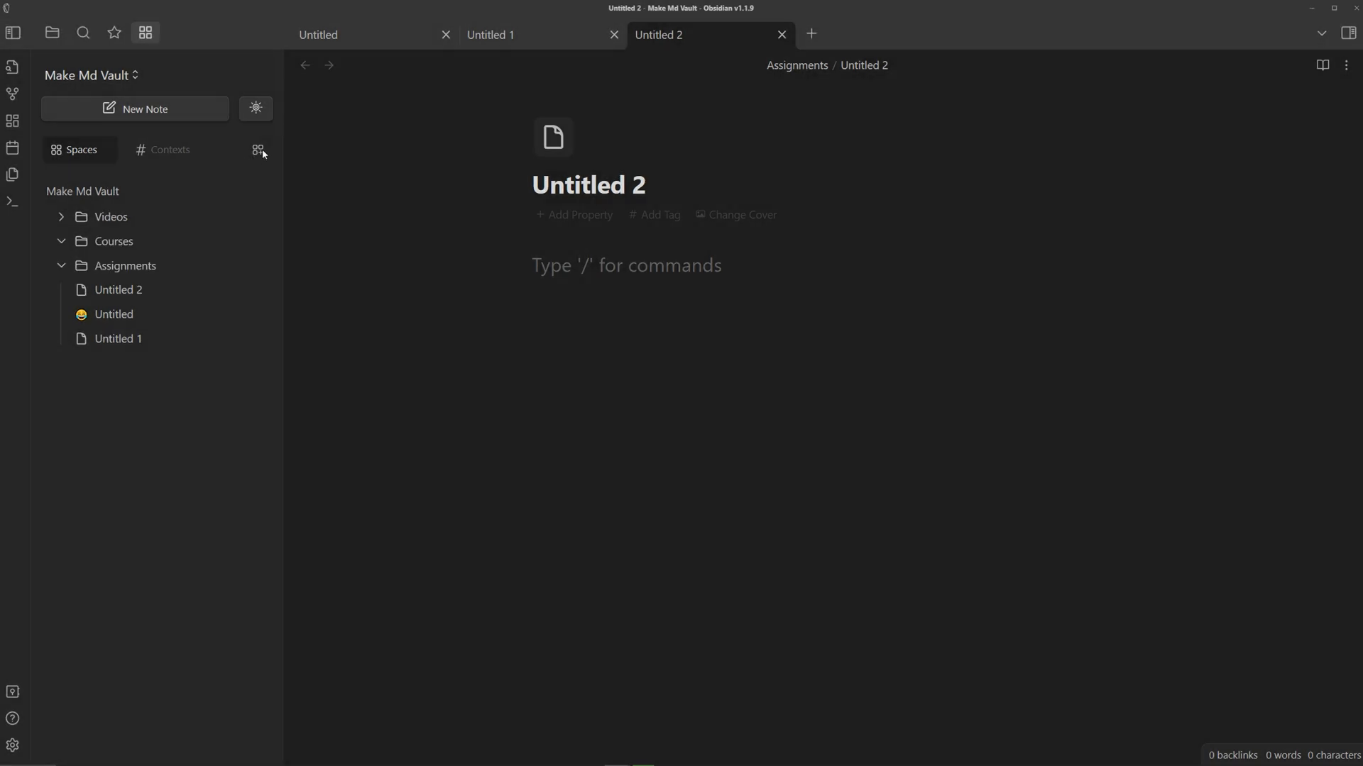
{"action": "mouse_move", "coordinate": [258, 153]}
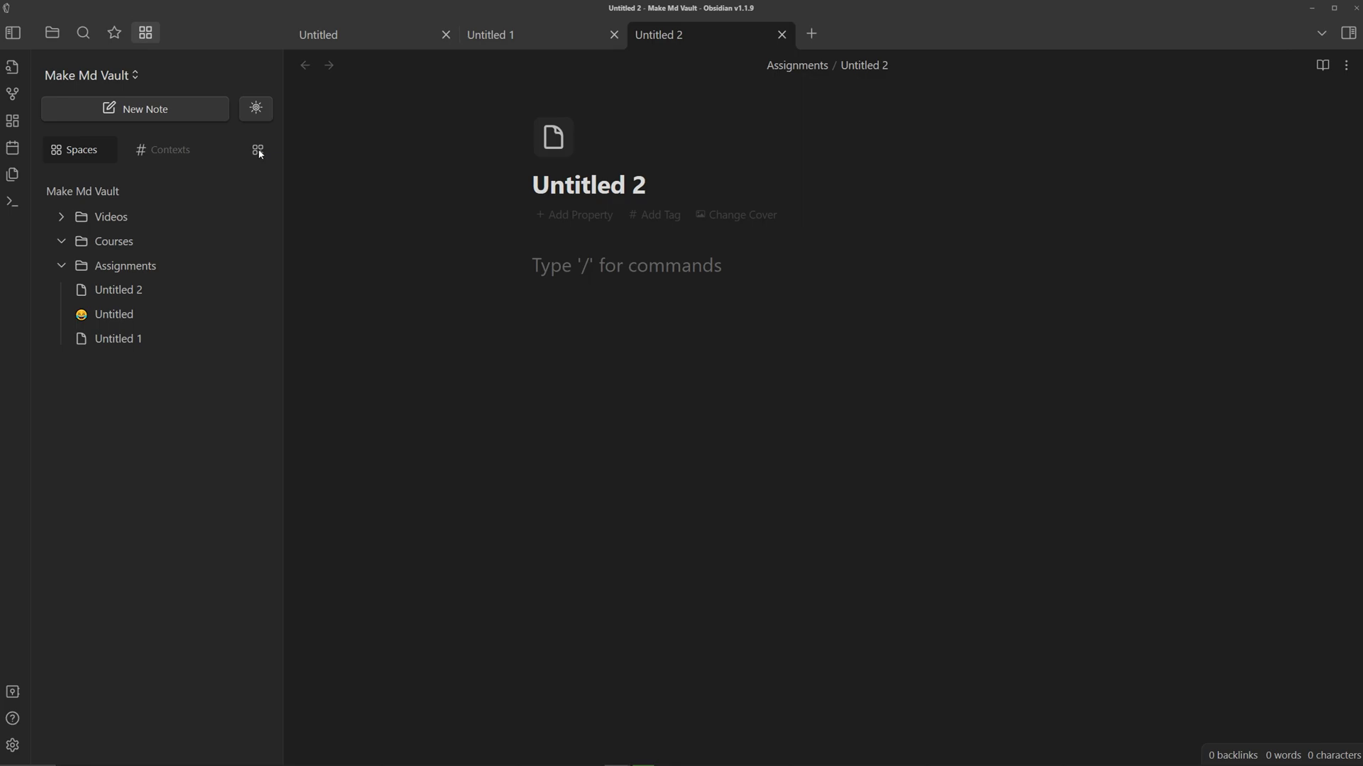
{"action": "left_click", "coordinate": [256, 150]}
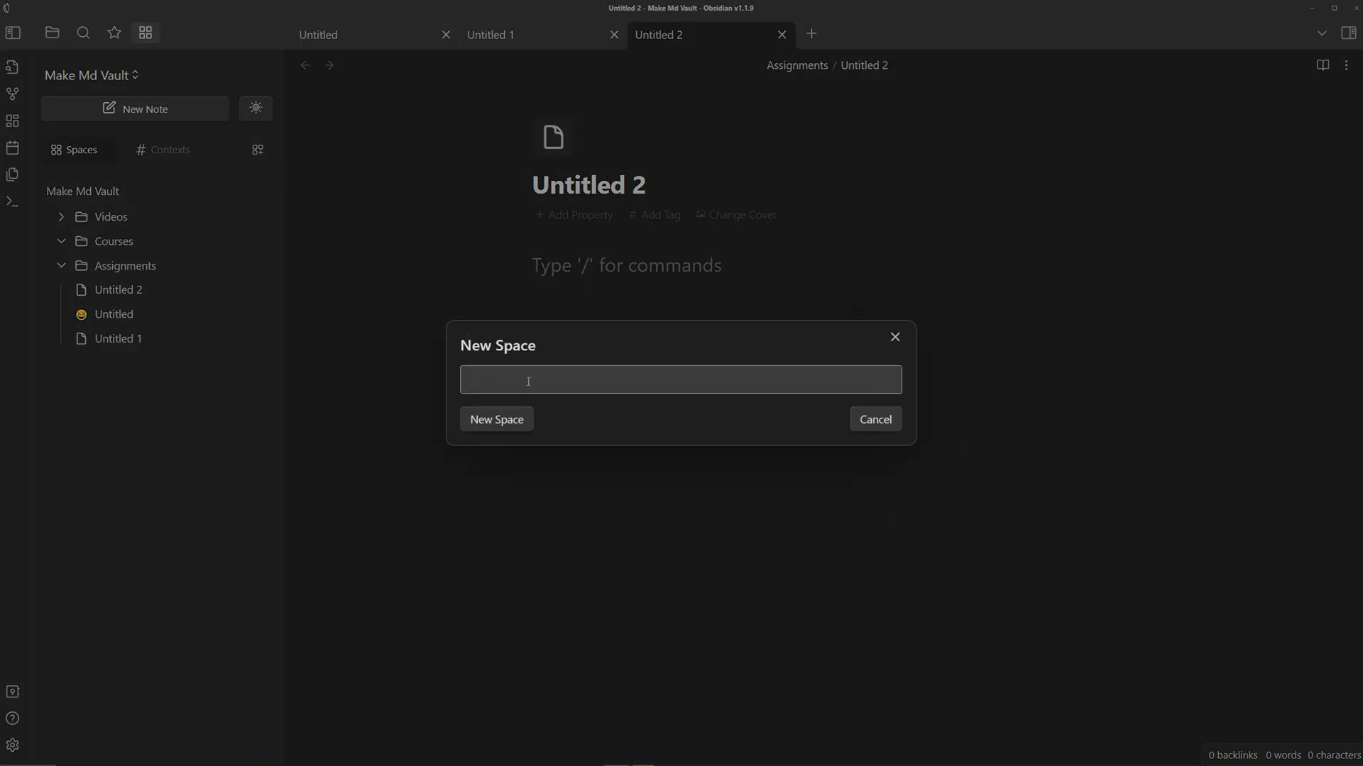
{"action": "left_click", "coordinate": [874, 419]}
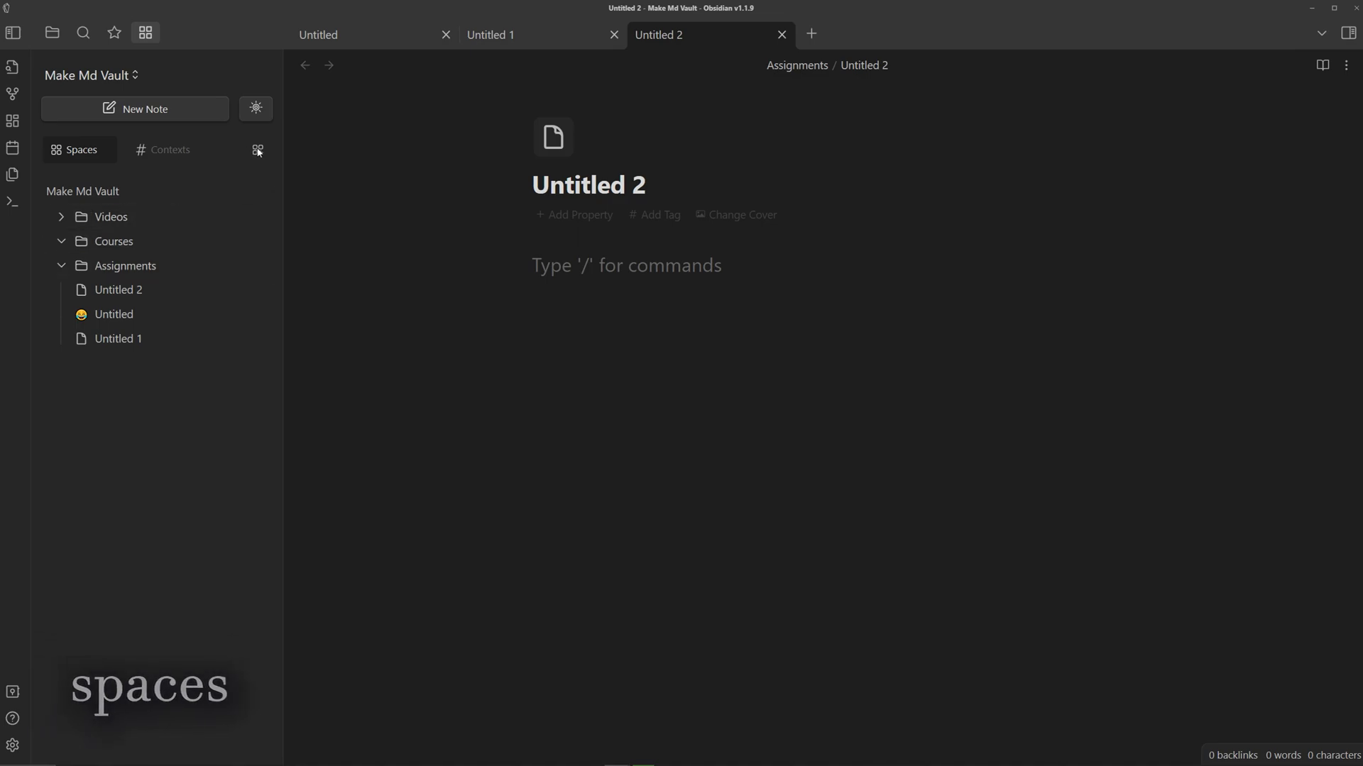
{"action": "mouse_move", "coordinate": [261, 155]}
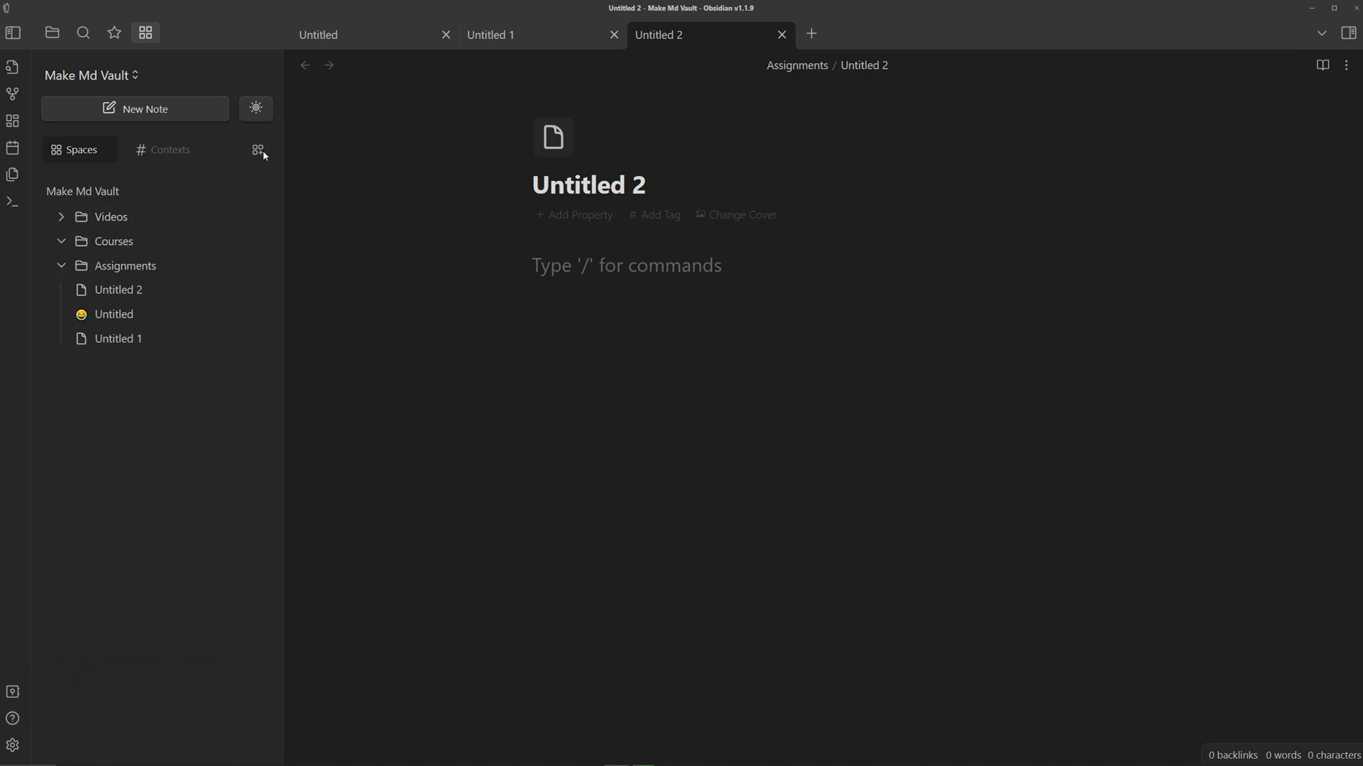
Create a new space named Work.
{"action": "left_click", "coordinate": [257, 151]}
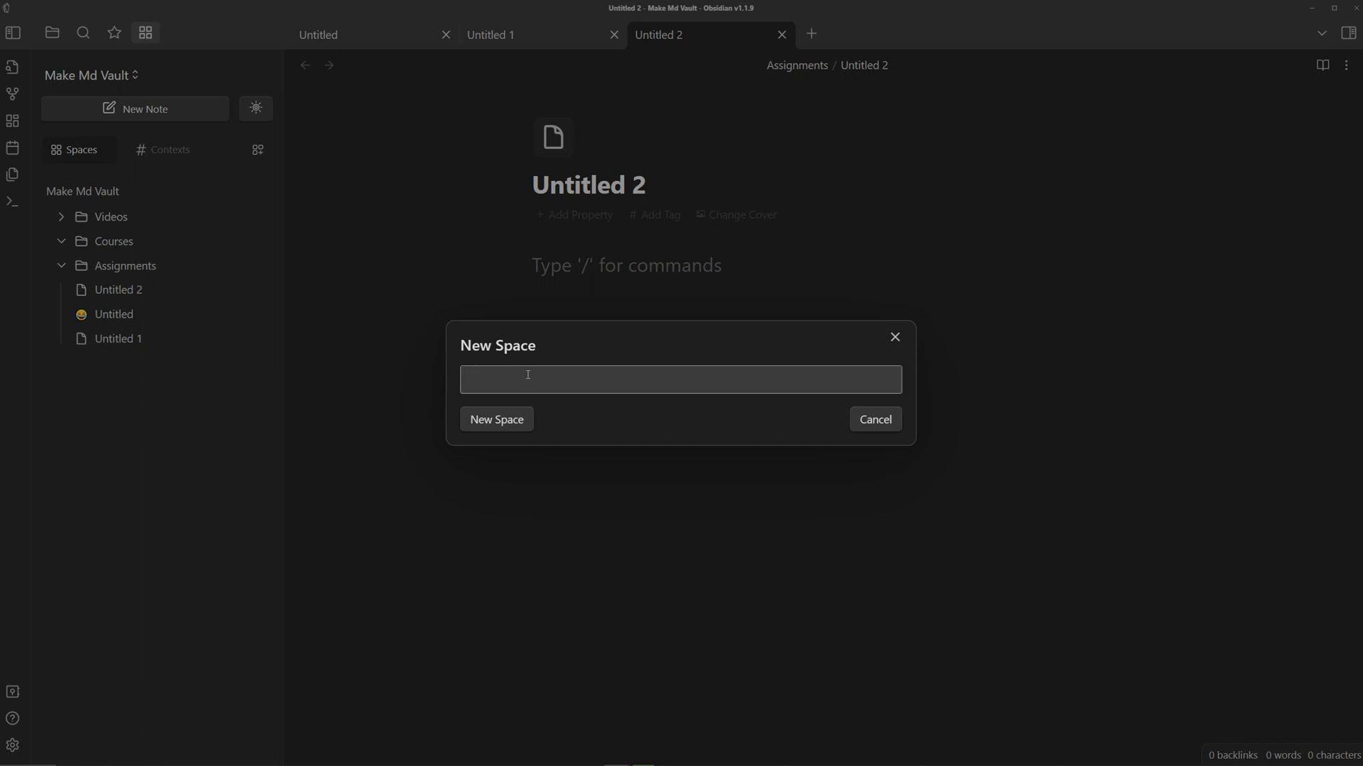
{"action": "type", "text": "Work"}
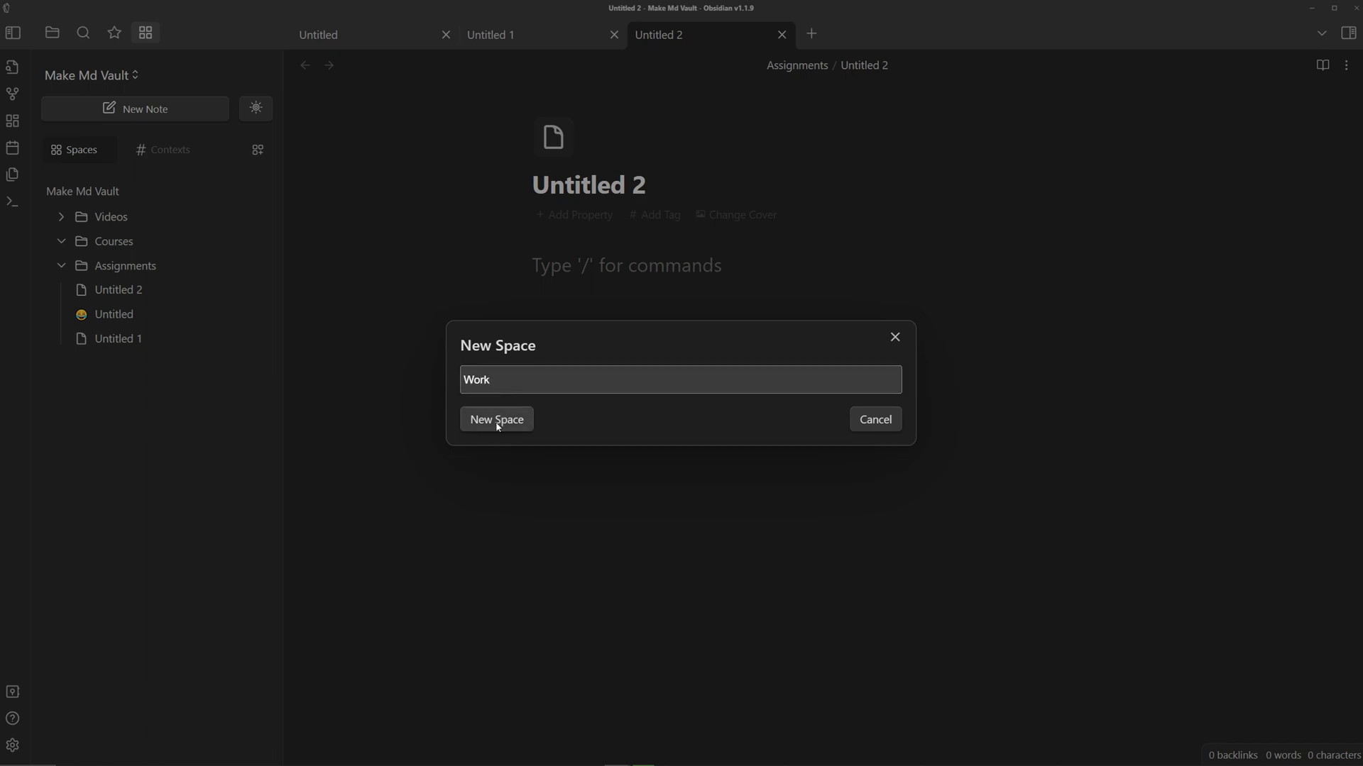
{"action": "left_click", "coordinate": [495, 419]}
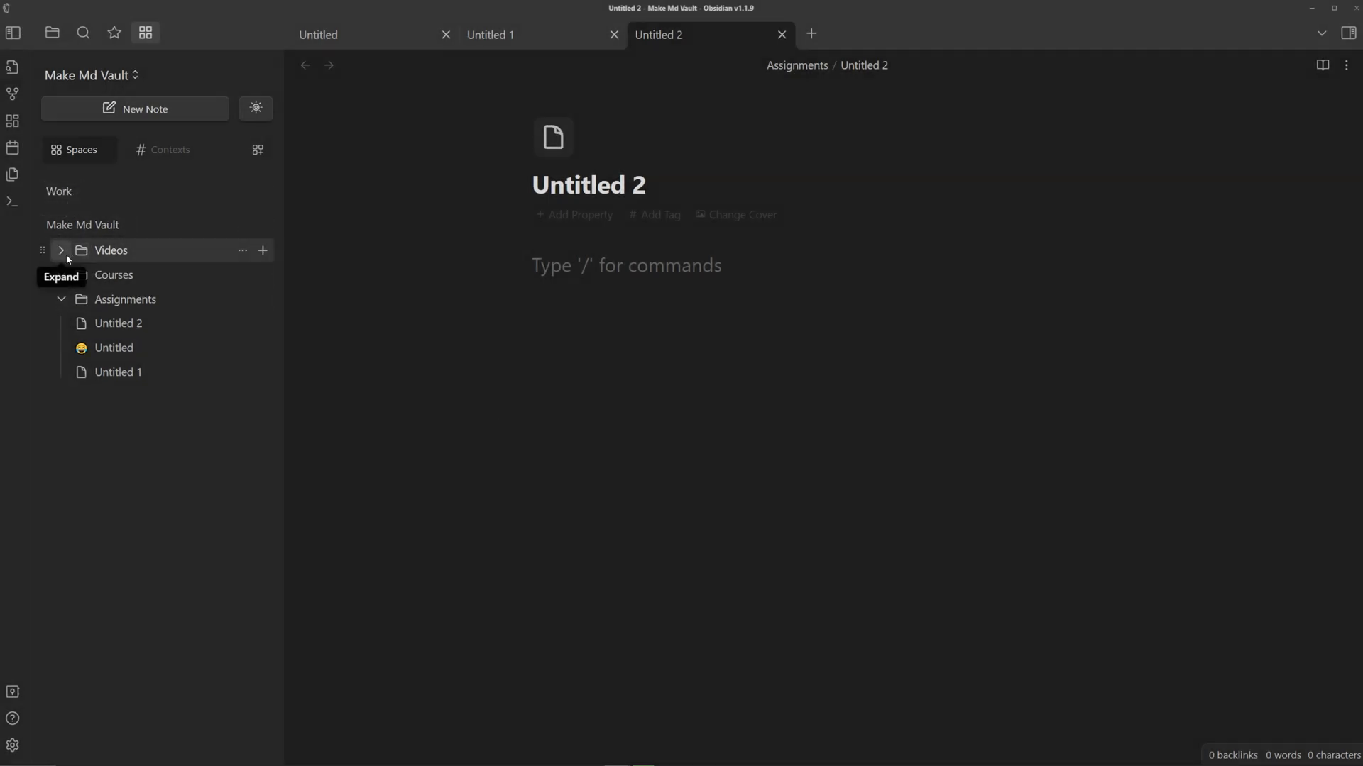
Drag the Videos folder into the Work space and expand Work to show it.
{"action": "left_click_drag", "start_coordinate": [111, 250], "coordinate": [111, 205]}
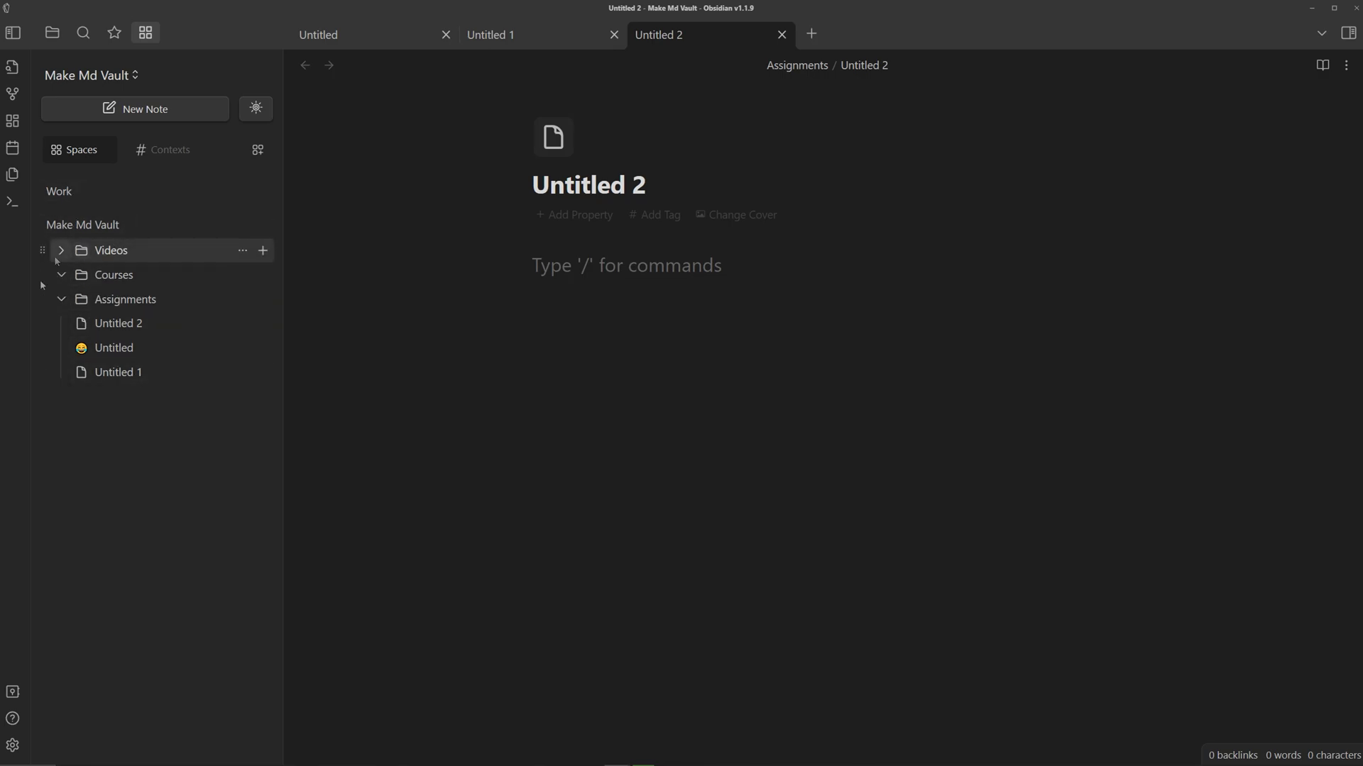
{"action": "mouse_move", "coordinate": [139, 291]}
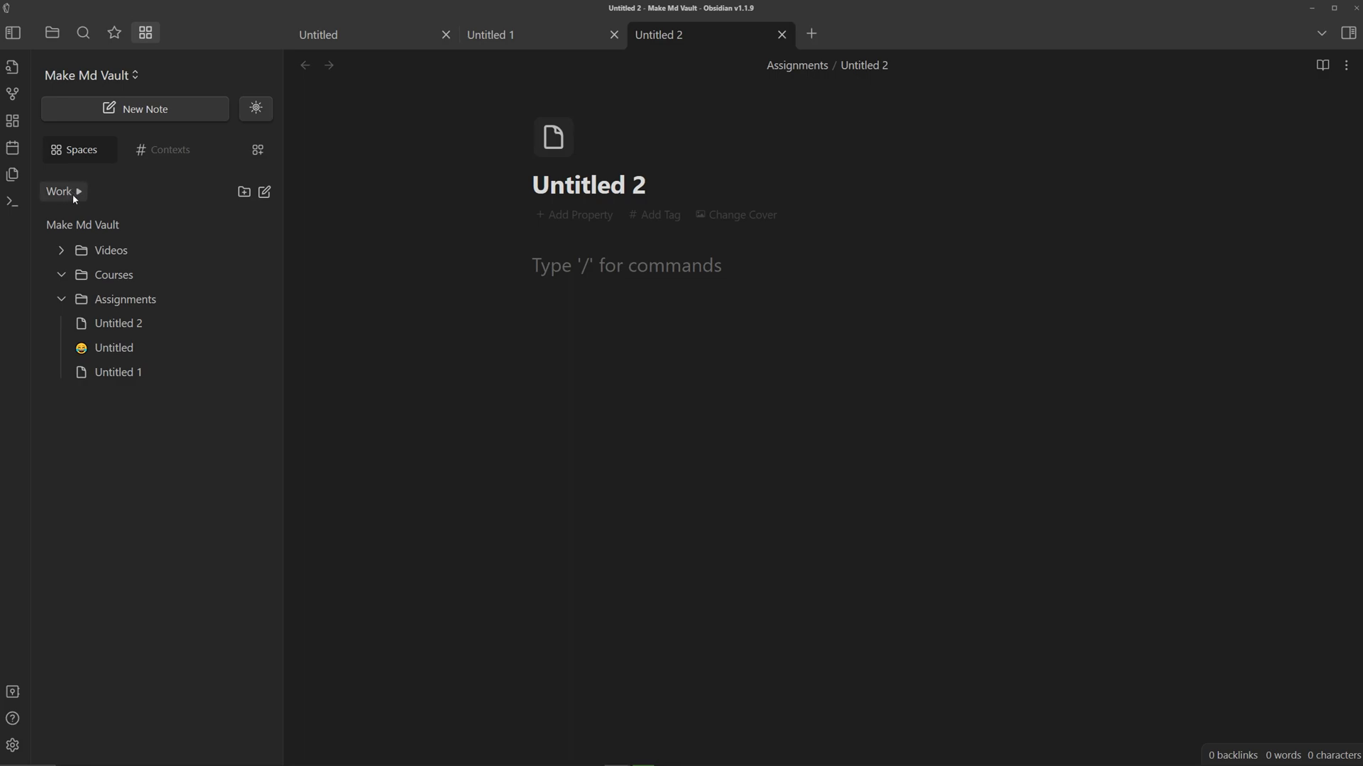
{"action": "left_click", "coordinate": [59, 191]}
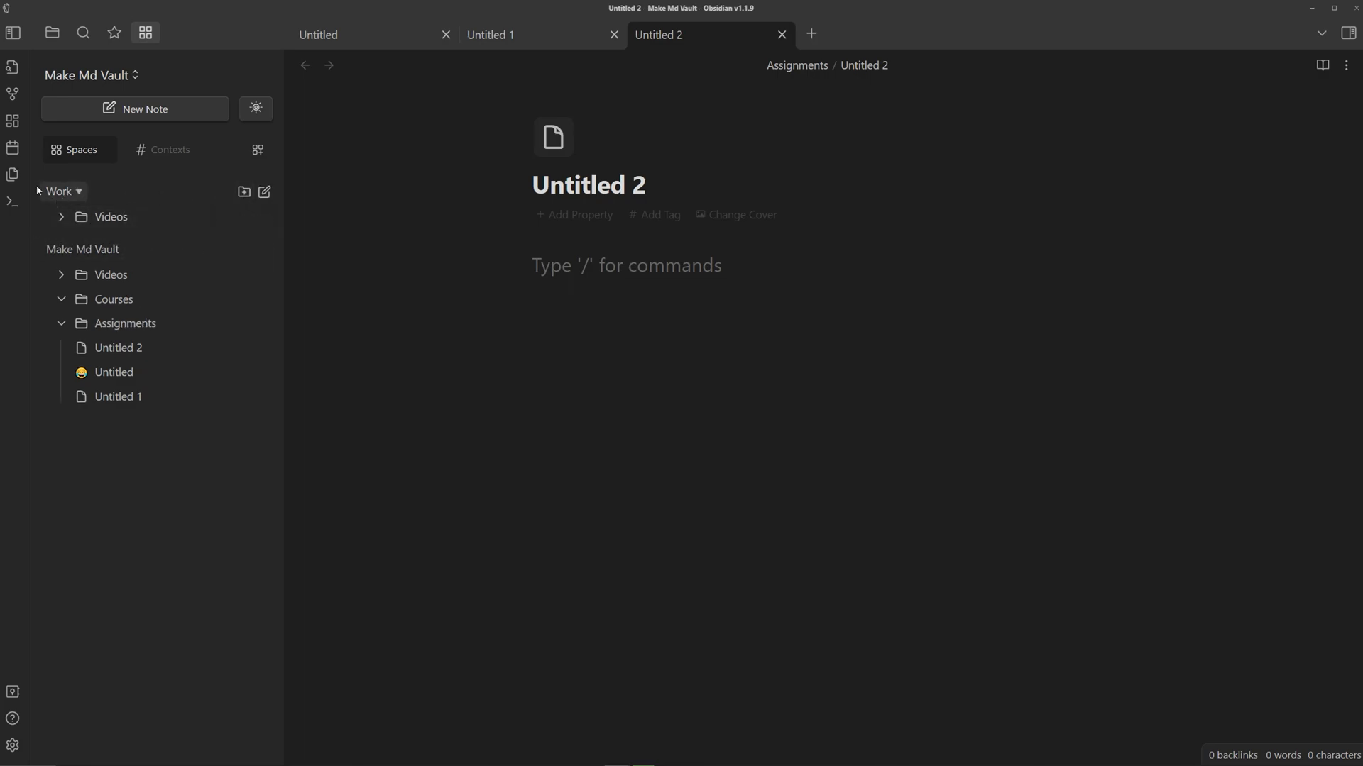
{"action": "mouse_move", "coordinate": [388, 245]}
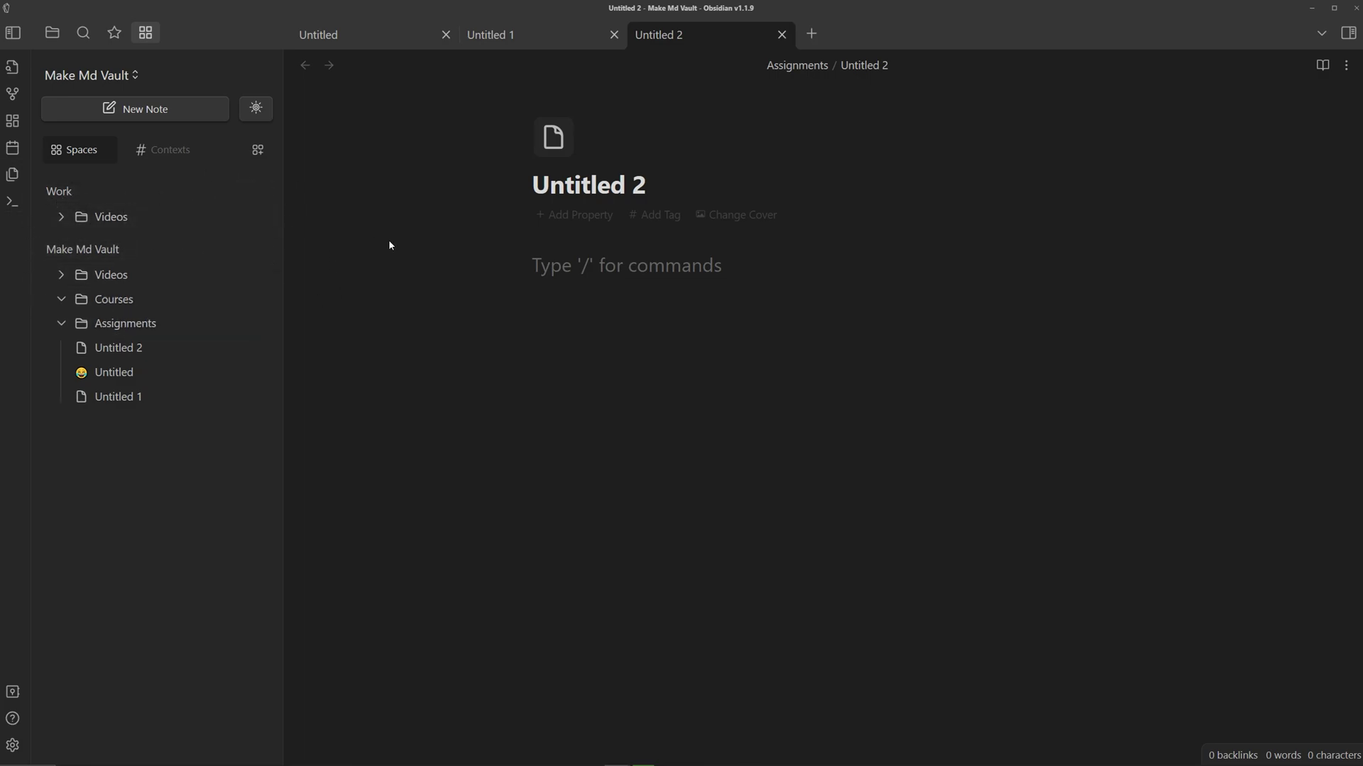
{"action": "mouse_move", "coordinate": [345, 235]}
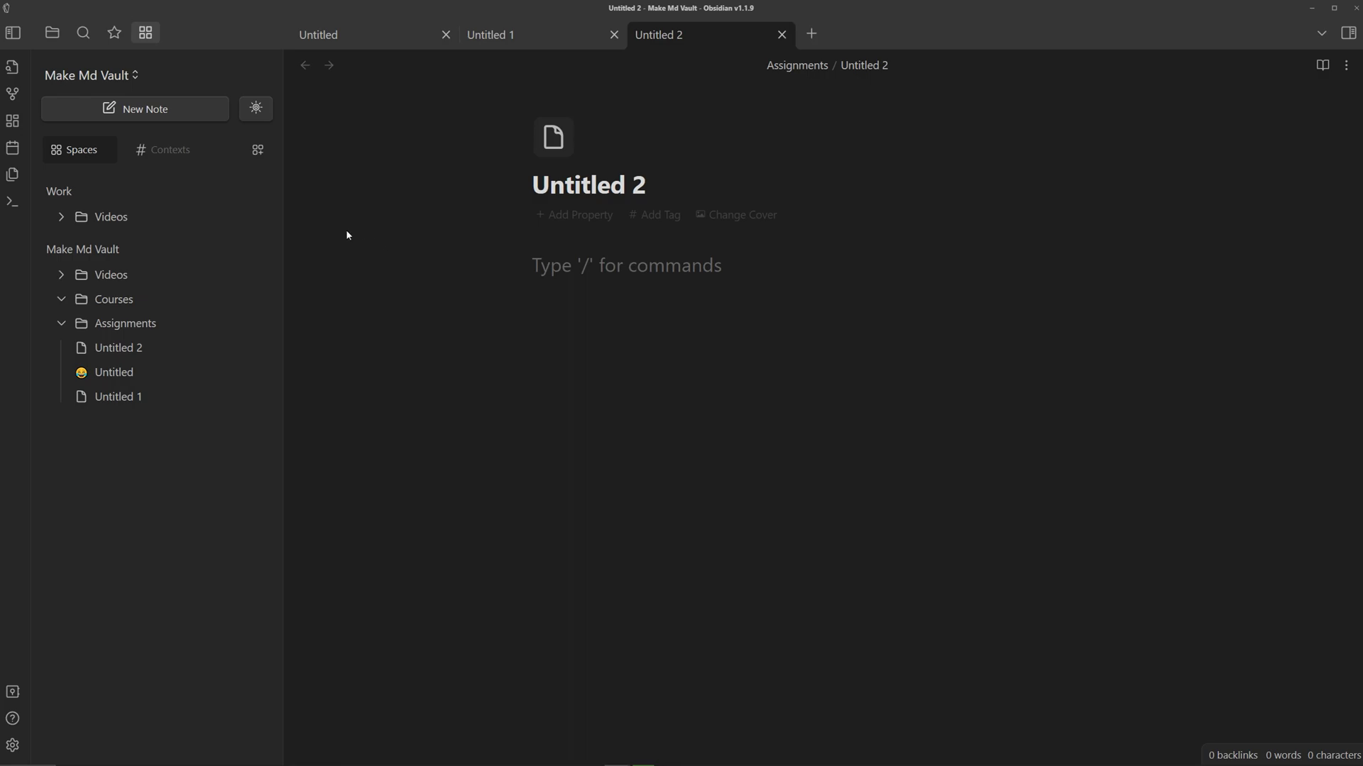
{"action": "mouse_move", "coordinate": [206, 275]}
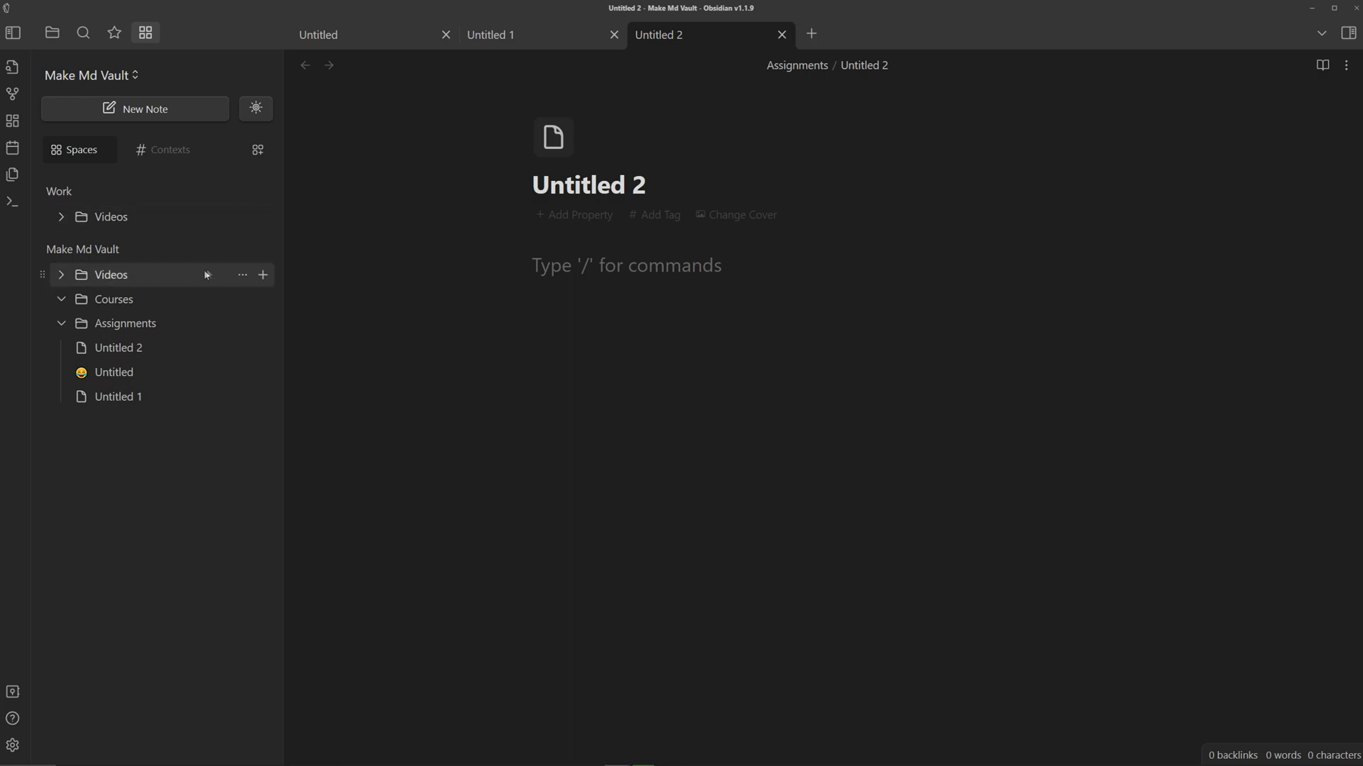
Create a School space with Assignments and Courses, expand it, and collapse Make Md Vault.
{"action": "left_click", "coordinate": [257, 150]}
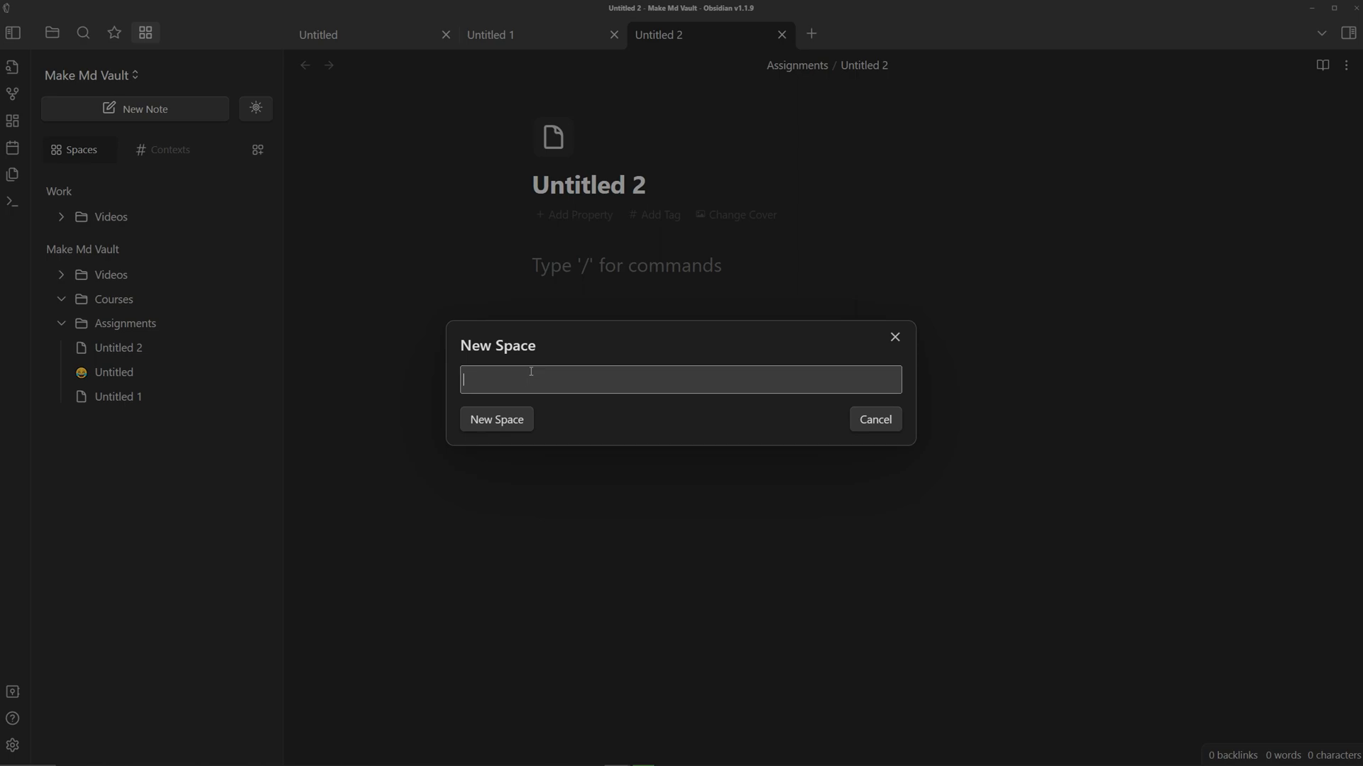
{"action": "left_click", "coordinate": [495, 419]}
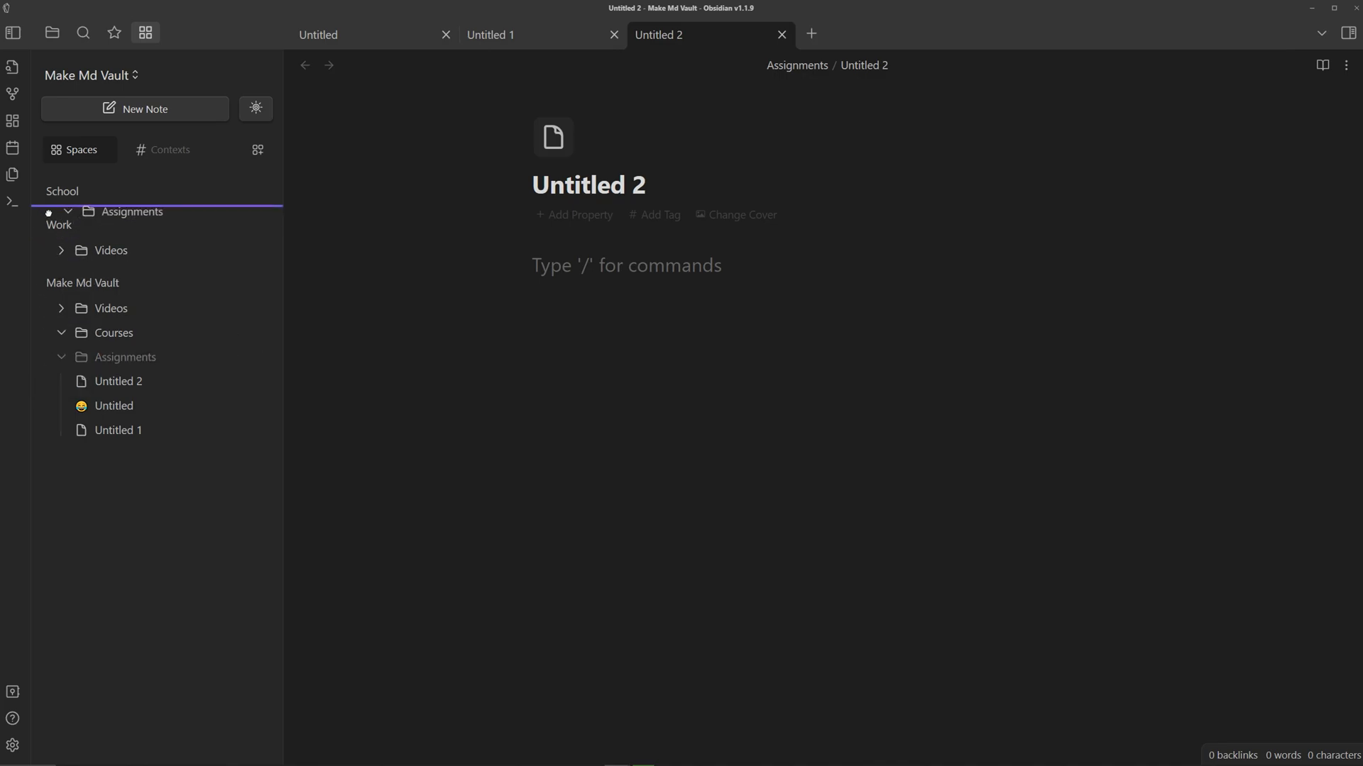
{"action": "left_click", "coordinate": [62, 192]}
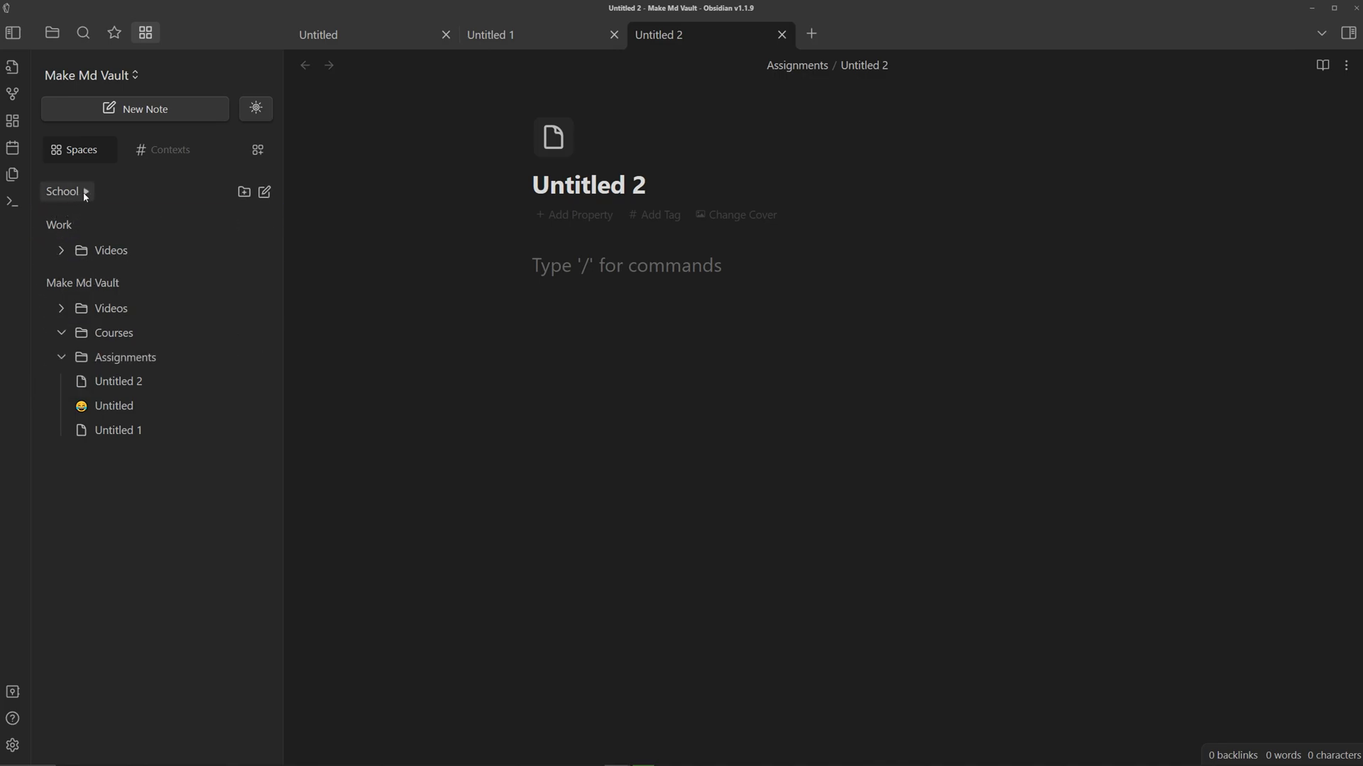
{"action": "left_click", "coordinate": [61, 191]}
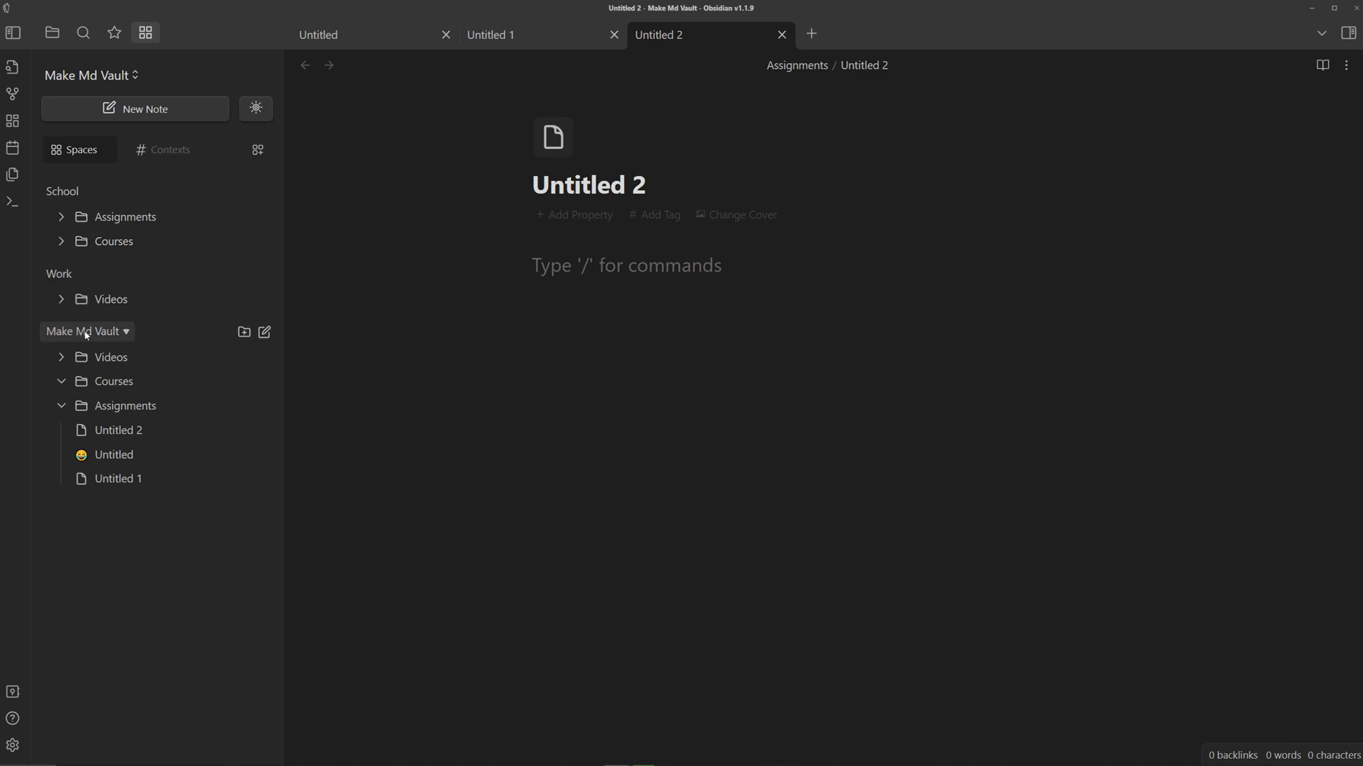
{"action": "left_click", "coordinate": [84, 331]}
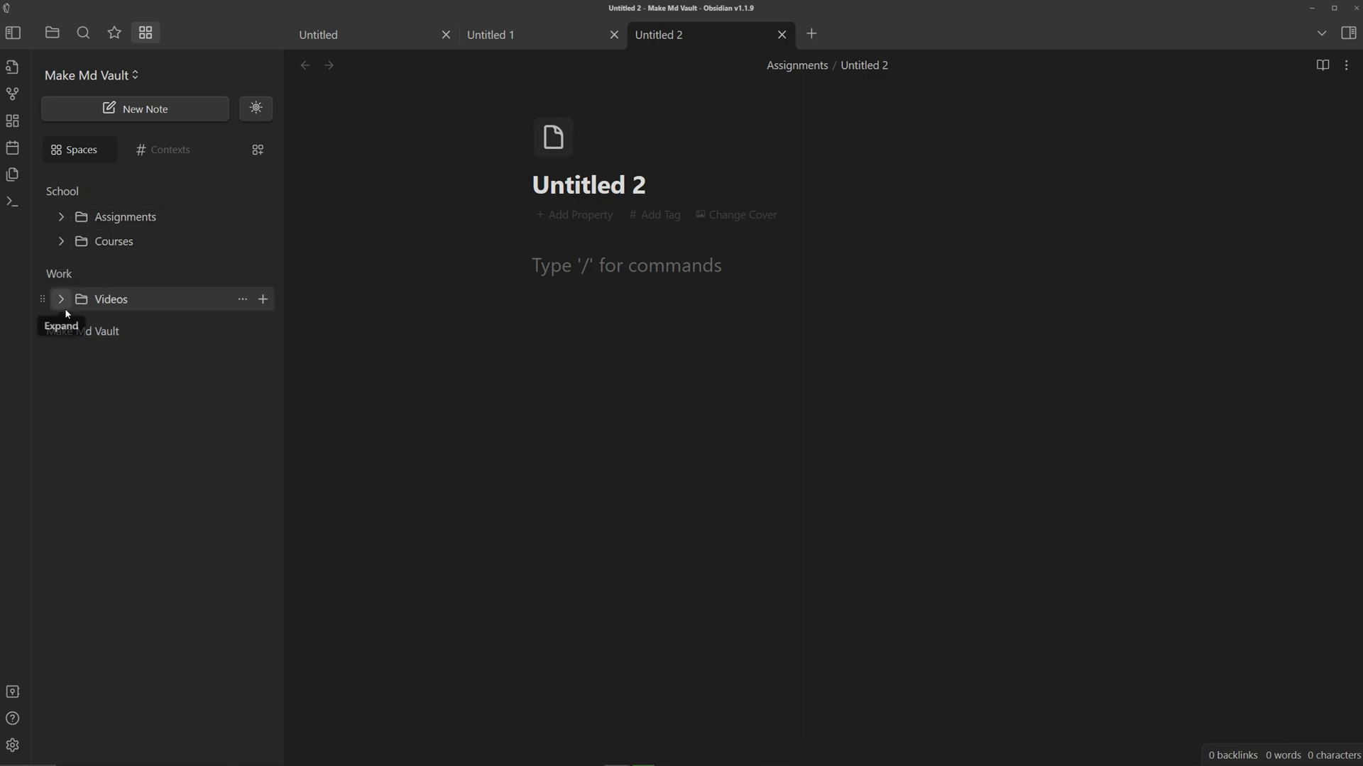
{"action": "mouse_move", "coordinate": [78, 356]}
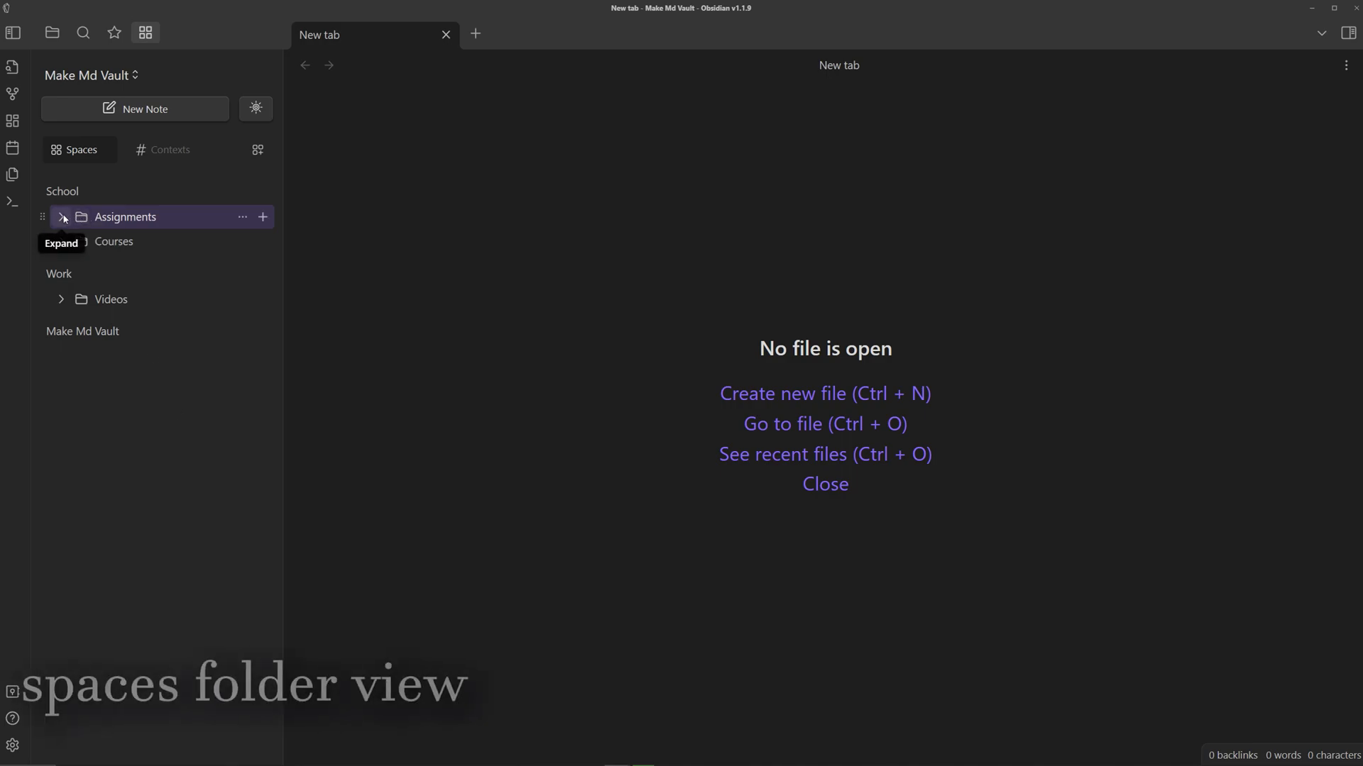
Toggle the Assignments folder, then open its page listing Untitled, Untitled 1 and Untitled 2.
{"action": "left_click", "coordinate": [62, 216]}
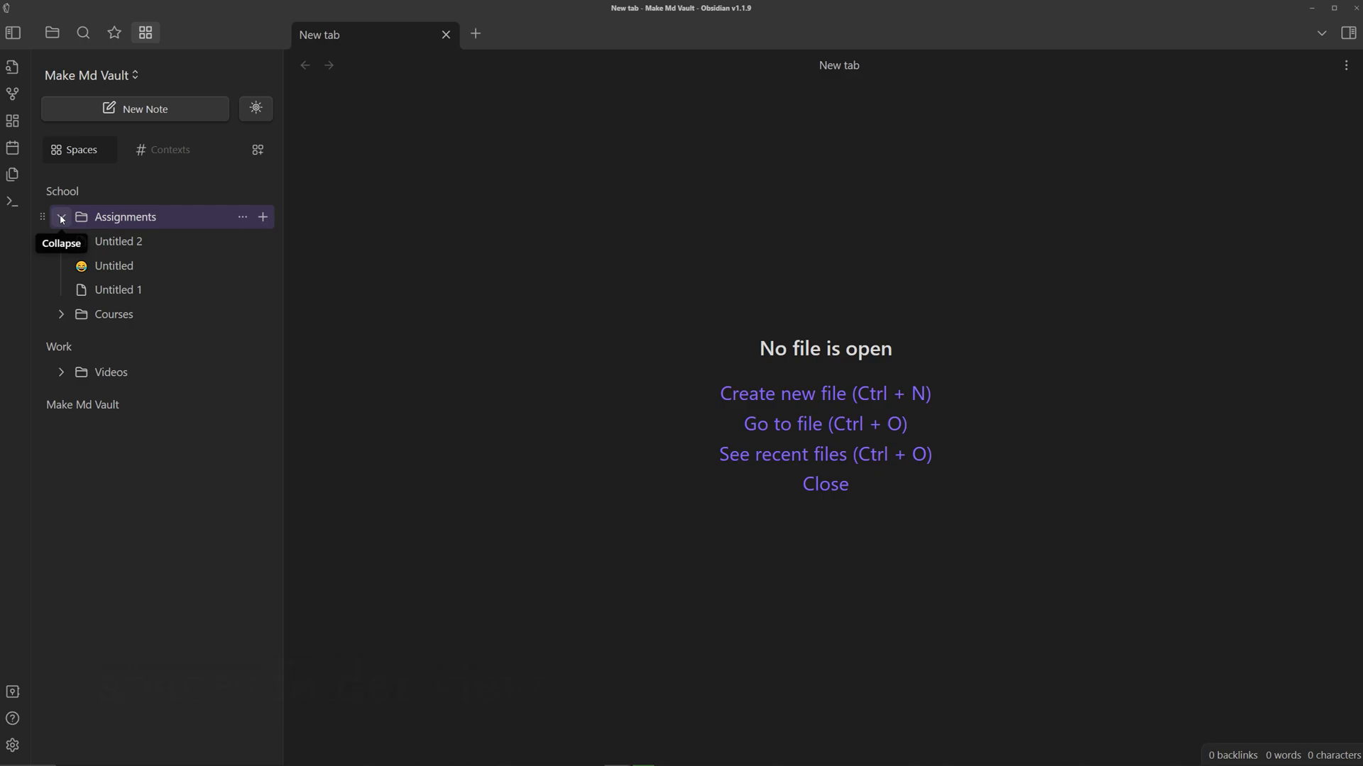
{"action": "left_click", "coordinate": [61, 217]}
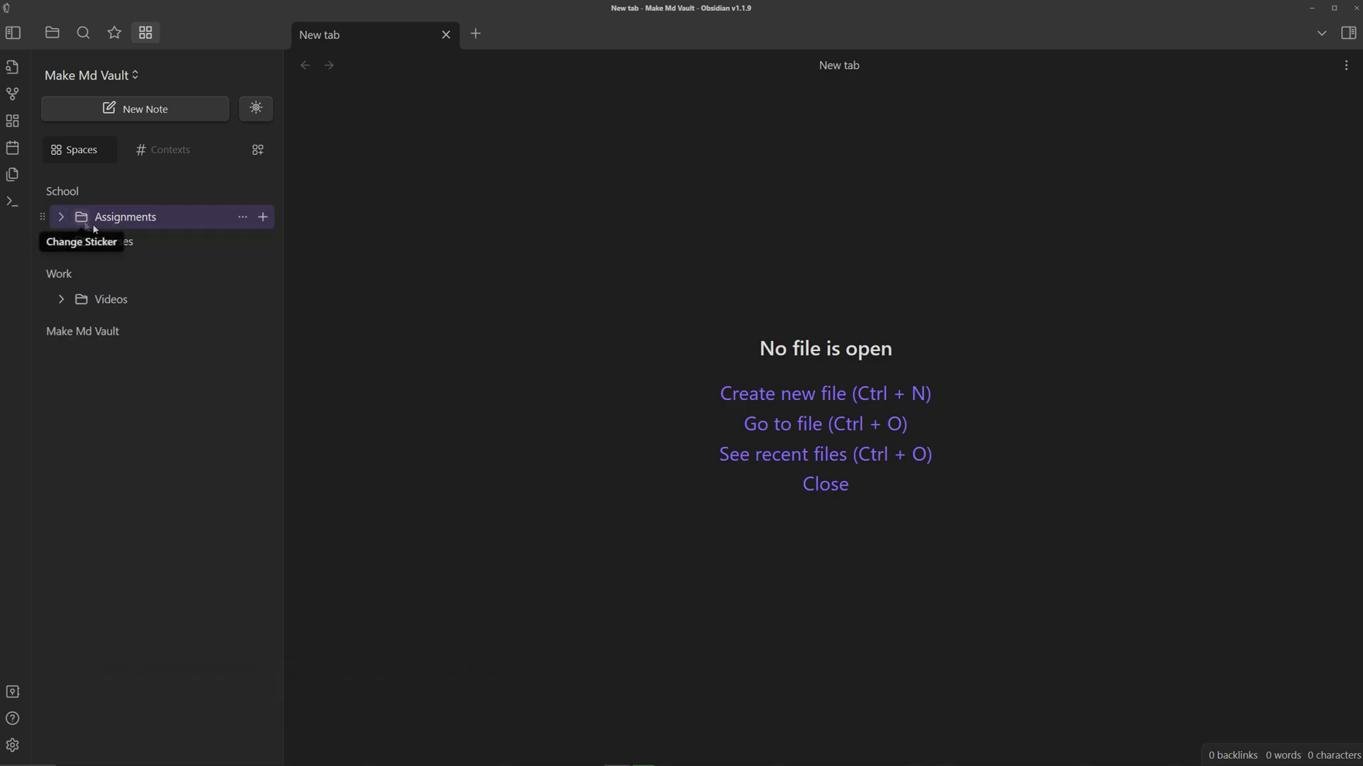
{"action": "left_click", "coordinate": [125, 216]}
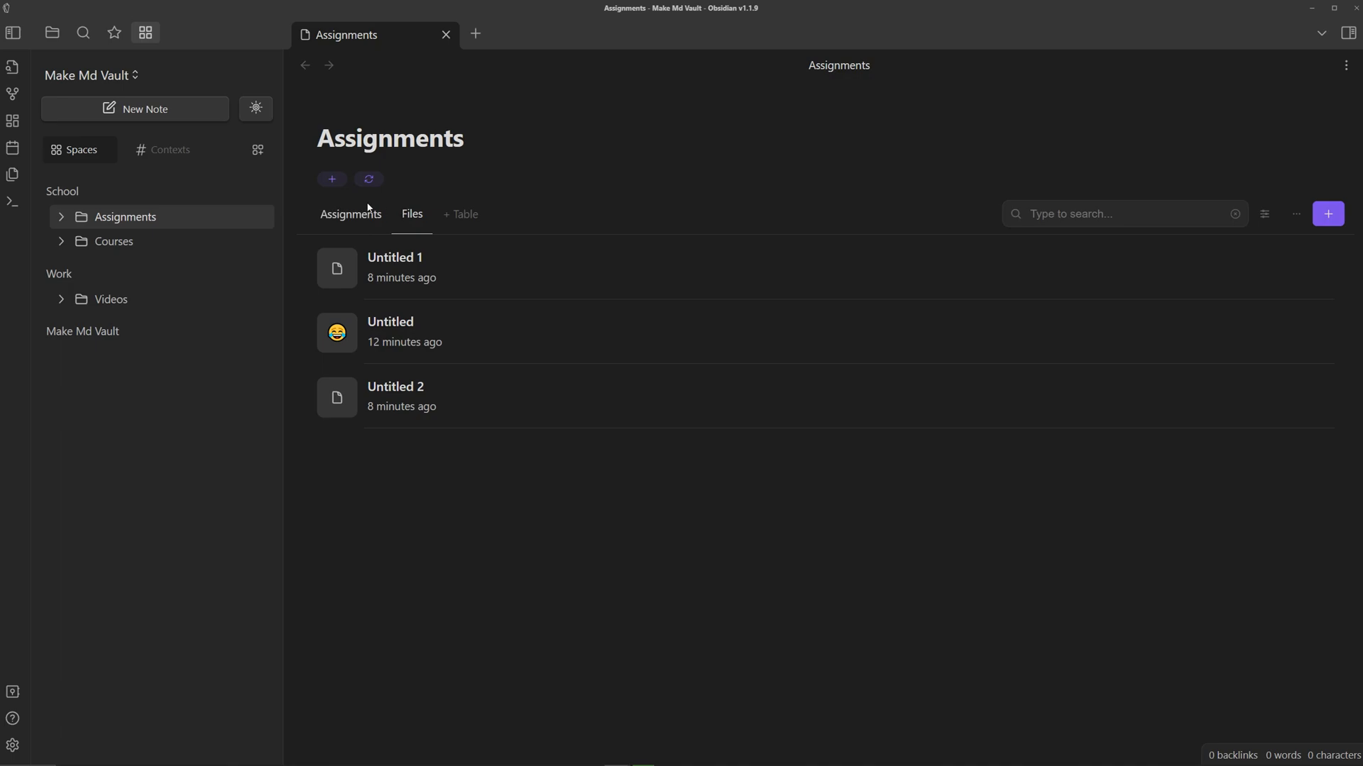
Switch the Assignments page to its own blank note after a brief File Explorer peek.
{"action": "left_click", "coordinate": [352, 214]}
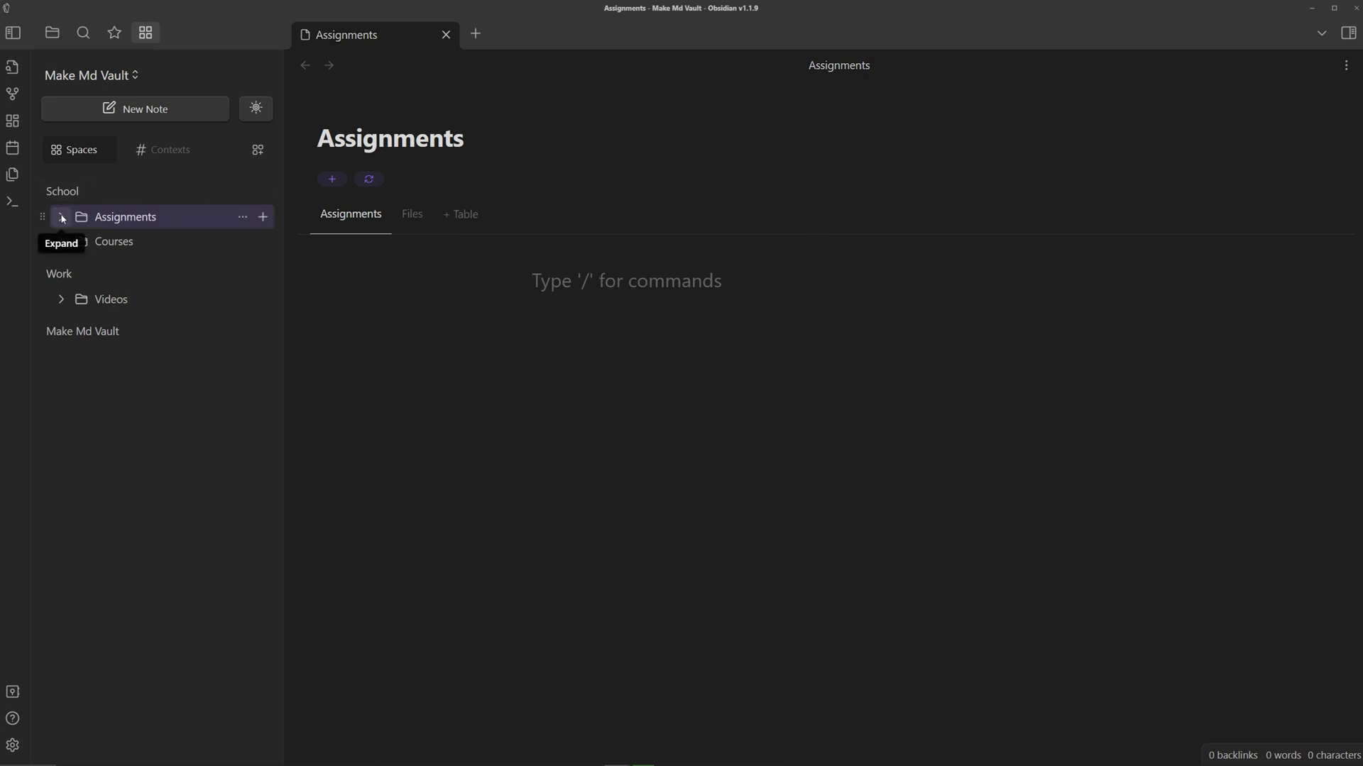
{"action": "left_click", "coordinate": [61, 216]}
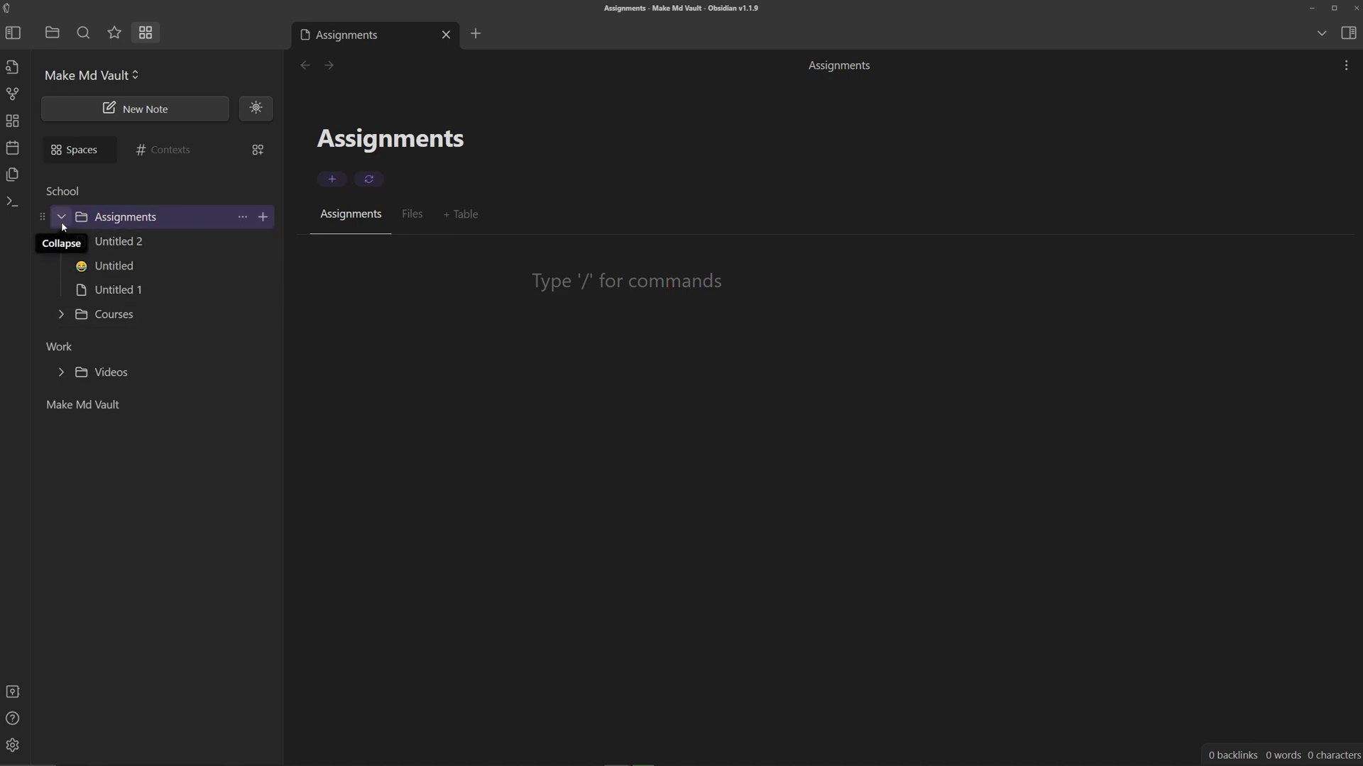
{"action": "left_click", "coordinate": [52, 32]}
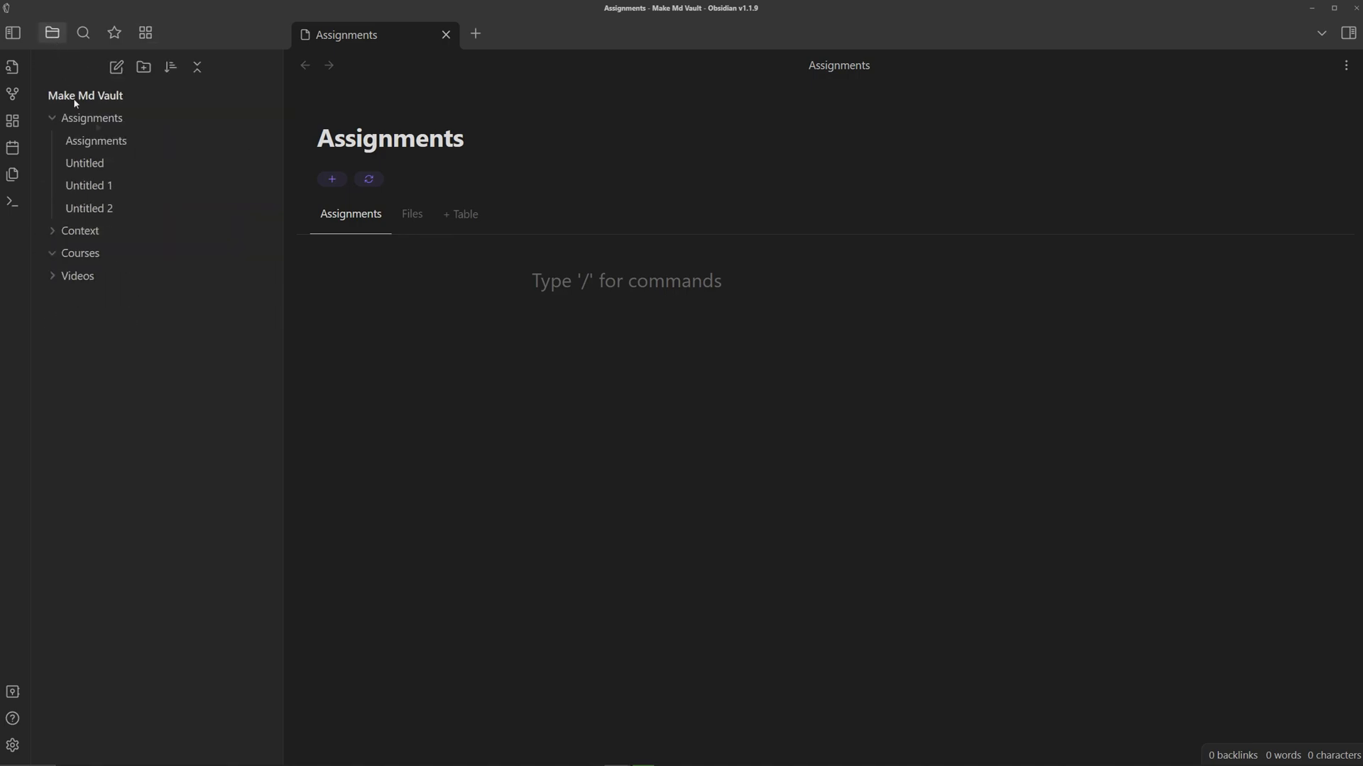
{"action": "mouse_move", "coordinate": [96, 141]}
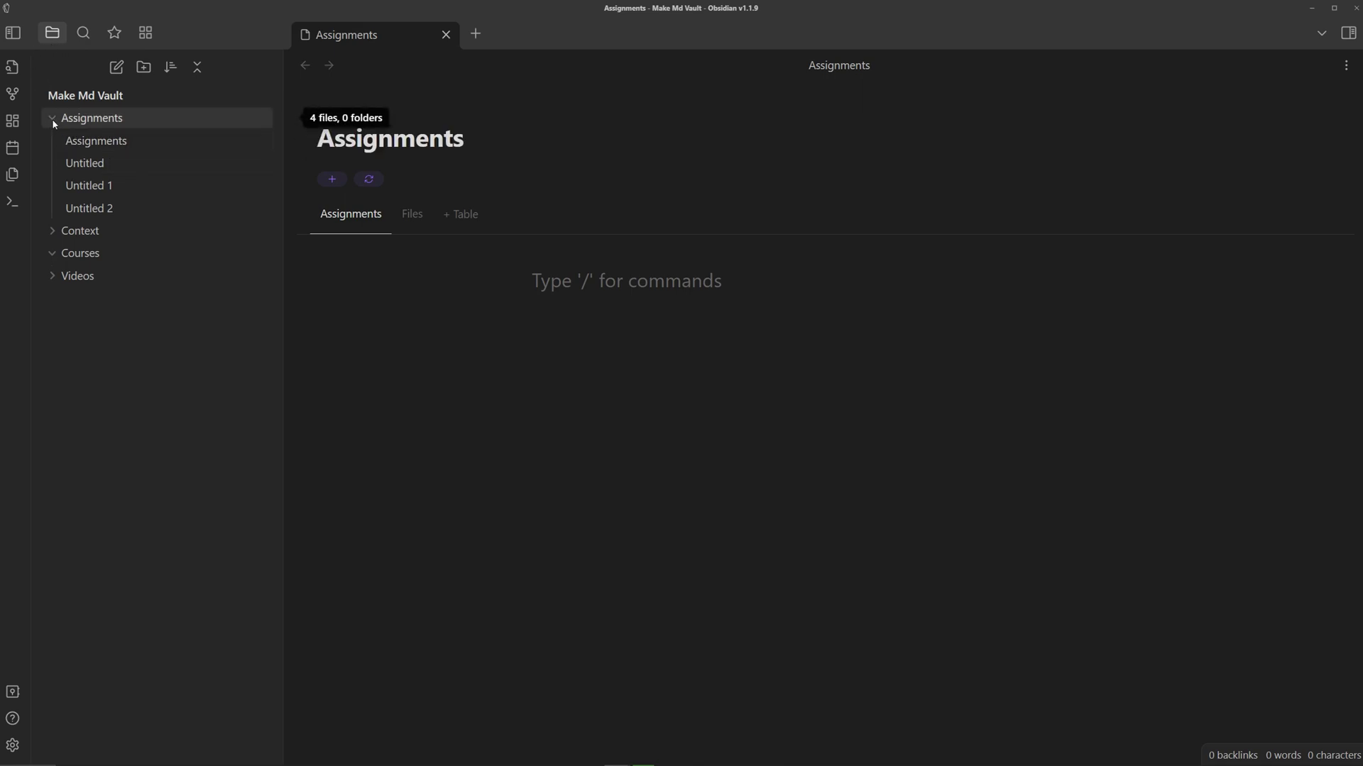
{"action": "left_click", "coordinate": [145, 32]}
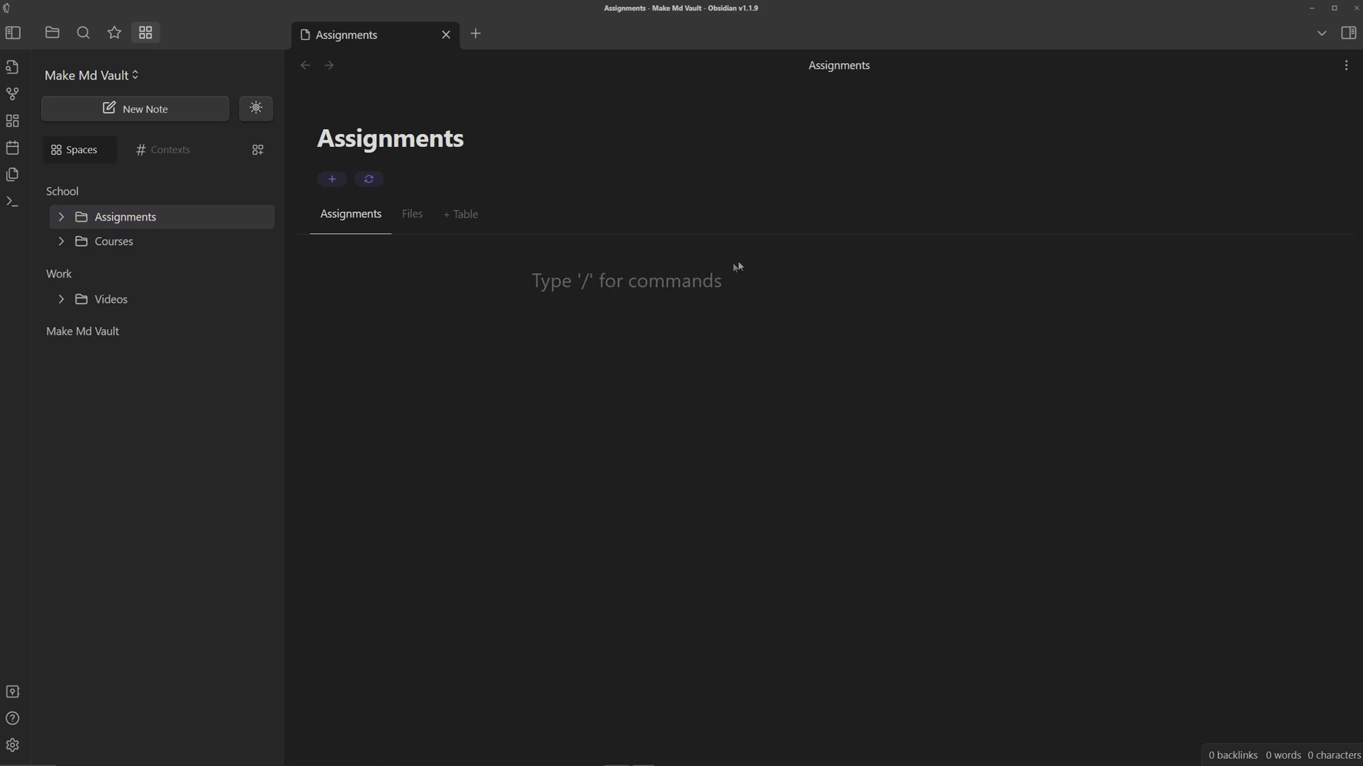
{"action": "mouse_move", "coordinate": [479, 302]}
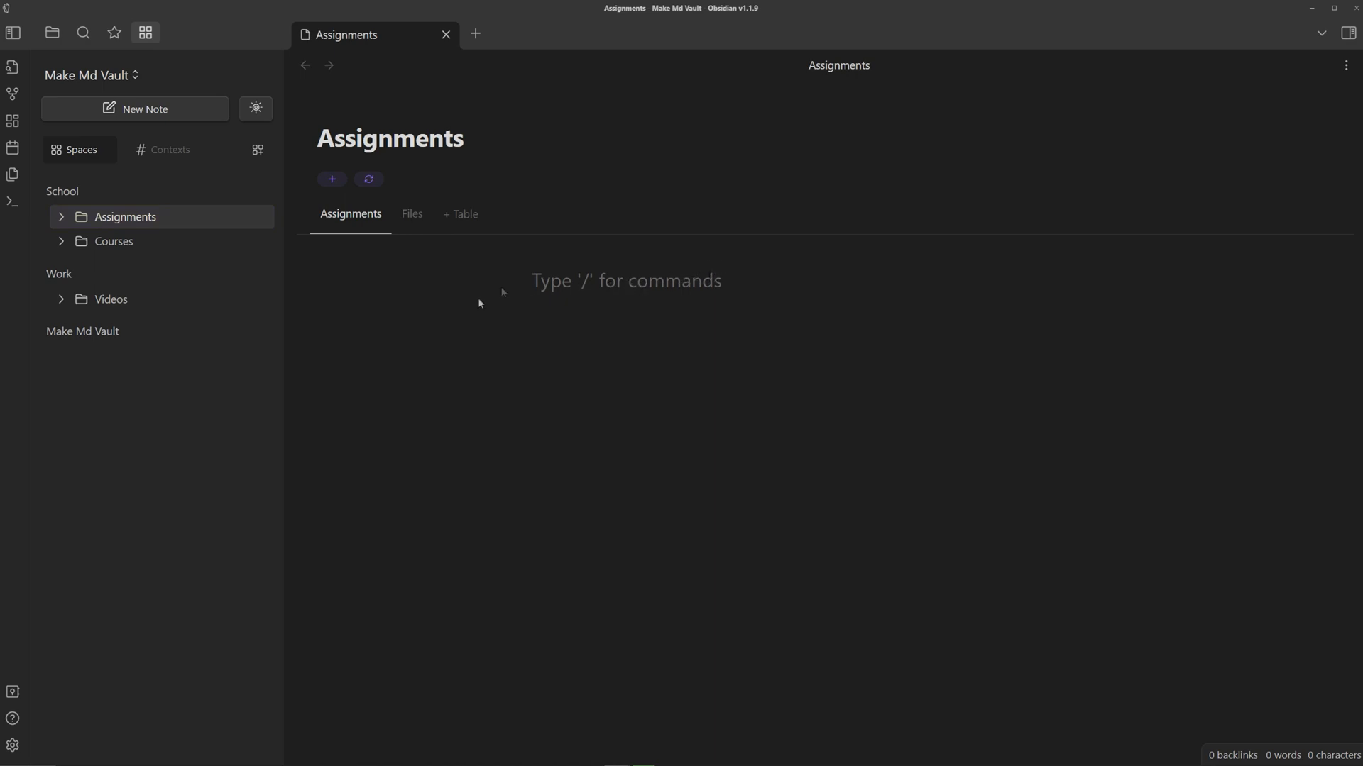
Write '# Assignments' with Important linking [[Untitled]] and Not as important linking [[Untitled 1]].
{"action": "left_click", "coordinate": [577, 281]}
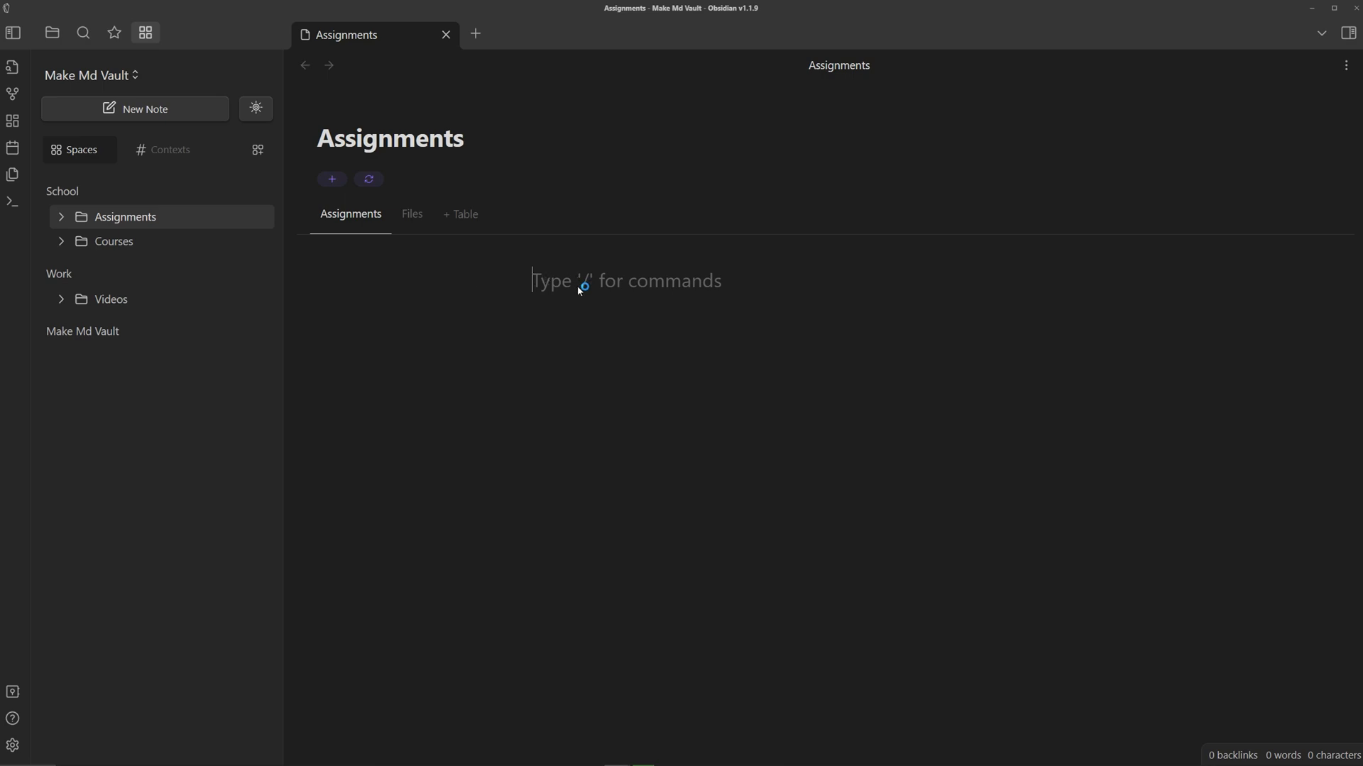
{"action": "mouse_move", "coordinate": [278, 282]}
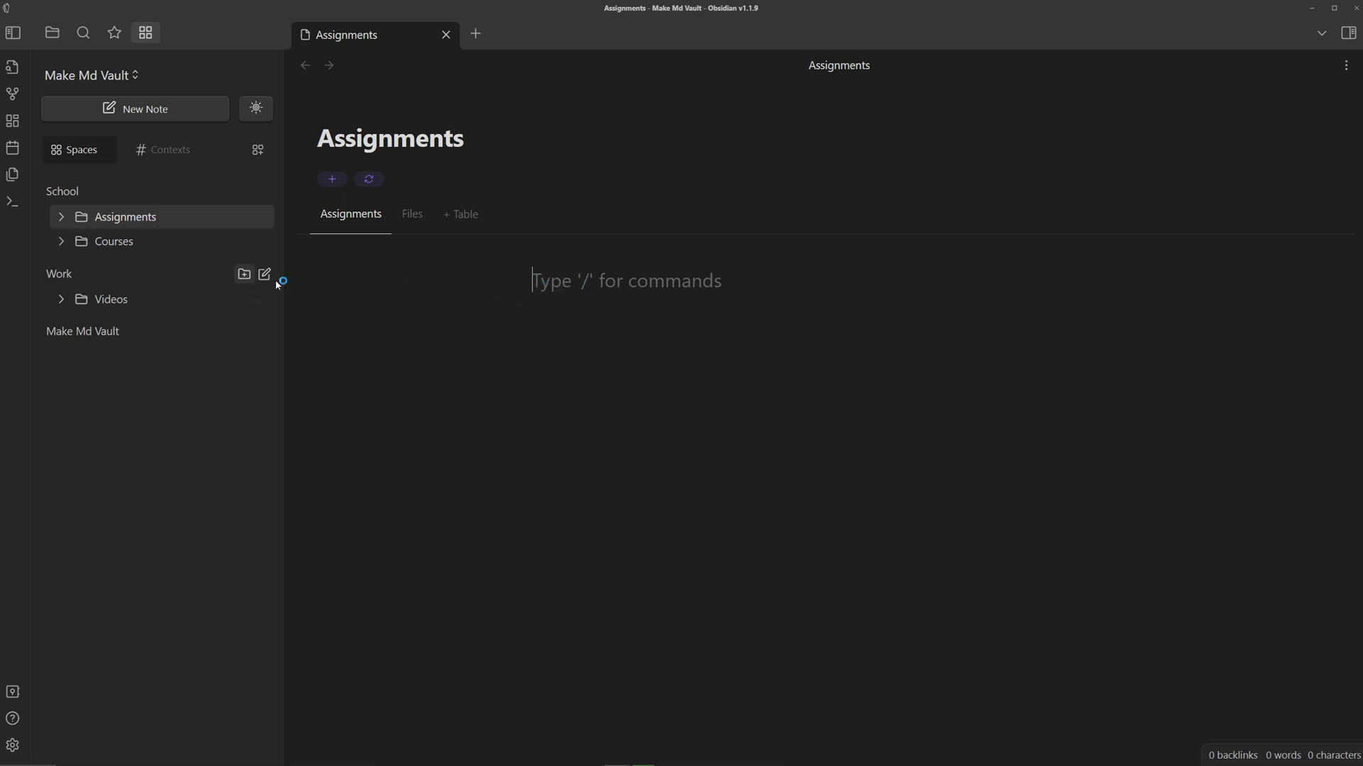
{"action": "mouse_move", "coordinate": [543, 285]}
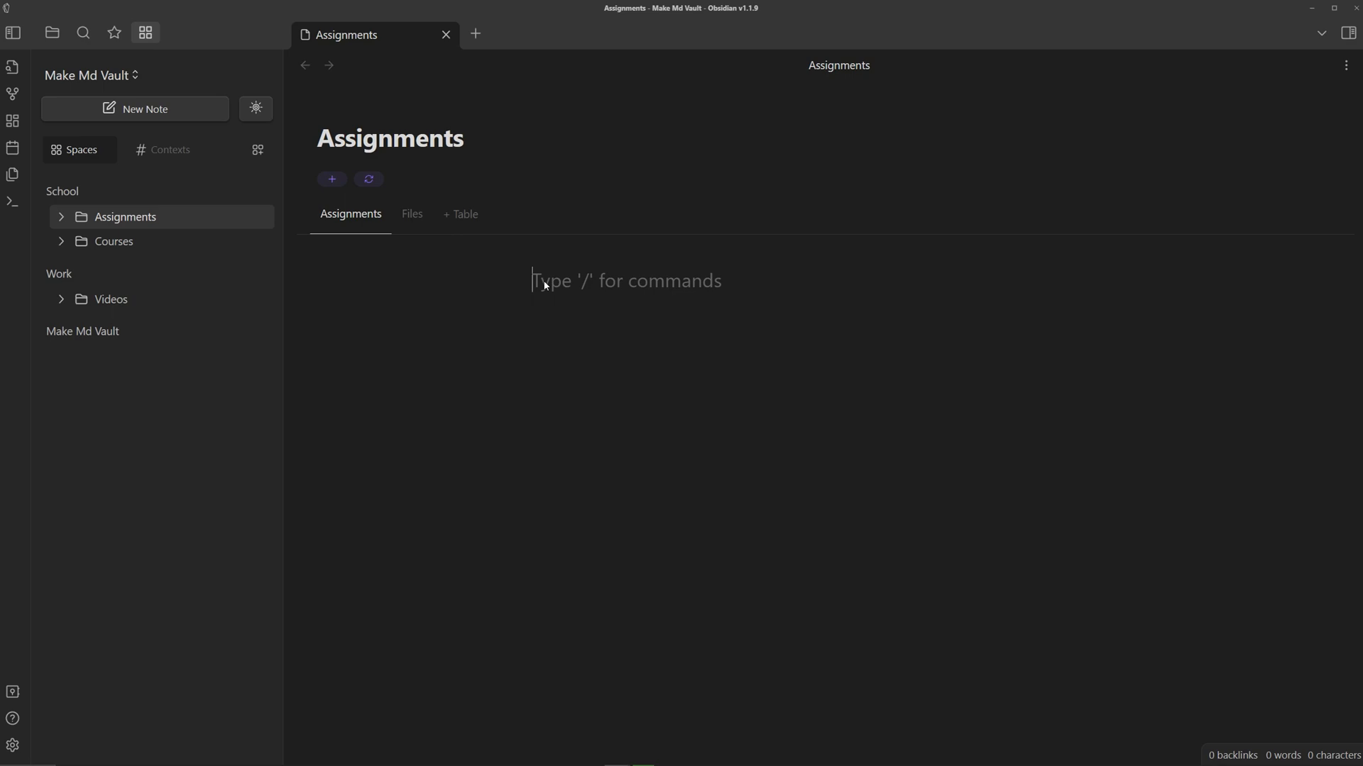
{"action": "mouse_move", "coordinate": [572, 291]}
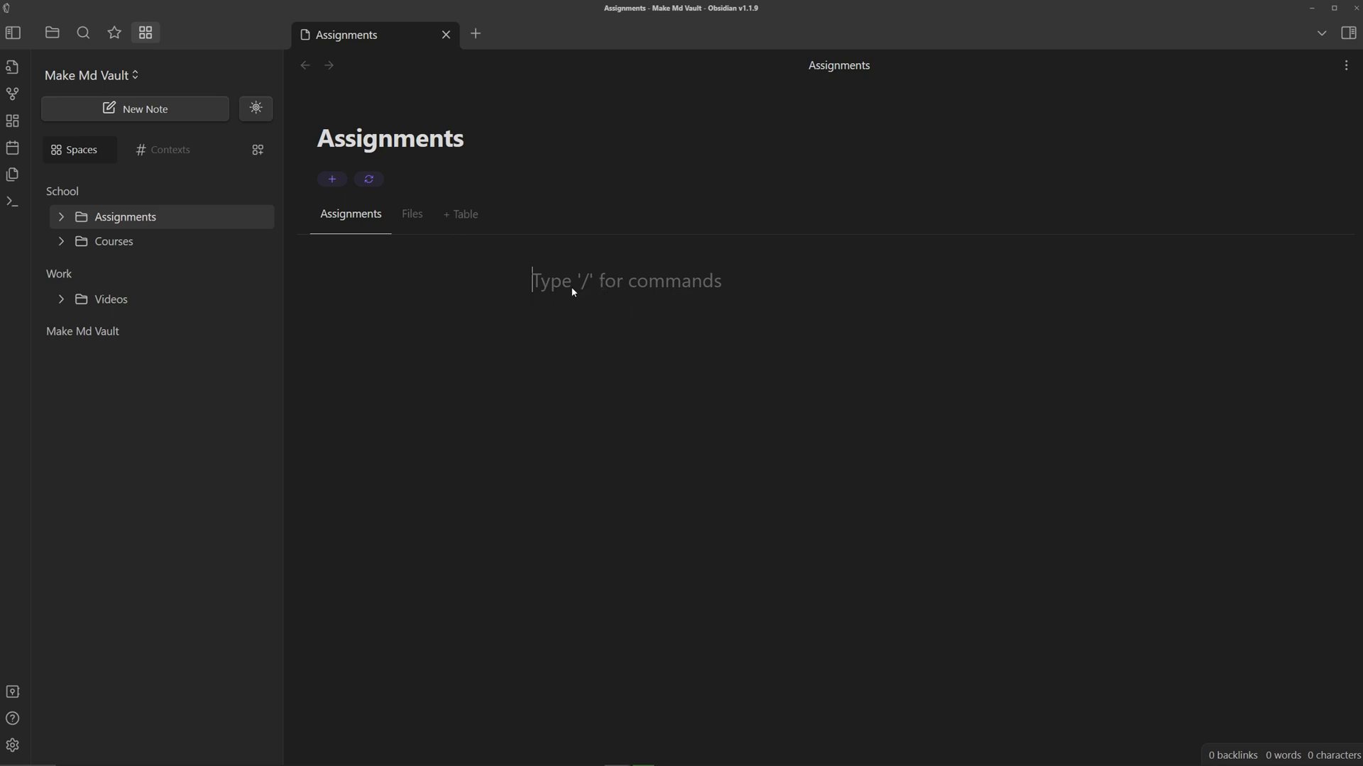
{"action": "mouse_move", "coordinate": [544, 287]}
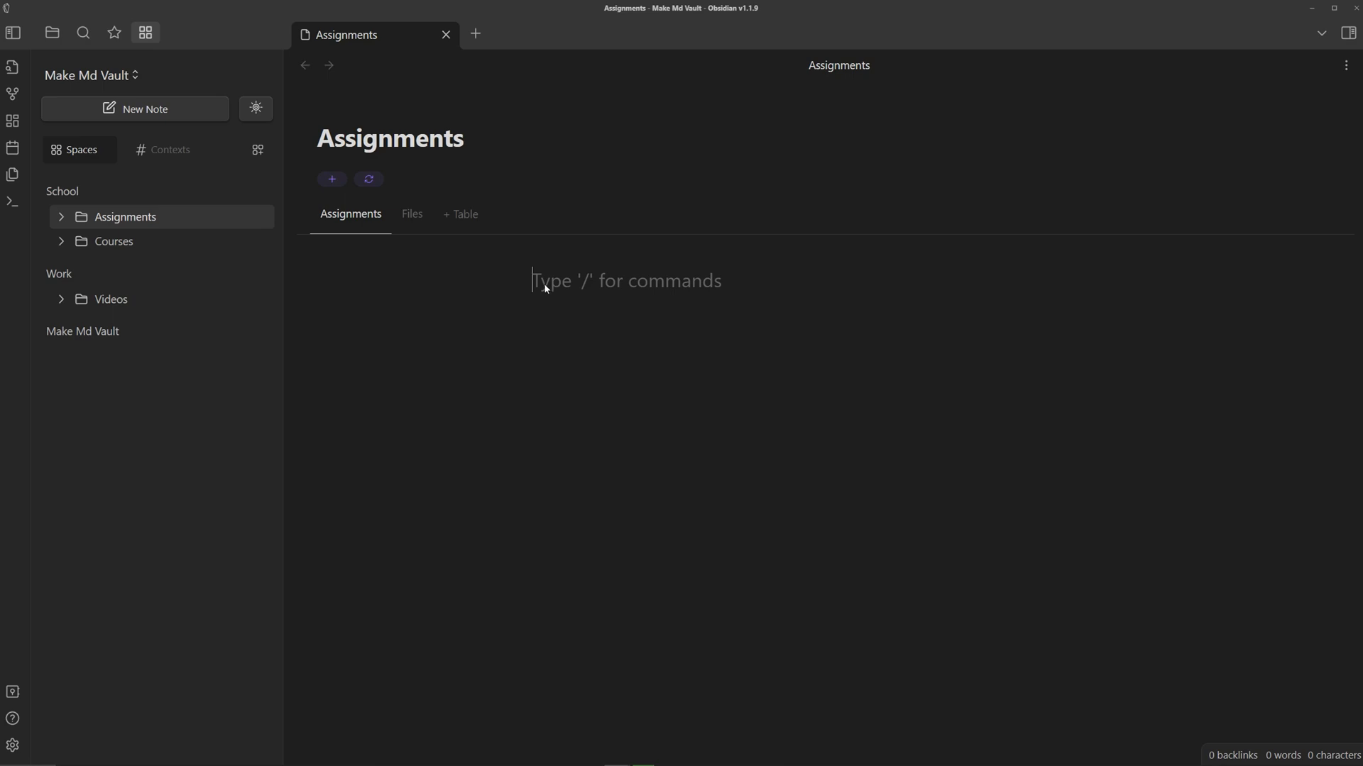
{"action": "type", "text": "#"}
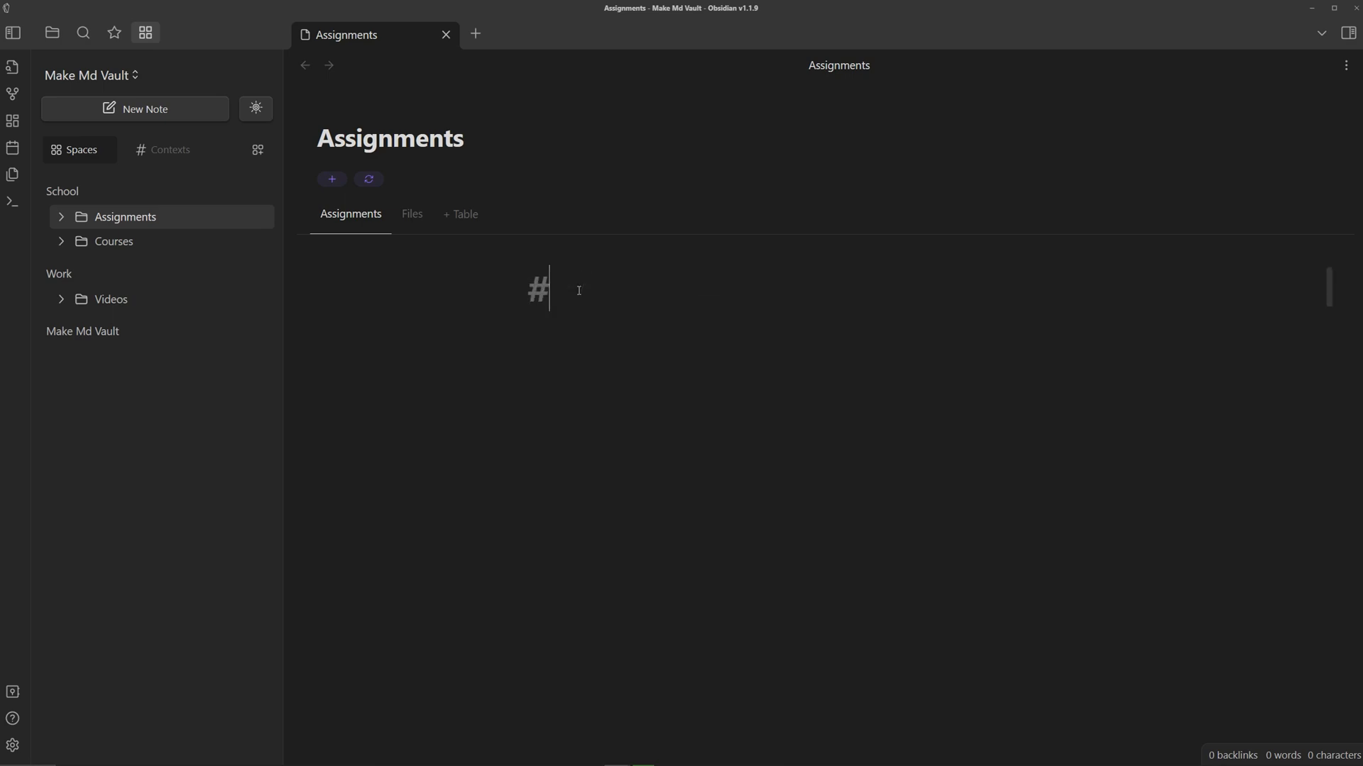
{"action": "type", "text": "Assignem"}
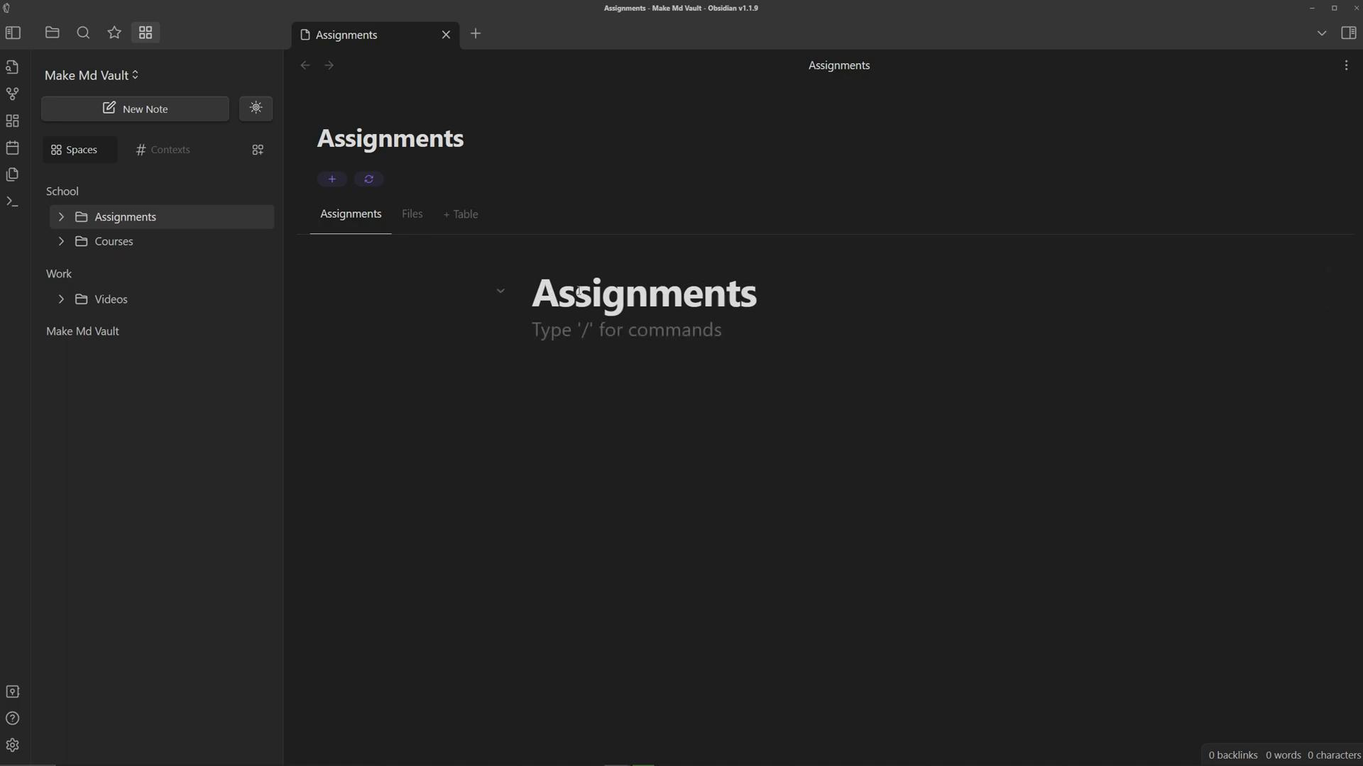
{"action": "type", "text": "[["}
{"action": "type", "text": "##"}
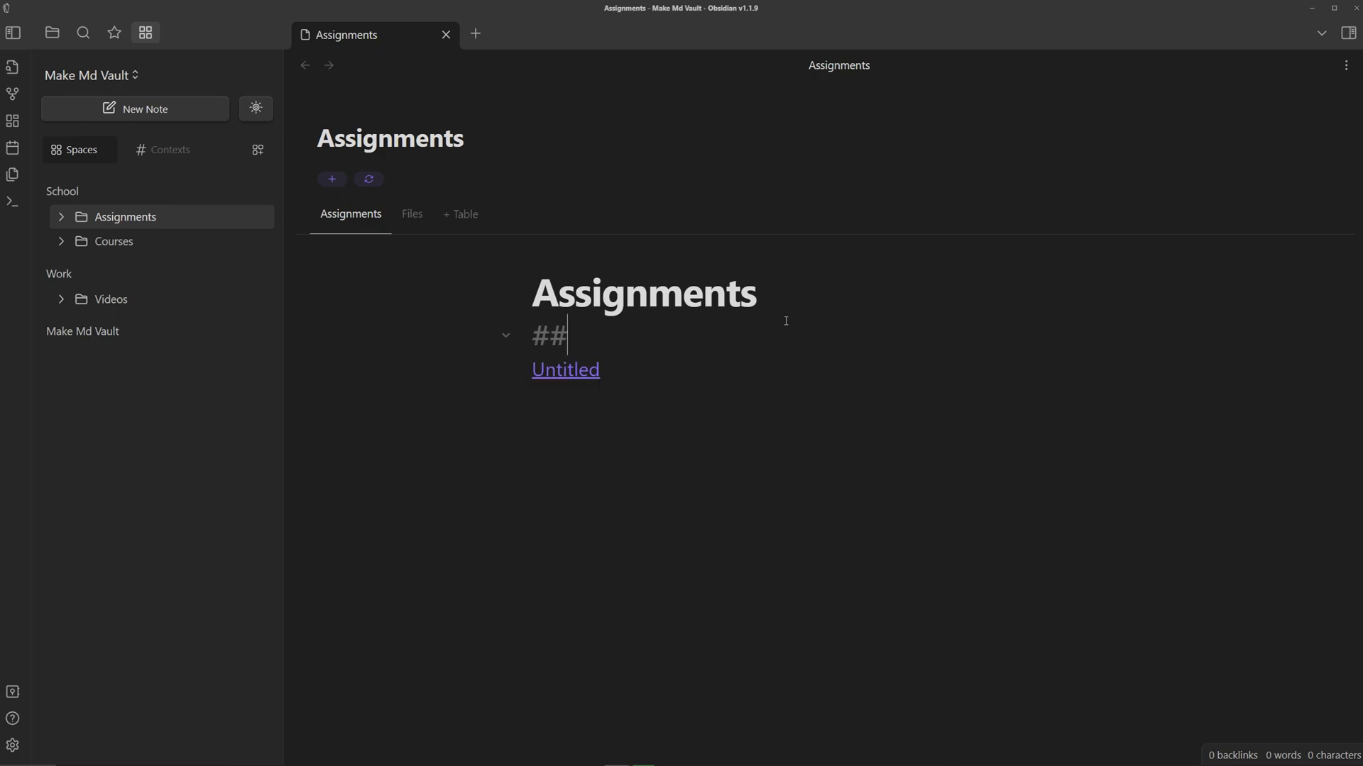
{"action": "type", "text": "Important"}
{"action": "type", "text": "##"}
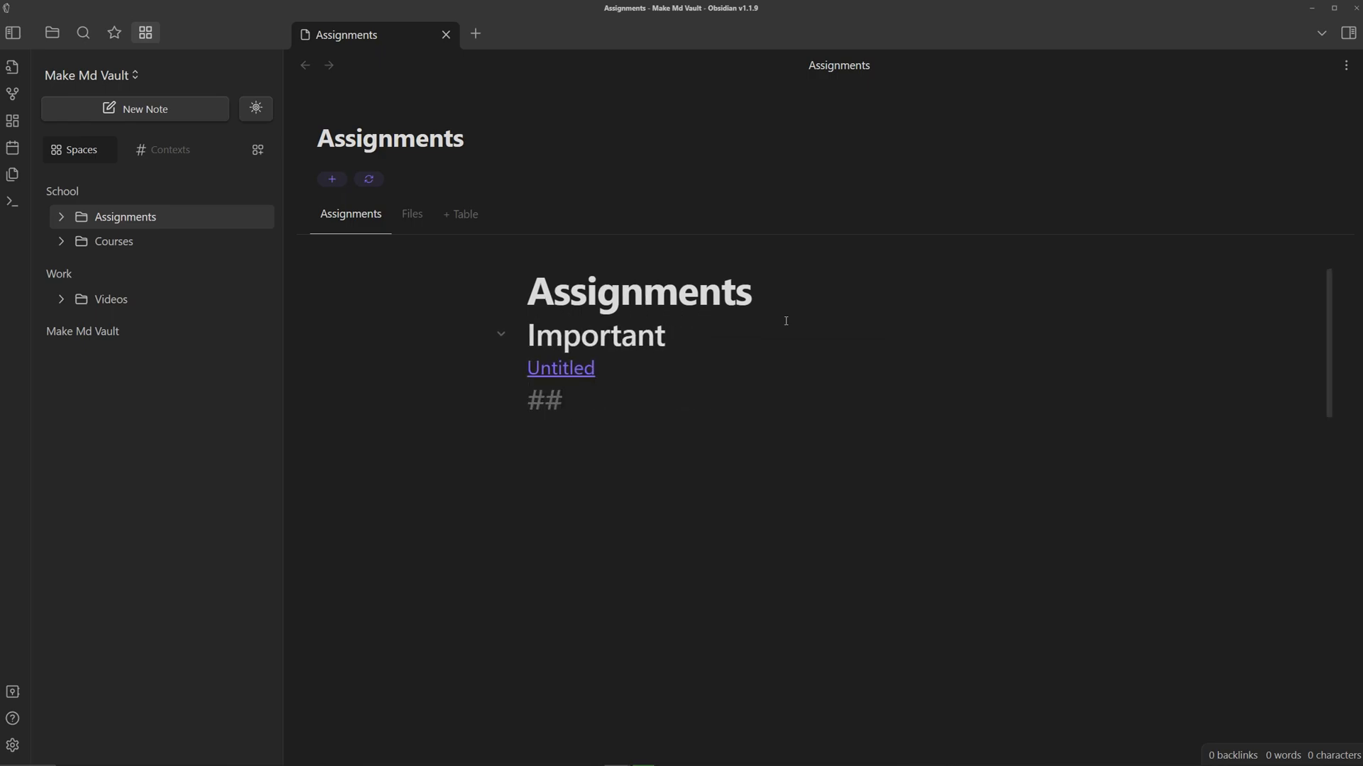
{"action": "type", "text": "Not as important"}
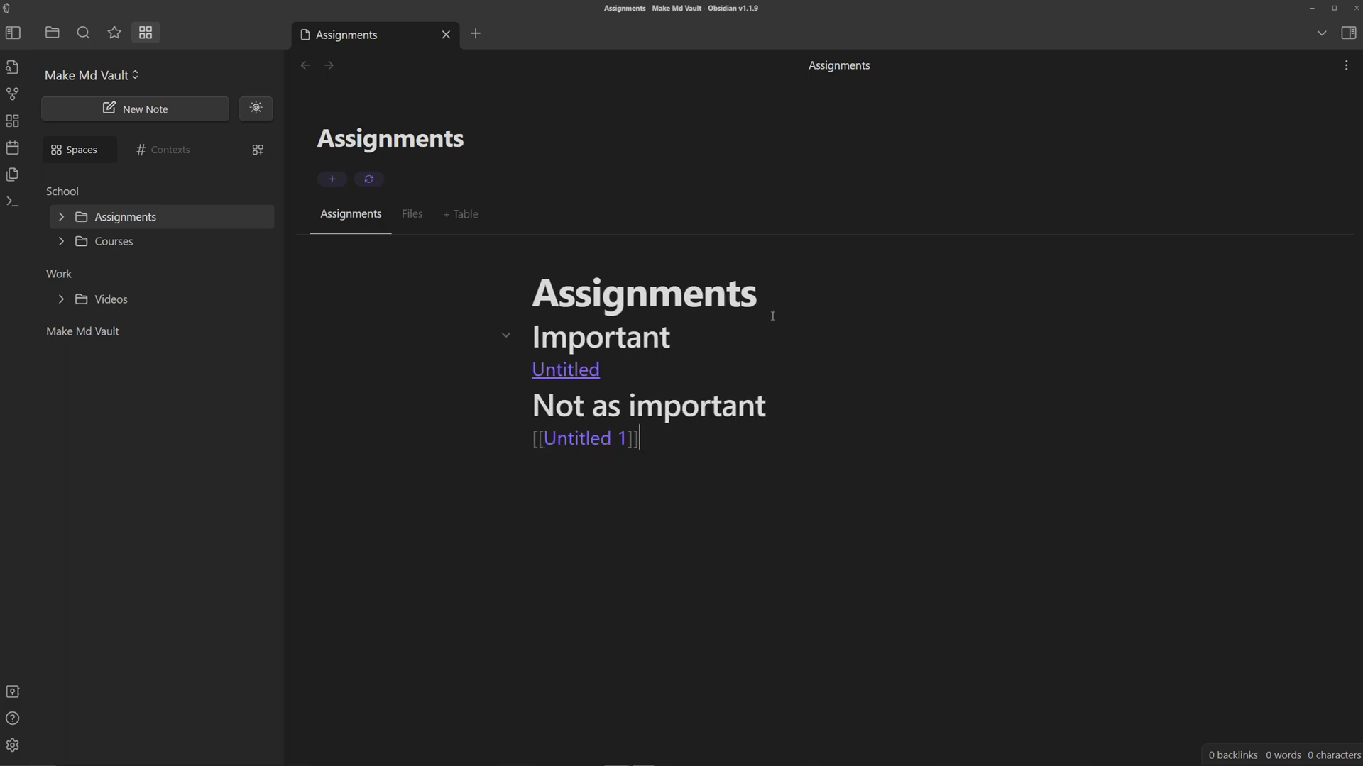
{"action": "left_click", "coordinate": [350, 213]}
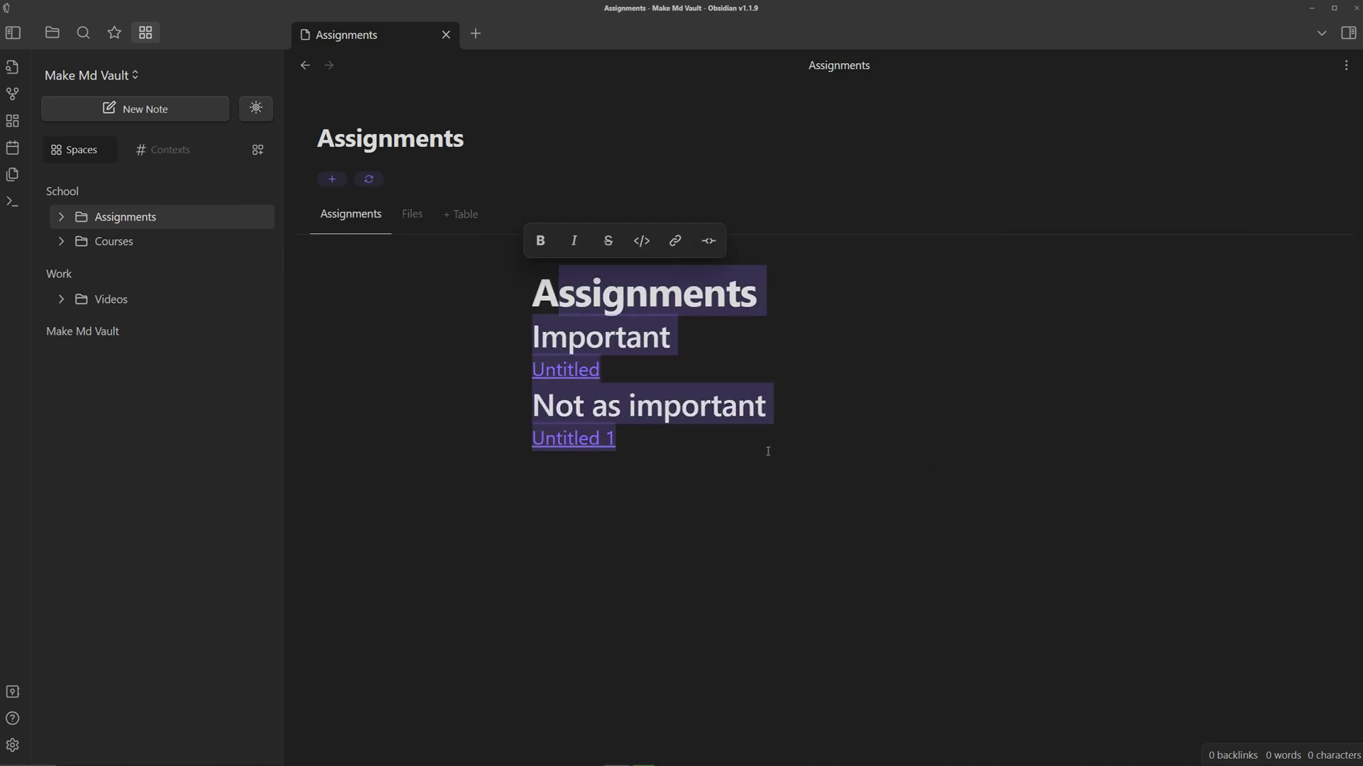
{"action": "left_click", "coordinate": [415, 252]}
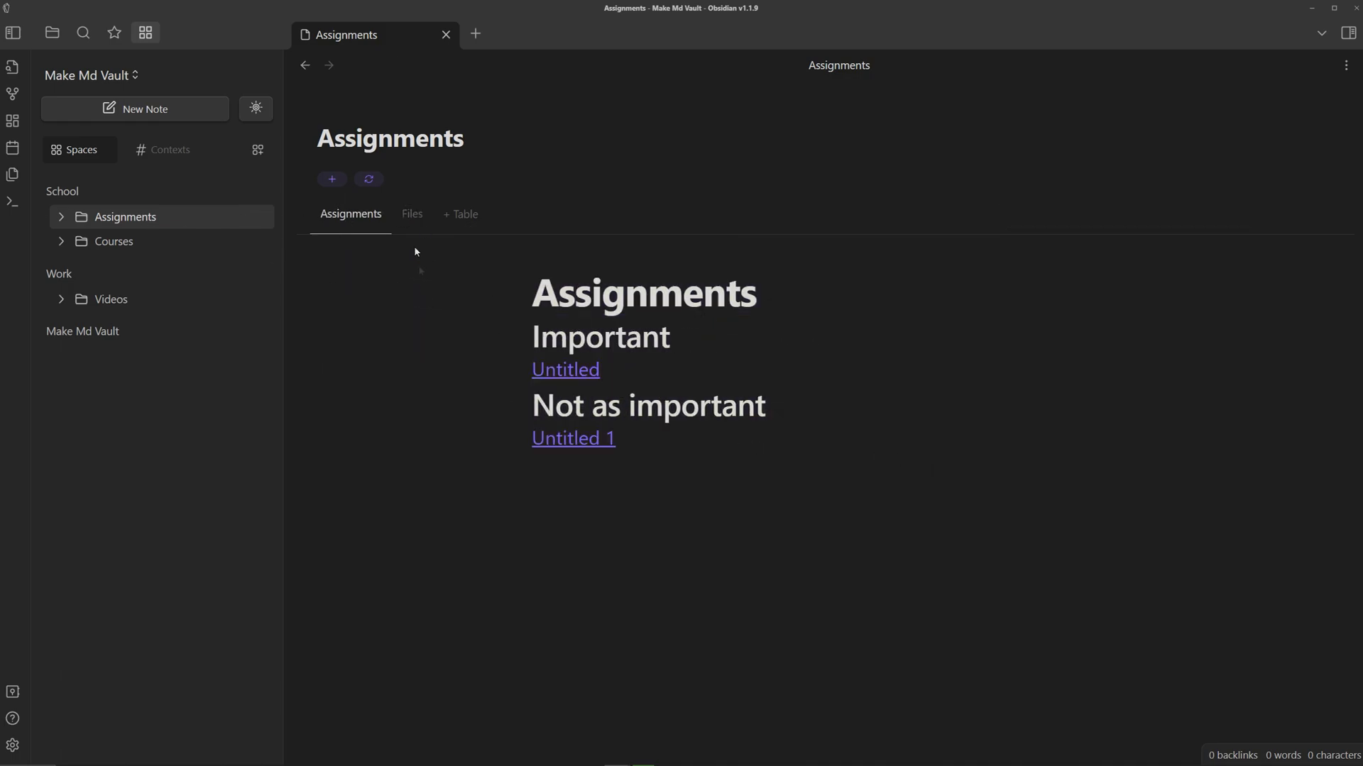
{"action": "left_click", "coordinate": [411, 215]}
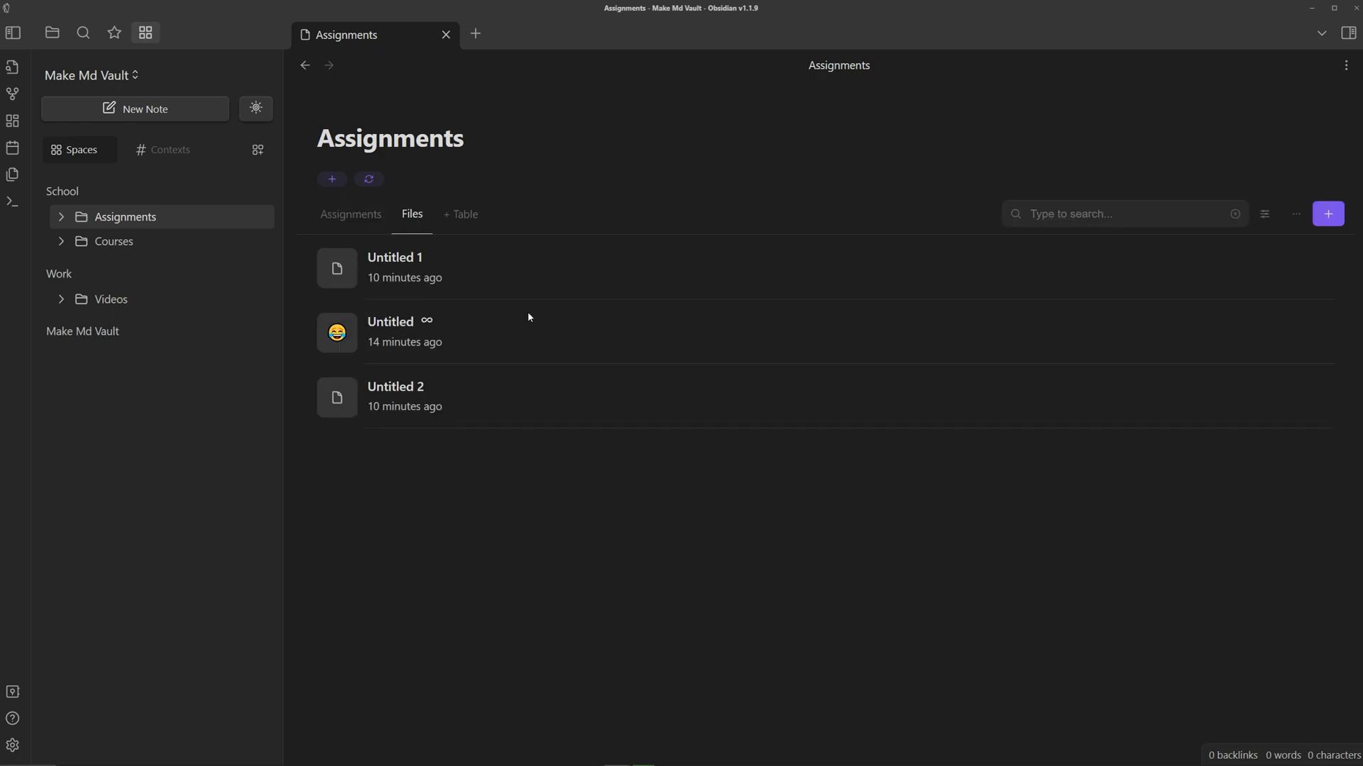
{"action": "mouse_move", "coordinate": [880, 344]}
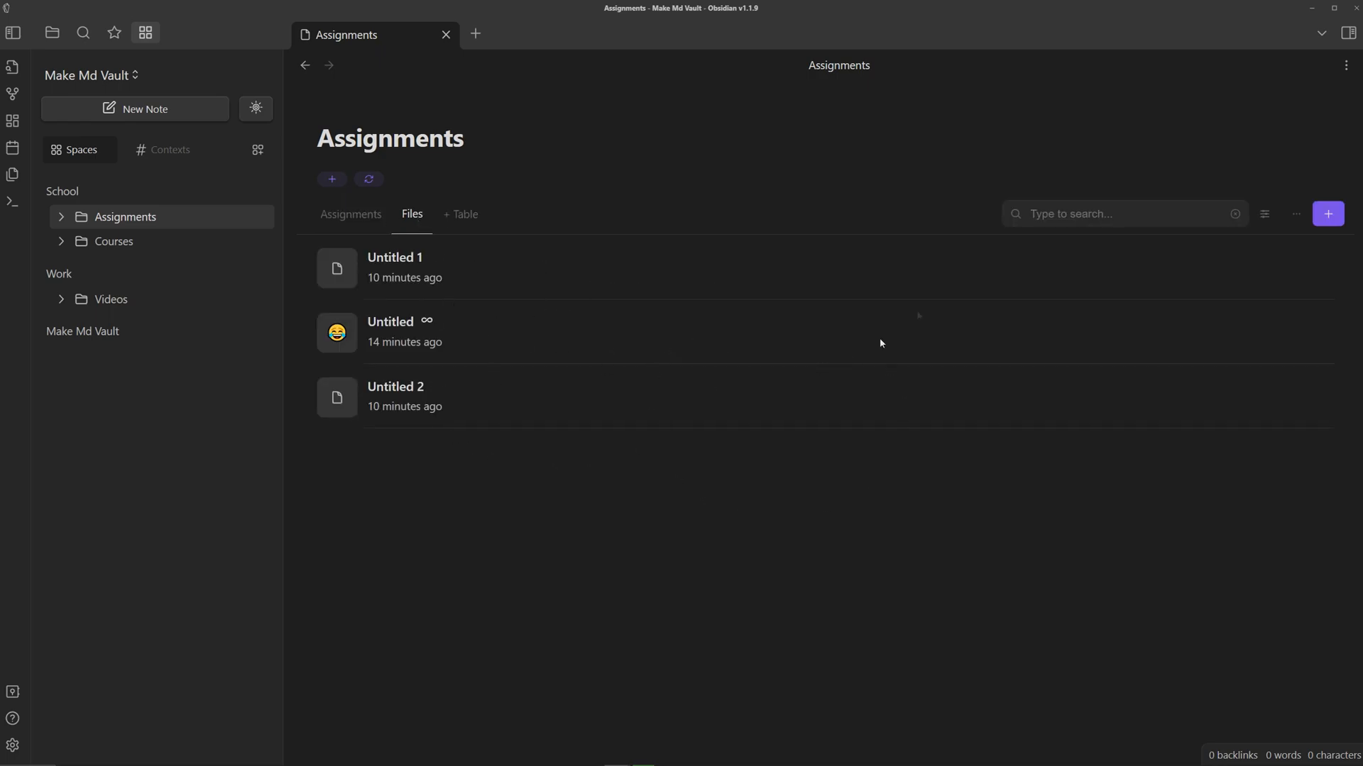
{"action": "mouse_move", "coordinate": [393, 267]}
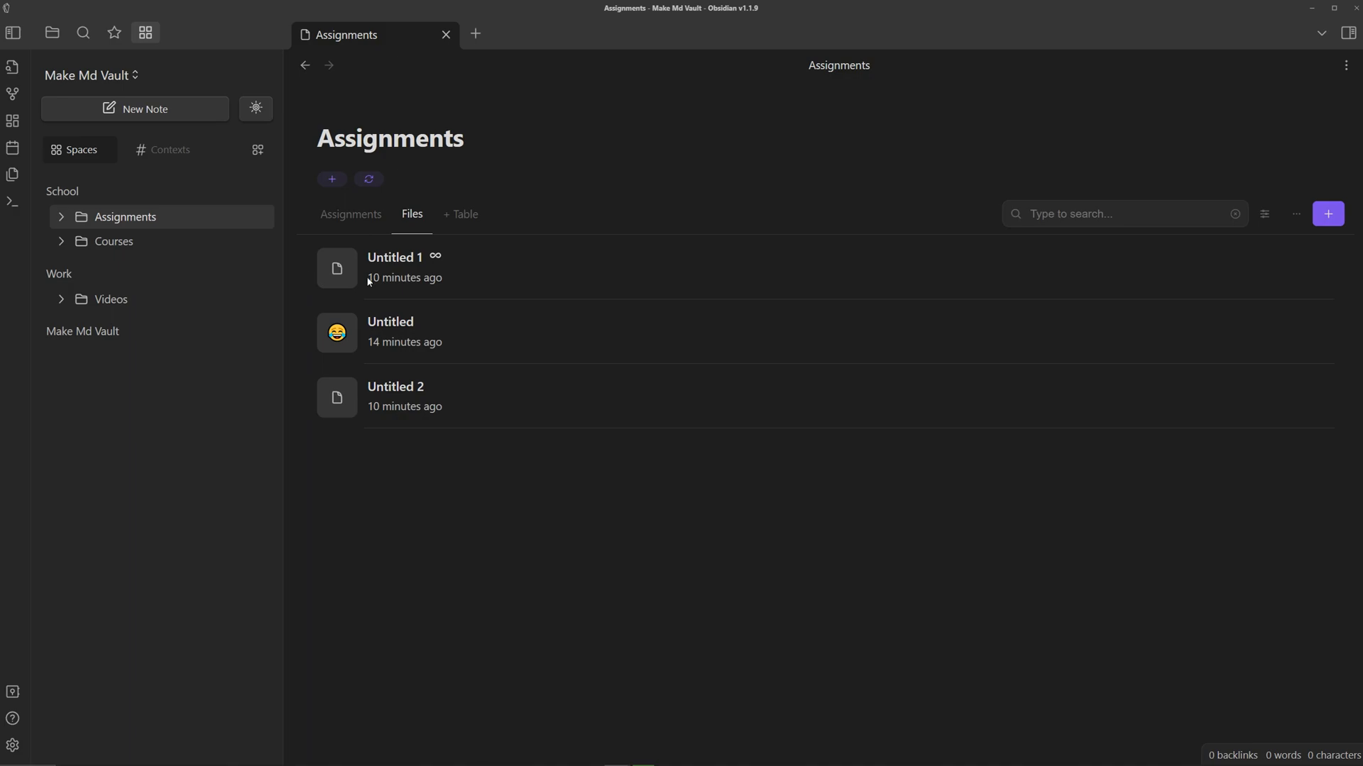
{"action": "mouse_move", "coordinate": [419, 260]}
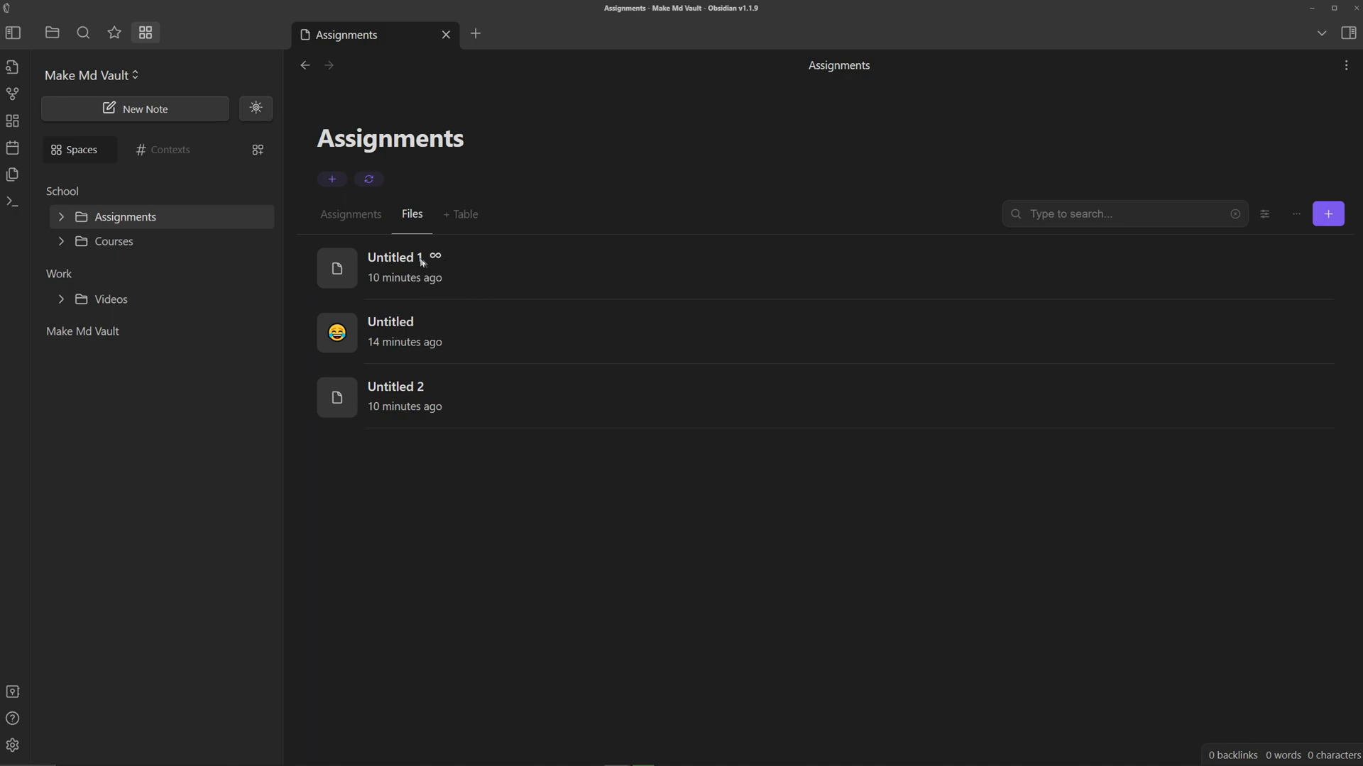
{"action": "mouse_move", "coordinate": [435, 258]}
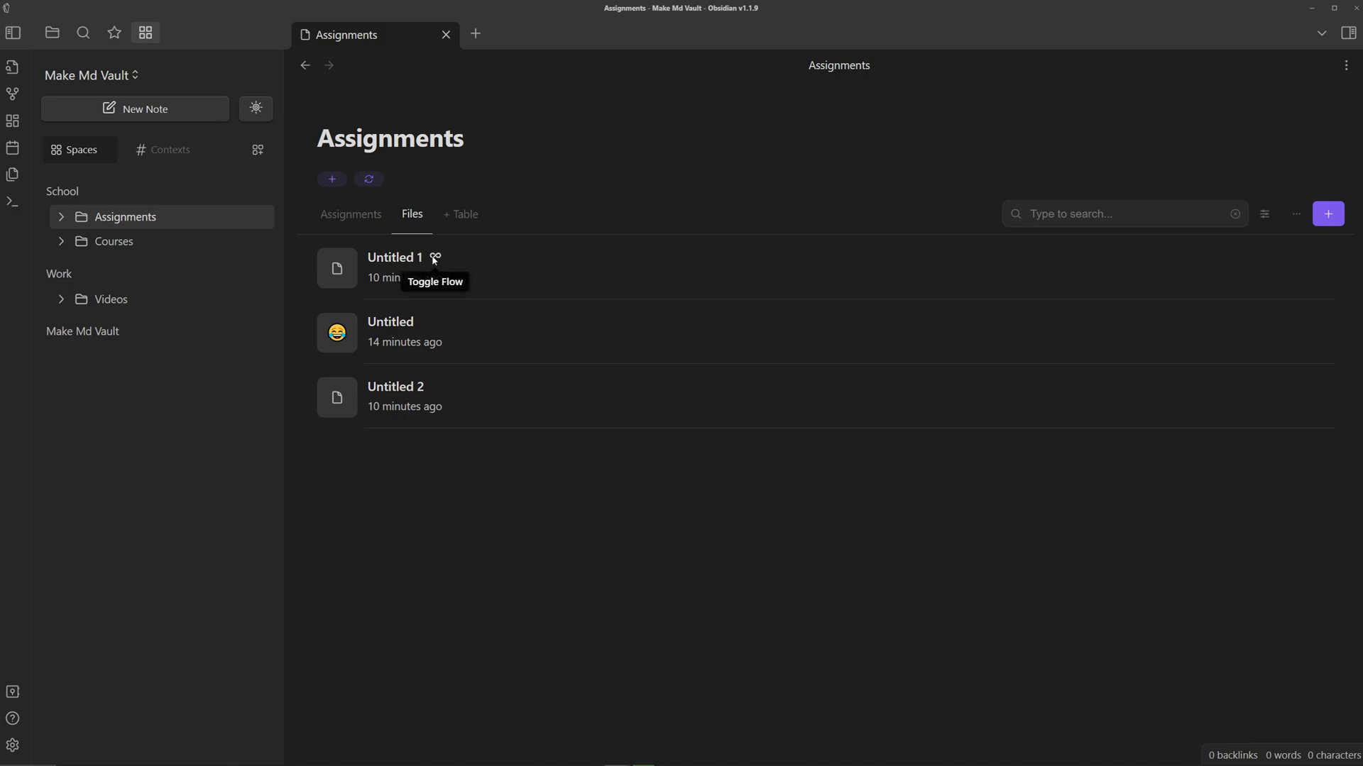
{"action": "left_click", "coordinate": [435, 259]}
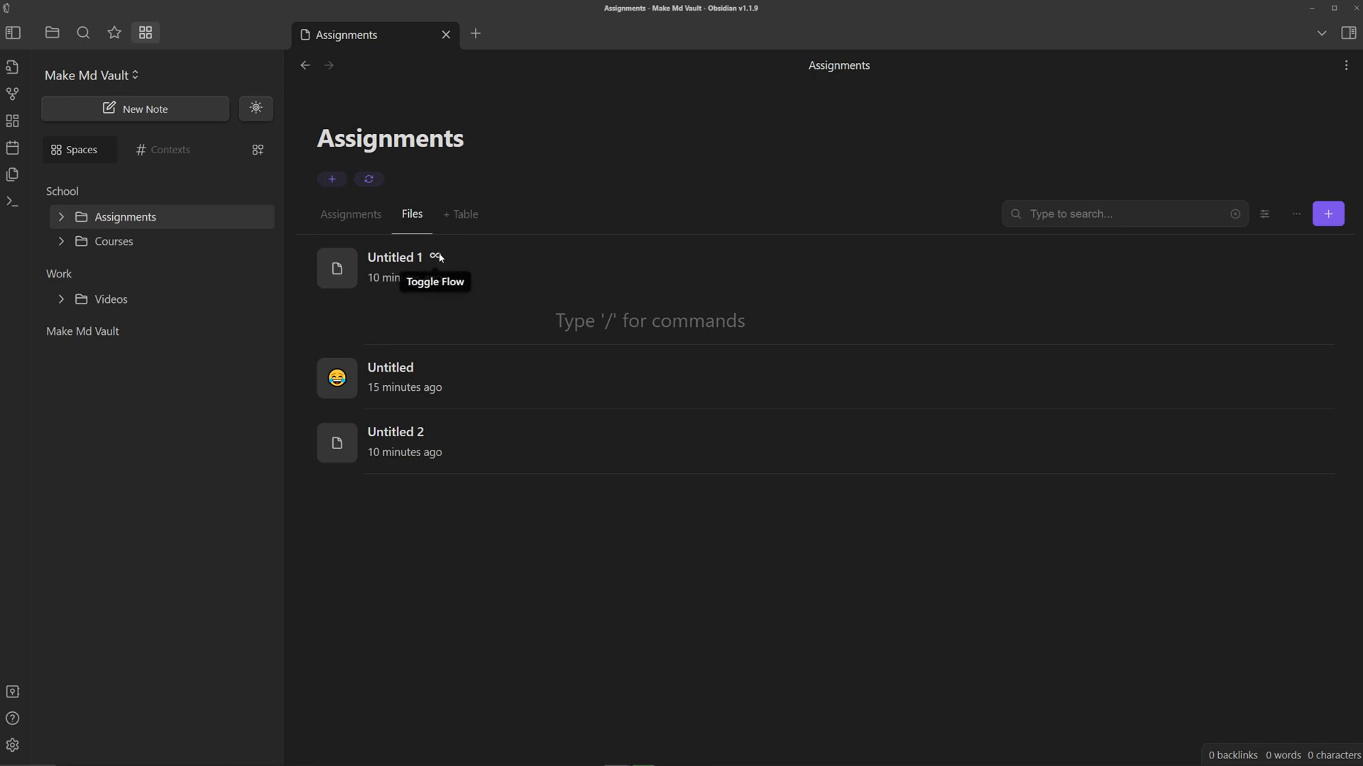
{"action": "mouse_move", "coordinate": [518, 260]}
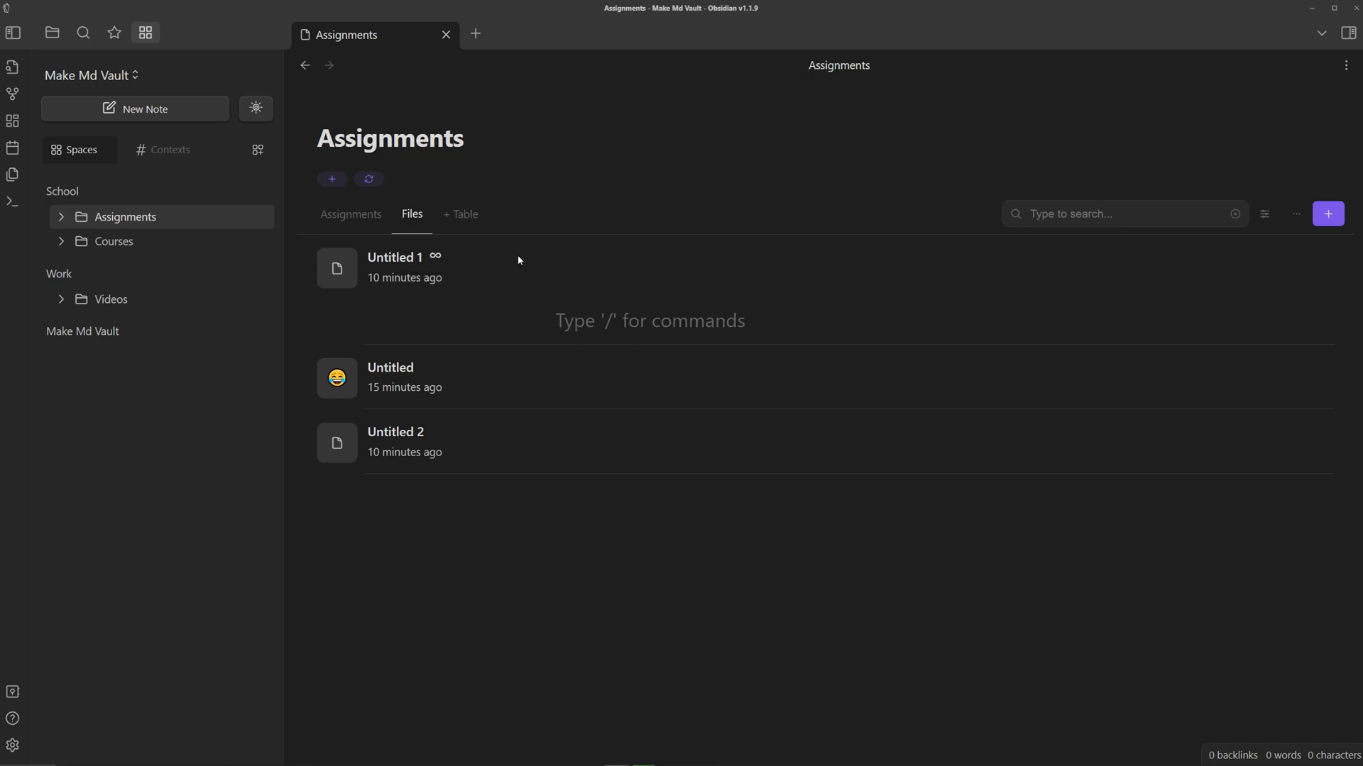
{"action": "mouse_move", "coordinate": [413, 348]}
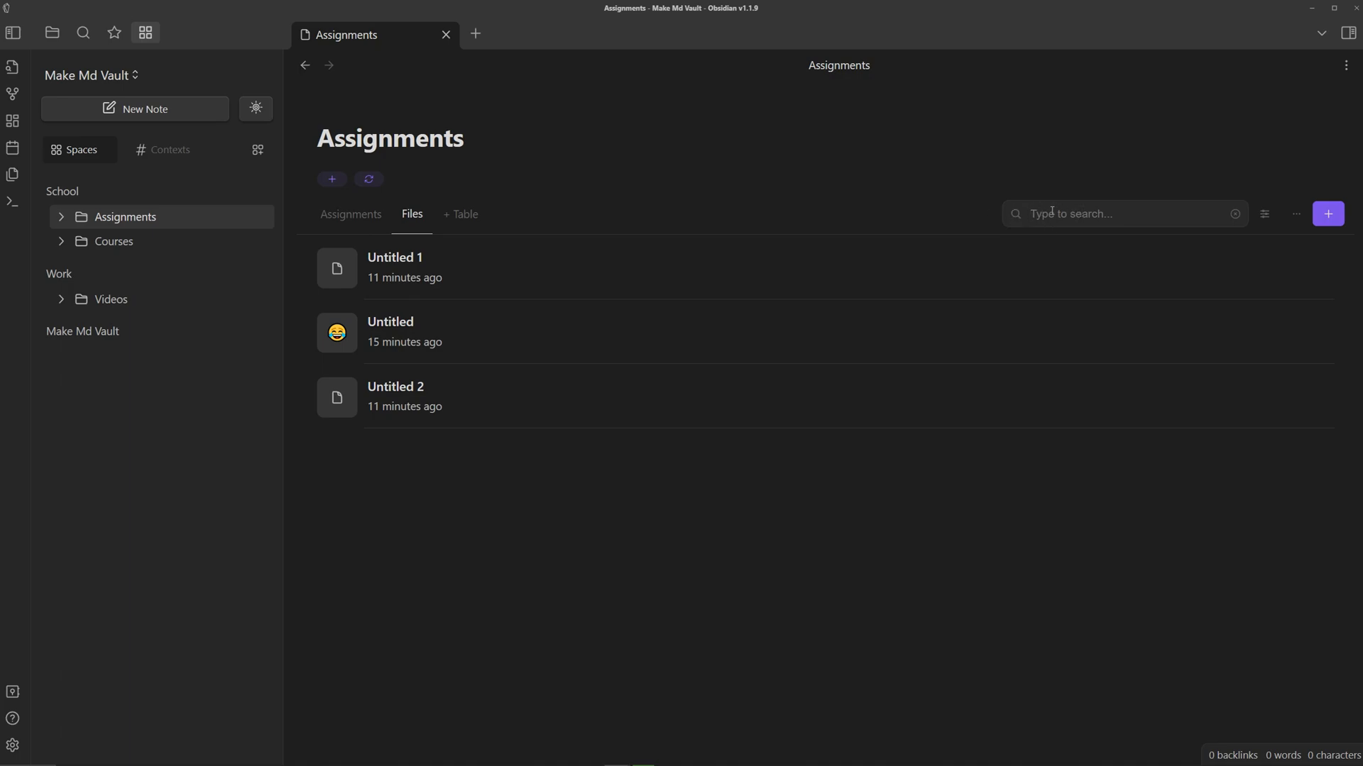
{"action": "type", "text": "untitle"}
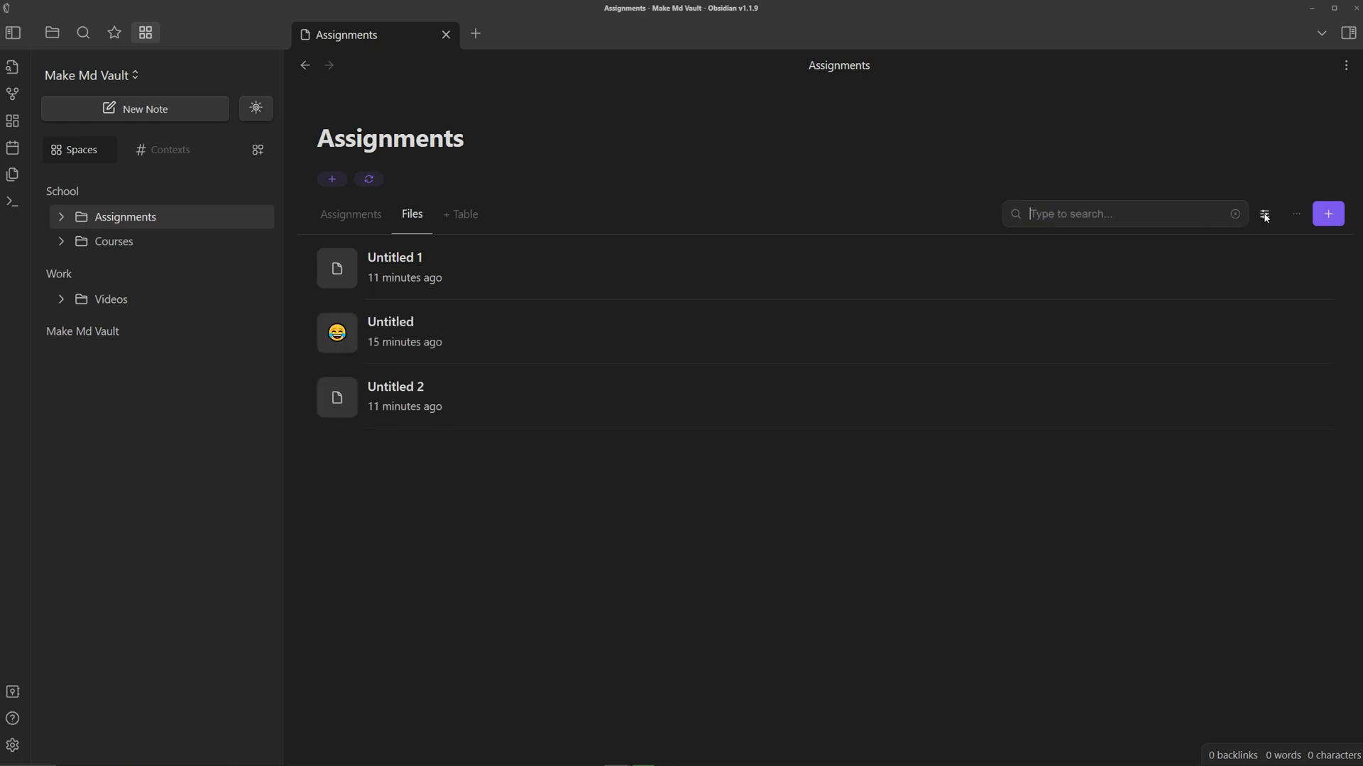
{"action": "left_click", "coordinate": [1265, 214]}
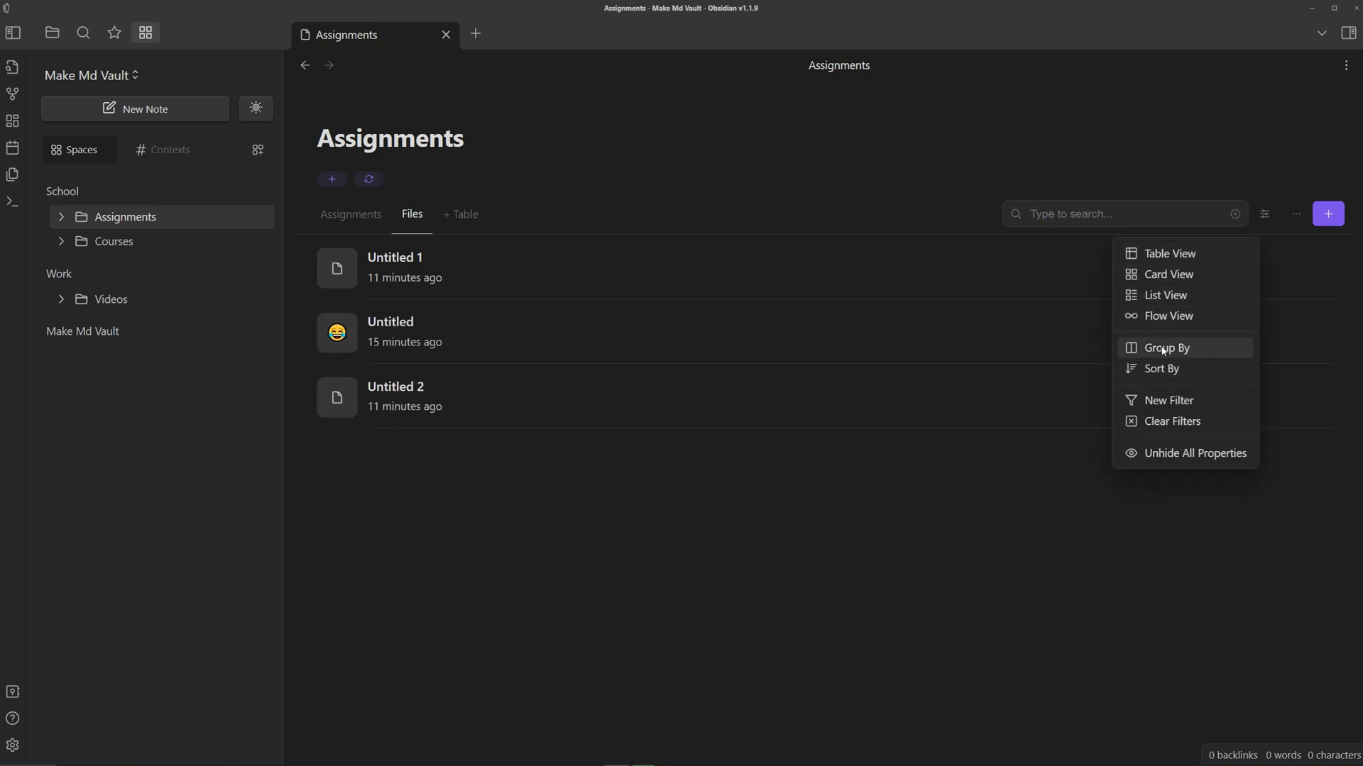
{"action": "mouse_move", "coordinate": [1174, 399]}
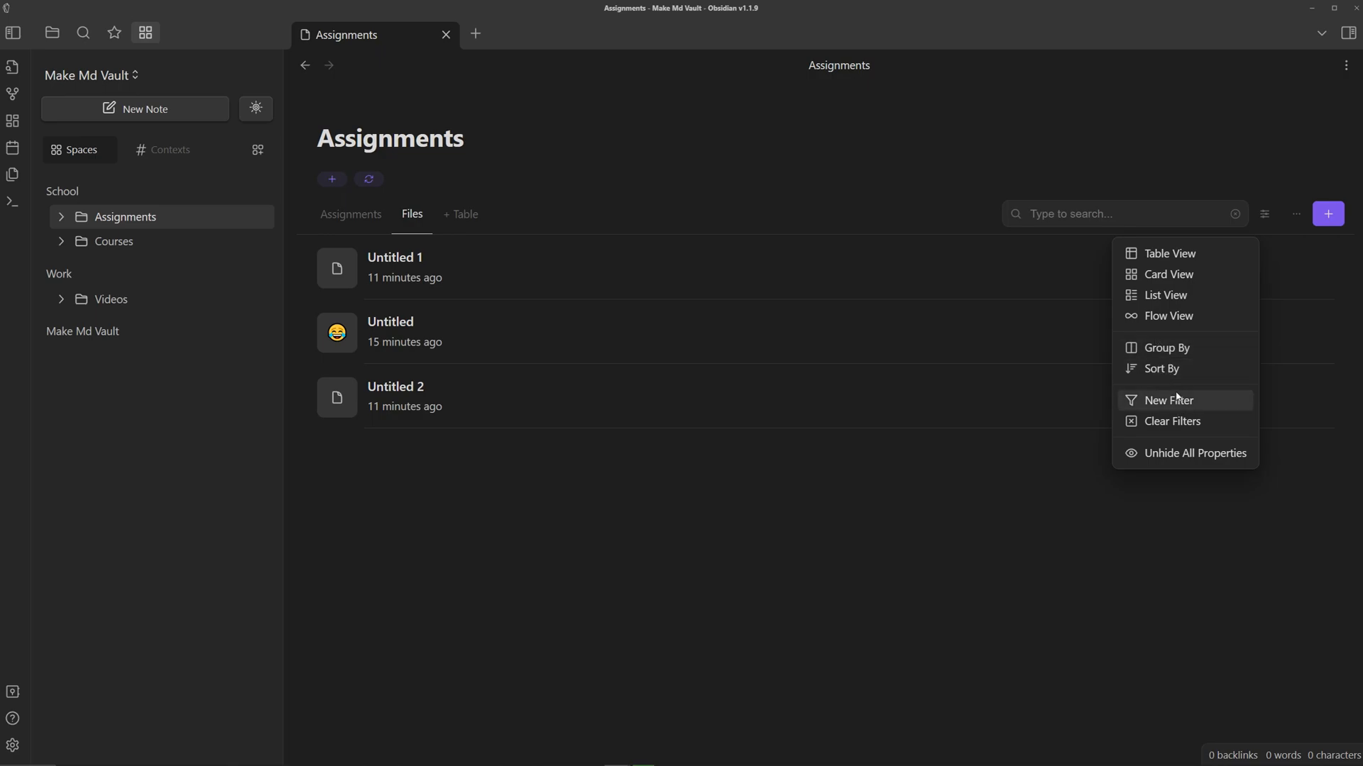
{"action": "mouse_move", "coordinate": [1169, 253]}
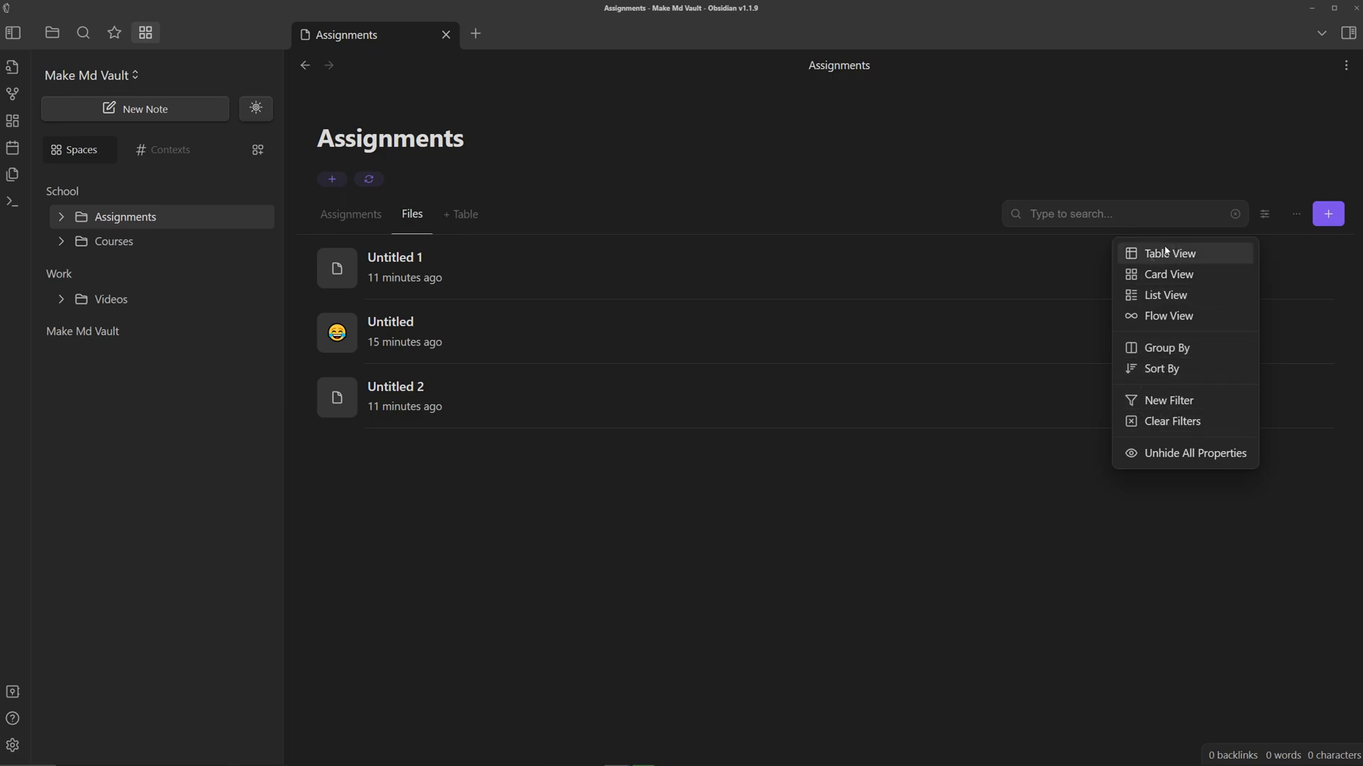
{"action": "mouse_move", "coordinate": [1172, 258]}
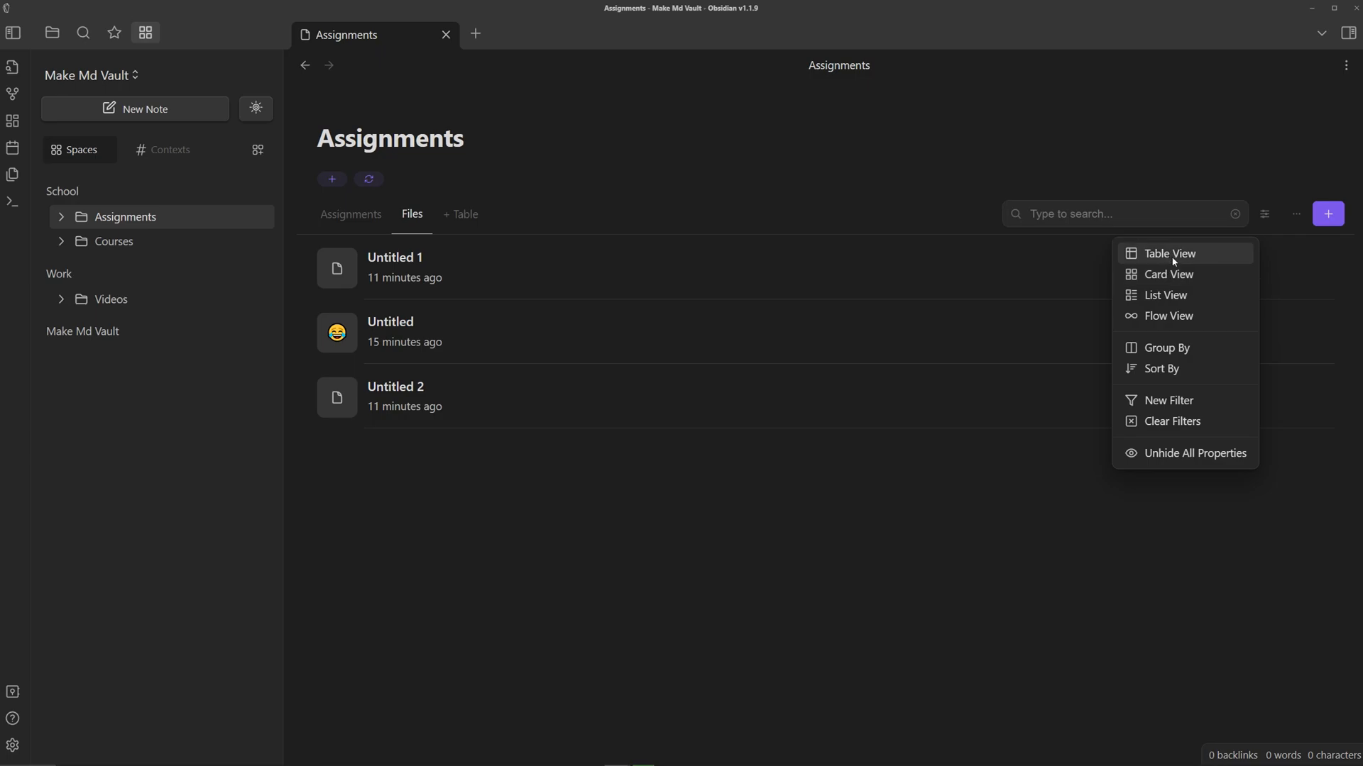
{"action": "mouse_move", "coordinate": [1168, 260]}
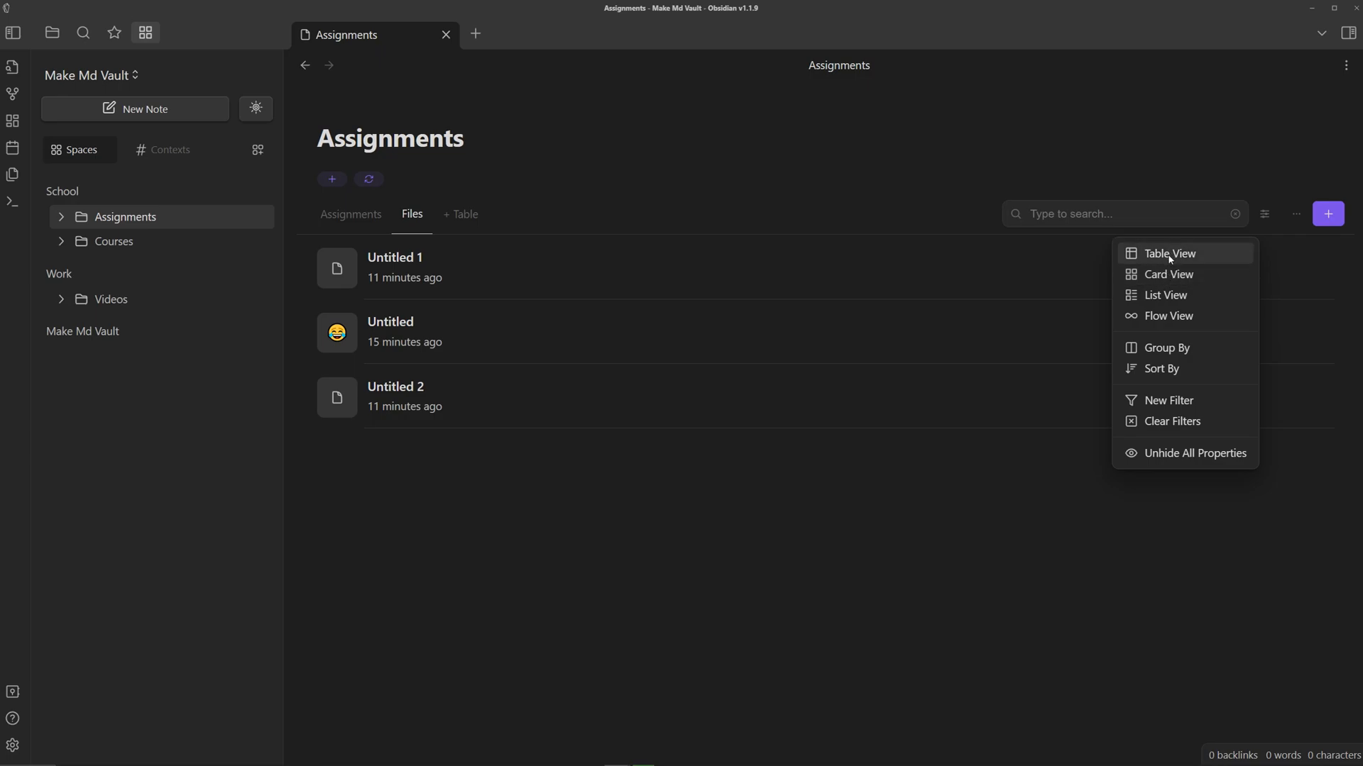
{"action": "mouse_move", "coordinate": [1169, 275]}
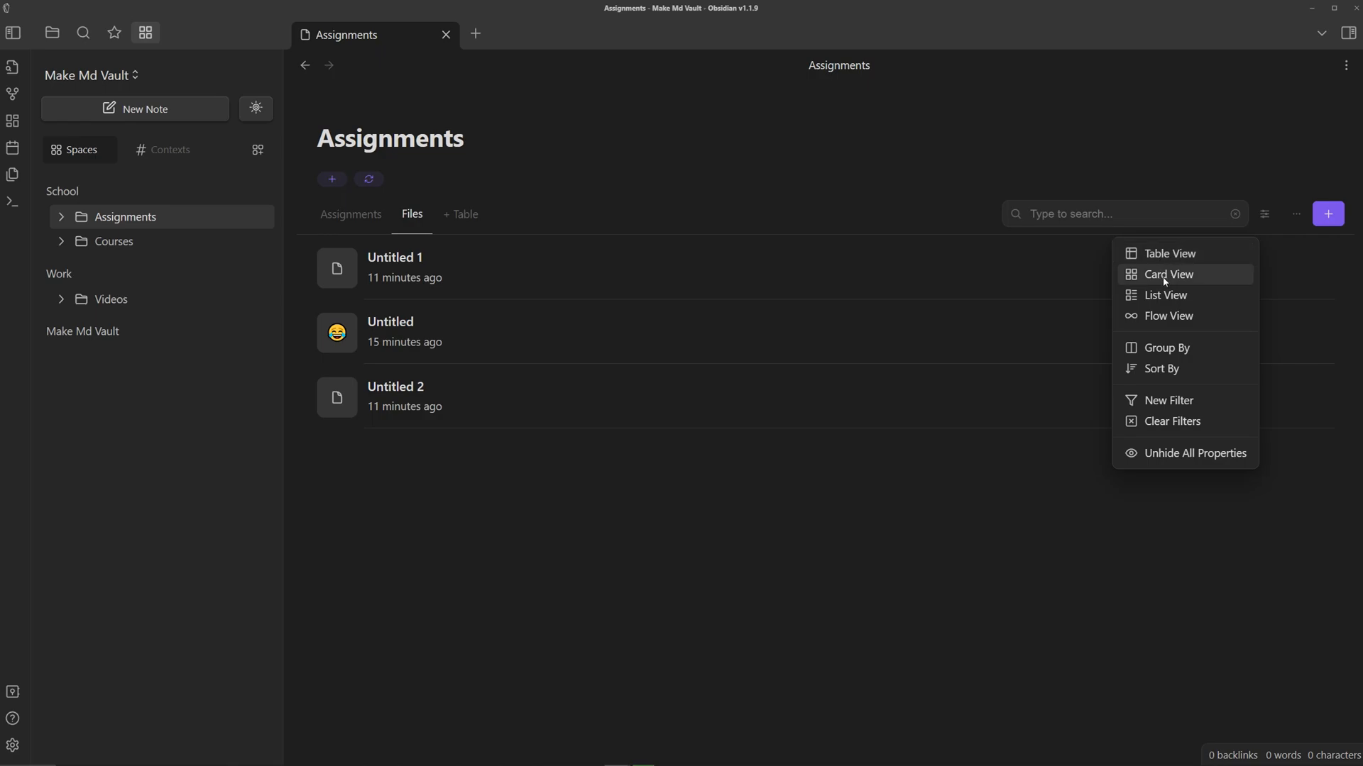
{"action": "left_click", "coordinate": [1168, 274]}
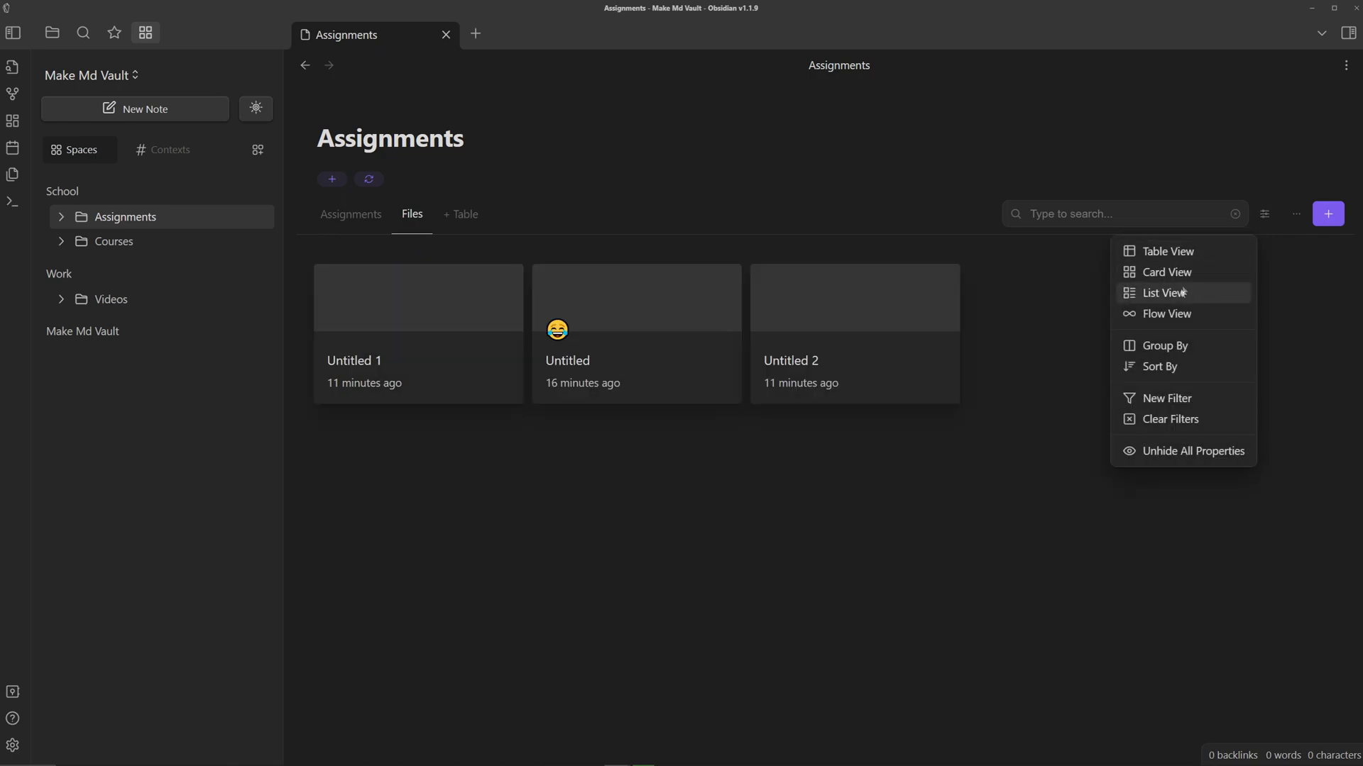
{"action": "left_click", "coordinate": [1162, 293]}
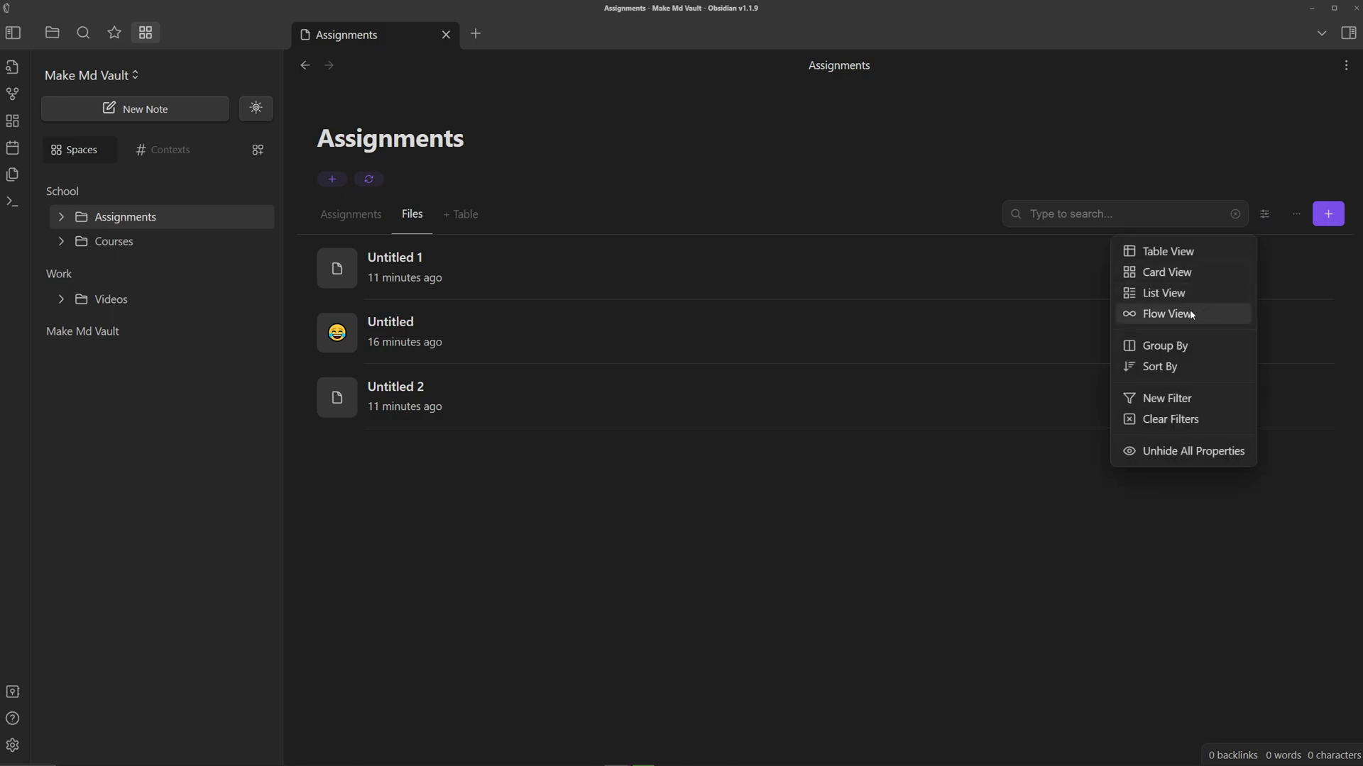
{"action": "left_click", "coordinate": [1165, 314]}
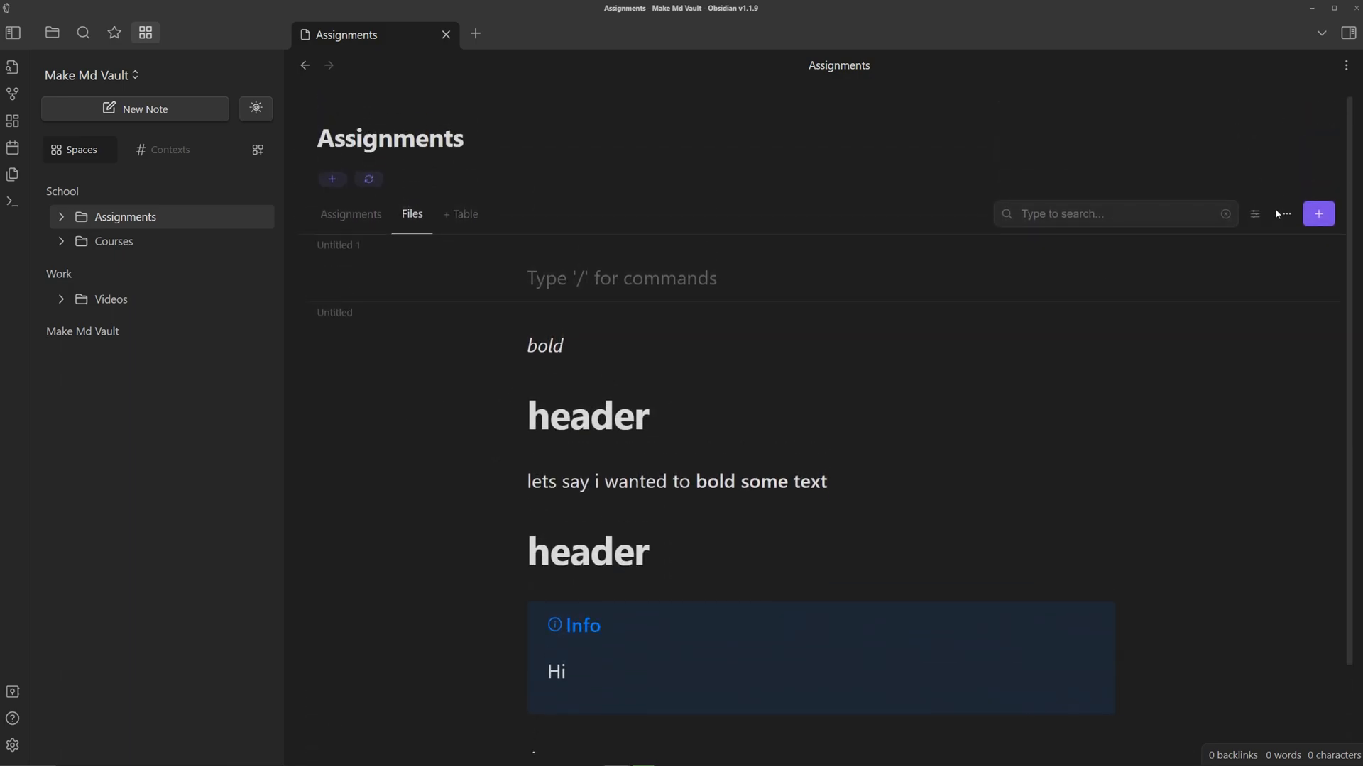
{"action": "left_click", "coordinate": [1287, 214]}
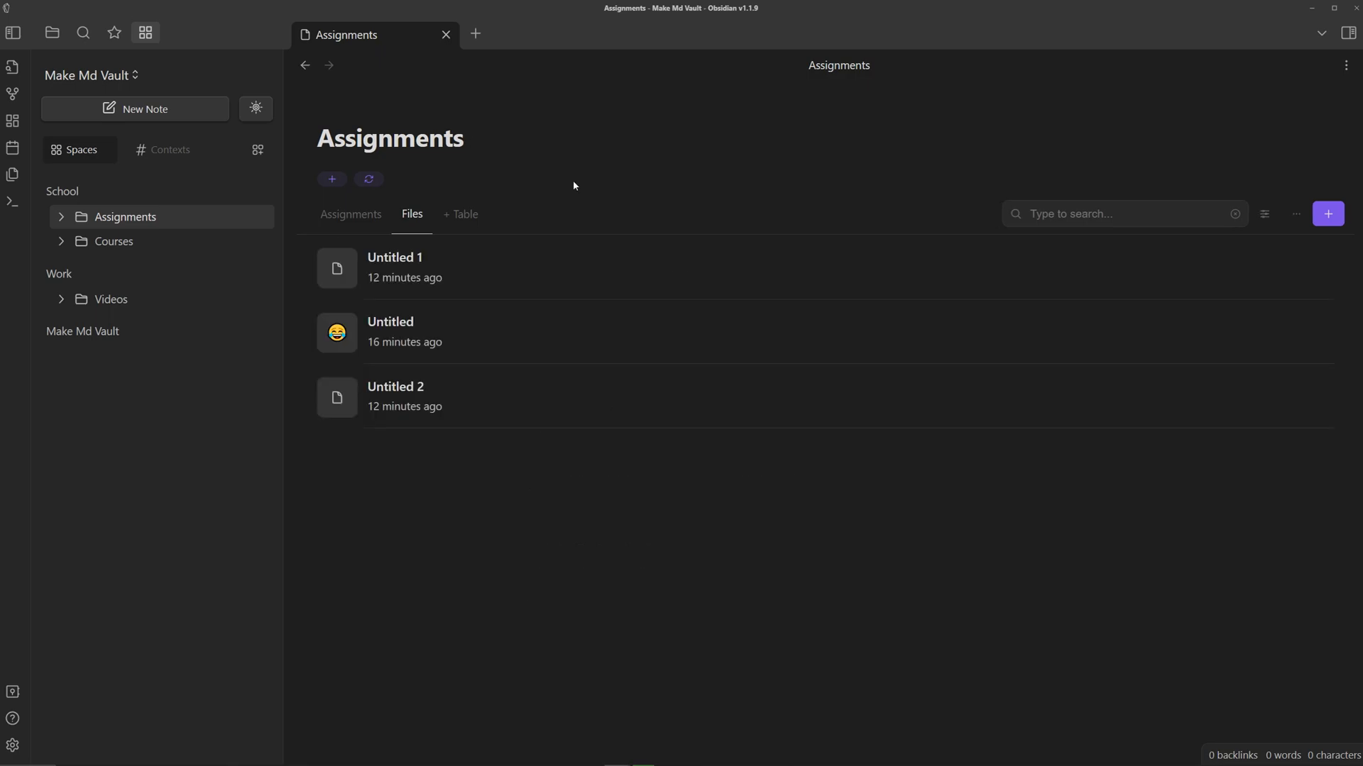
{"action": "mouse_move", "coordinate": [141, 289]}
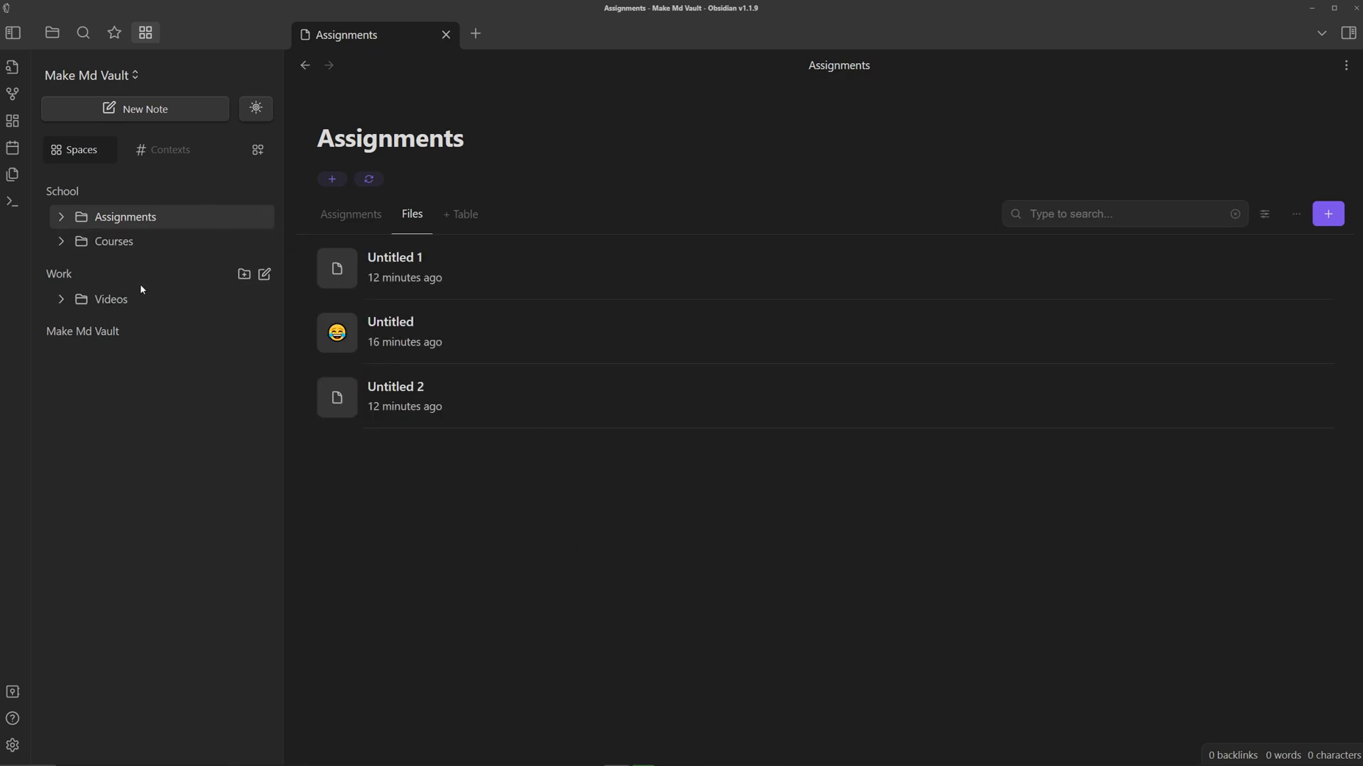
{"action": "mouse_move", "coordinate": [149, 214]}
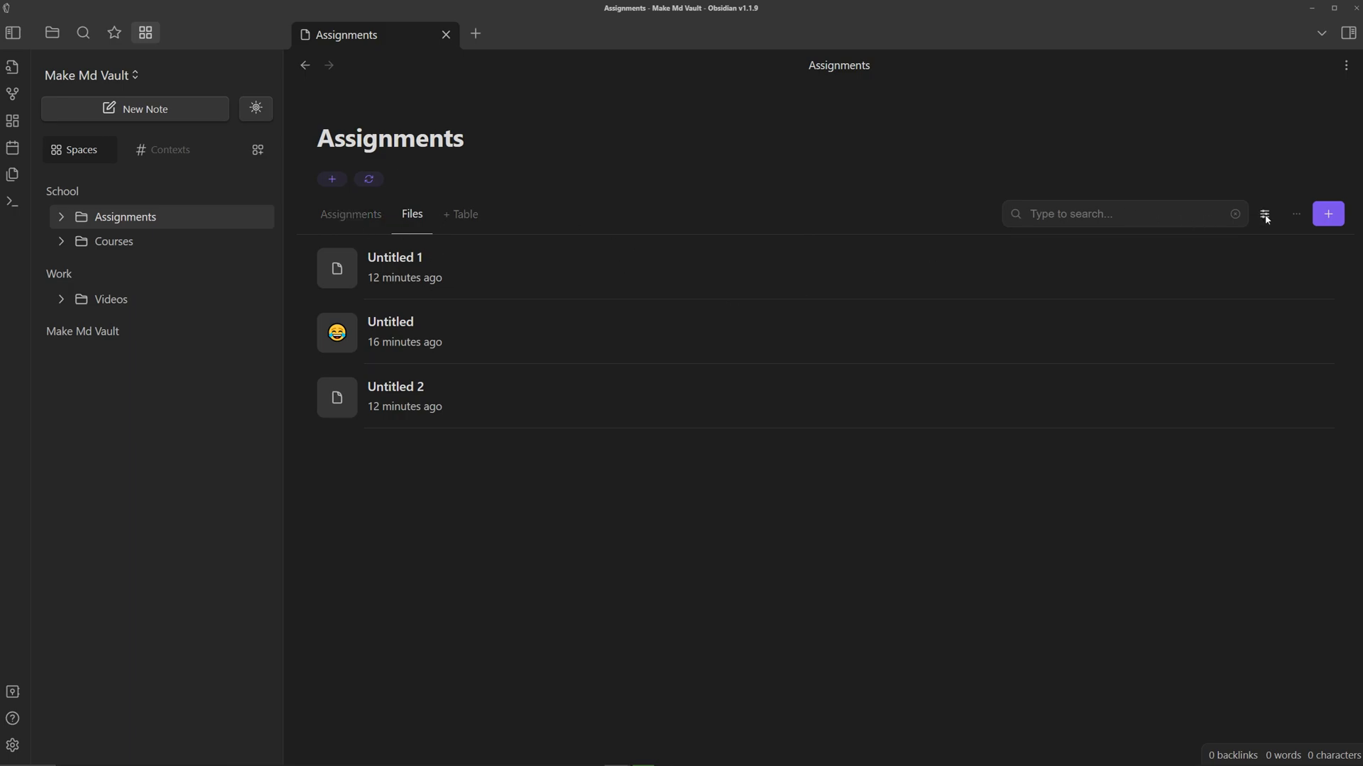
{"action": "mouse_move", "coordinate": [599, 214]}
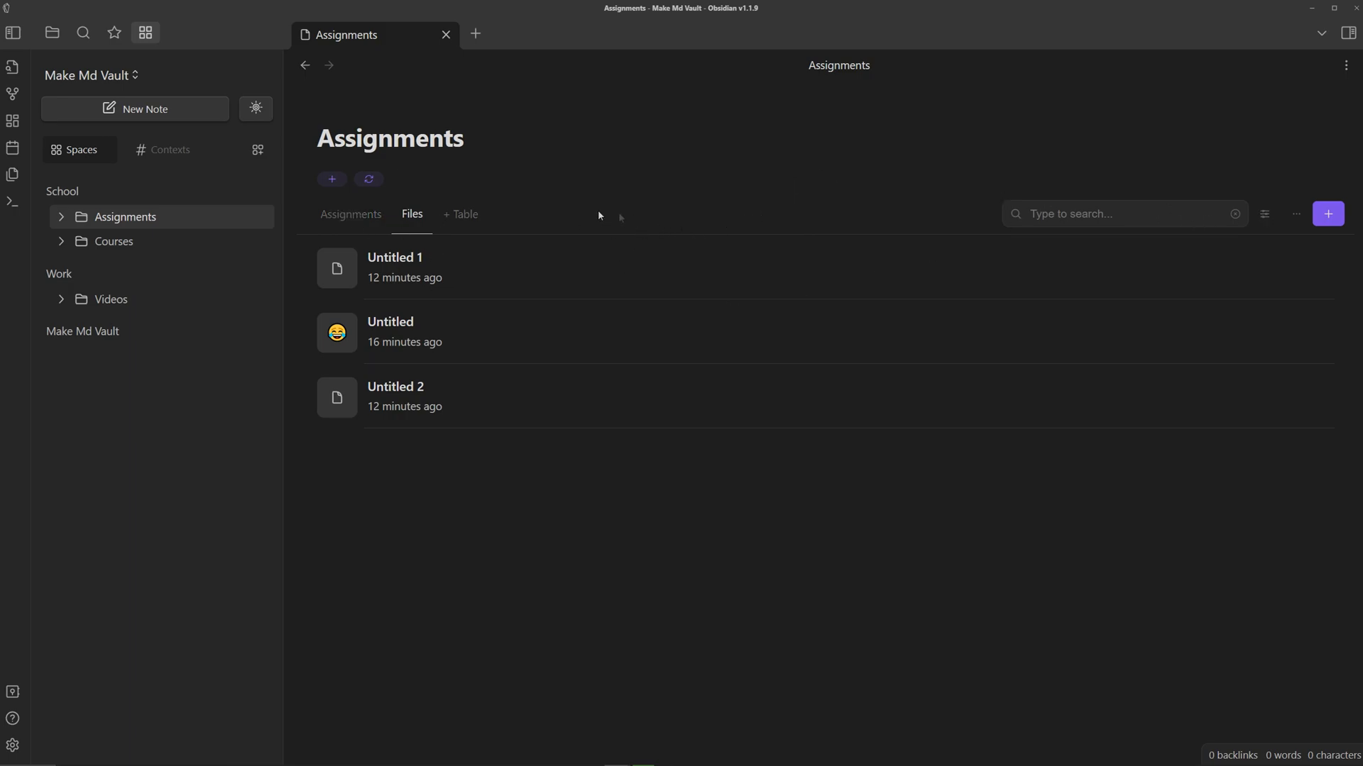
{"action": "mouse_move", "coordinate": [362, 530]}
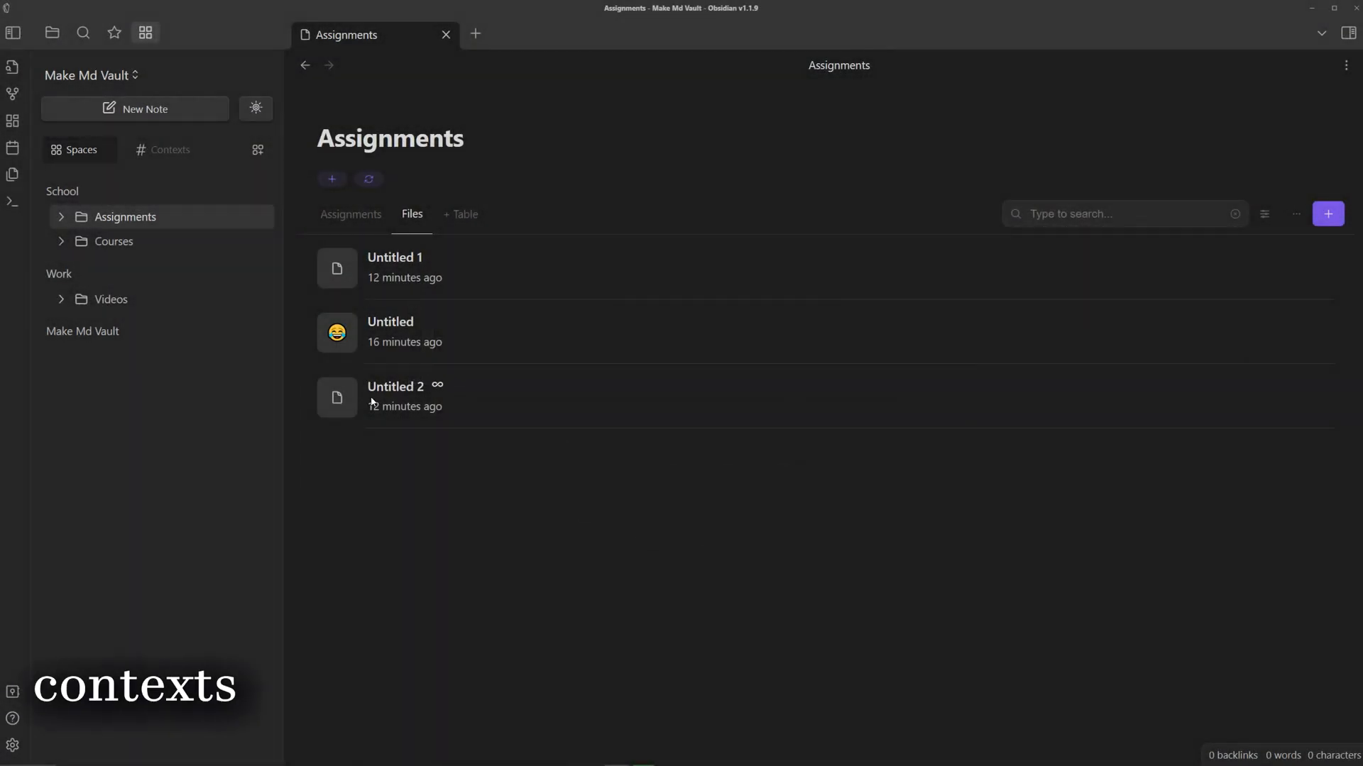
{"action": "mouse_move", "coordinate": [171, 337]}
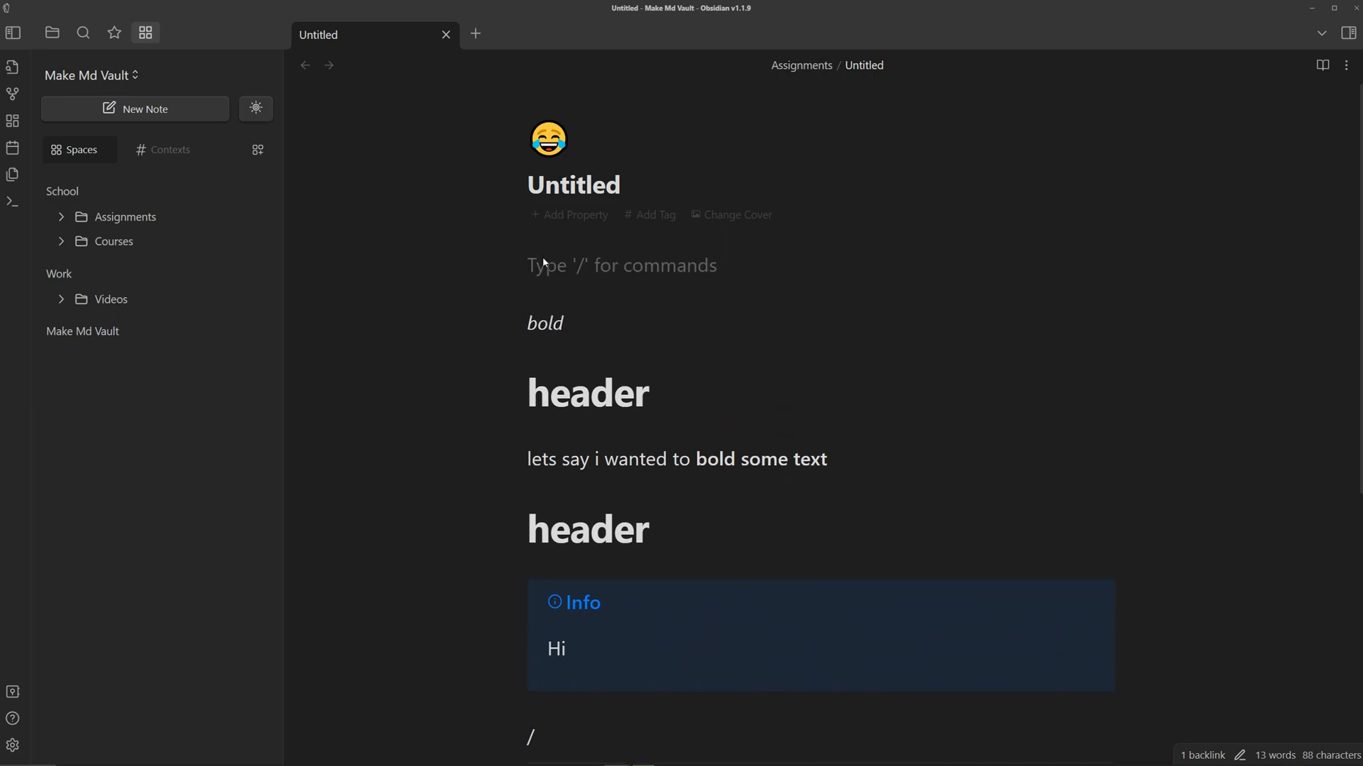
Add #assignment to Untitled, Untitled 1 and Untitled 2, then open Videos' Untitled note.
{"action": "type", "text": "assign"}
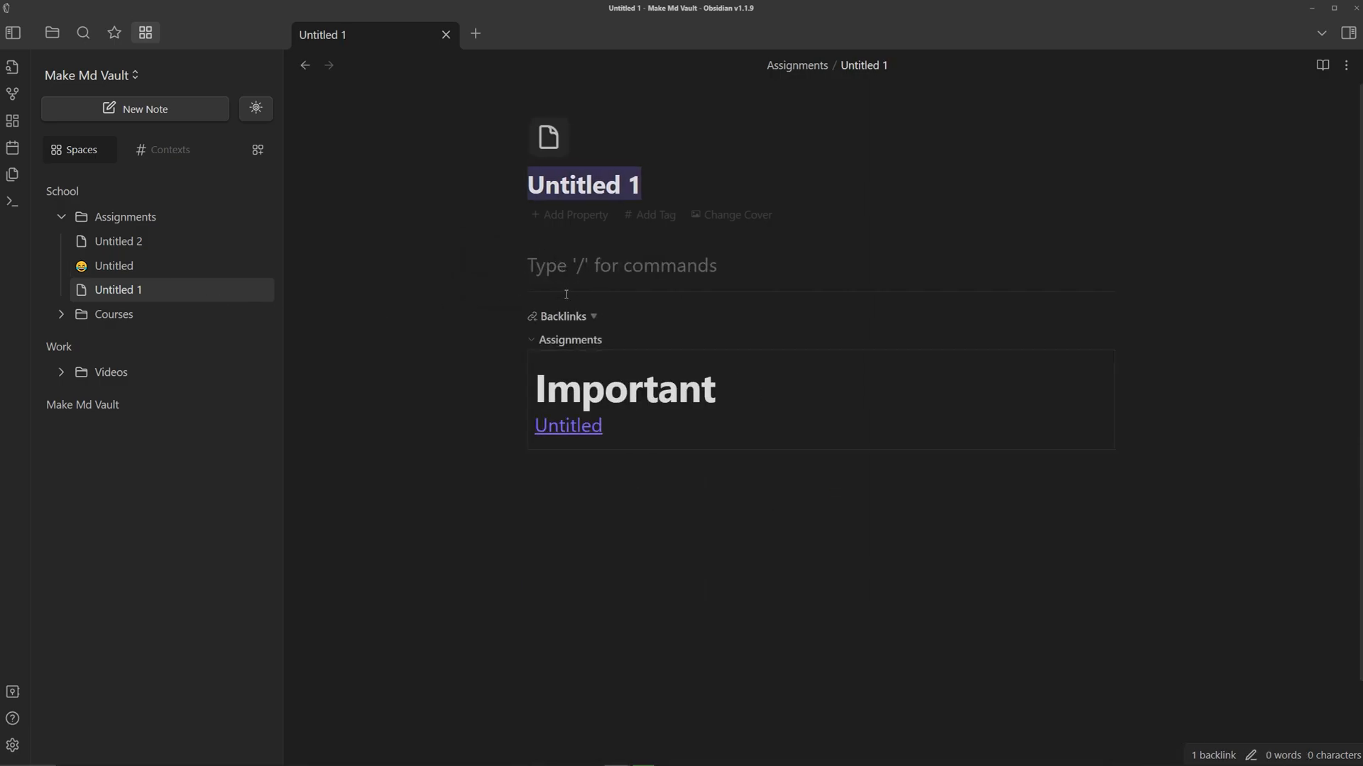
{"action": "type", "text": "#assignment"}
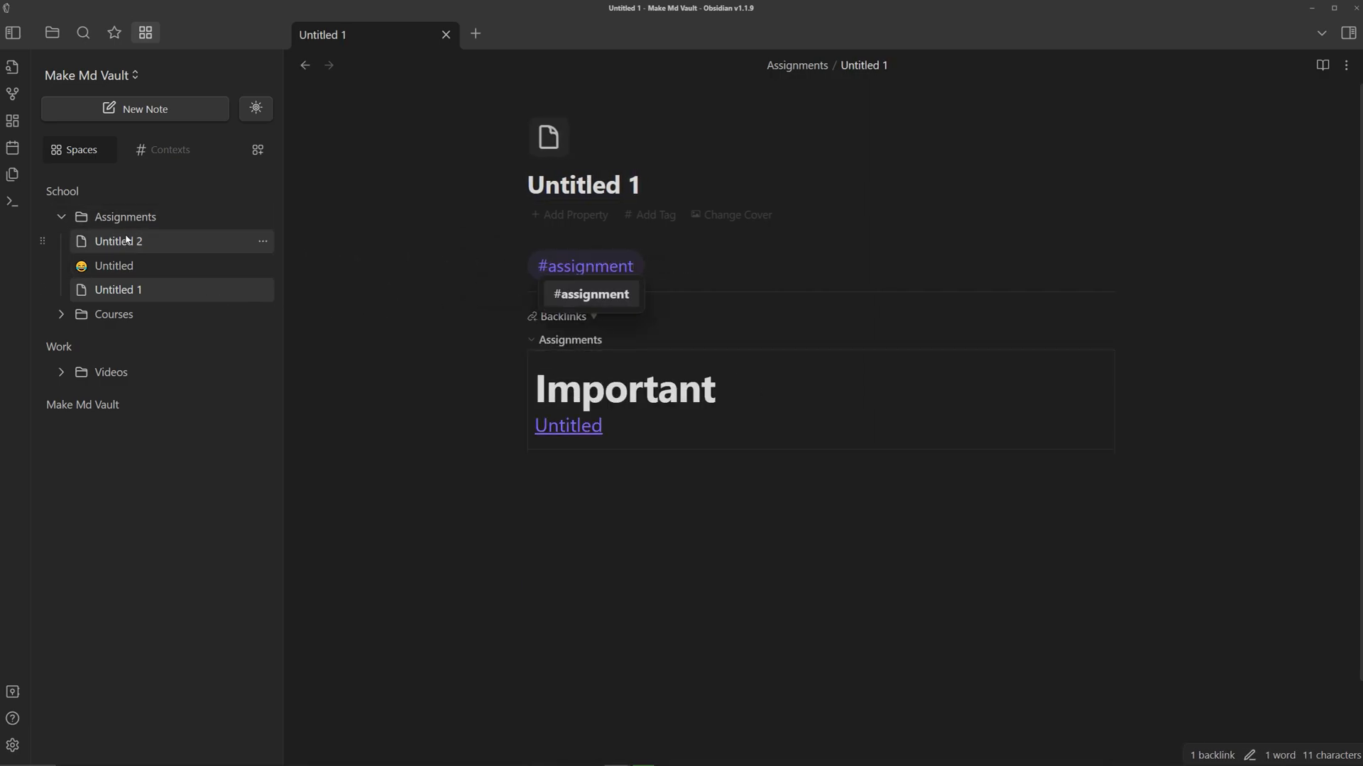
{"action": "left_click", "coordinate": [118, 241]}
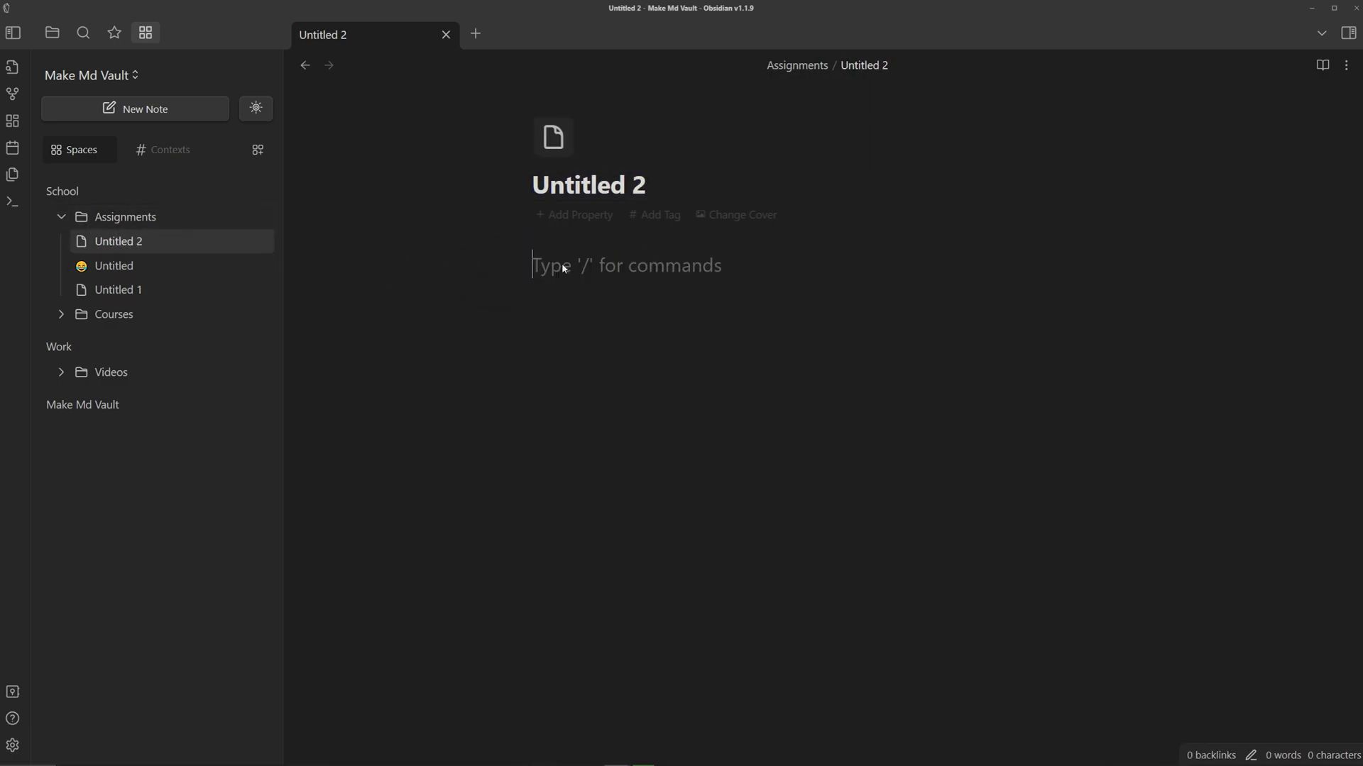
{"action": "type", "text": "#assignment"}
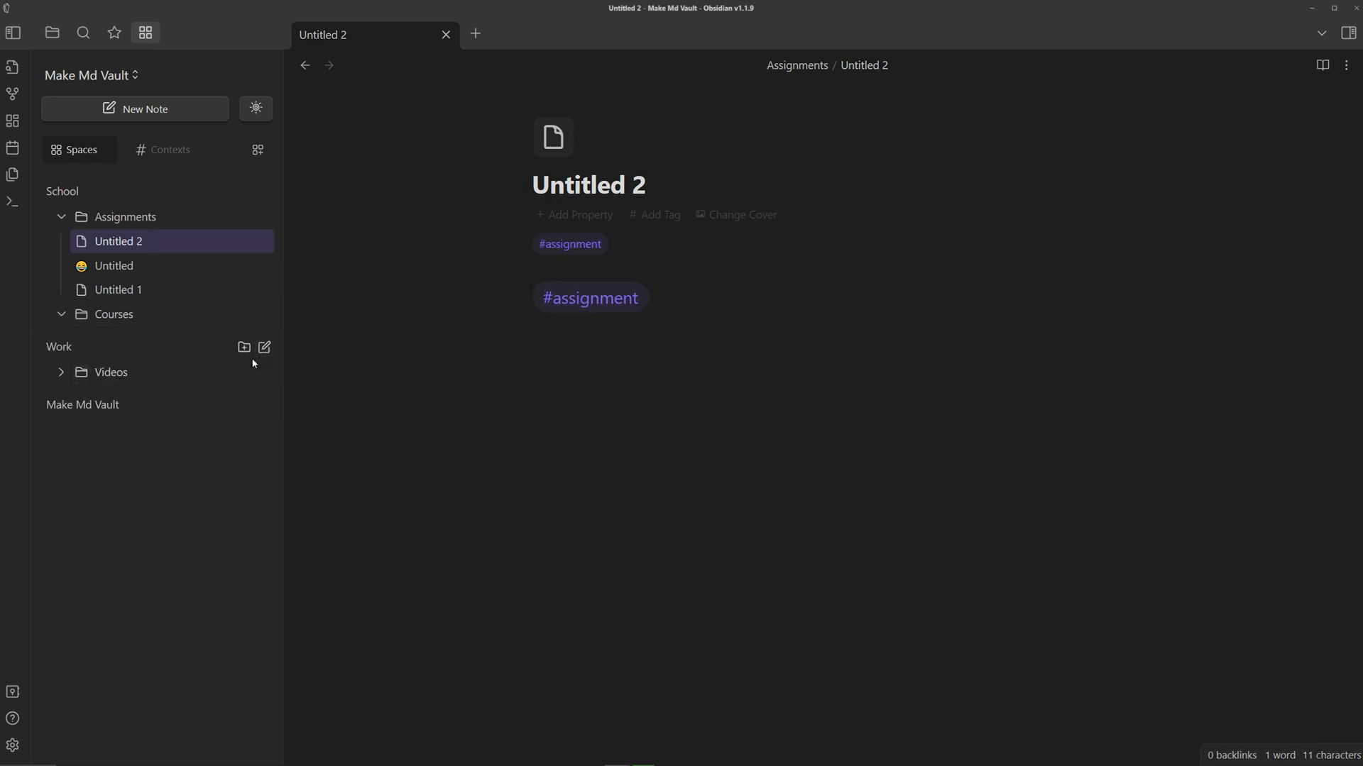
{"action": "left_click", "coordinate": [262, 372]}
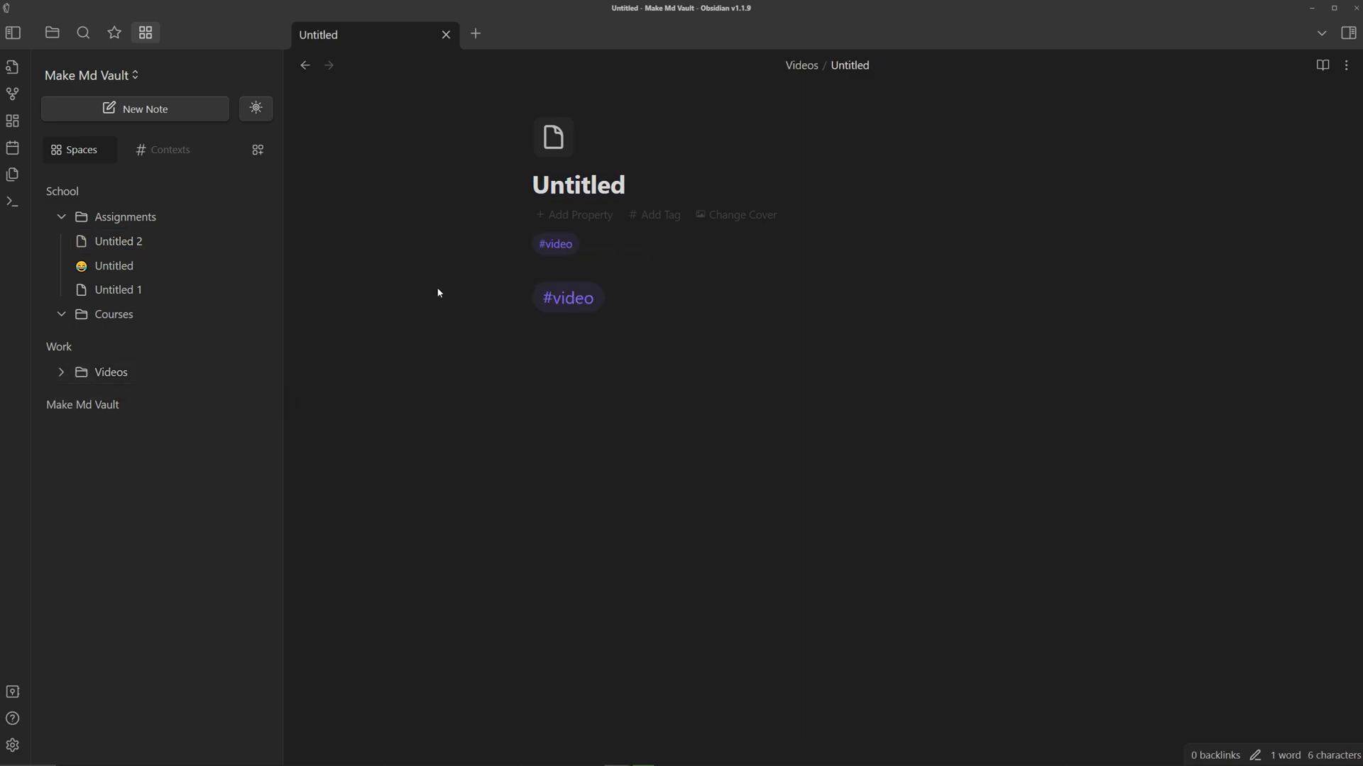
Show the tags pane (assignment 3, video 1) and search tag:#assignment.
{"action": "key", "text": "ctrl+p"}
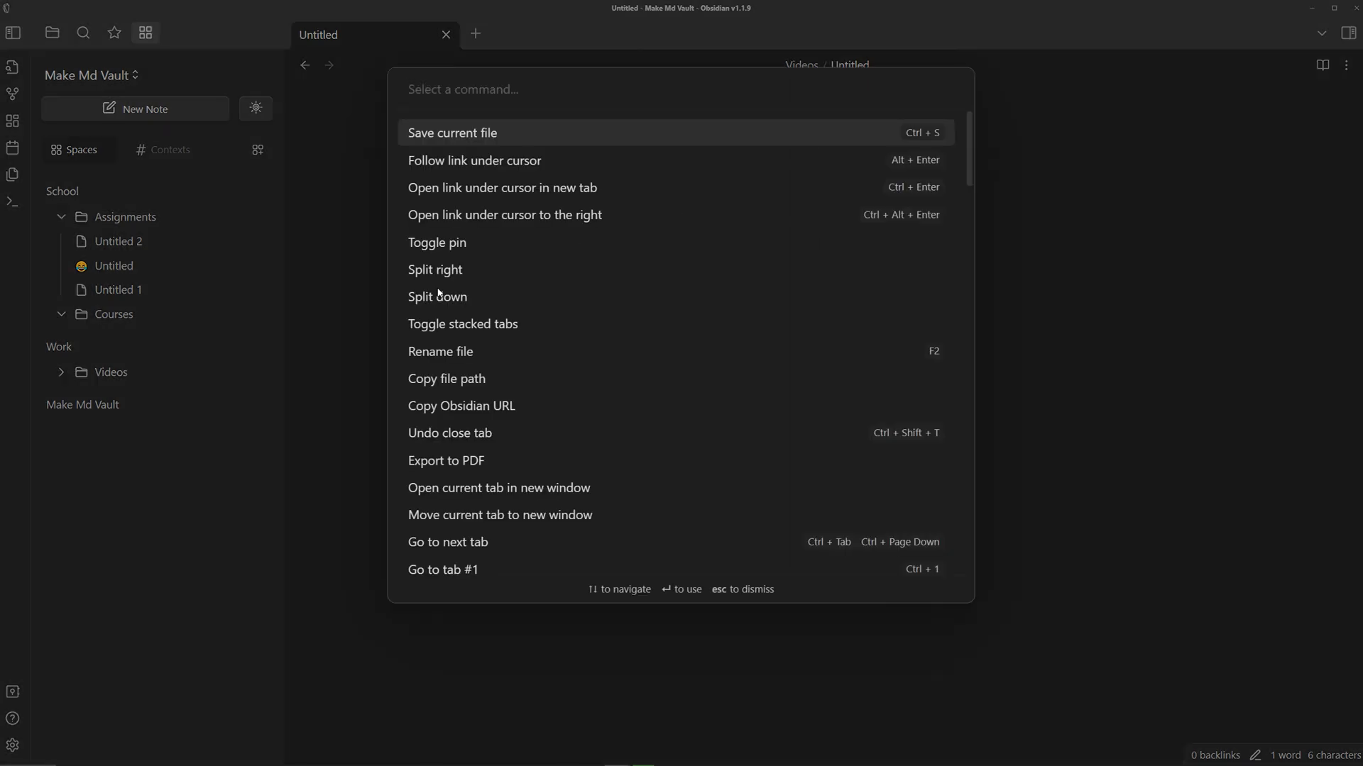
{"action": "key", "text": "escape"}
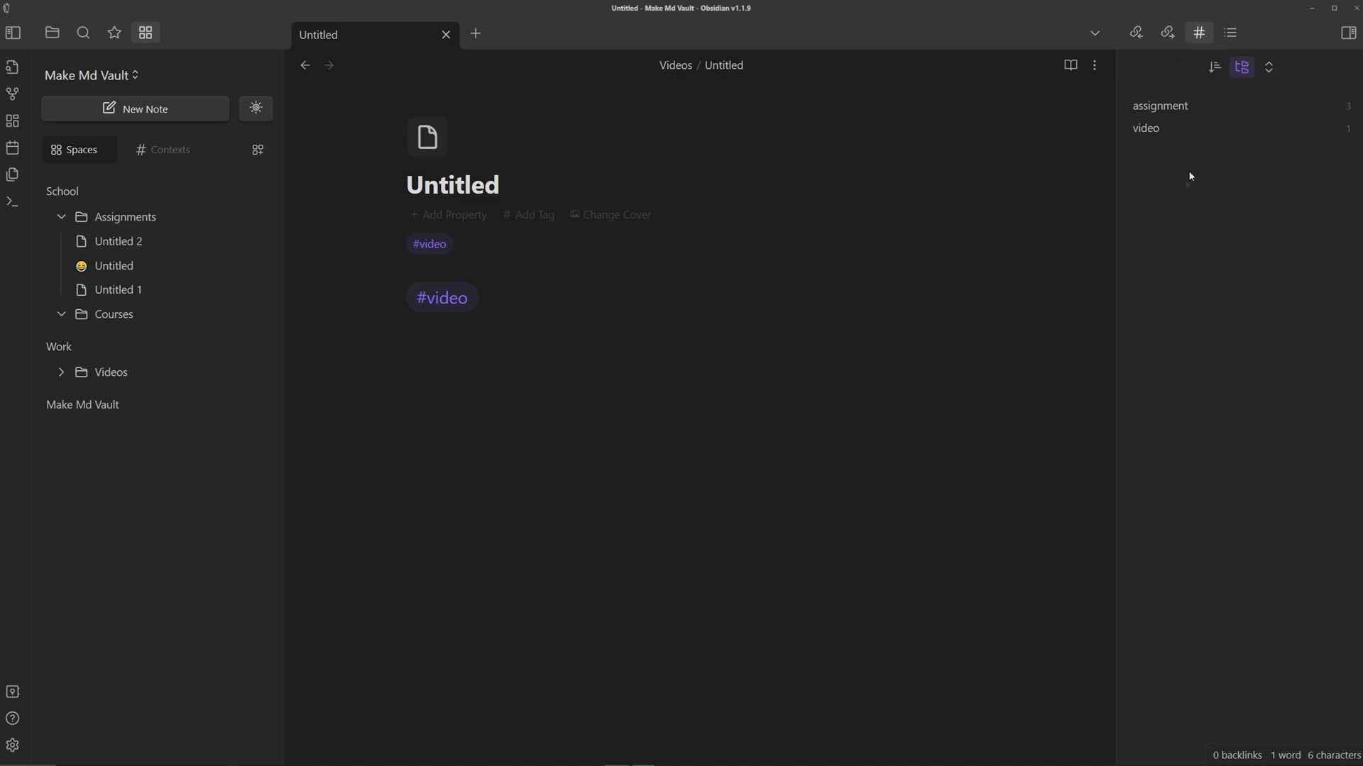
{"action": "mouse_move", "coordinate": [1158, 105]}
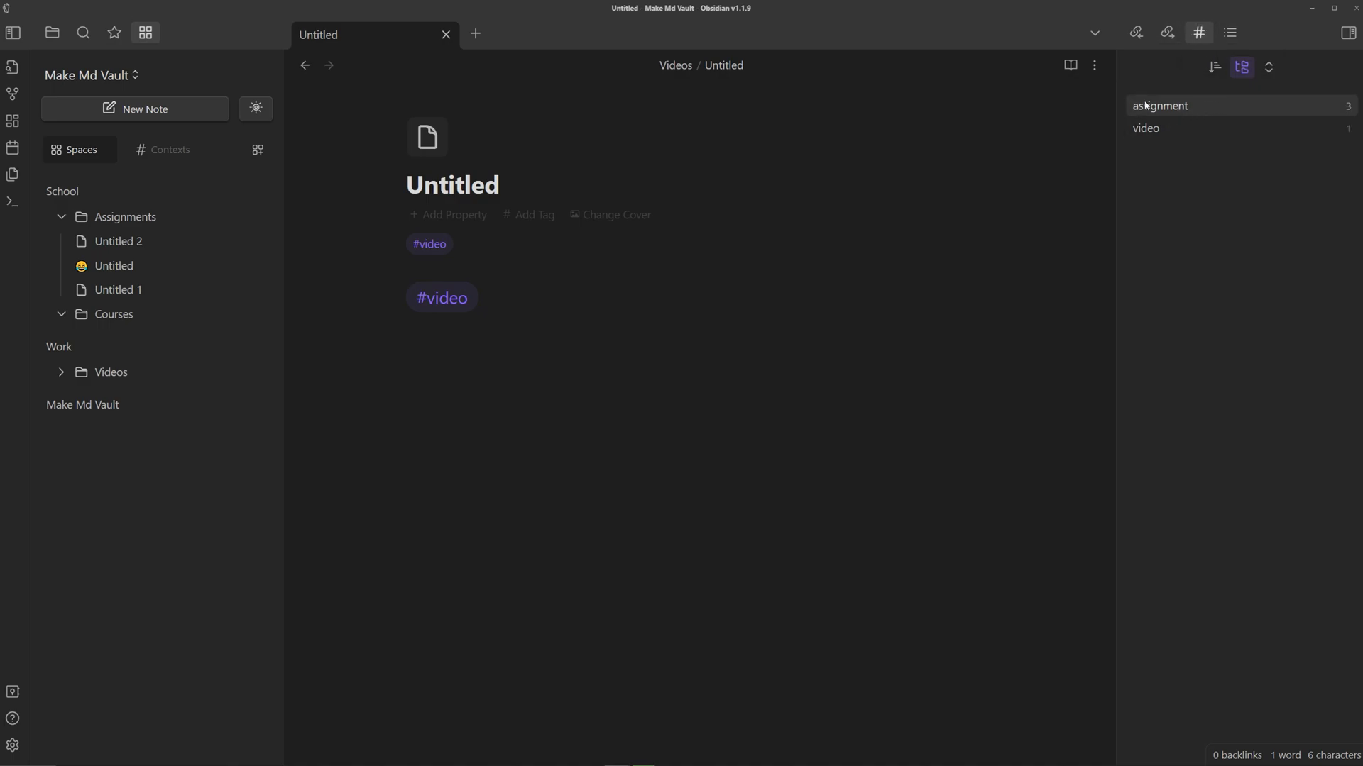
{"action": "mouse_move", "coordinate": [1213, 108]}
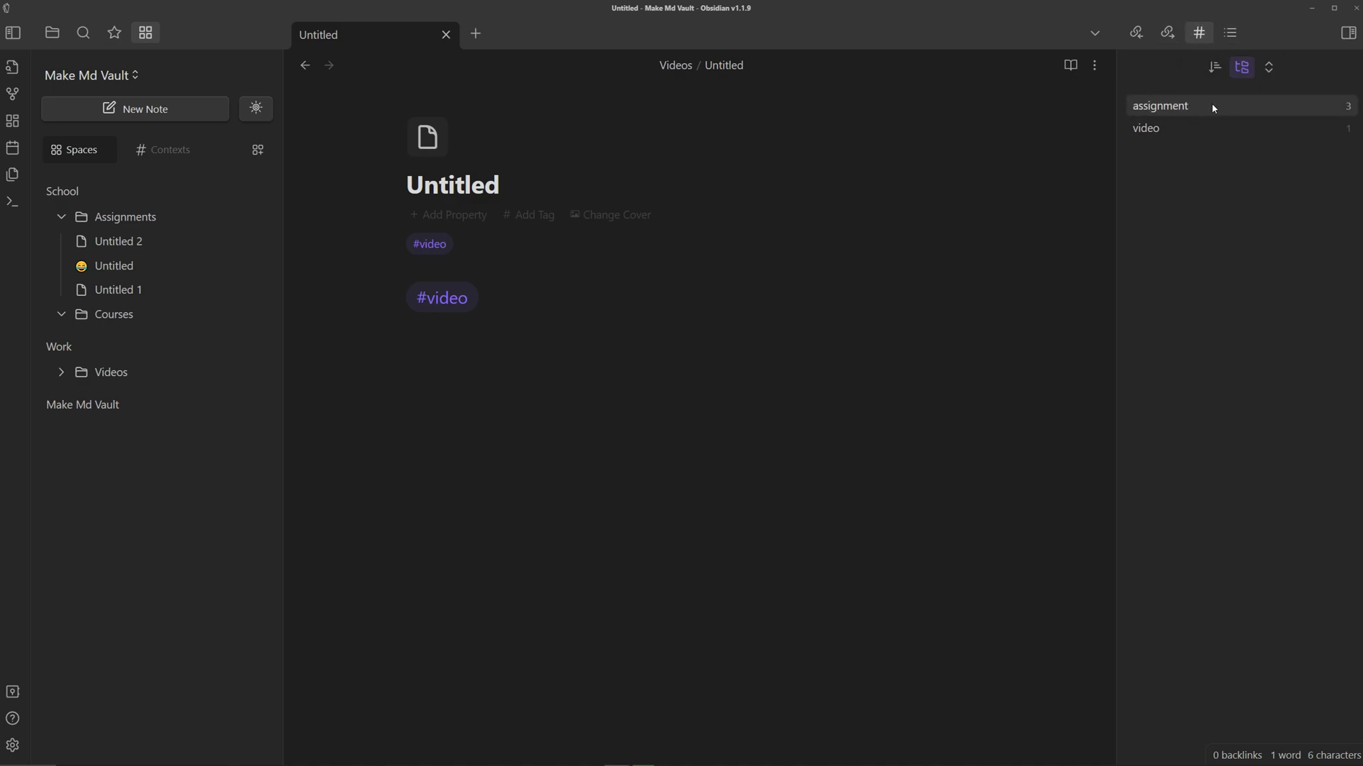
{"action": "left_click", "coordinate": [1159, 105]}
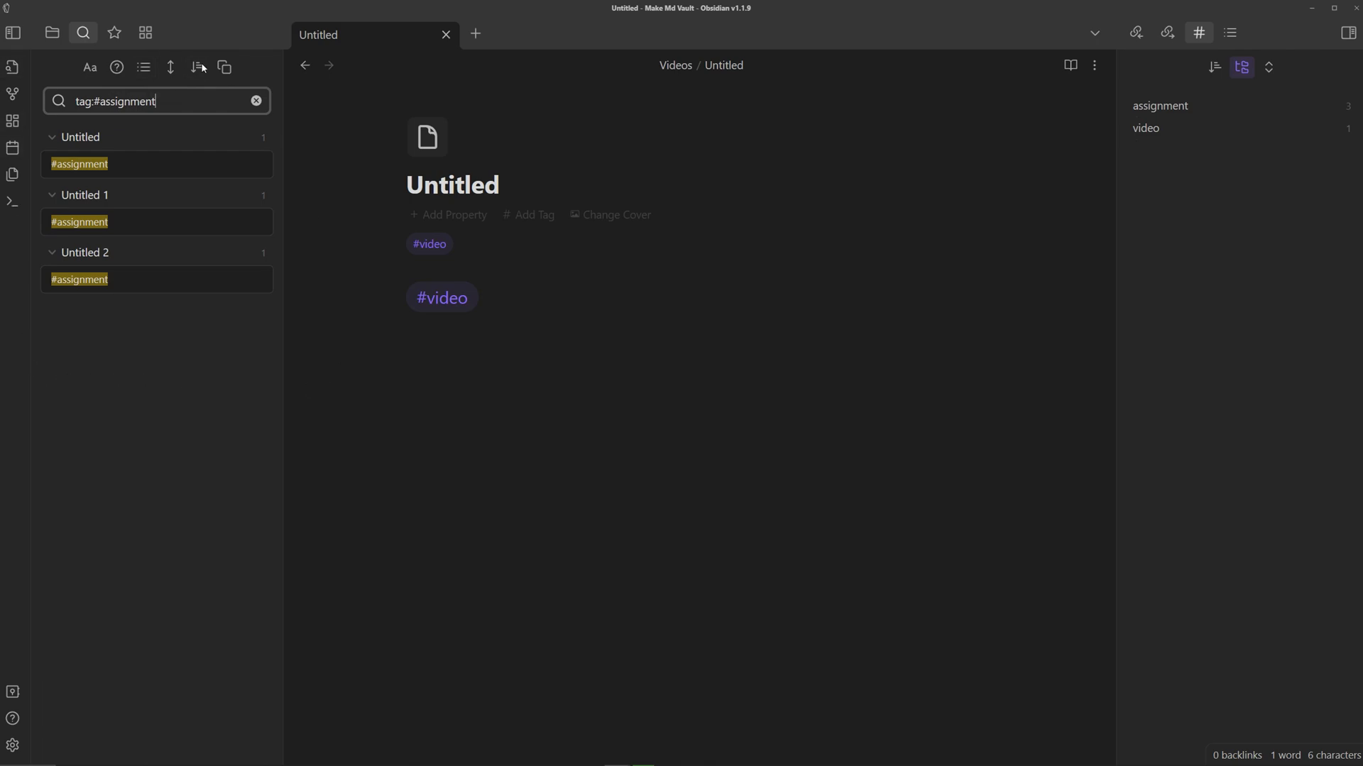
{"action": "mouse_move", "coordinate": [144, 32]}
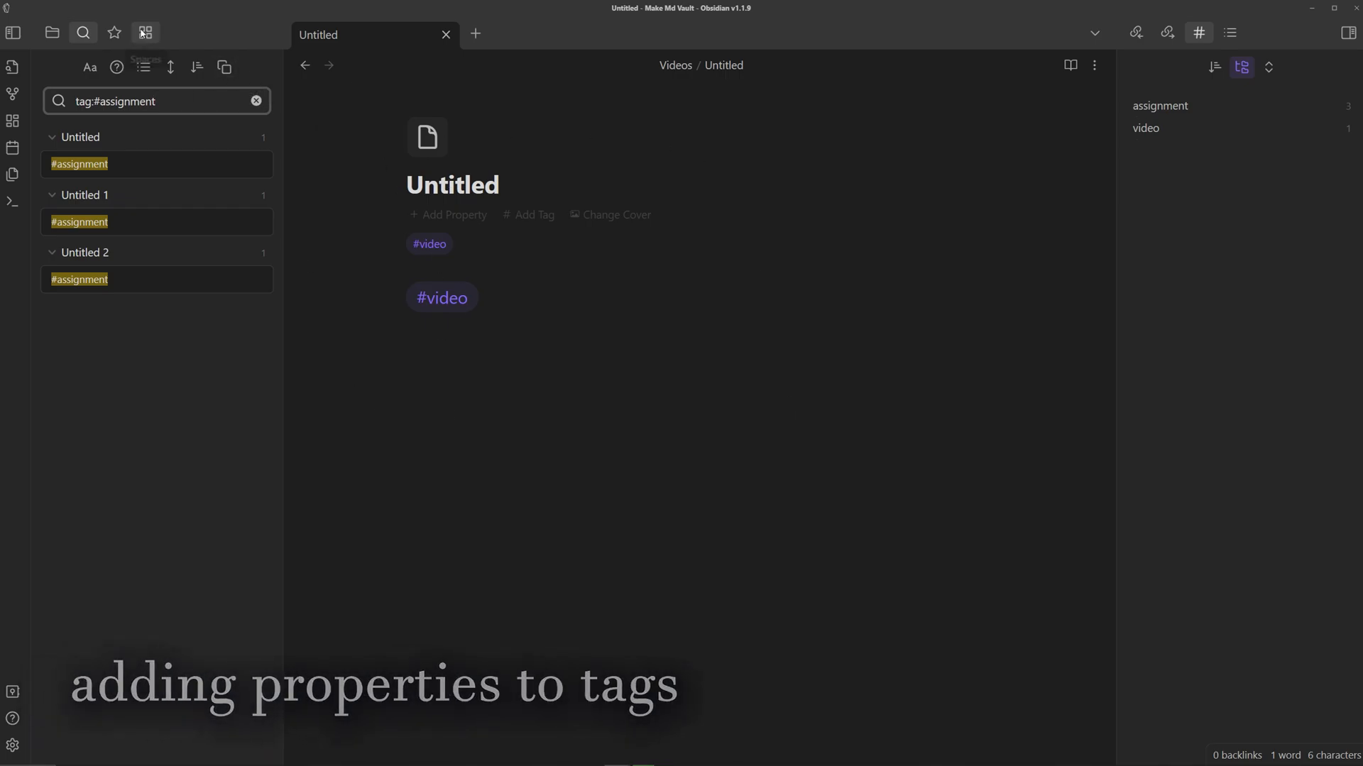
Open the #assignment context under Contexts and its laughing-emoji Untitled note.
{"action": "left_click", "coordinate": [145, 32]}
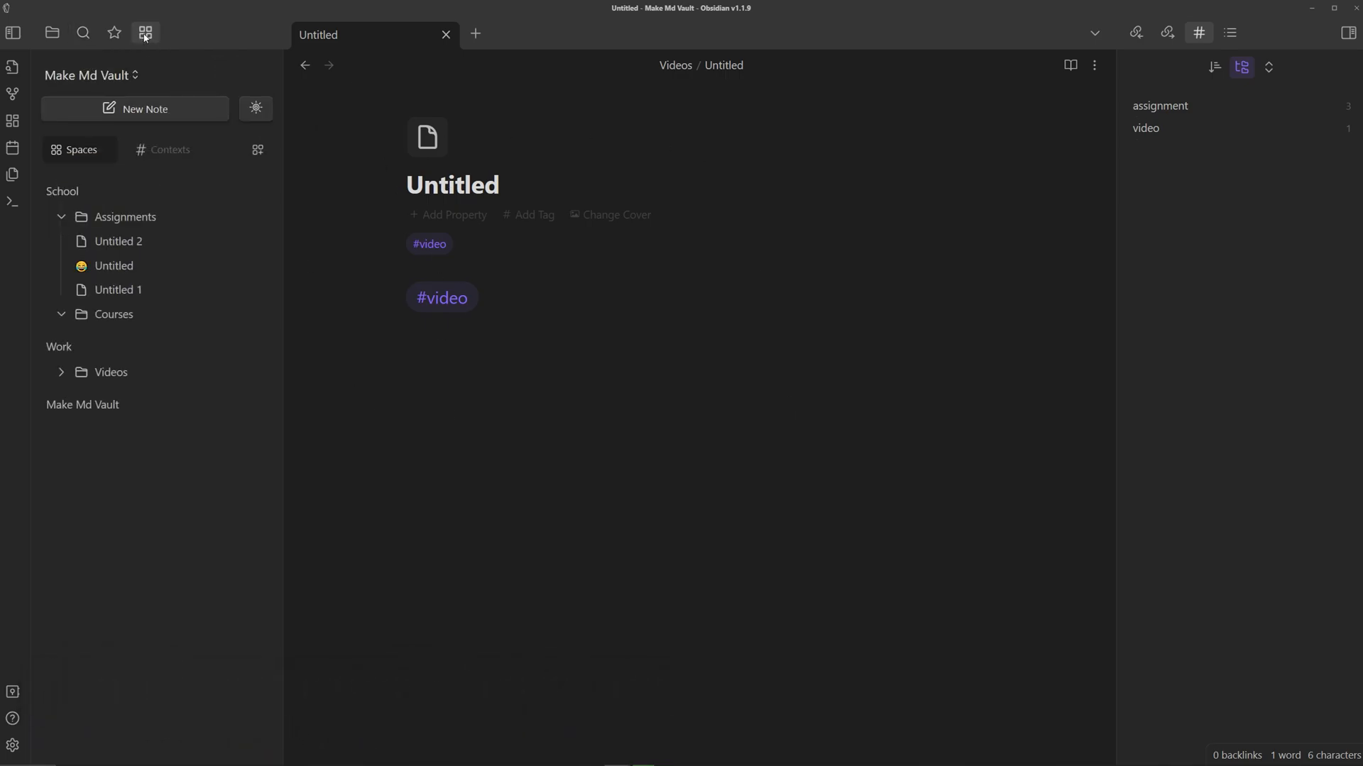
{"action": "left_click", "coordinate": [170, 150]}
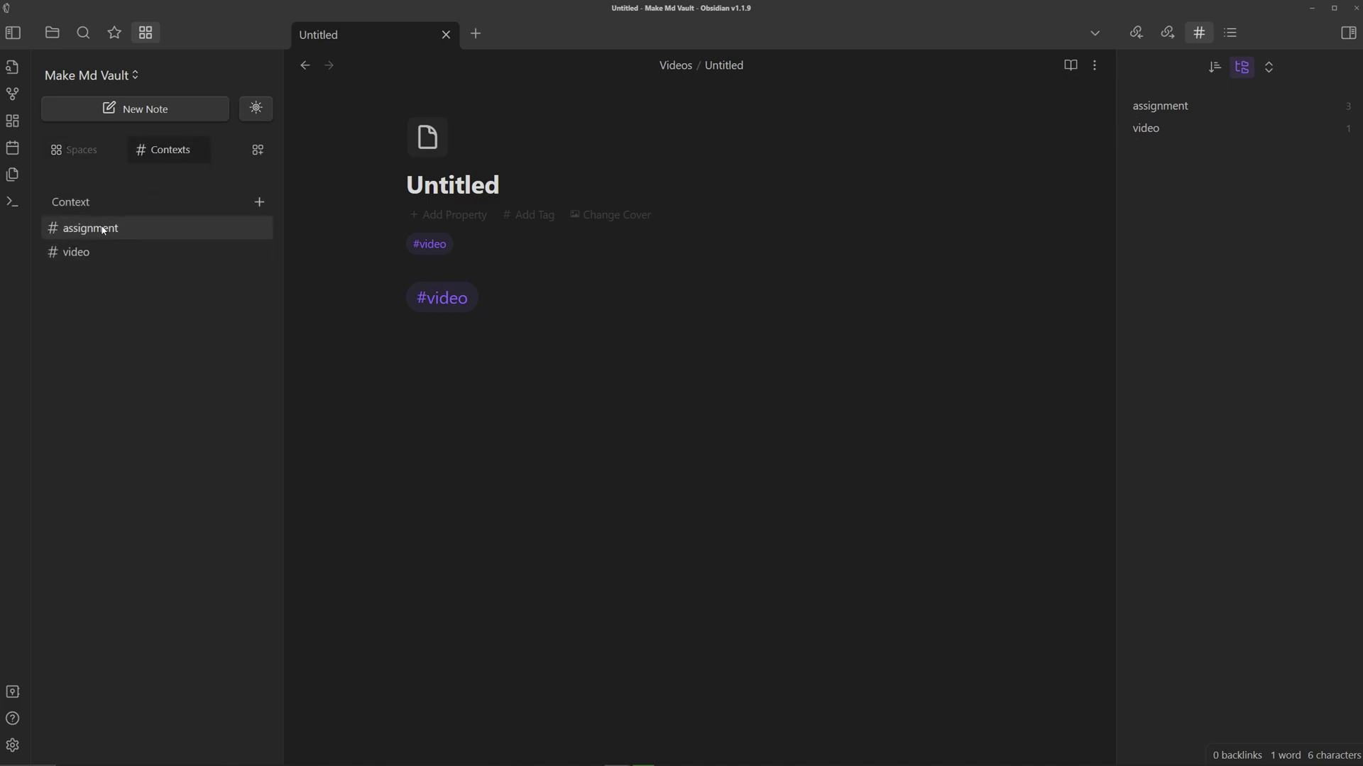
{"action": "left_click", "coordinate": [90, 228]}
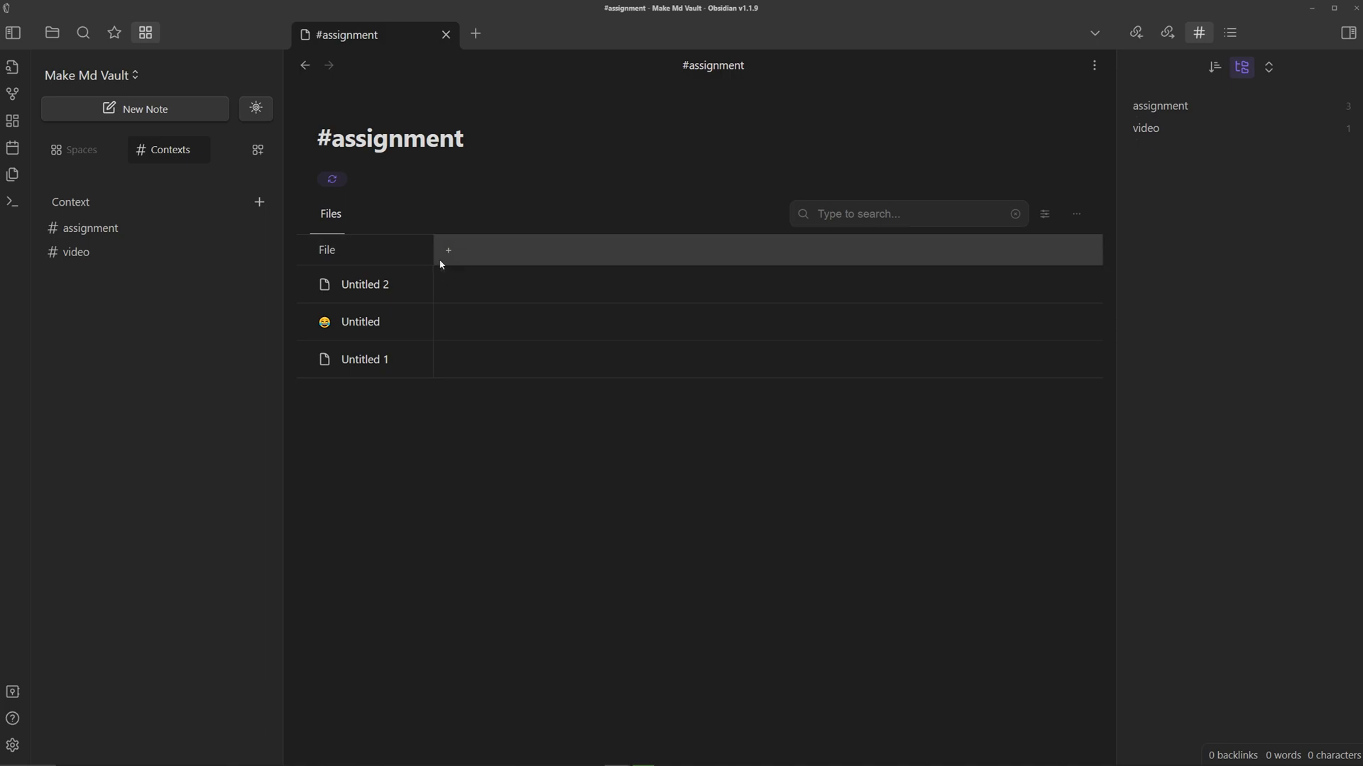
{"action": "left_click", "coordinate": [361, 321]}
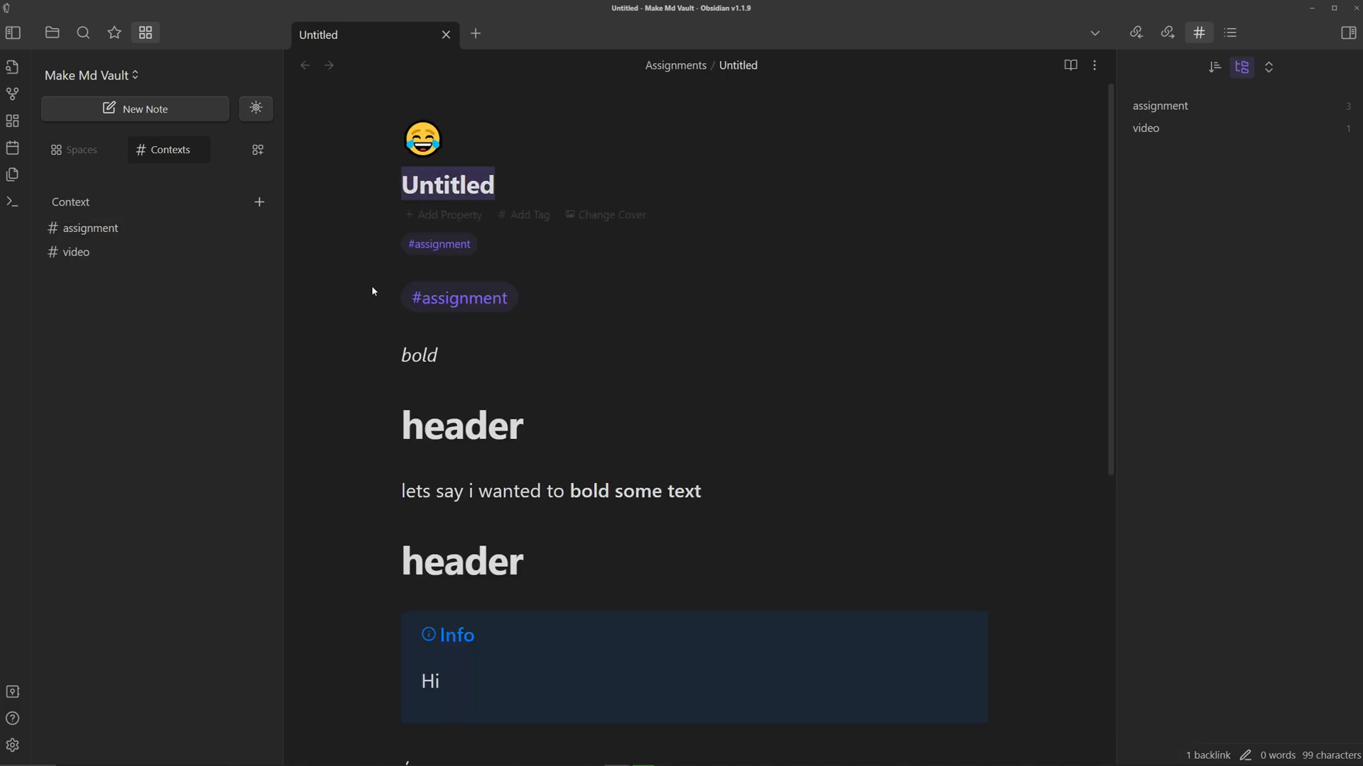
{"action": "mouse_move", "coordinate": [450, 218]}
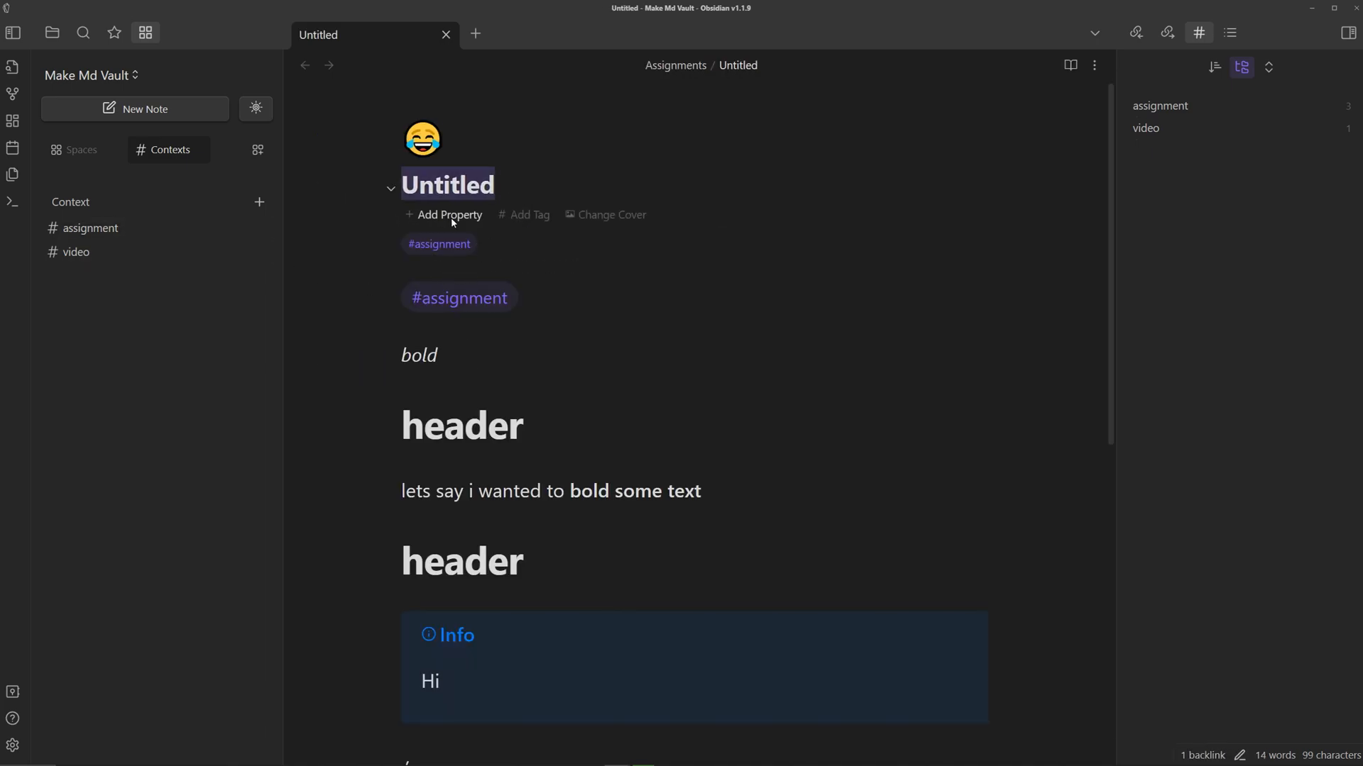
{"action": "mouse_move", "coordinate": [443, 214]}
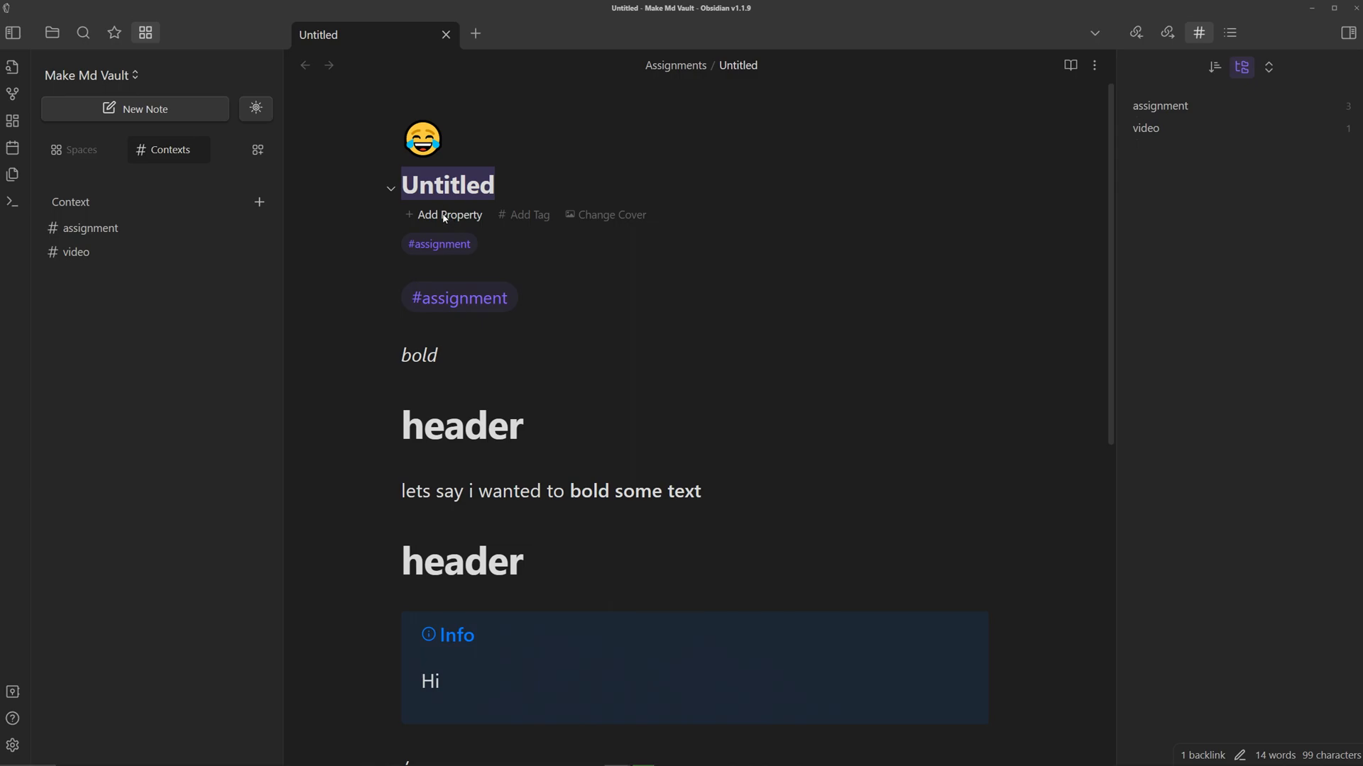
Save a 'due' Date property in yyyy-MM-dd format to the #assignment context.
{"action": "left_click", "coordinate": [448, 214]}
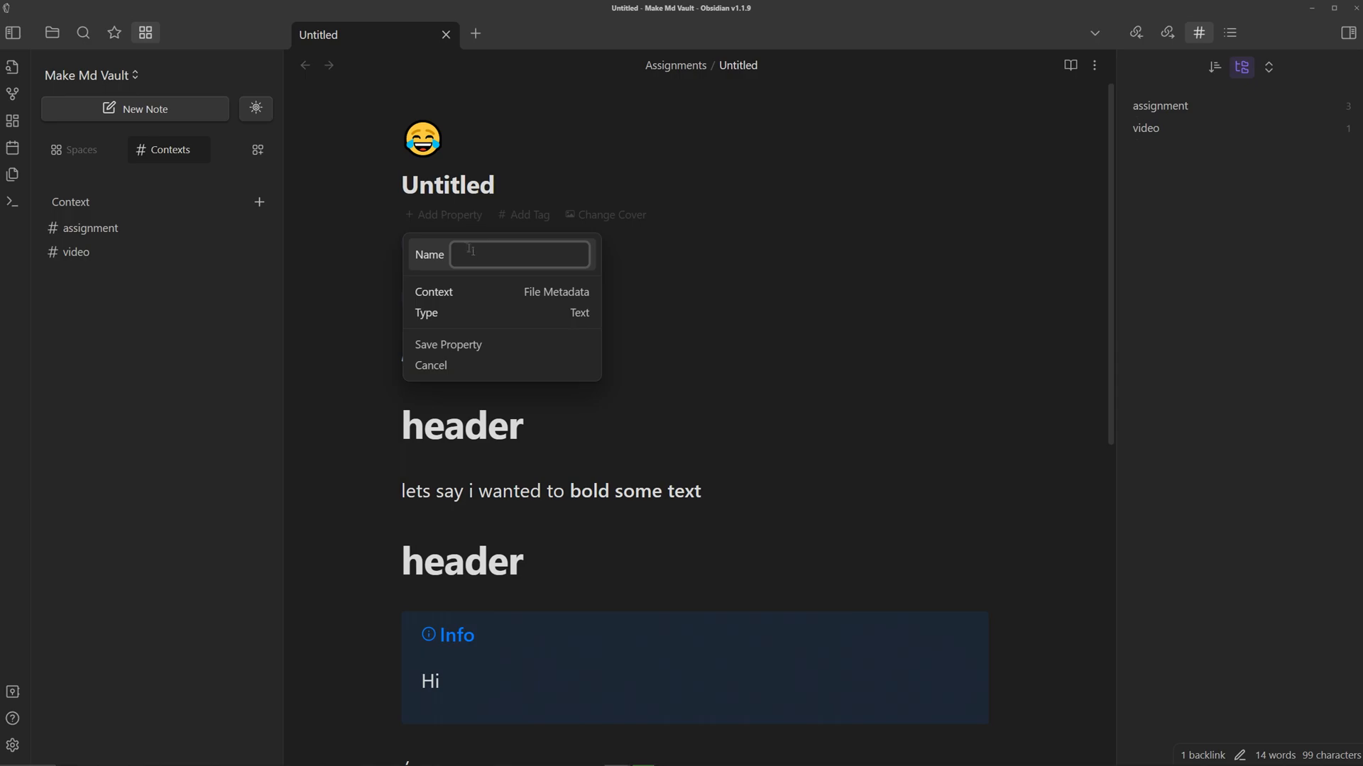
{"action": "type", "text": "due"}
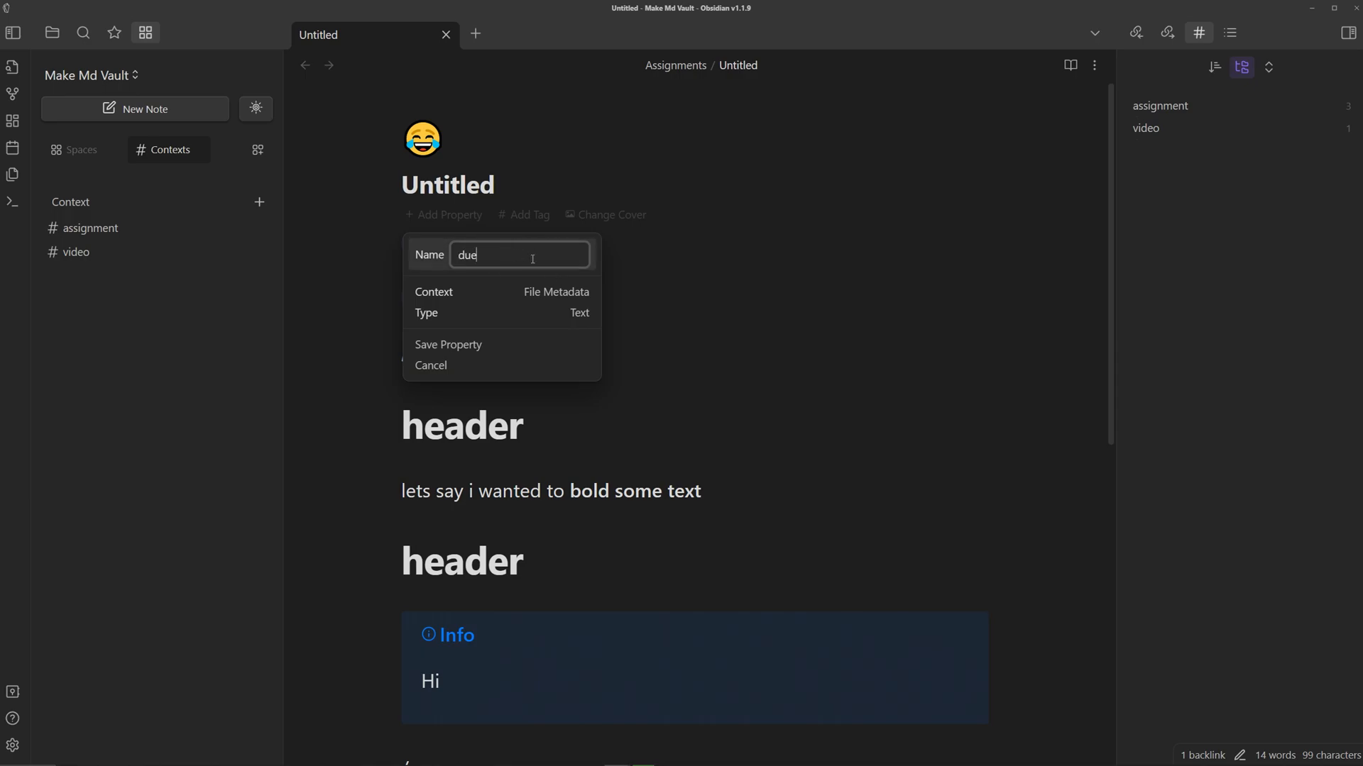
{"action": "mouse_move", "coordinate": [564, 292]}
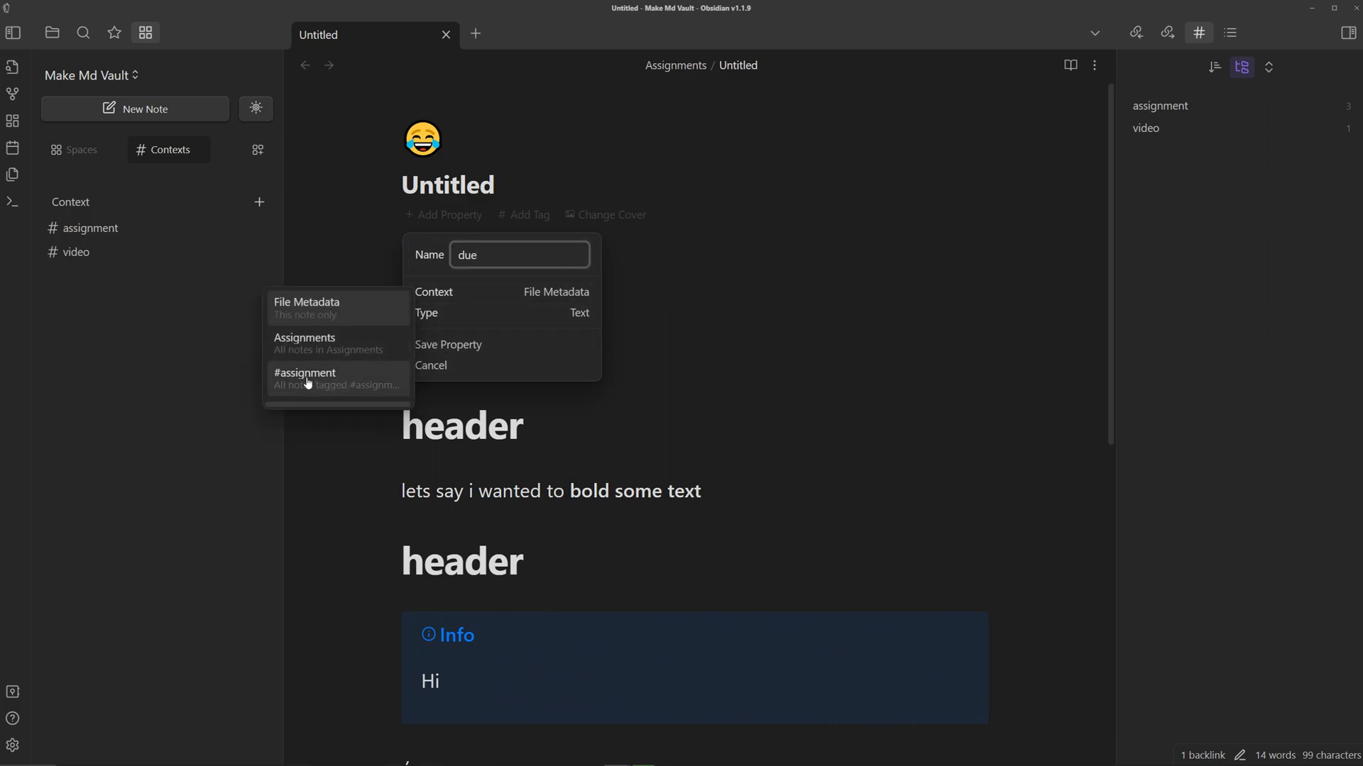
{"action": "left_click", "coordinate": [305, 378]}
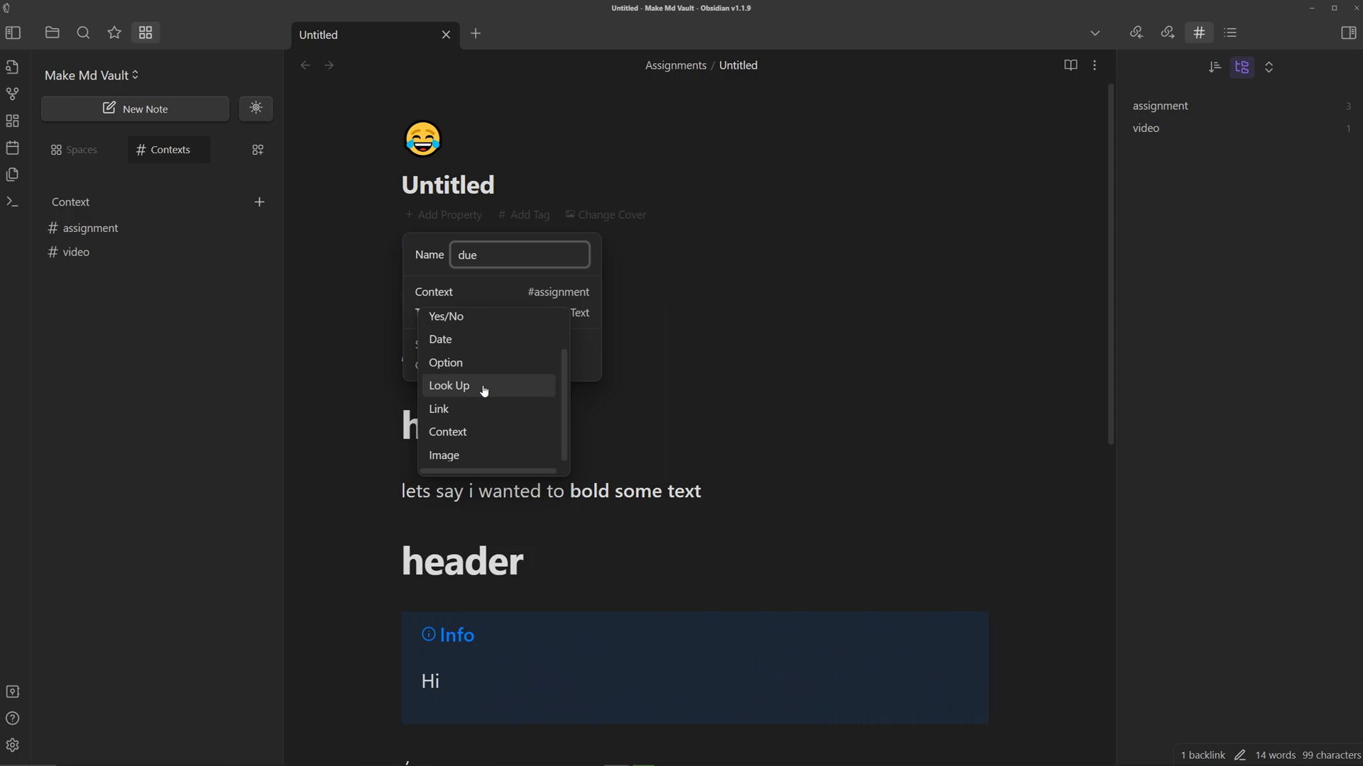
{"action": "mouse_move", "coordinate": [453, 342]}
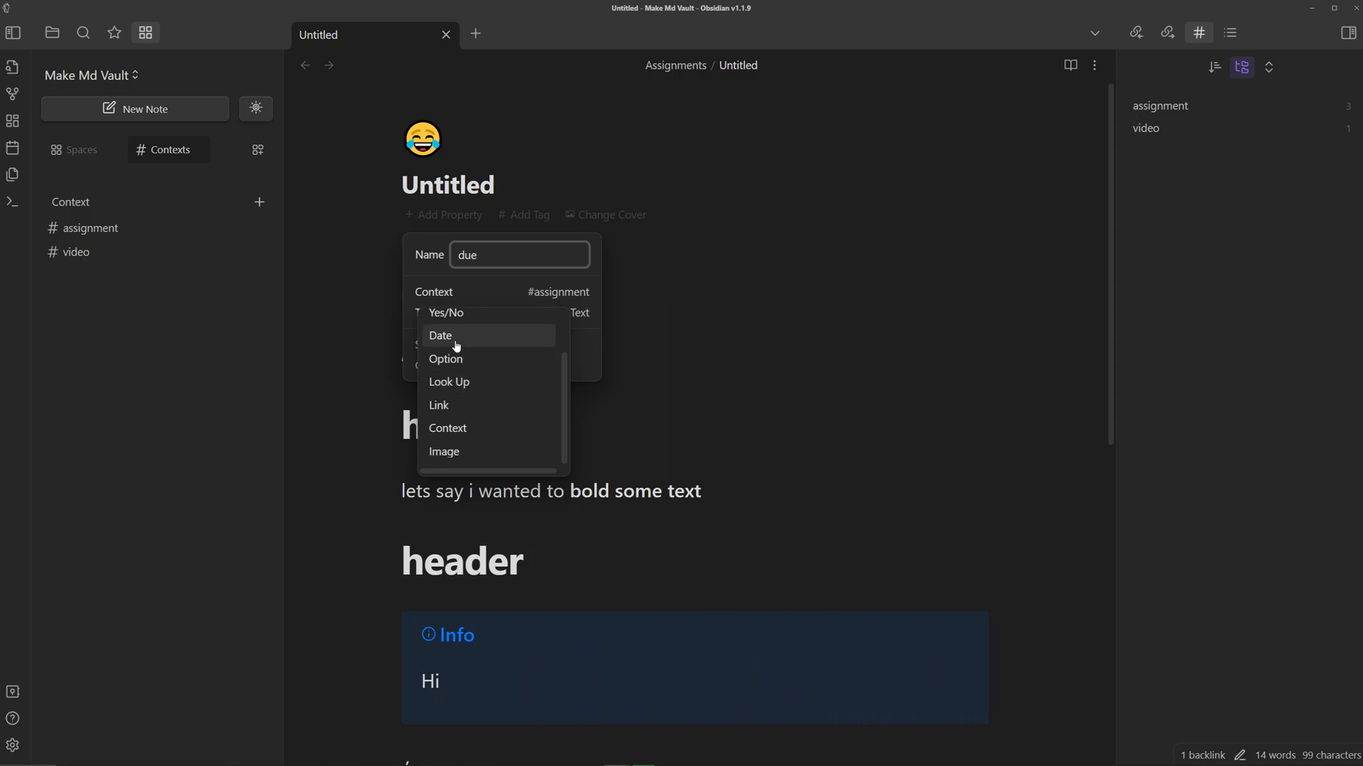
{"action": "left_click", "coordinate": [441, 336]}
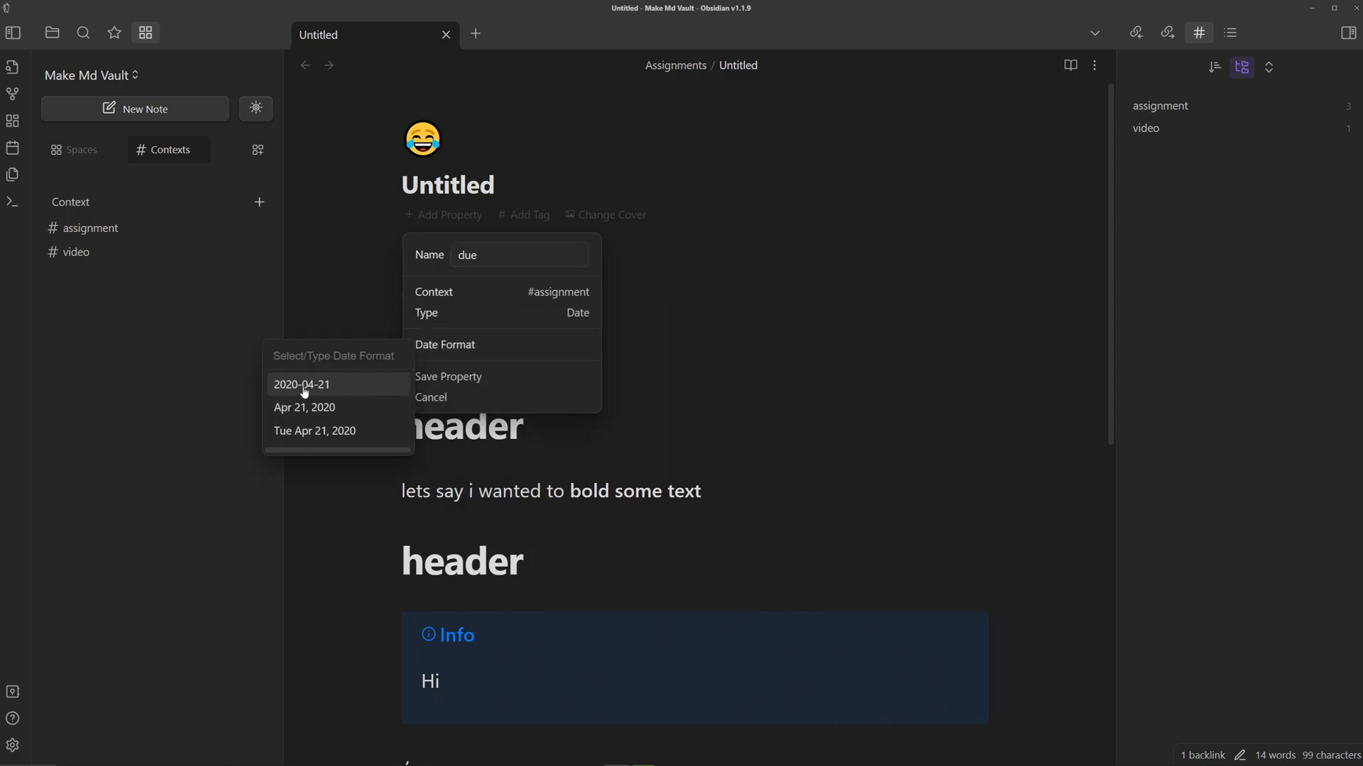
{"action": "left_click", "coordinate": [302, 384]}
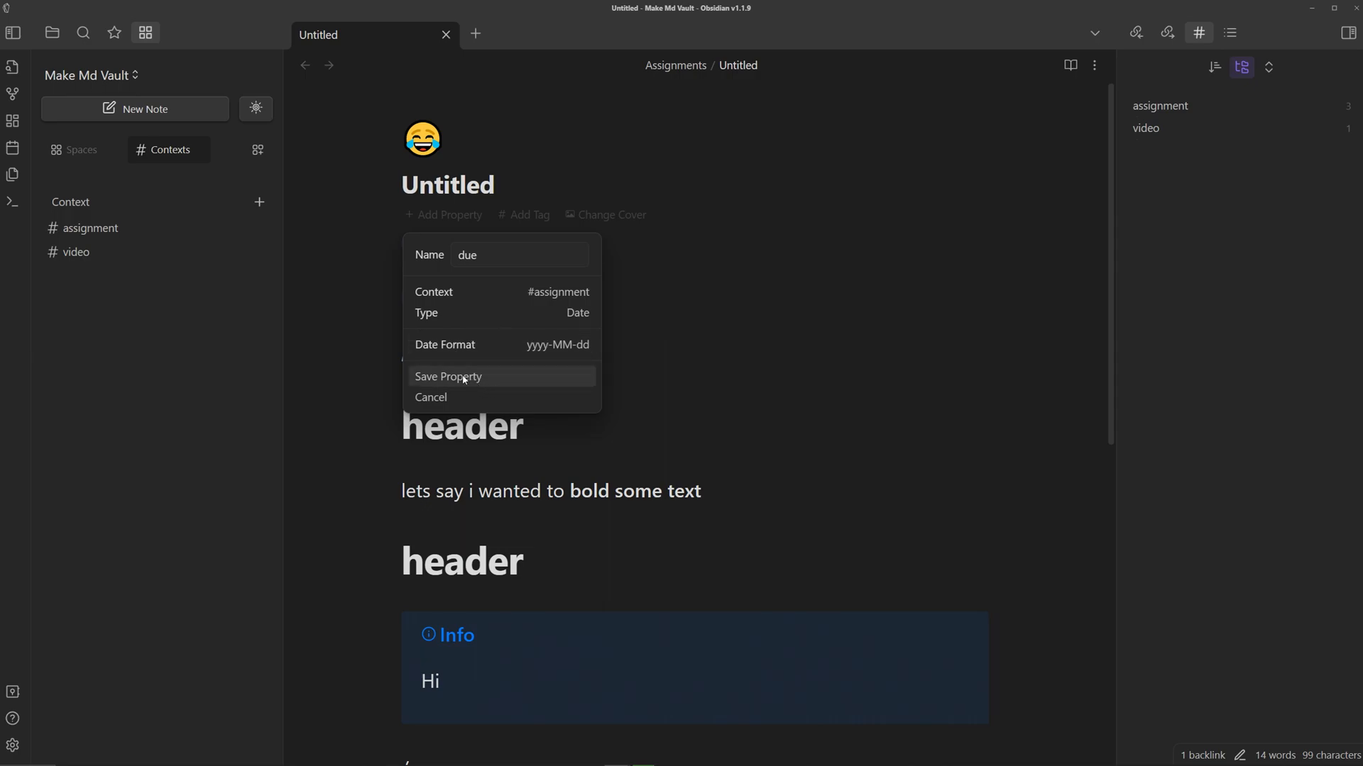
{"action": "left_click", "coordinate": [447, 376]}
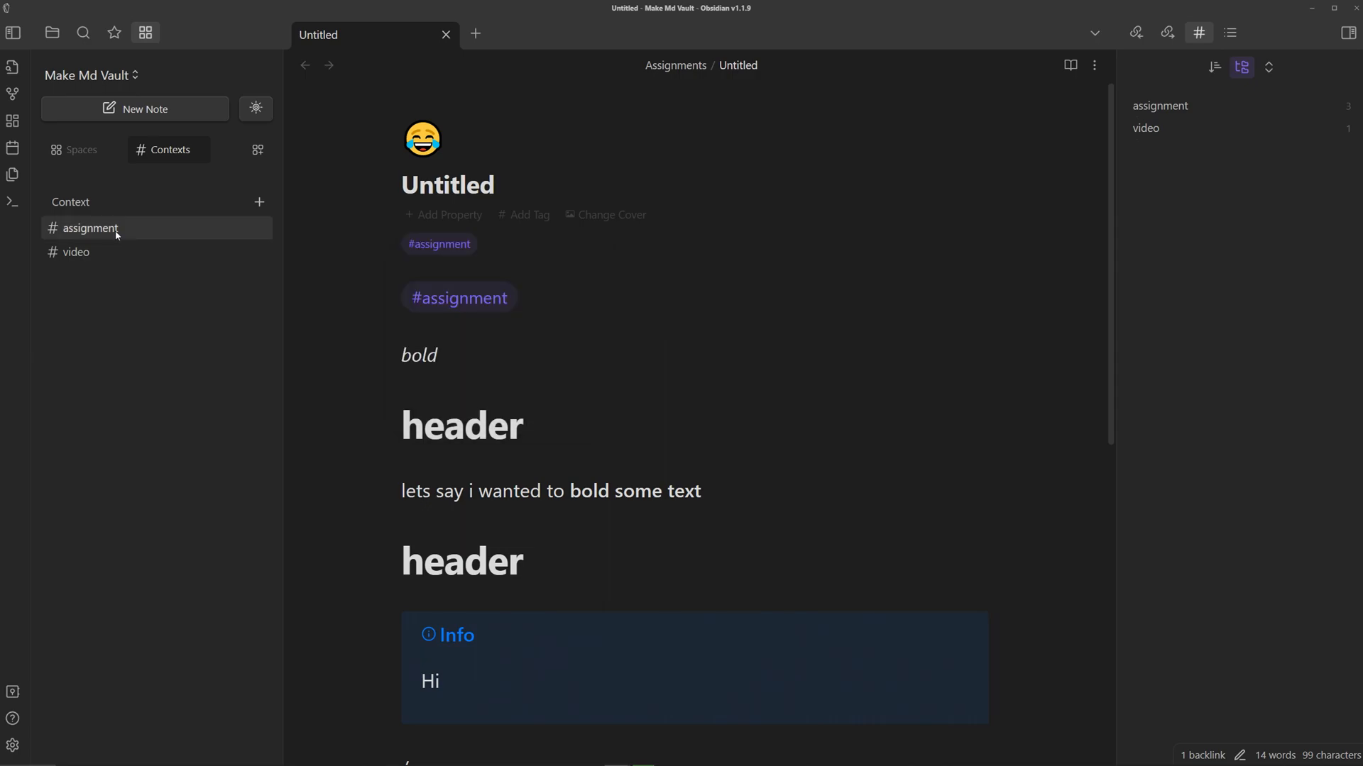
Set the emoji Untitled note's Due cell to February 3, 2023 in the #assignment table.
{"action": "left_click", "coordinate": [90, 243]}
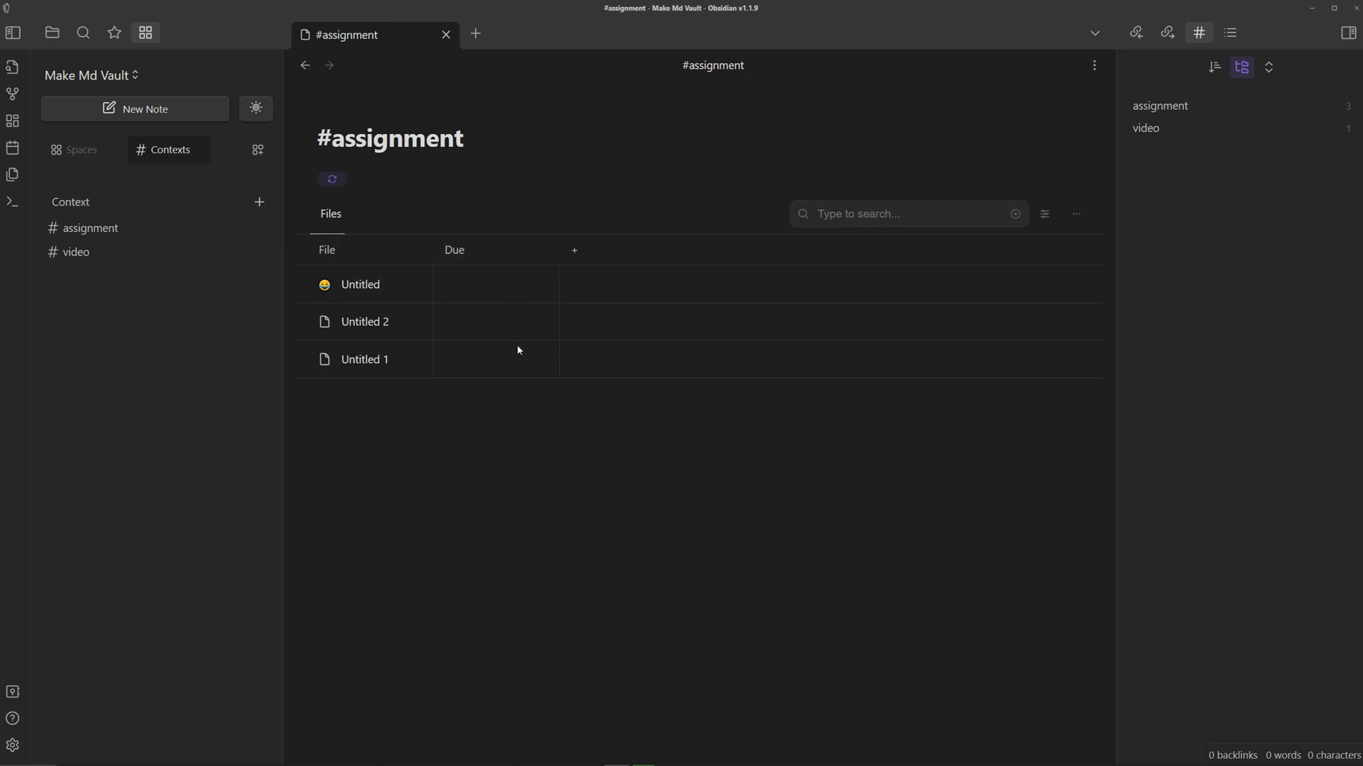
{"action": "left_click", "coordinate": [496, 284]}
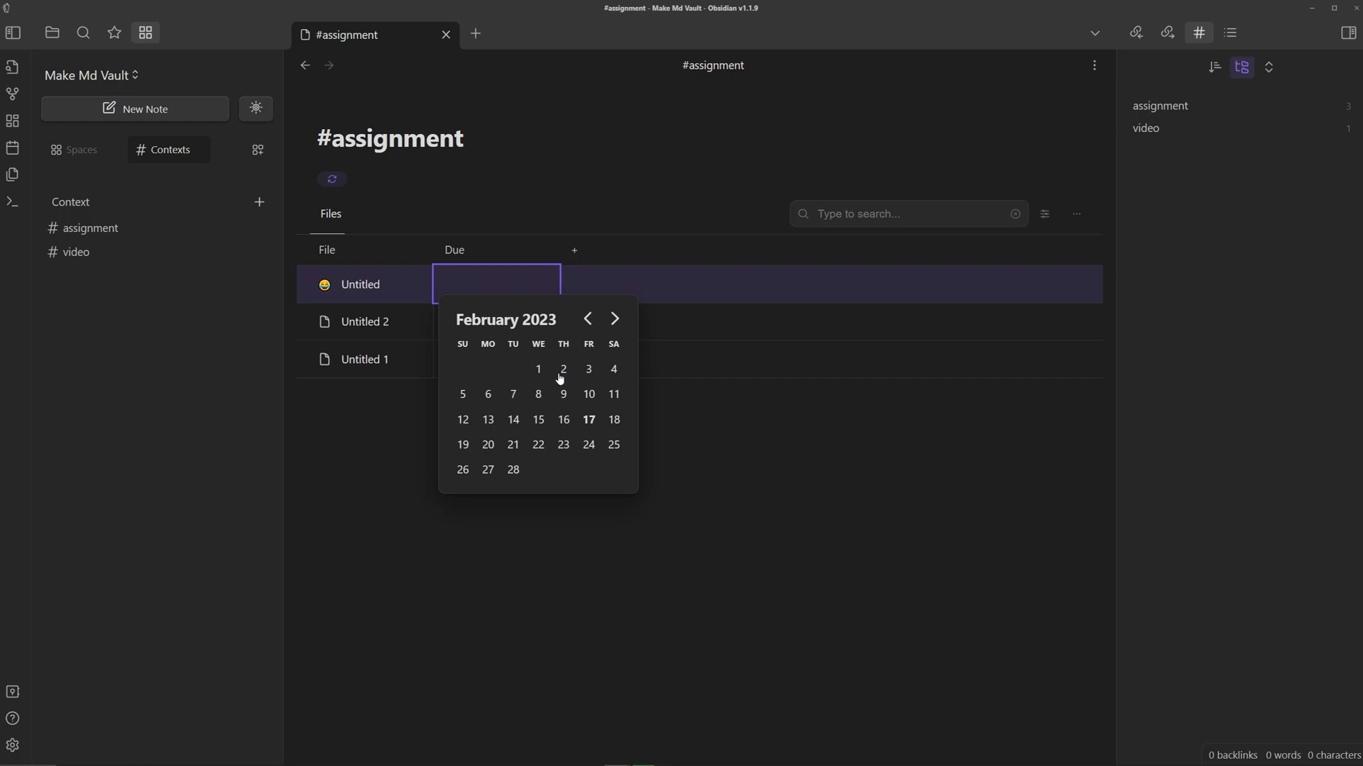
{"action": "left_click", "coordinate": [588, 370]}
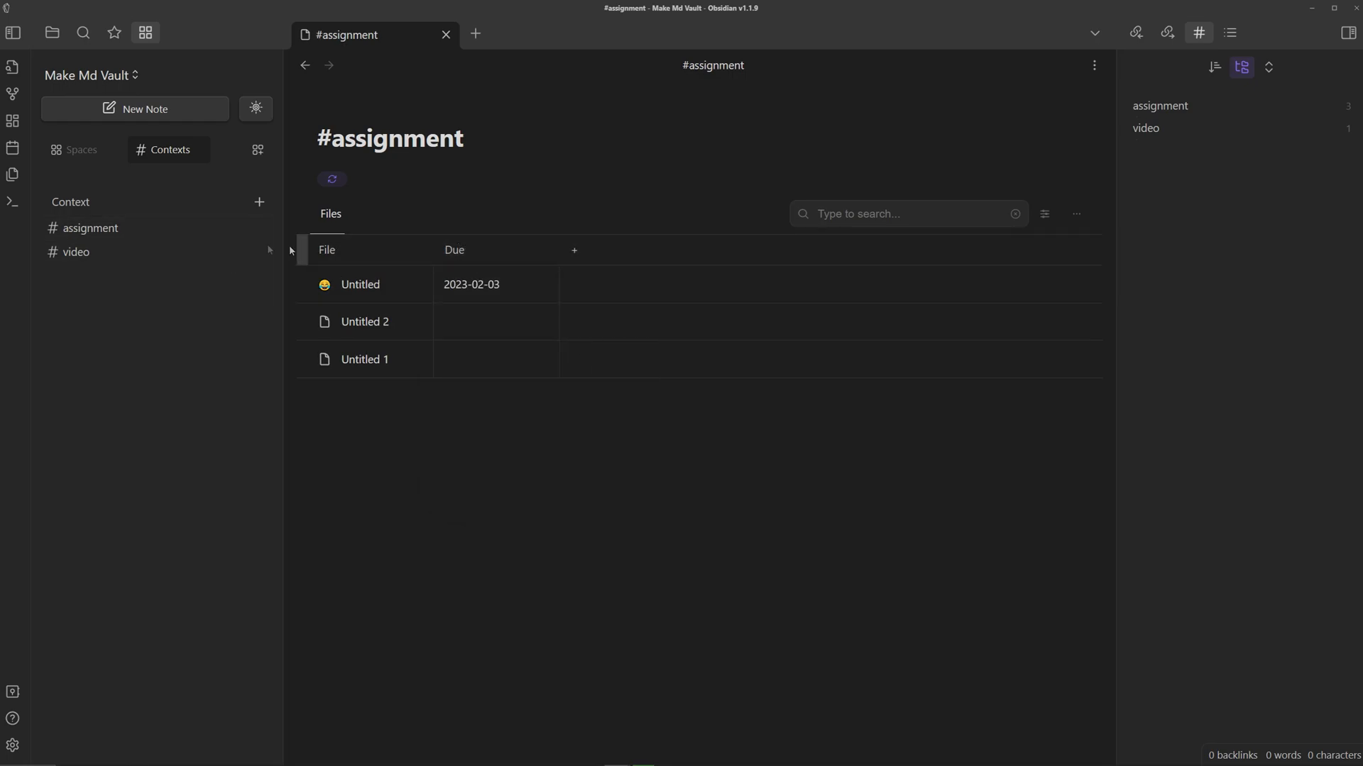
Add a property named 'course' attached to the #assignment context.
{"action": "left_click", "coordinate": [360, 284]}
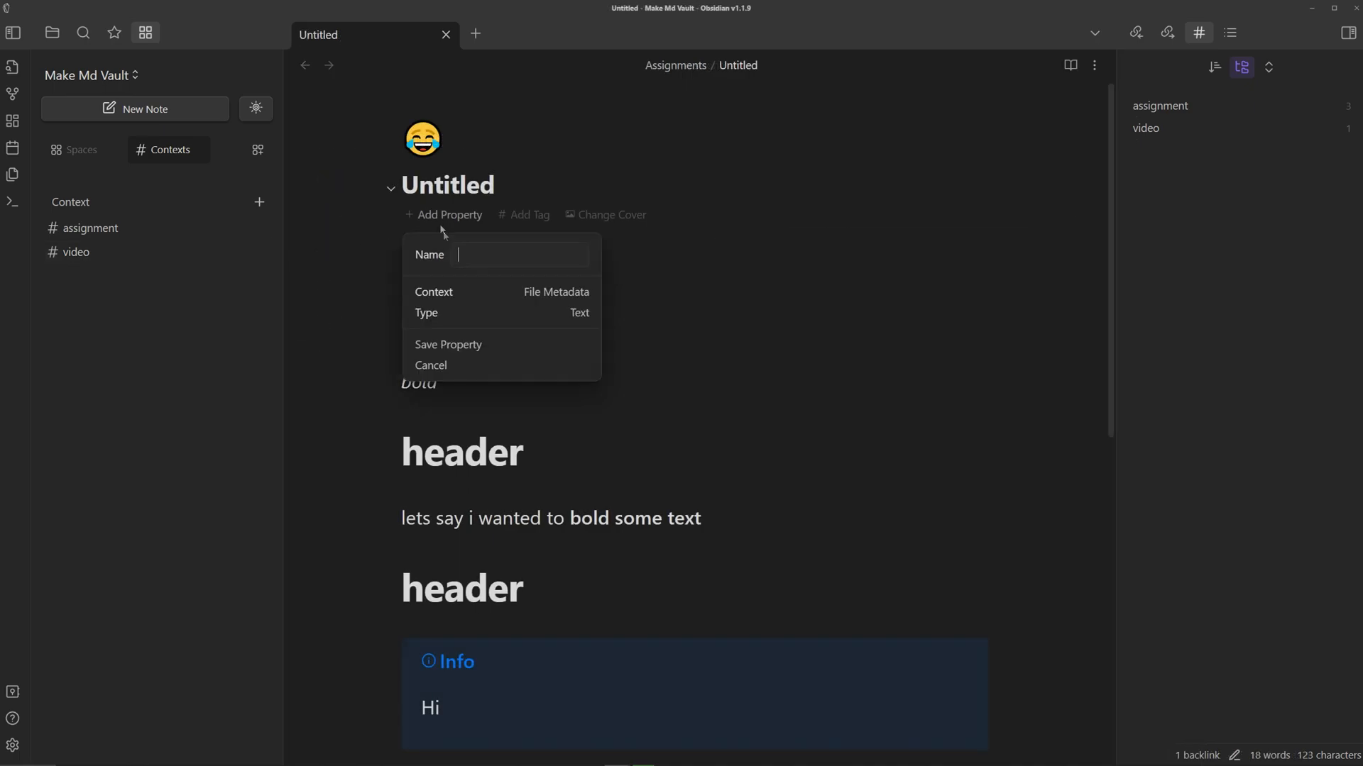
{"action": "type", "text": "course"}
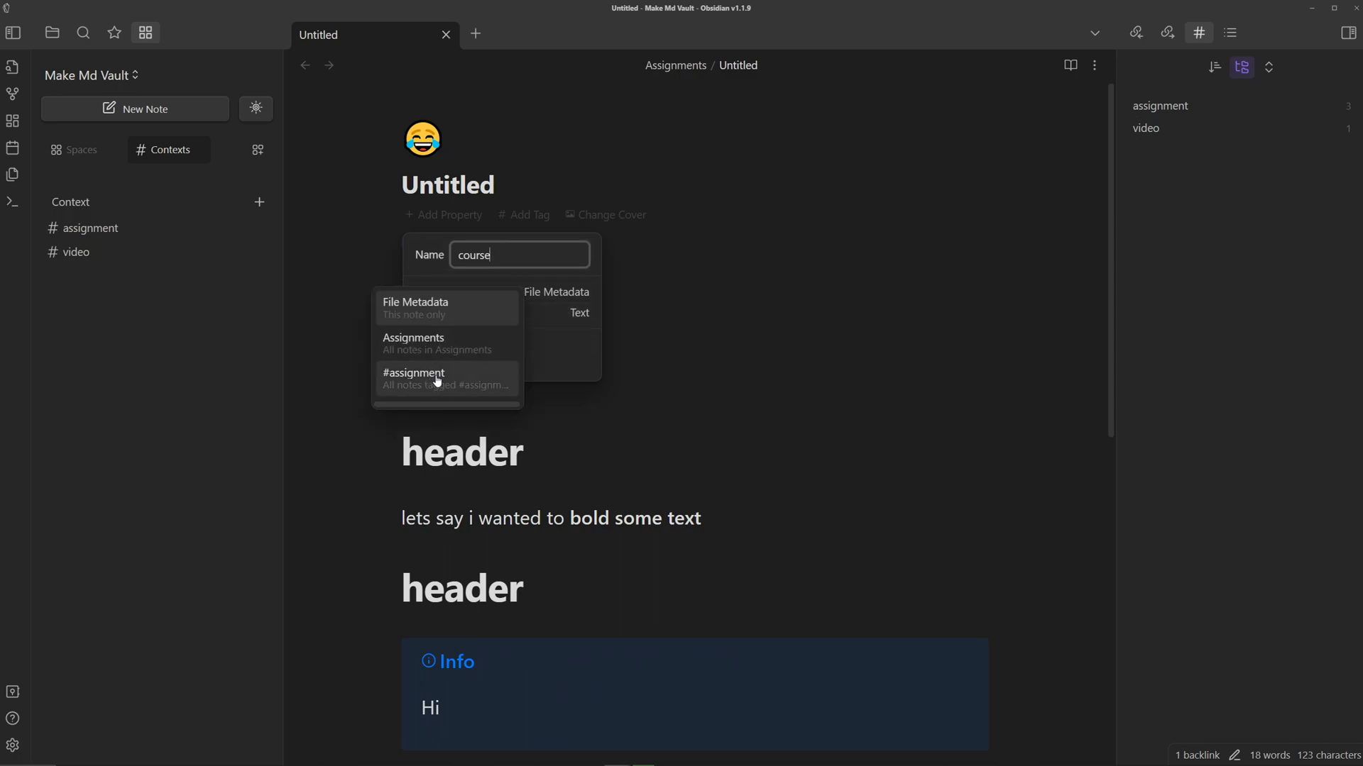
{"action": "left_click", "coordinate": [413, 379]}
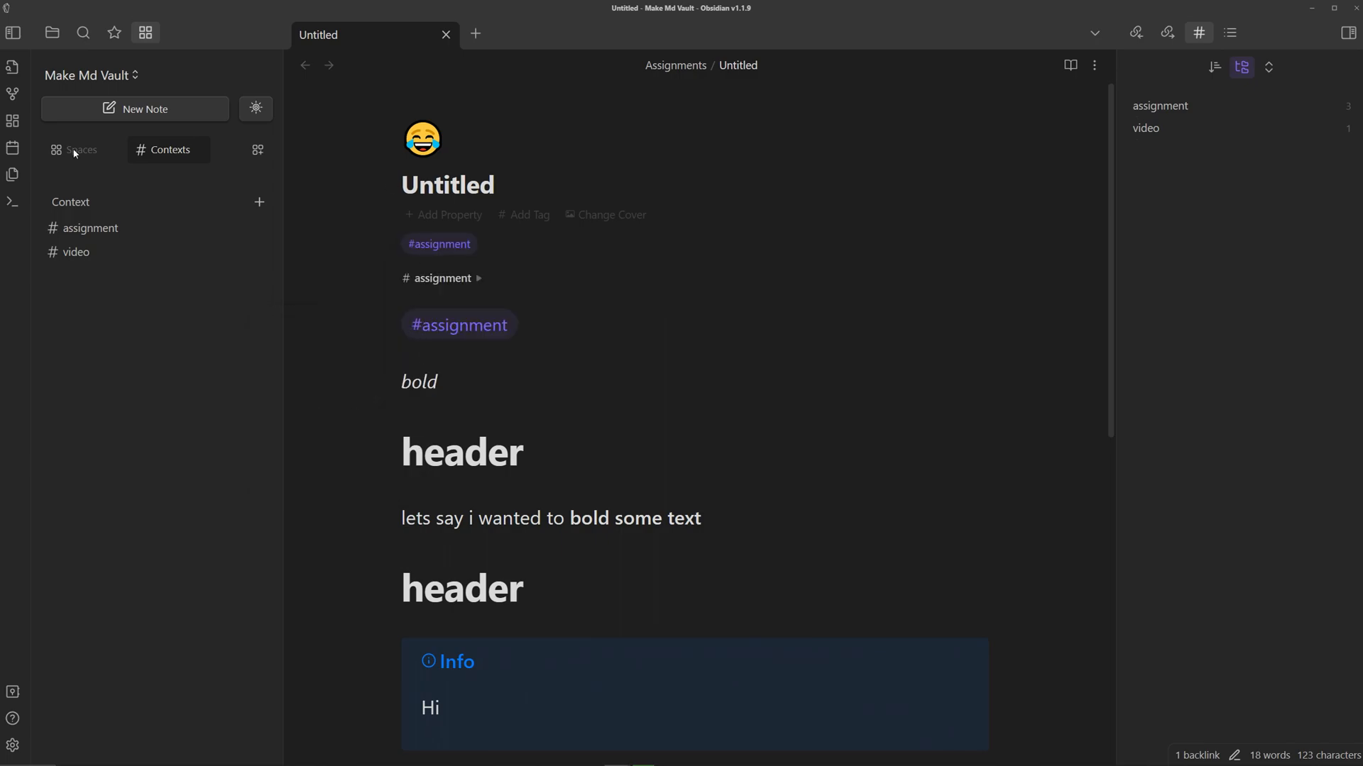
Open the Untitled note under Assignments in Spaces and list its course options.
{"action": "left_click", "coordinate": [80, 150]}
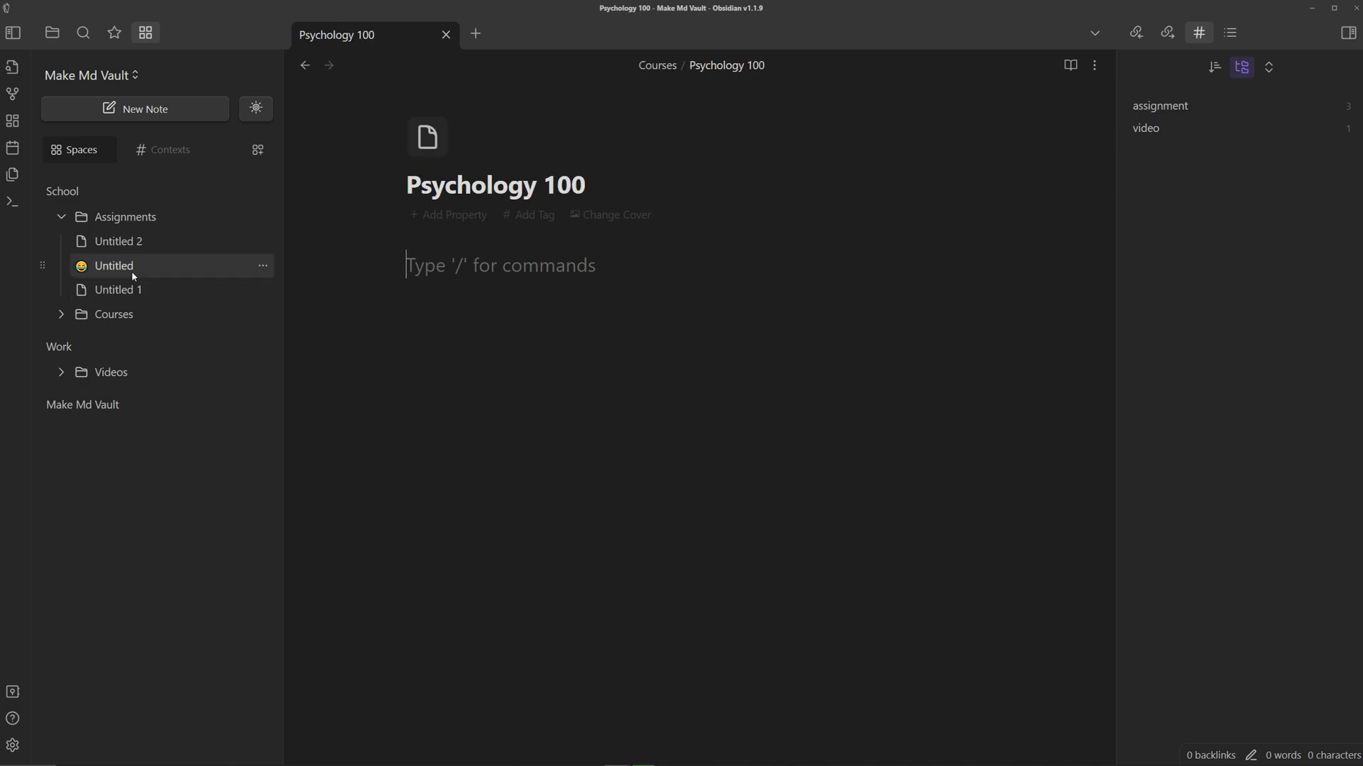
{"action": "left_click", "coordinate": [113, 266]}
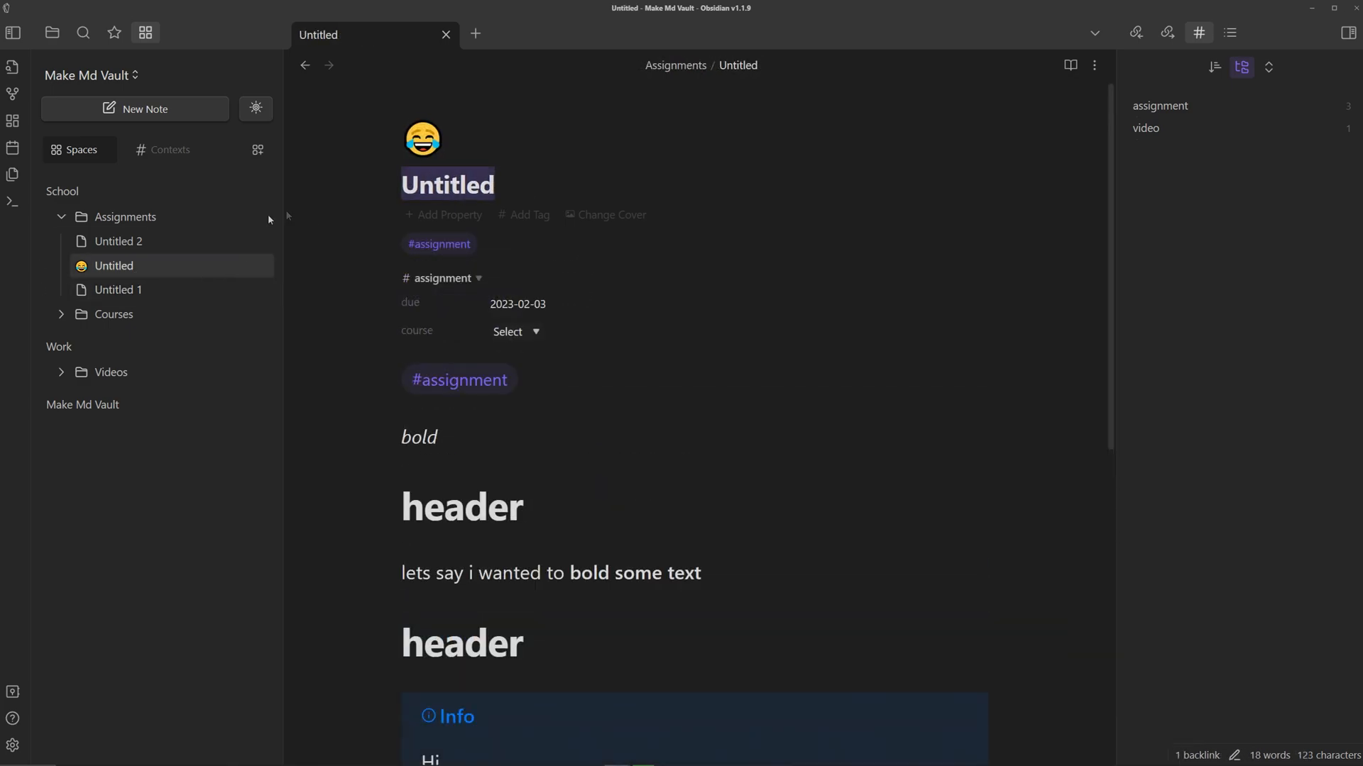
{"action": "left_click", "coordinate": [508, 332]}
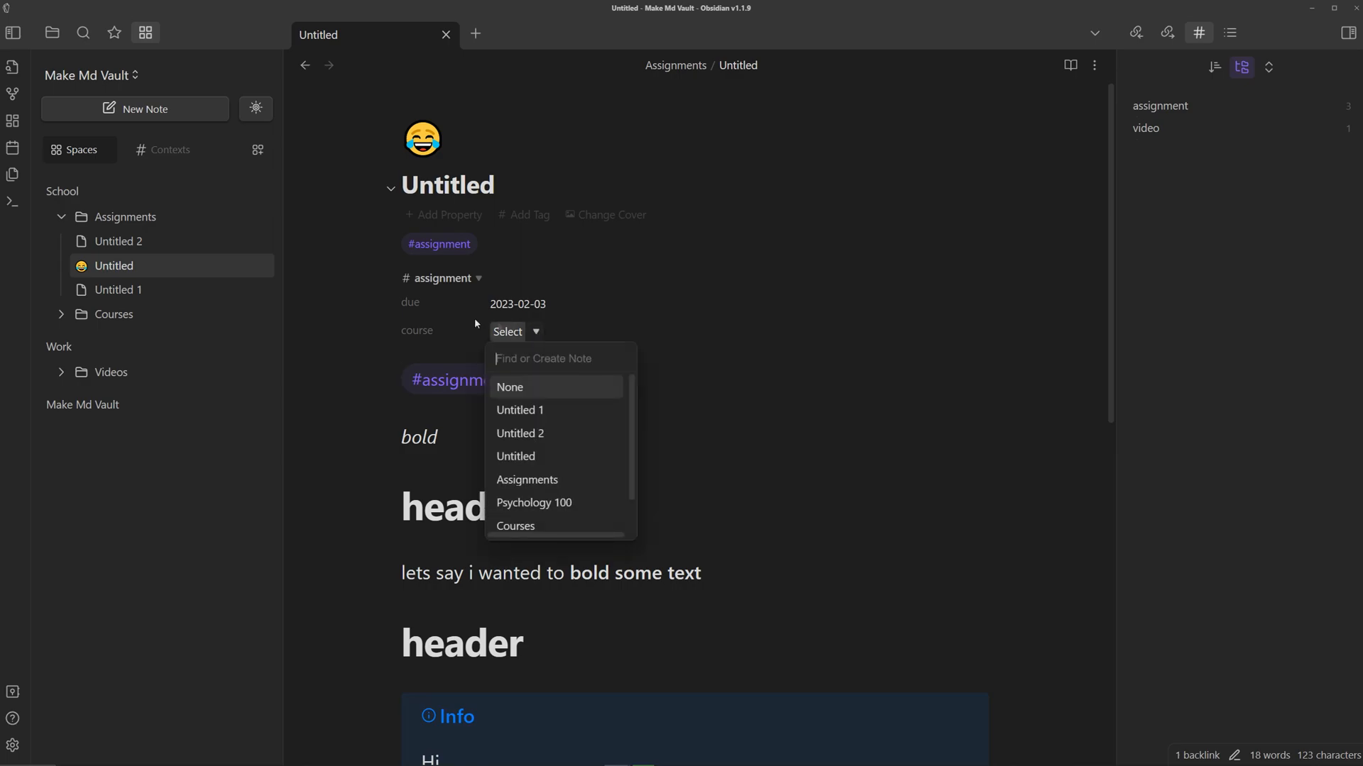
Set the Untitled note's course to Psychology 100, then open Untitled 2.
{"action": "left_click", "coordinate": [533, 503]}
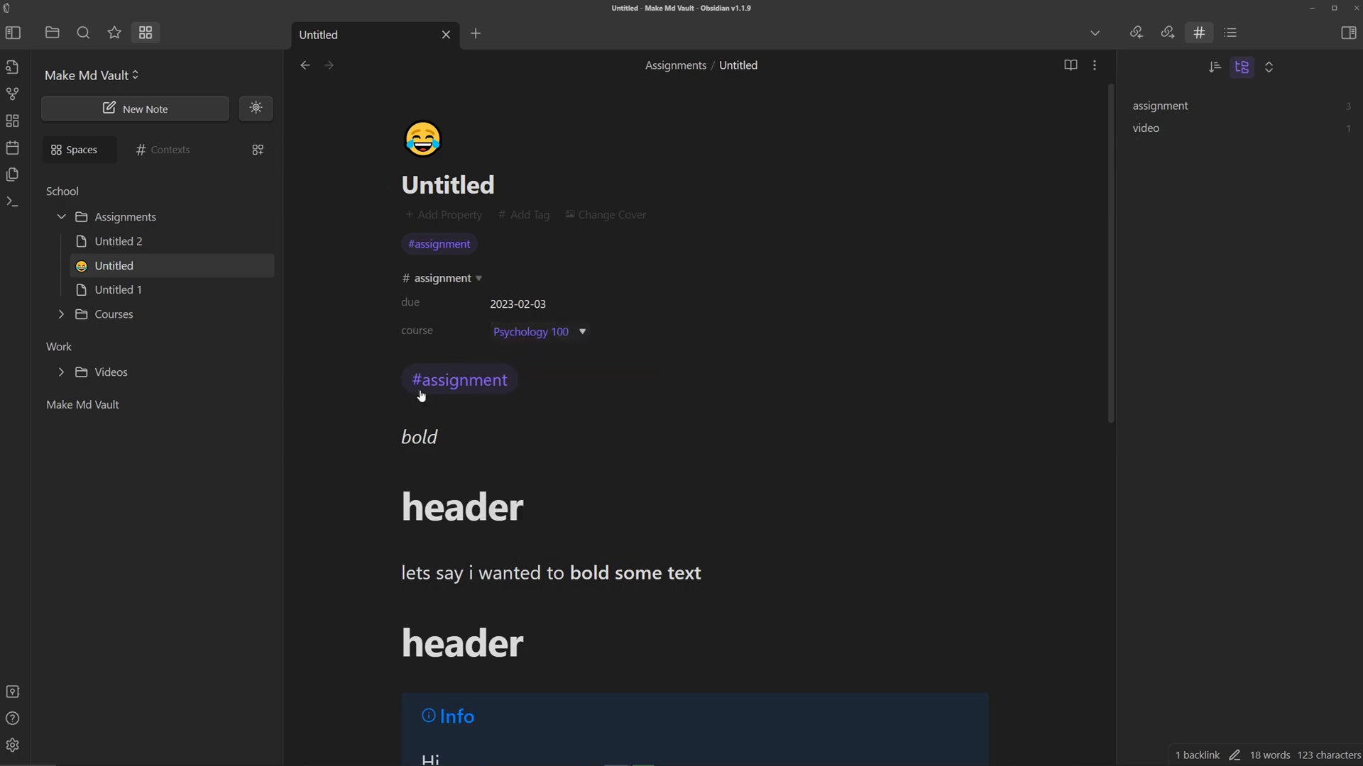
{"action": "scroll", "scroll_direction": "down", "scroll_amount": 3}
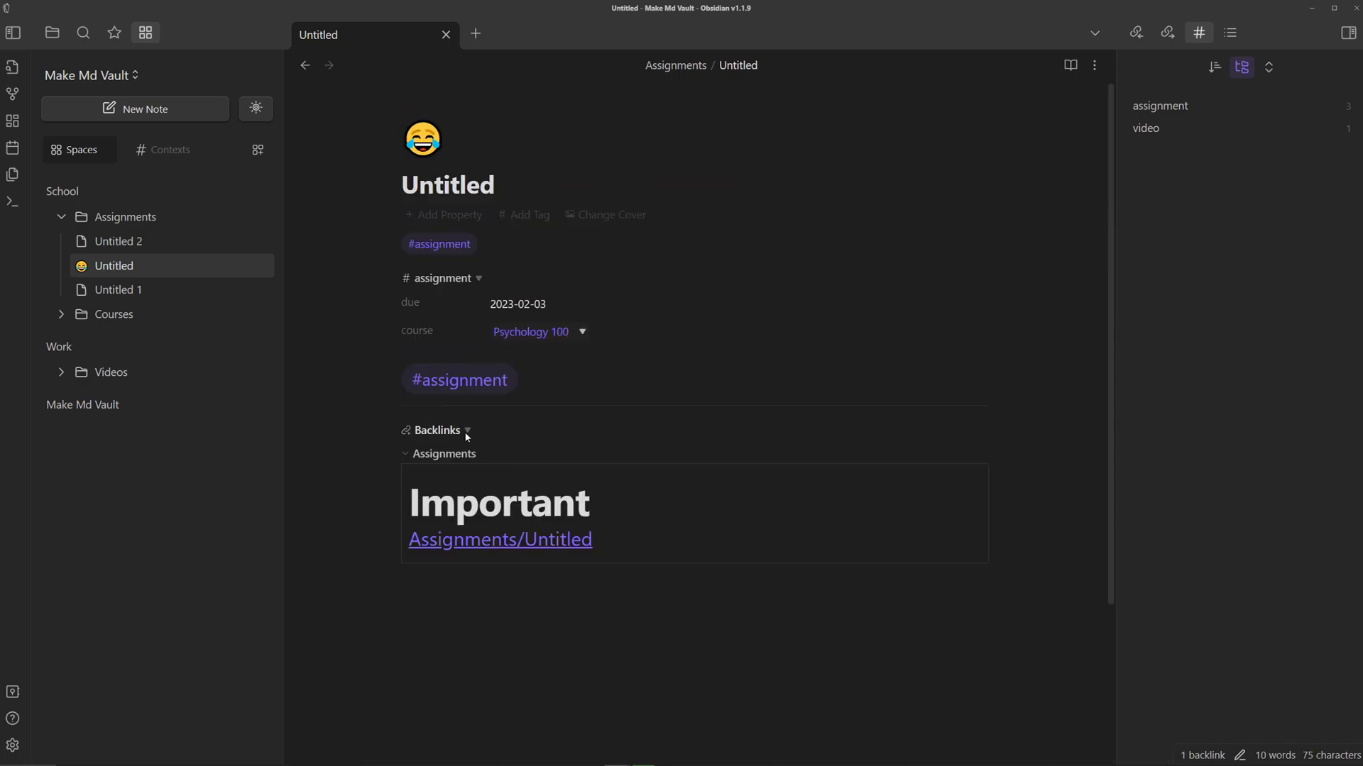
{"action": "mouse_move", "coordinate": [552, 465]}
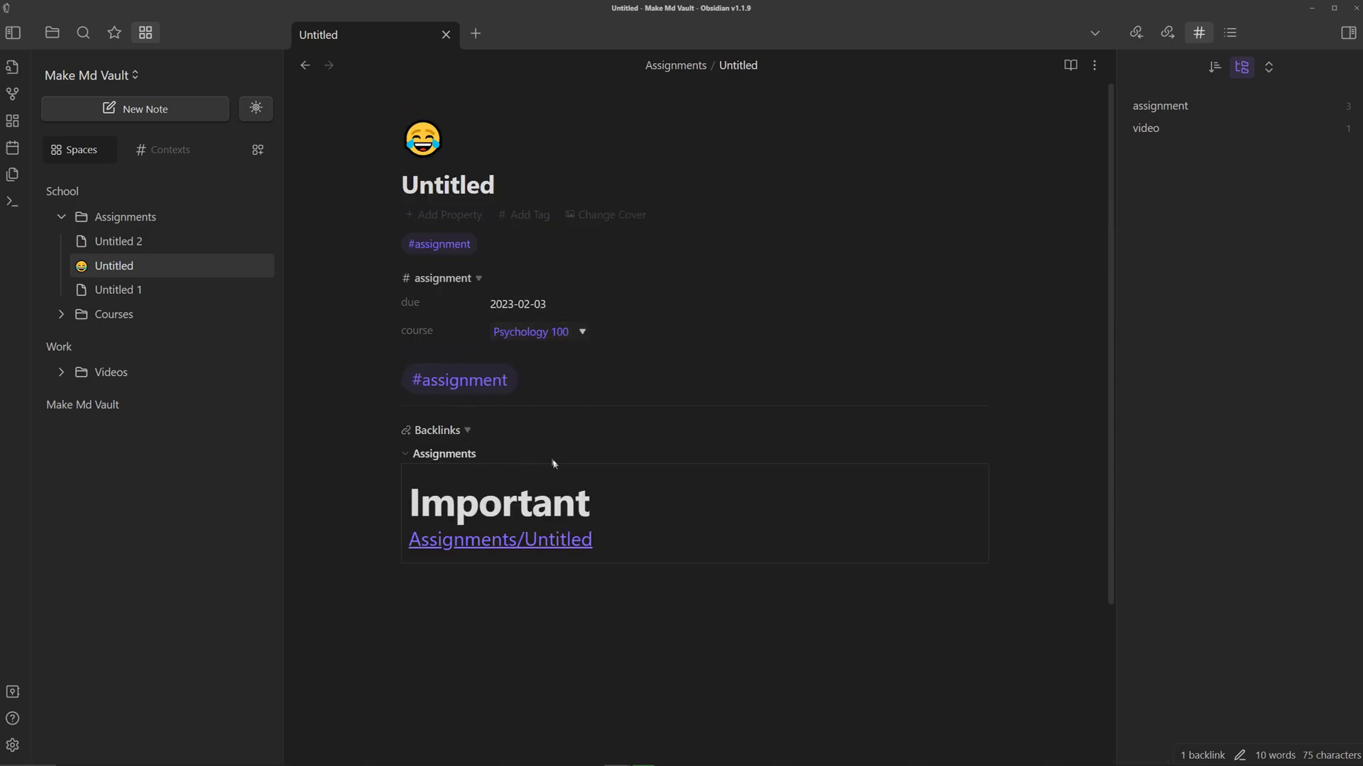
{"action": "left_click", "coordinate": [458, 379]}
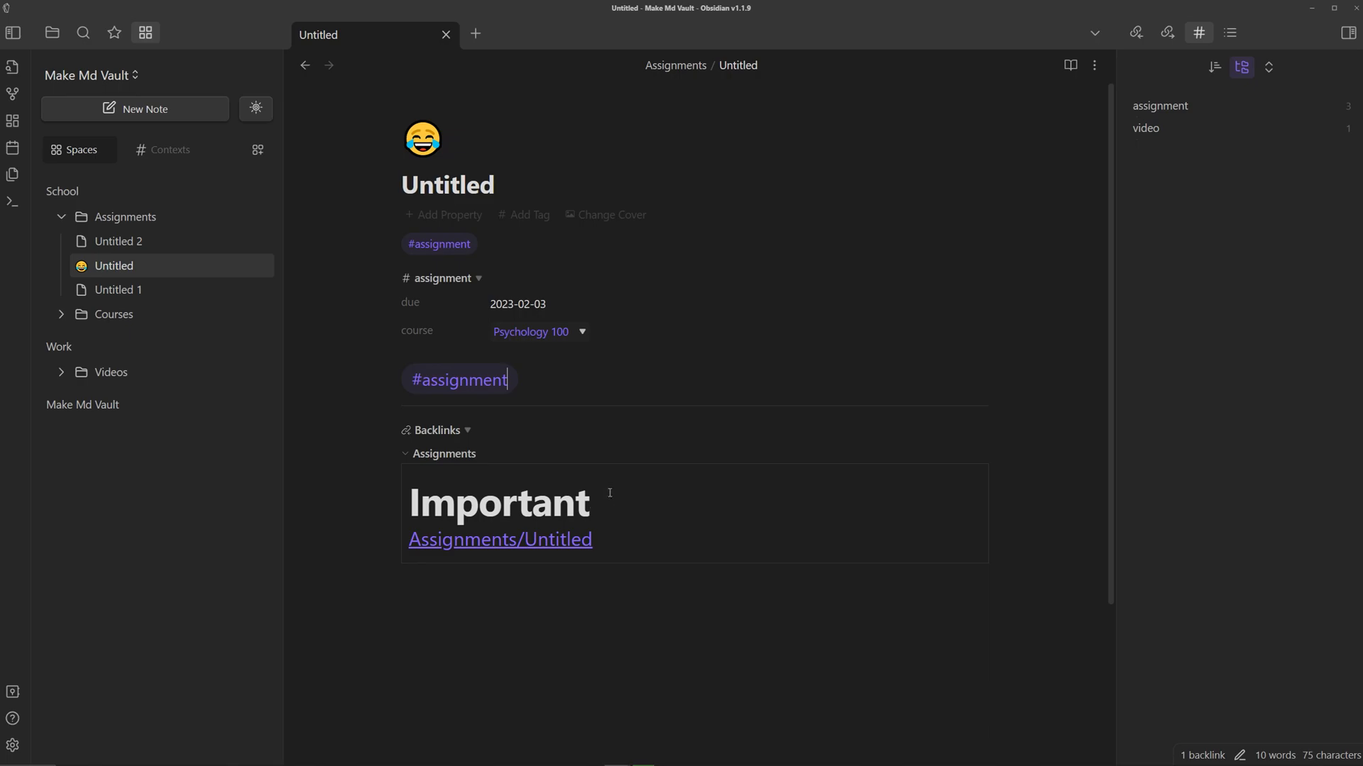
{"action": "mouse_move", "coordinate": [615, 311]}
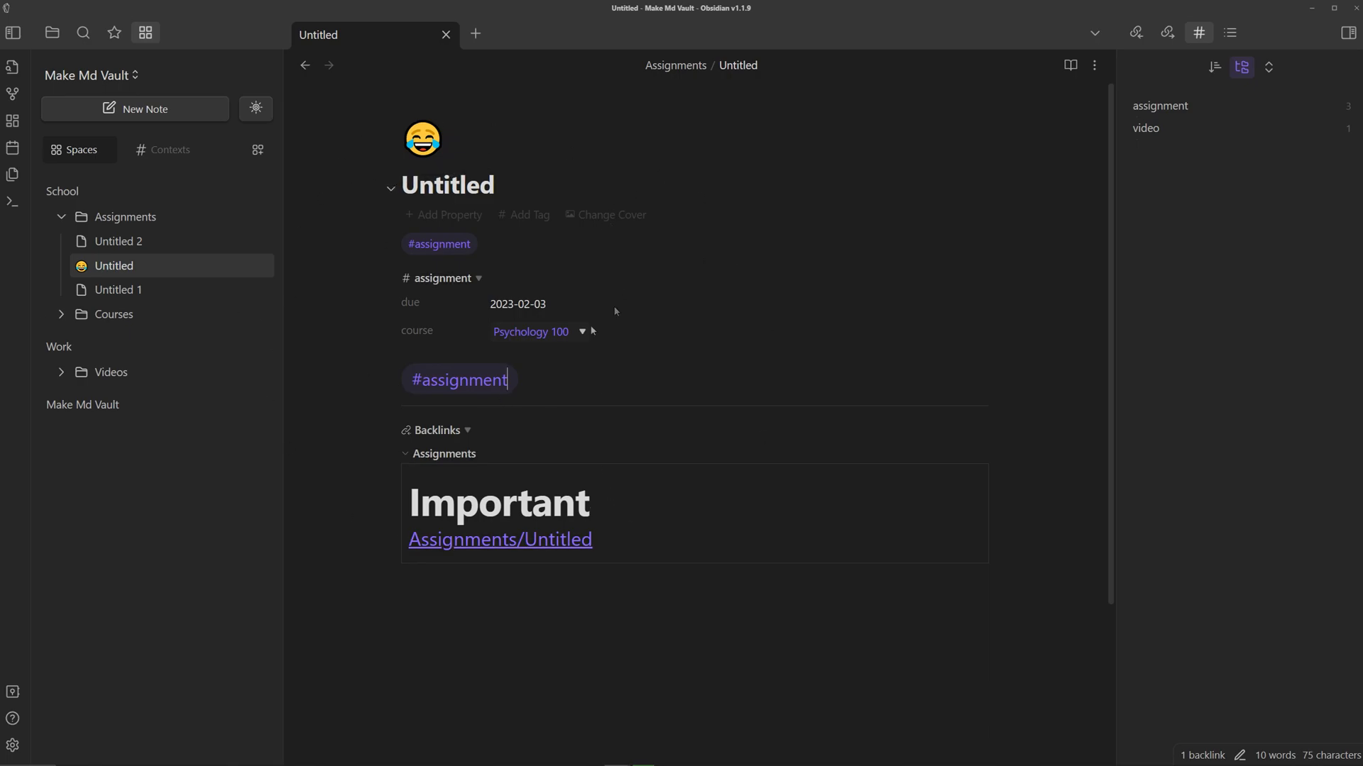
{"action": "mouse_move", "coordinate": [429, 413]}
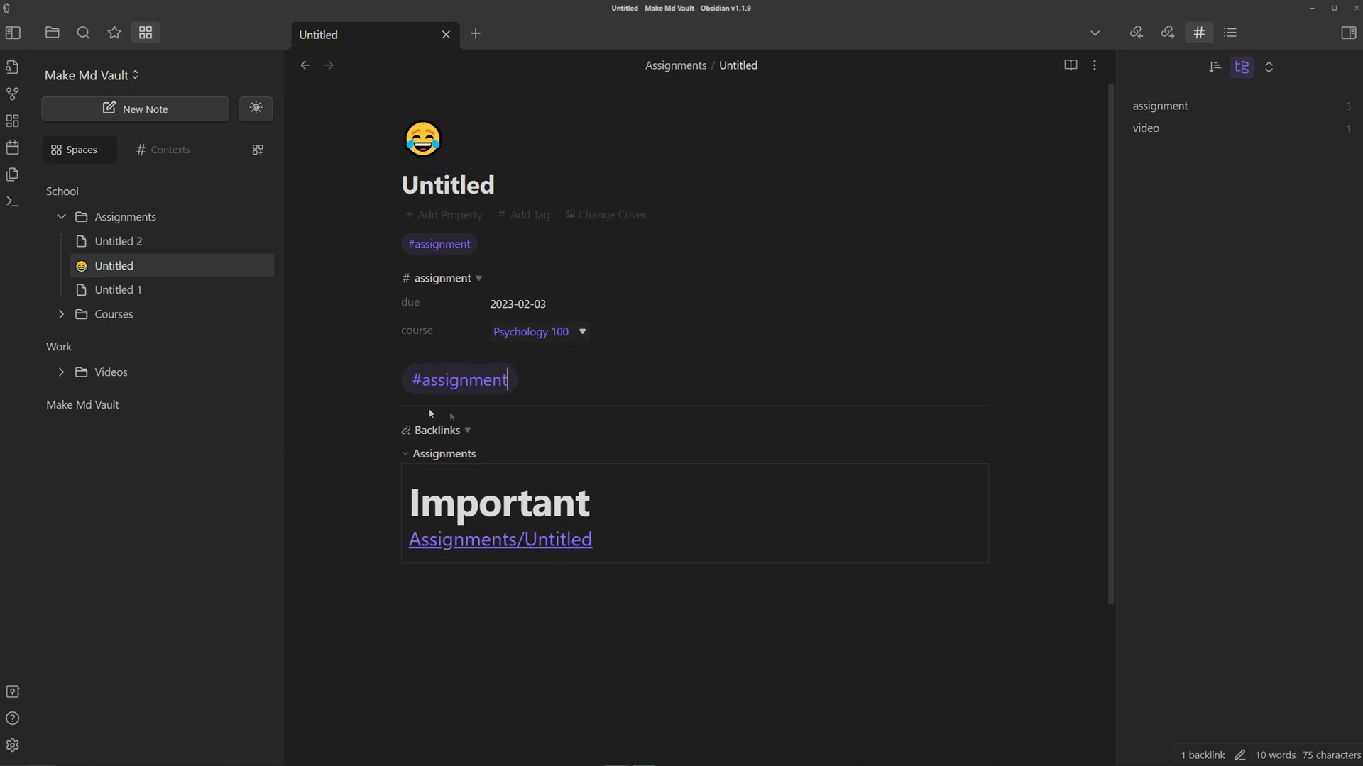
{"action": "left_click", "coordinate": [117, 241]}
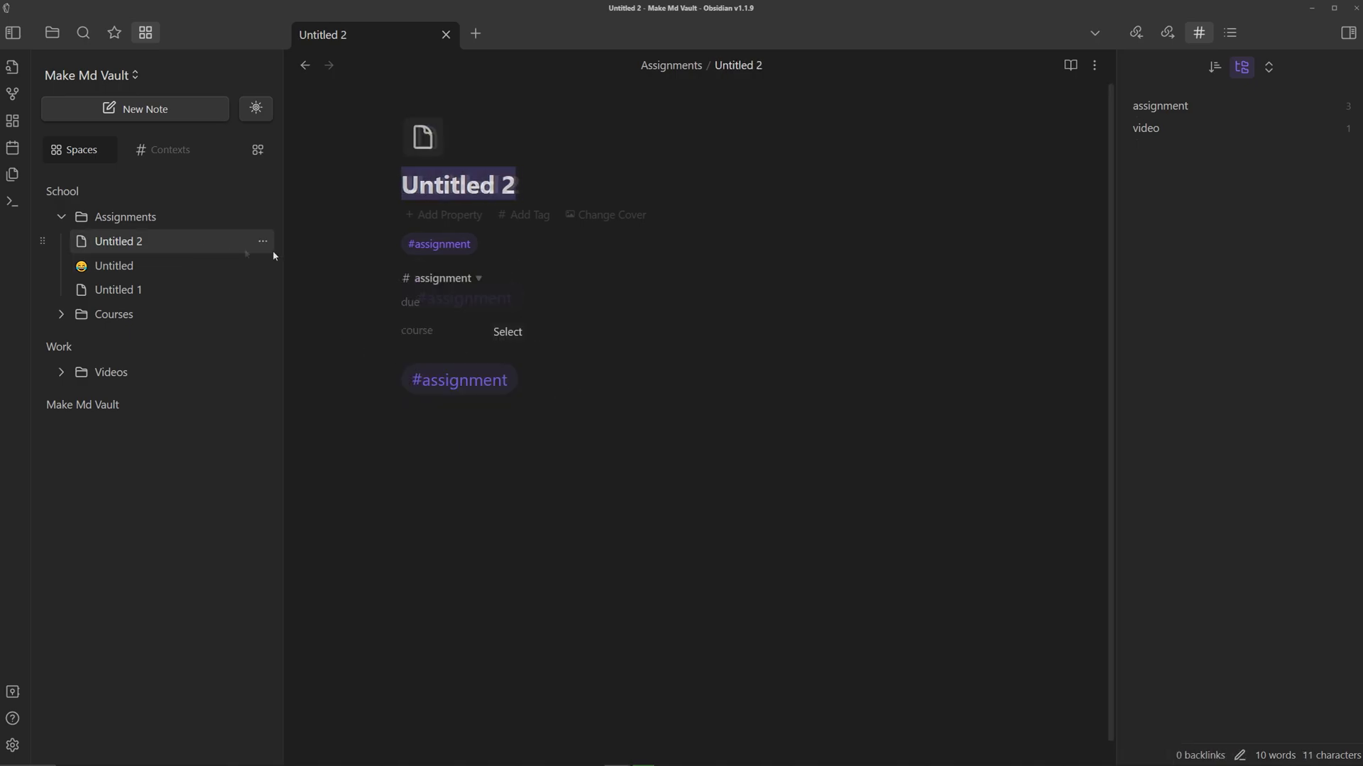
Choose a course for Untitled 2 and try the card and list views.
{"action": "left_click", "coordinate": [470, 302]}
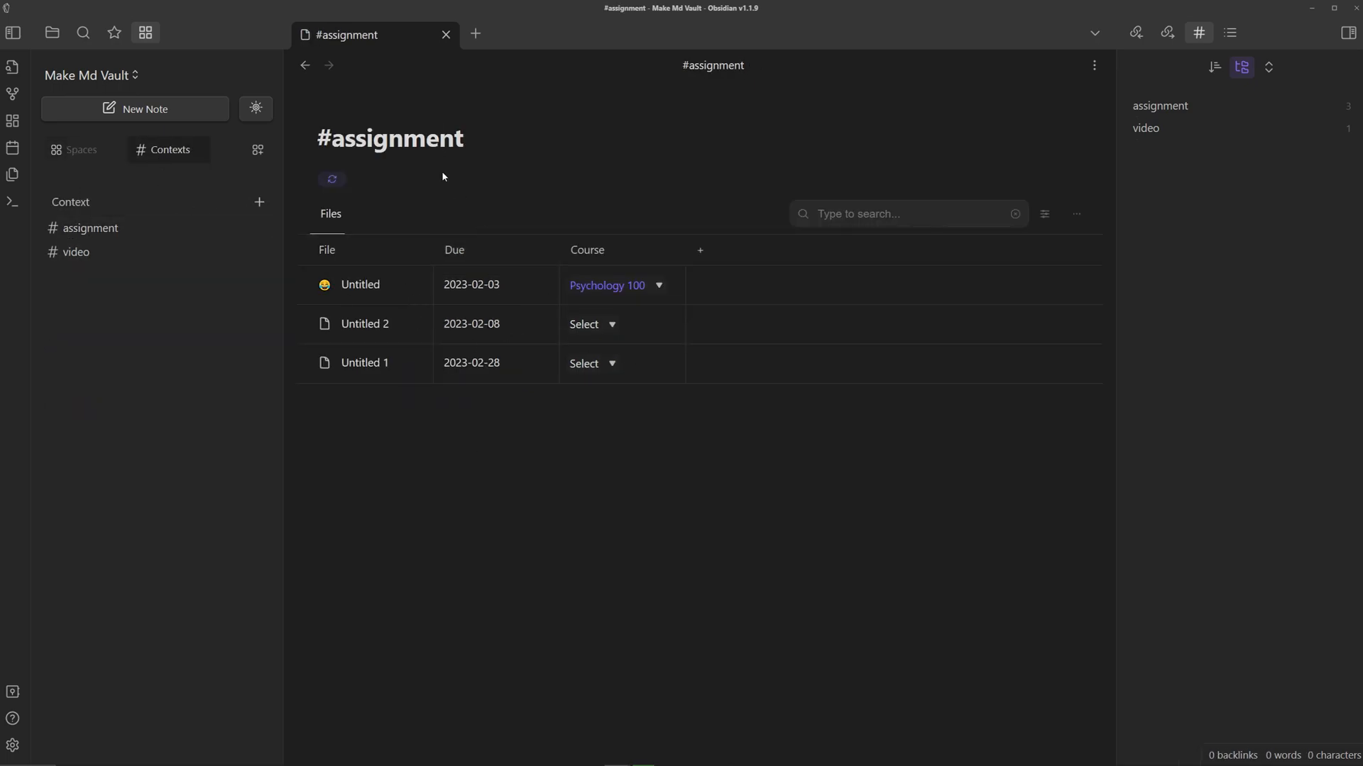
{"action": "left_click", "coordinate": [591, 324]}
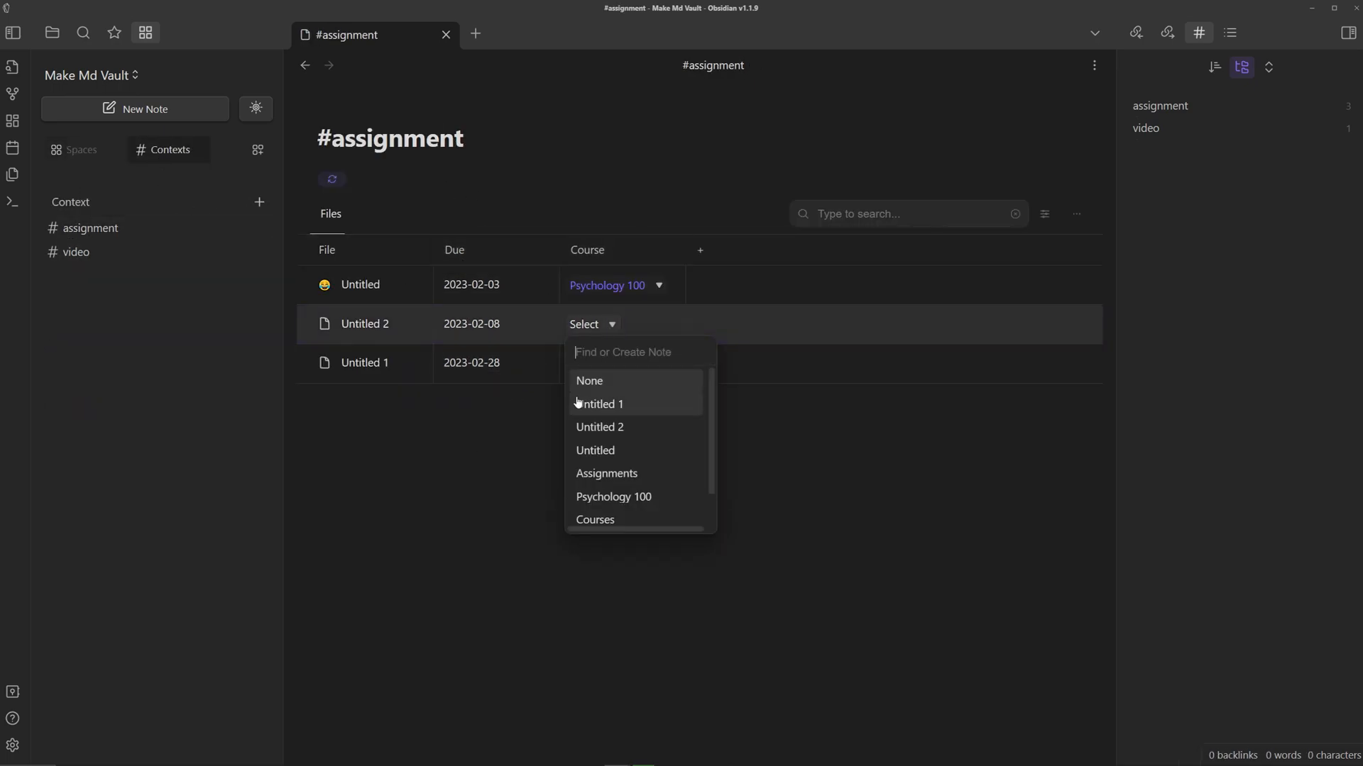
{"action": "left_click", "coordinate": [1076, 214]}
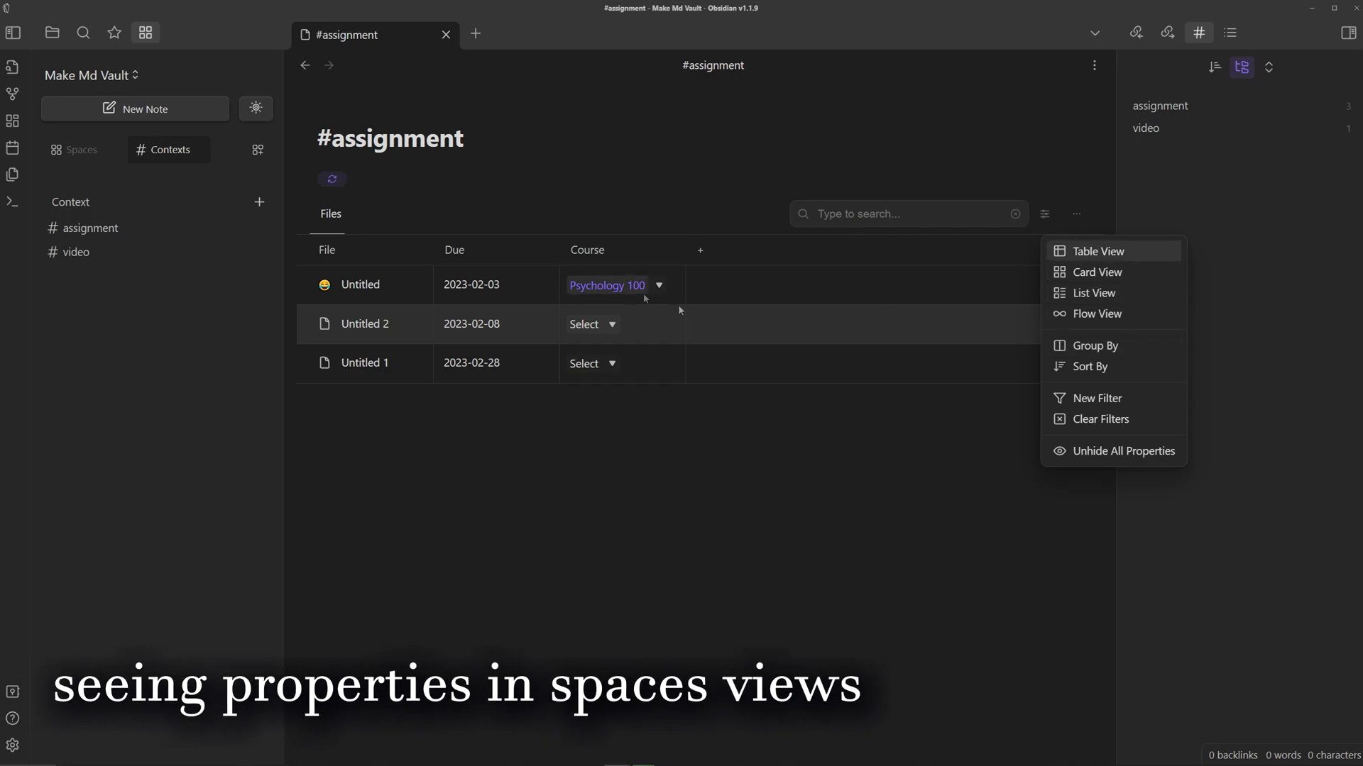
{"action": "left_click", "coordinate": [1098, 272]}
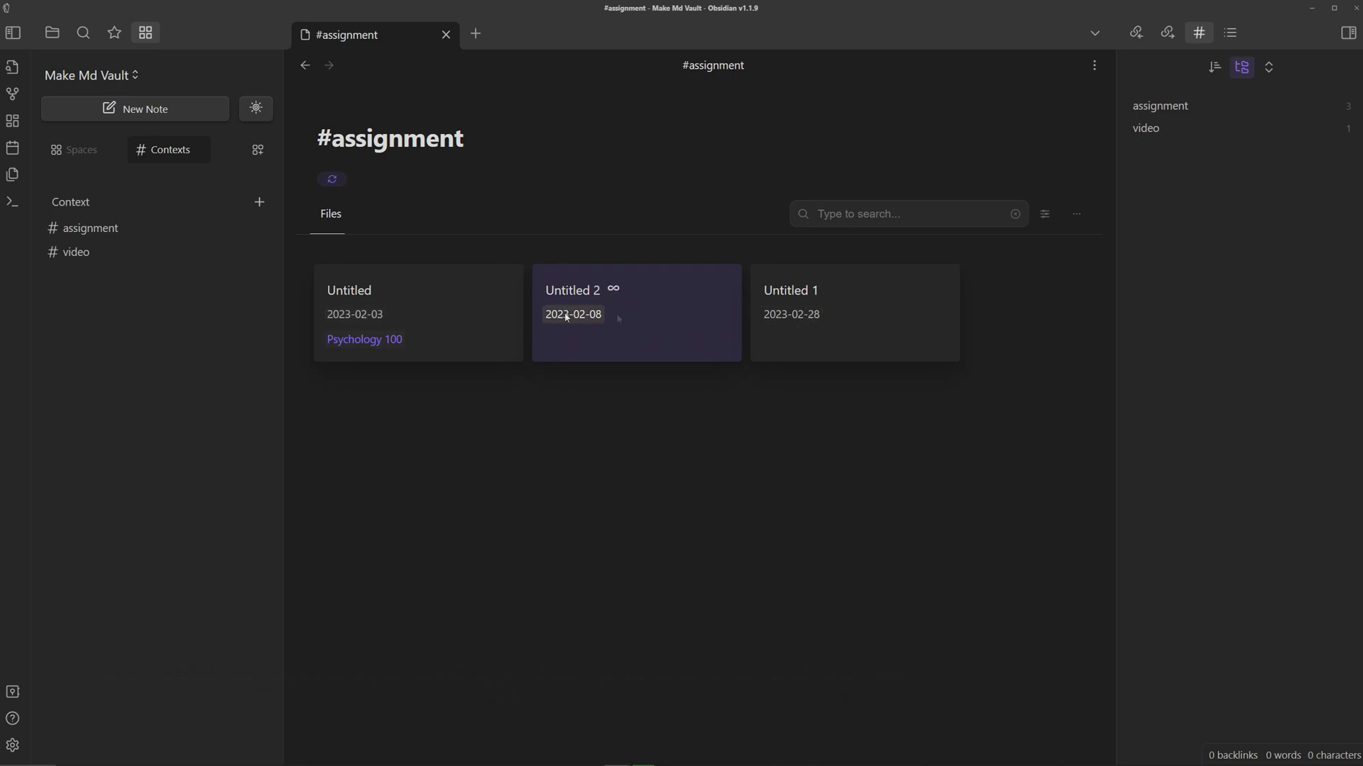
{"action": "left_click", "coordinate": [1076, 214]}
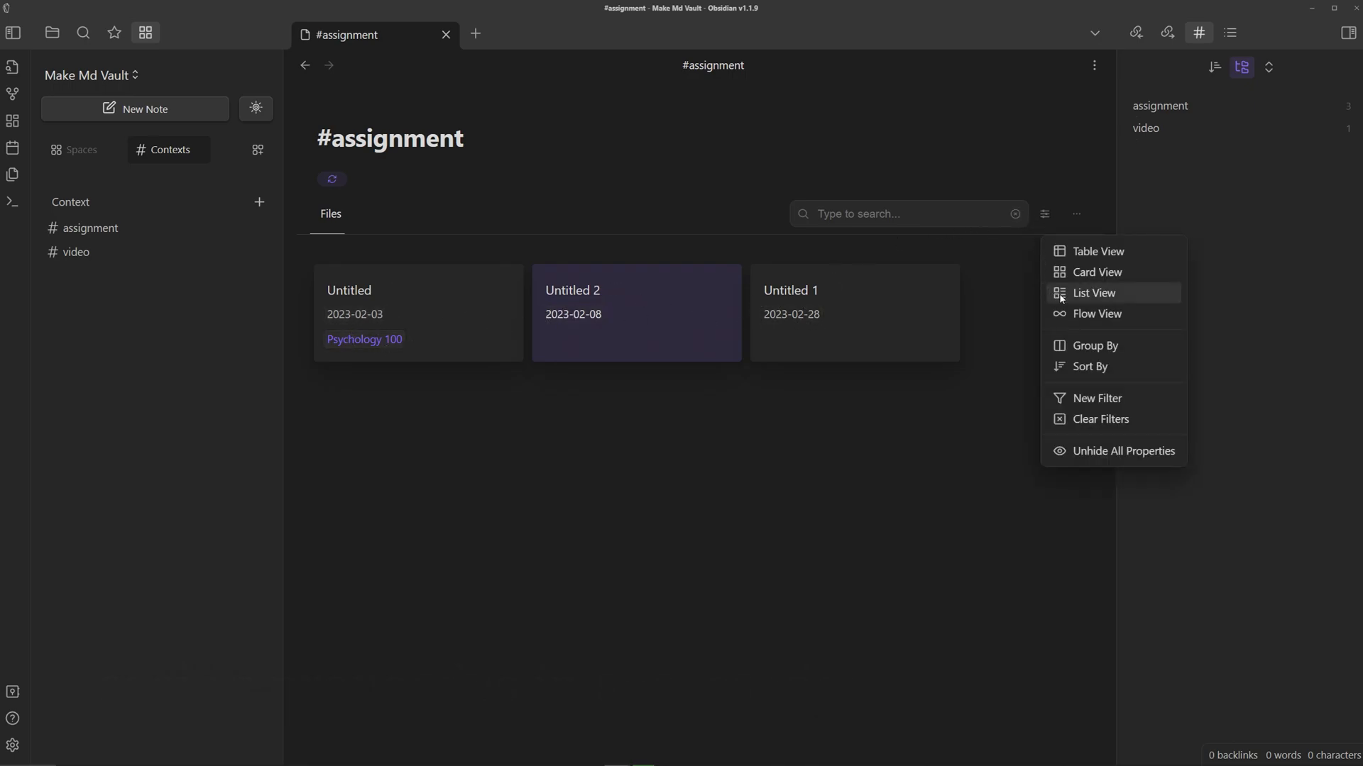
{"action": "left_click", "coordinate": [1093, 294]}
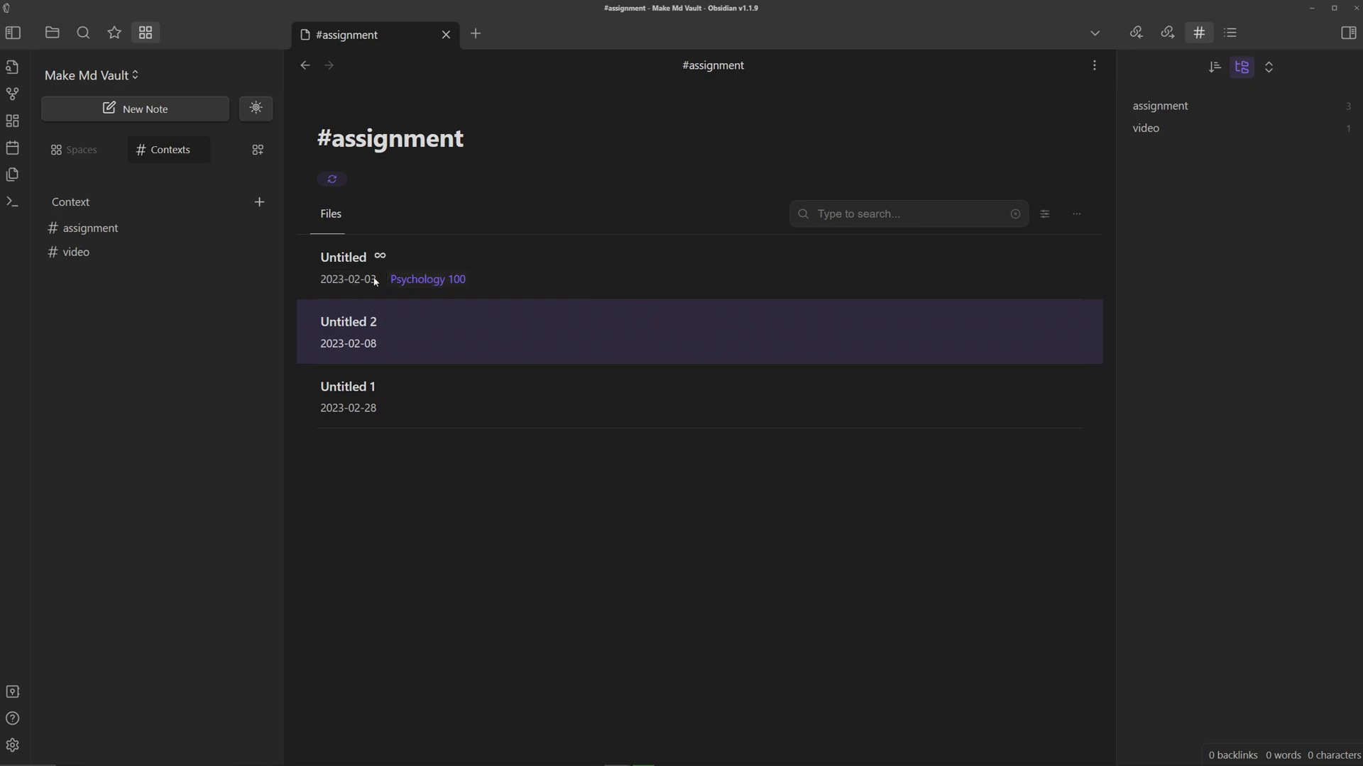
{"action": "mouse_move", "coordinate": [483, 279]}
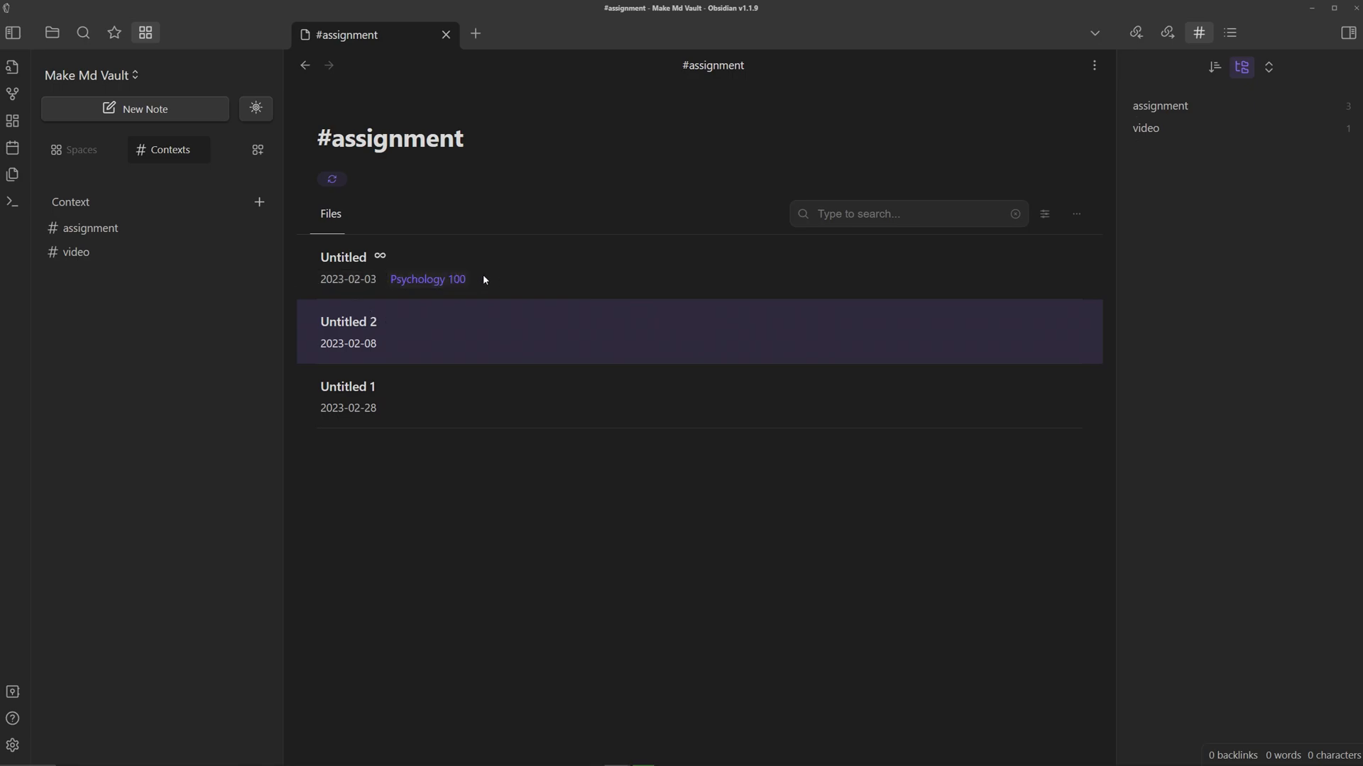
Switch the #assignment context to Flow View and clear the text selection.
{"action": "left_click", "coordinate": [1044, 213]}
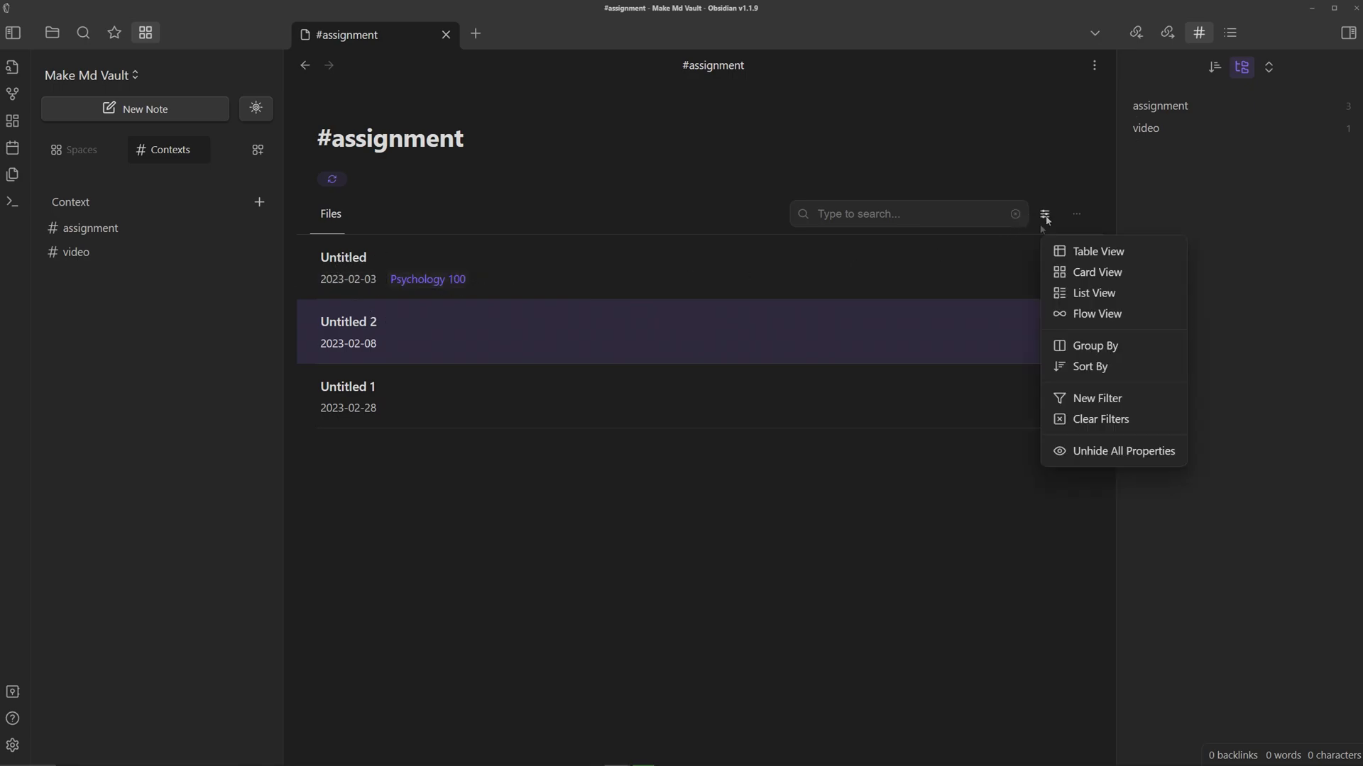
{"action": "left_click", "coordinate": [1100, 314]}
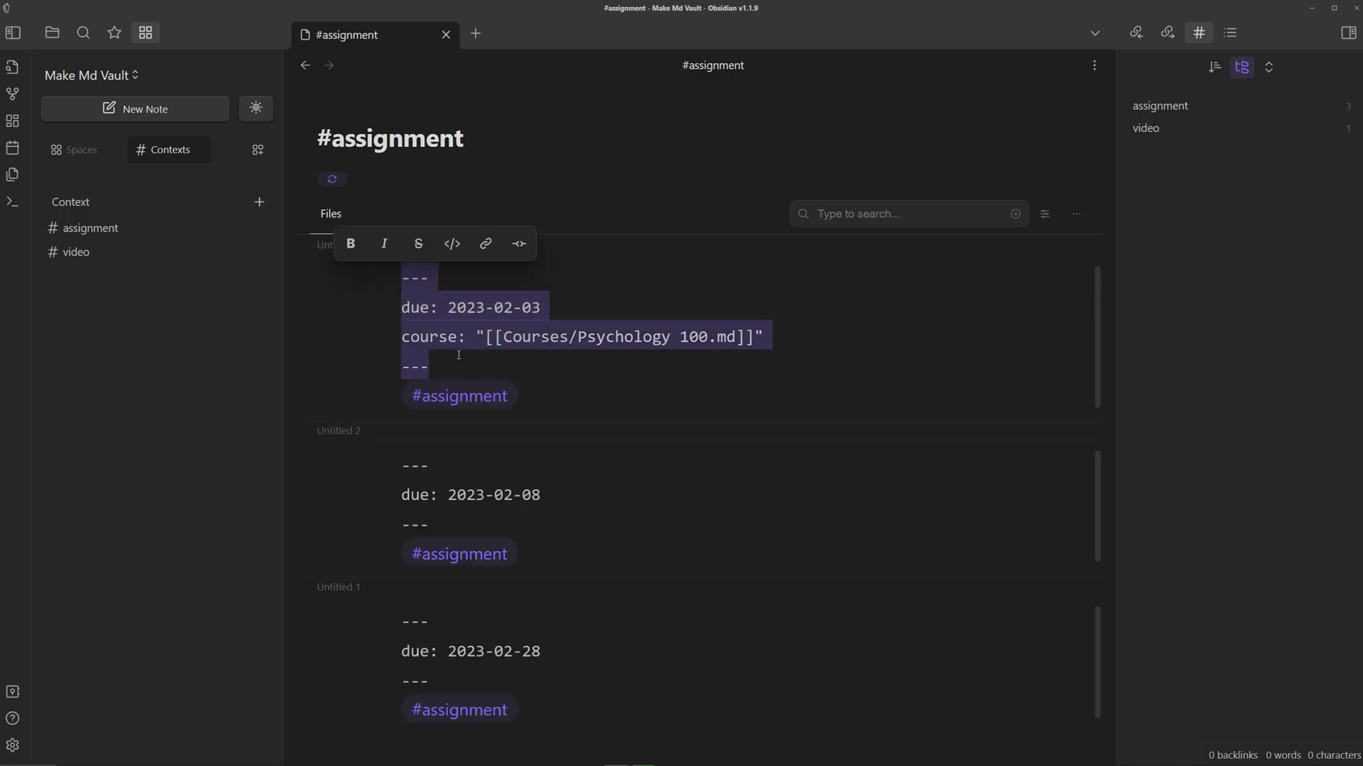
{"action": "mouse_move", "coordinate": [382, 304]}
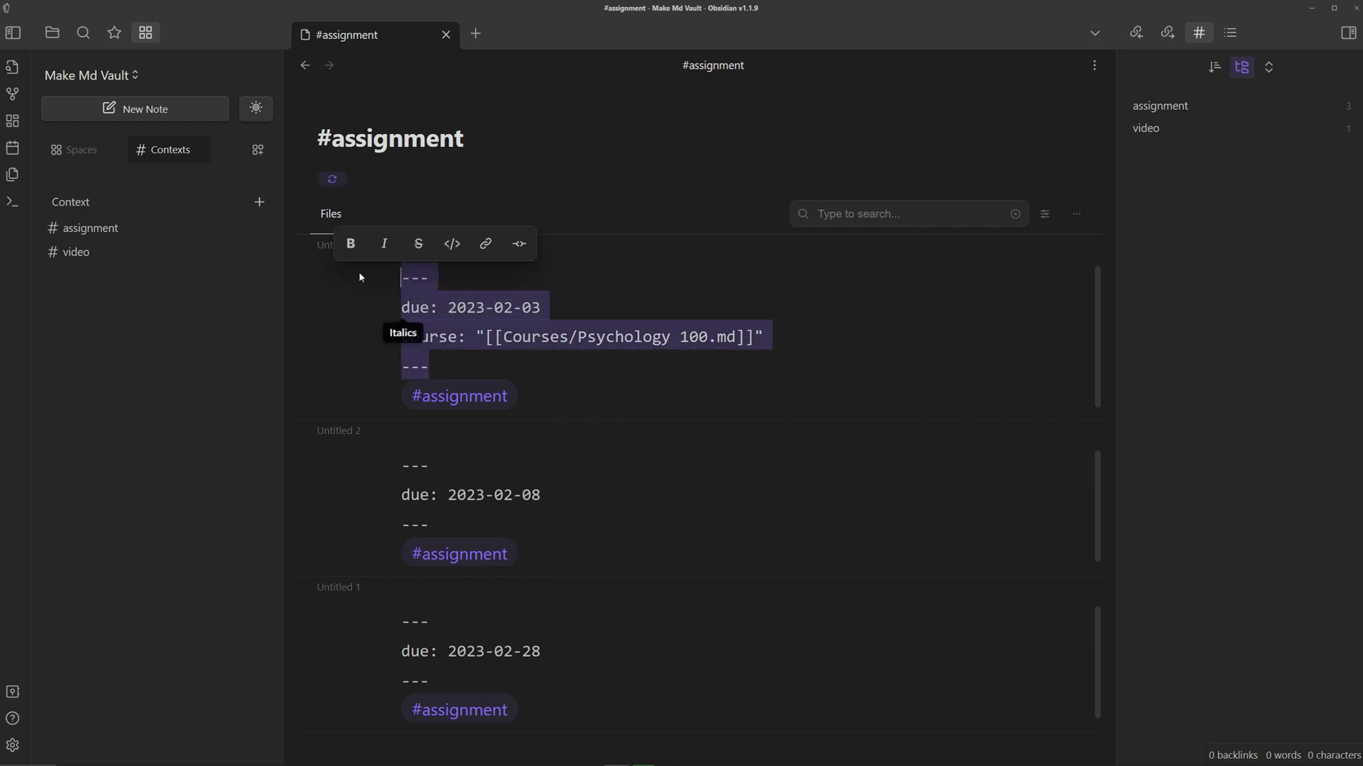
{"action": "left_click", "coordinate": [484, 524]}
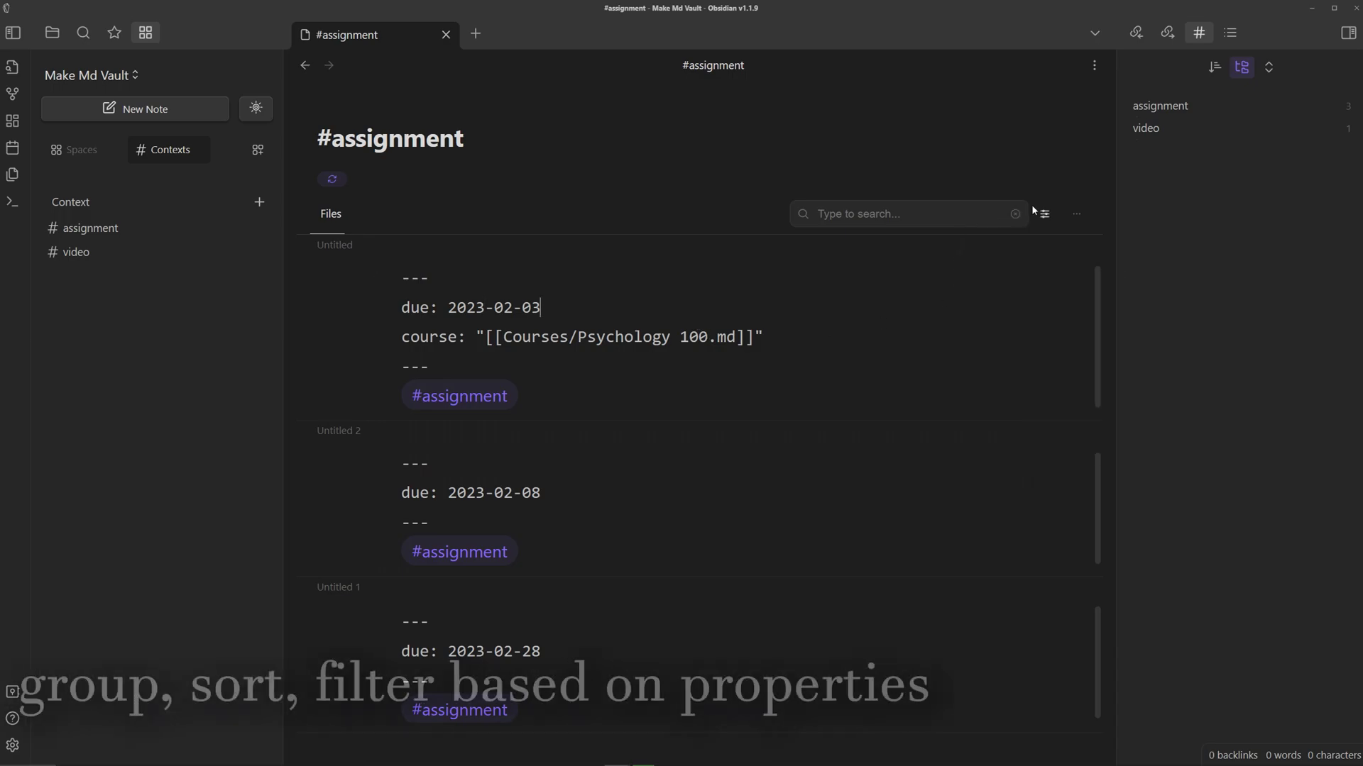
Group the #assignment table by course and save it as the 'By Course' view.
{"action": "left_click", "coordinate": [1045, 214]}
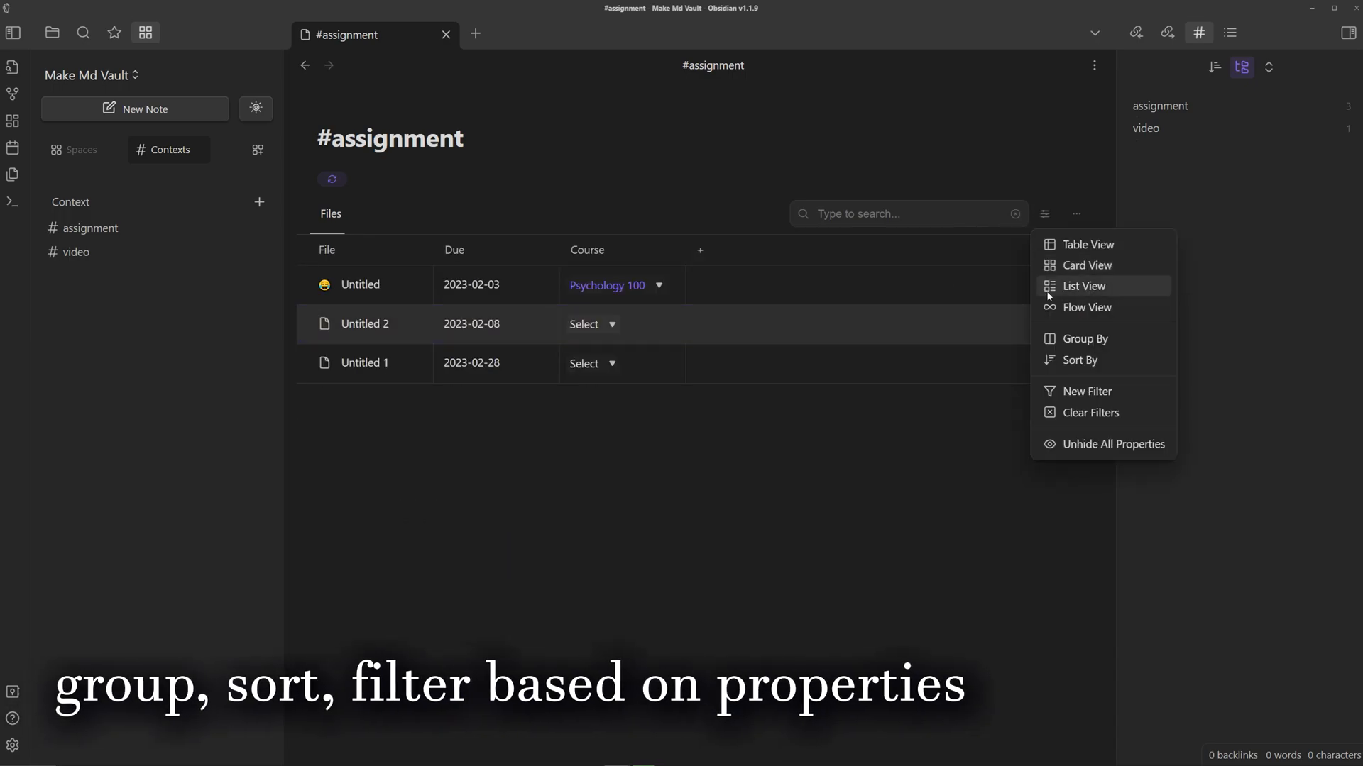
{"action": "mouse_move", "coordinate": [1085, 337]}
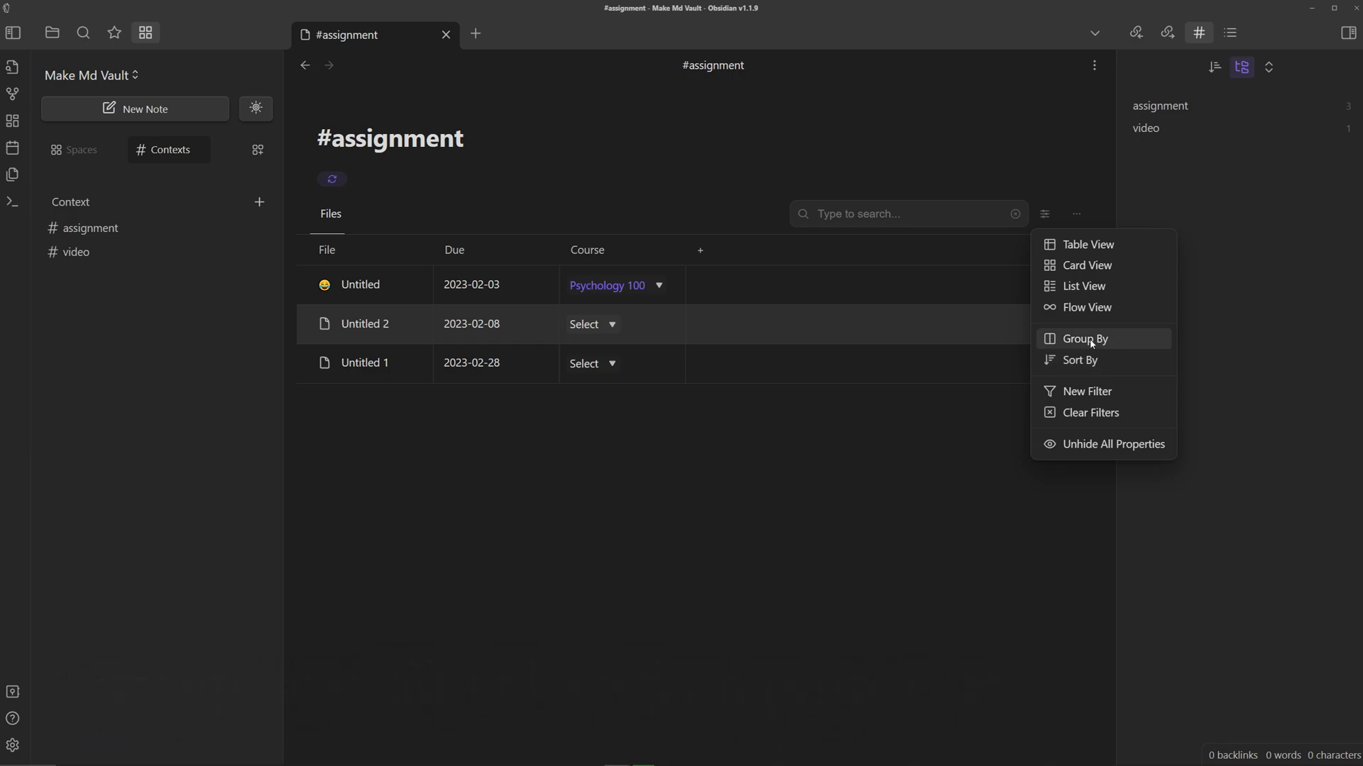
{"action": "left_click", "coordinate": [1084, 337]}
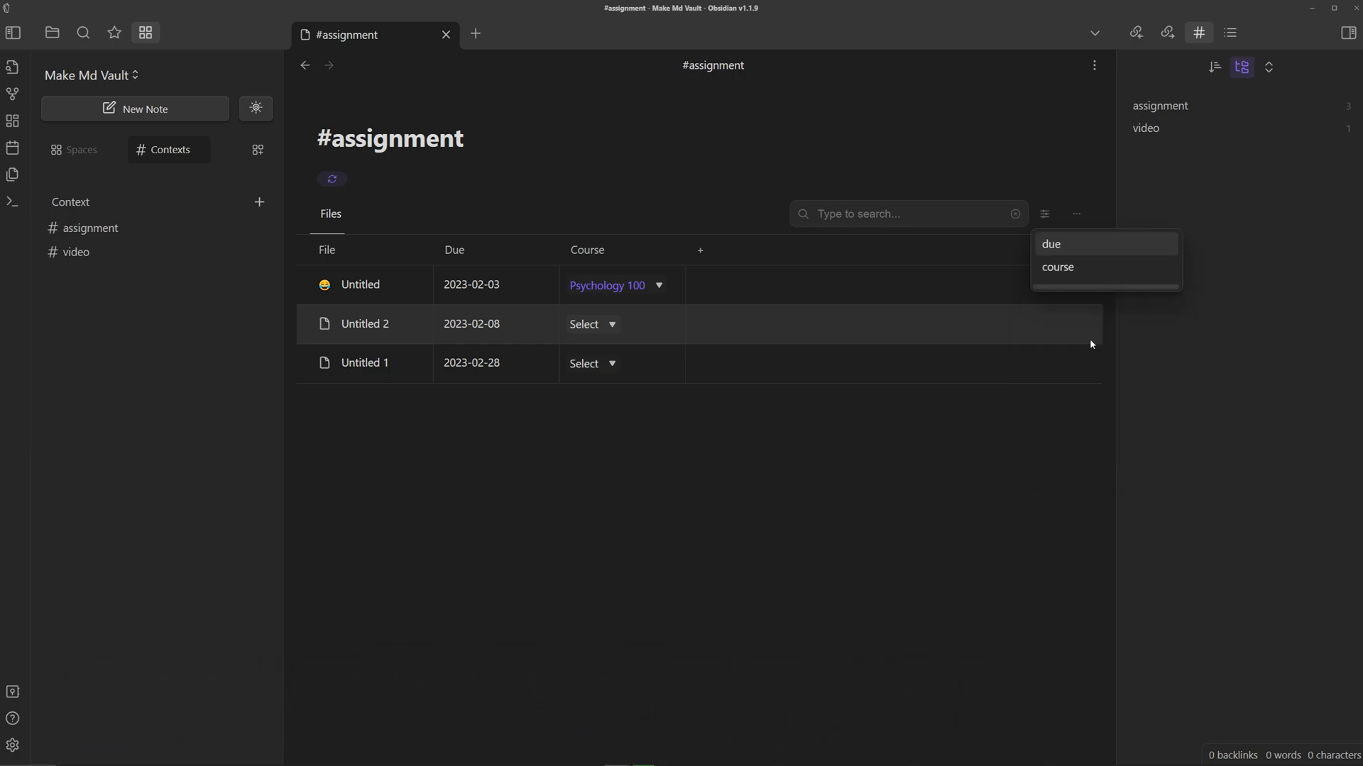
{"action": "mouse_move", "coordinate": [1058, 266]}
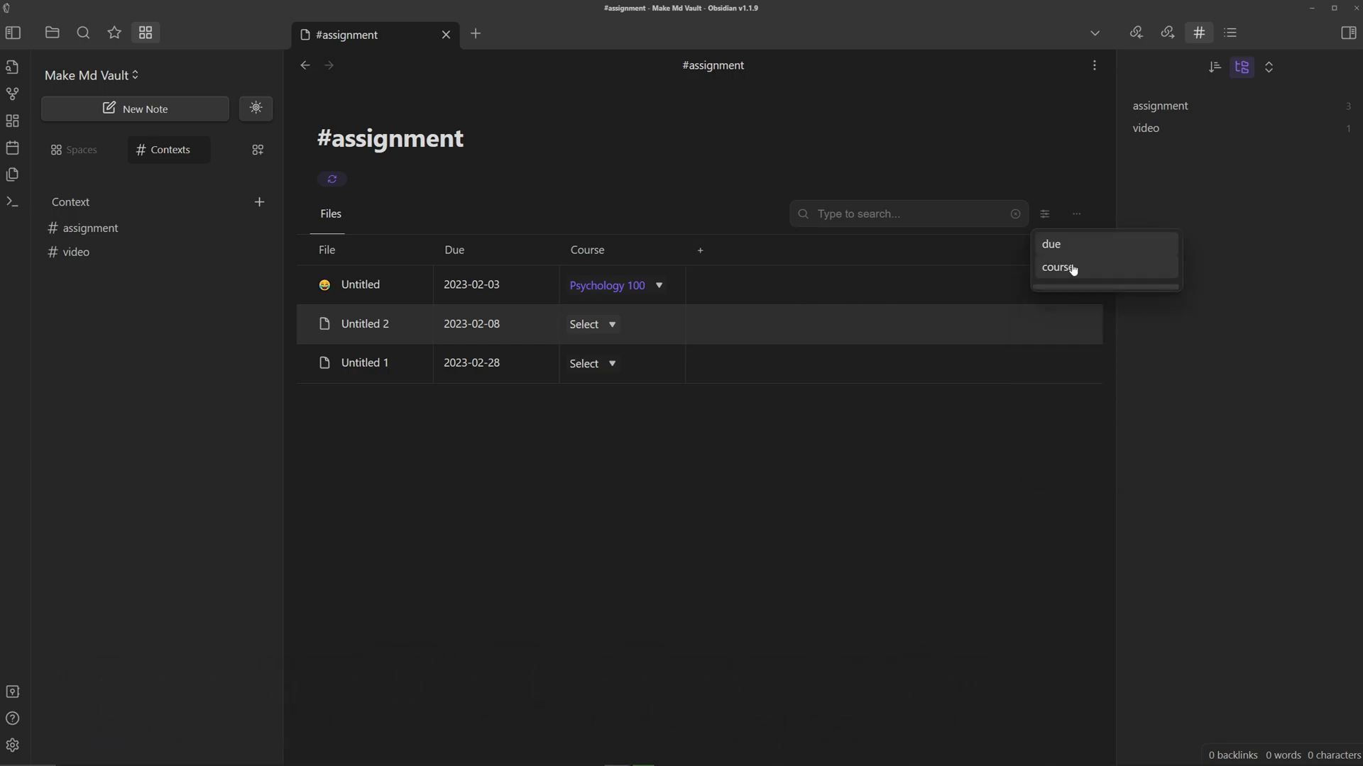
{"action": "left_click", "coordinate": [1056, 267]}
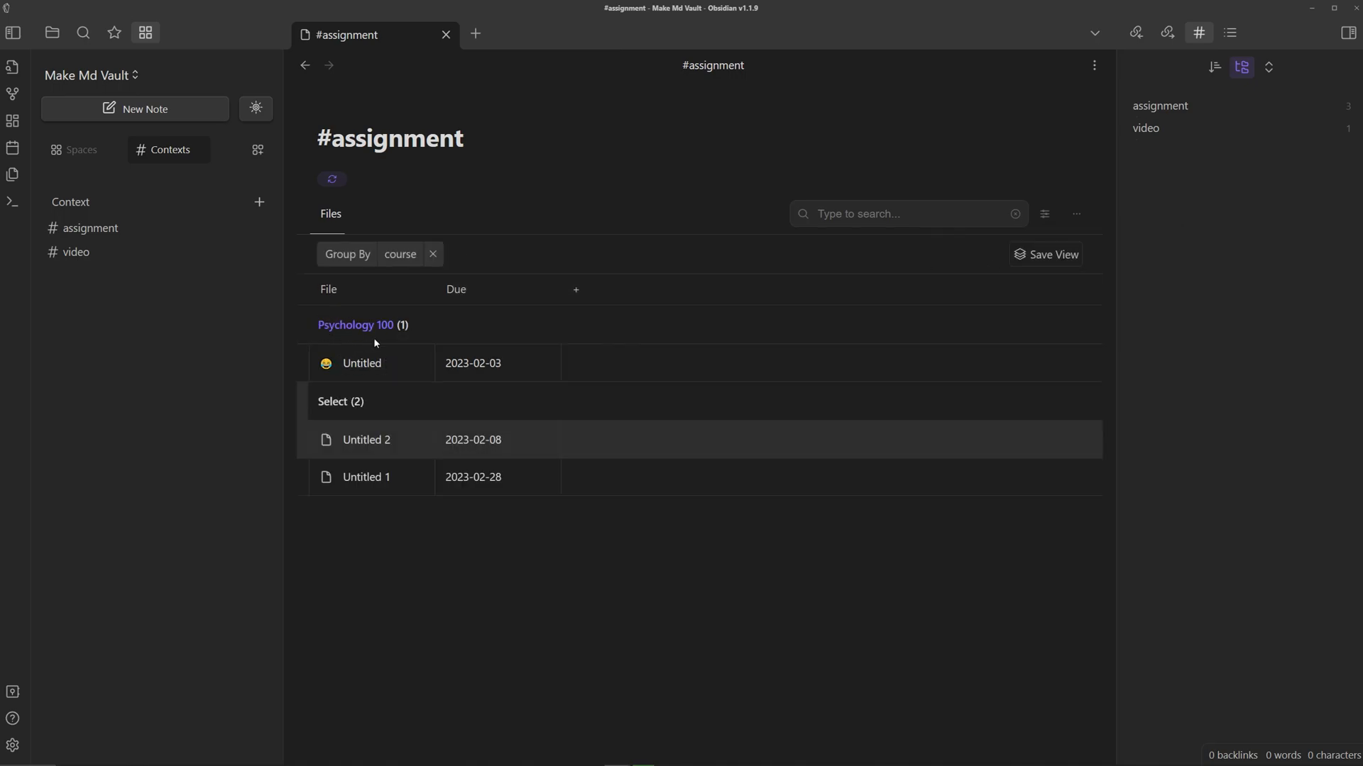
{"action": "mouse_move", "coordinate": [297, 477]}
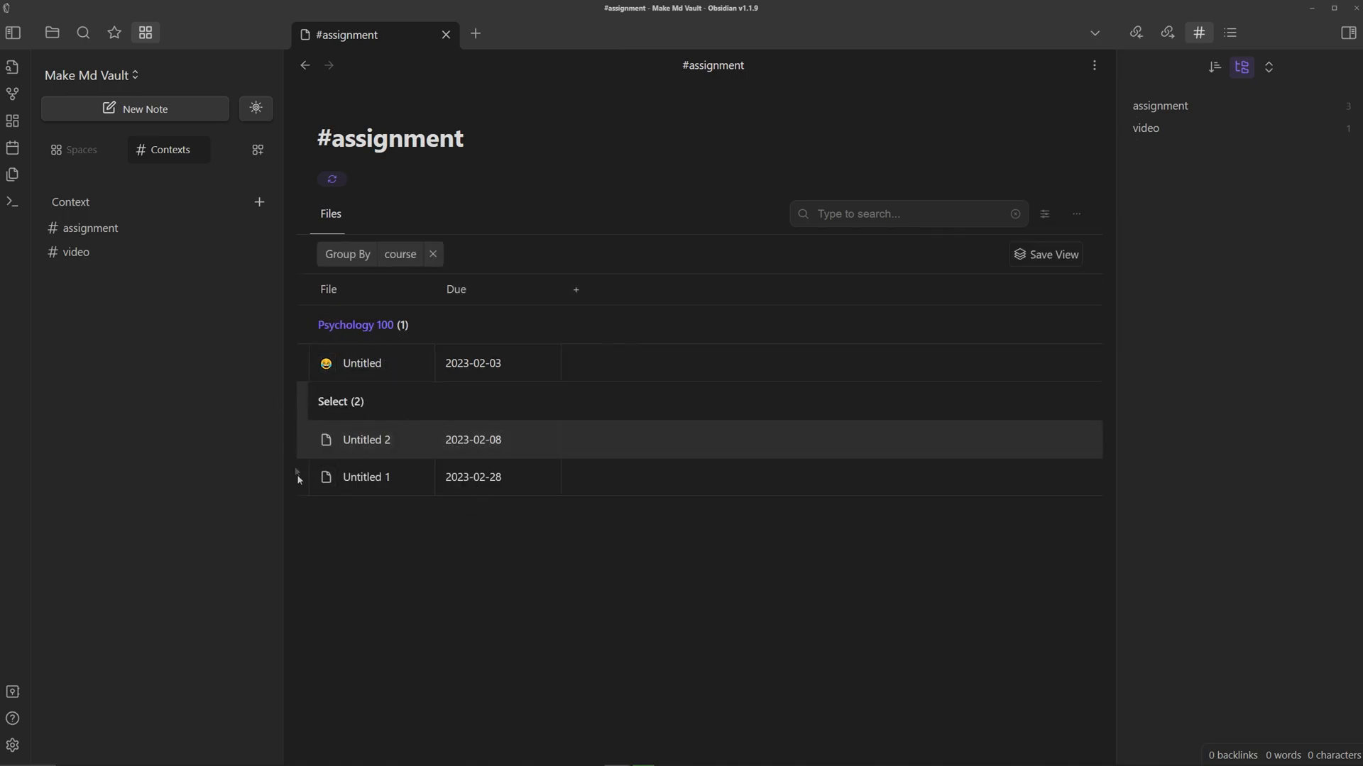
{"action": "left_click", "coordinate": [1052, 255]}
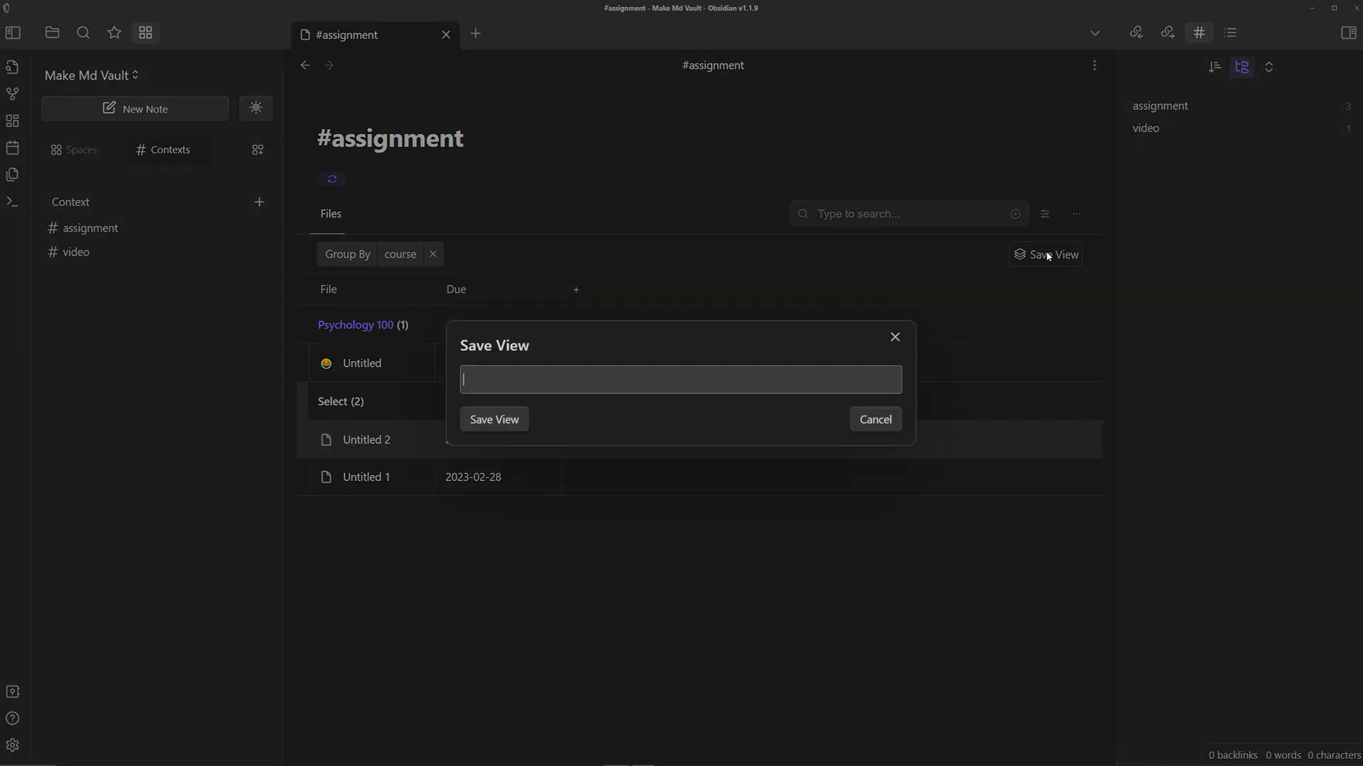
{"action": "type", "text": "By Course"}
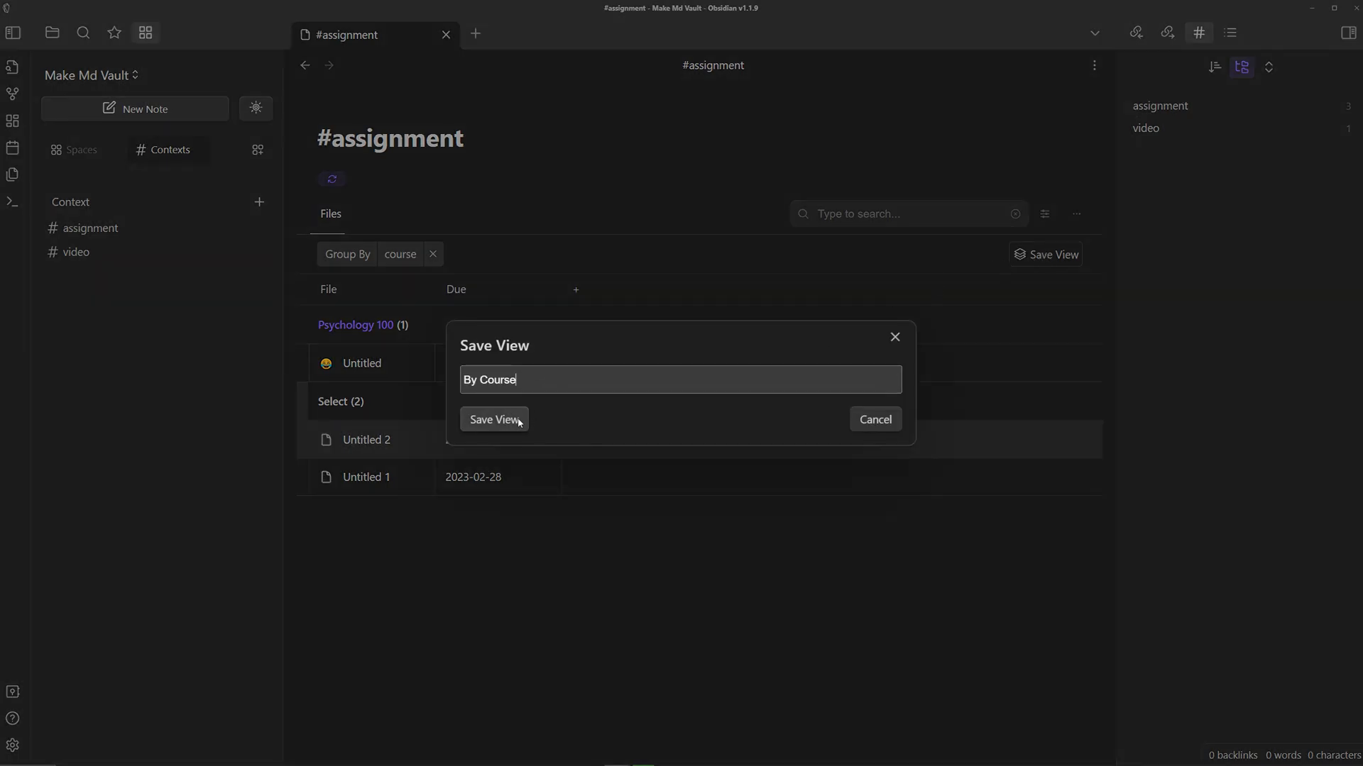
{"action": "left_click", "coordinate": [494, 419]}
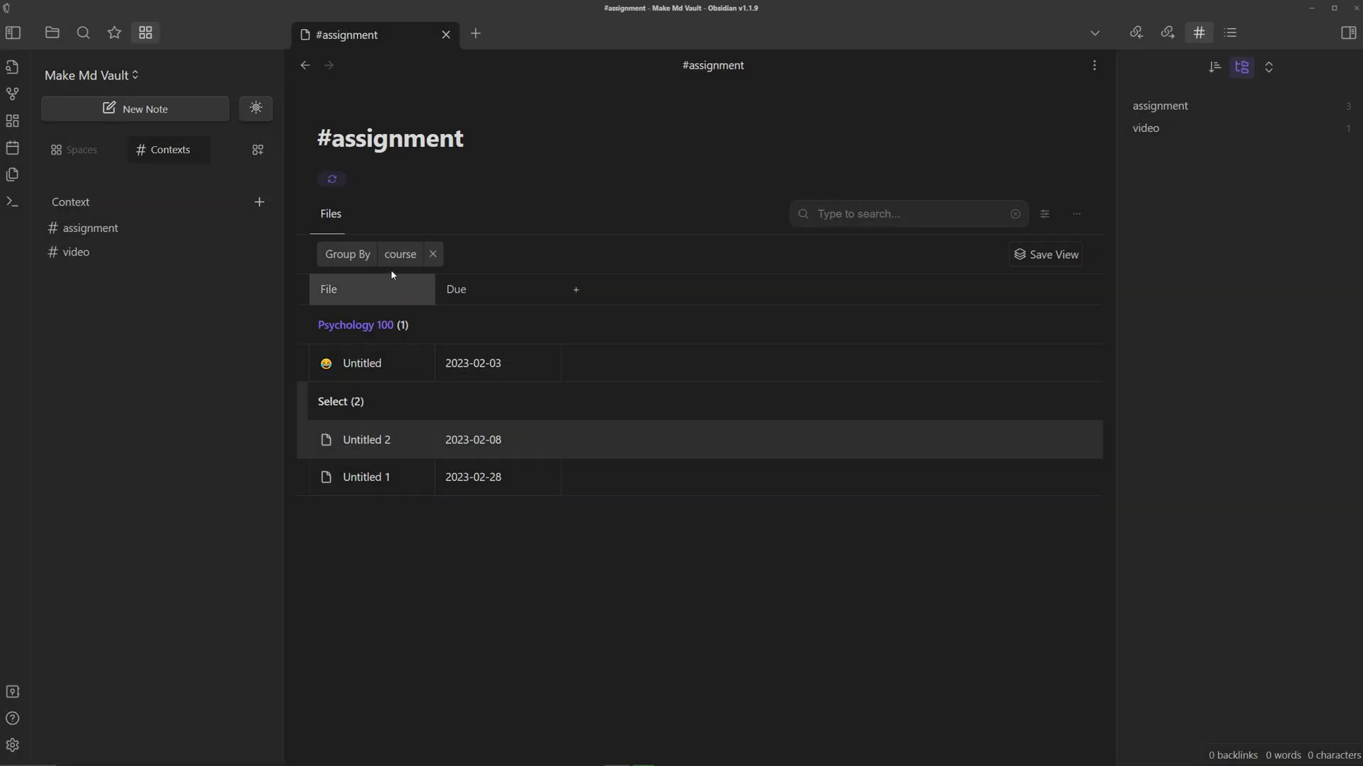
Sort the assignments by due date, earliest first.
{"action": "left_click", "coordinate": [1075, 214]}
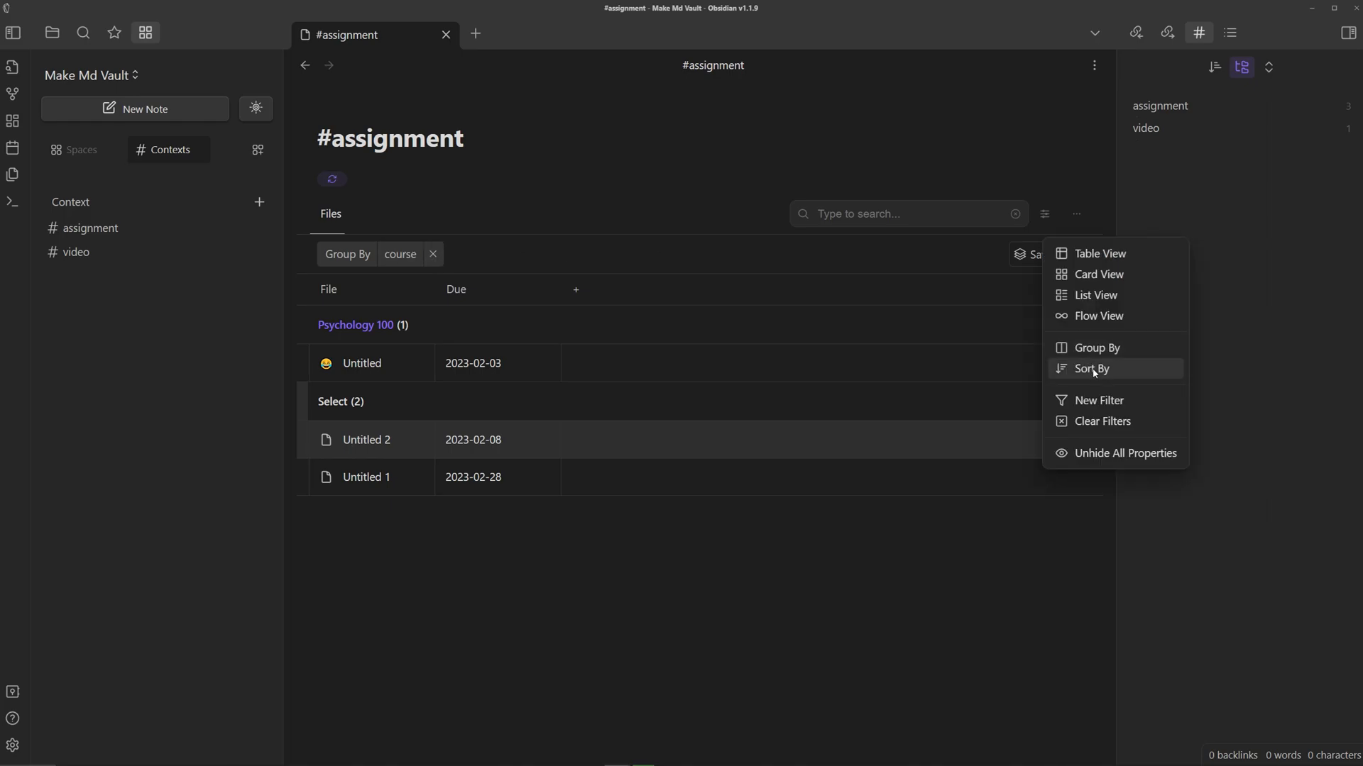
{"action": "mouse_move", "coordinate": [1095, 372]}
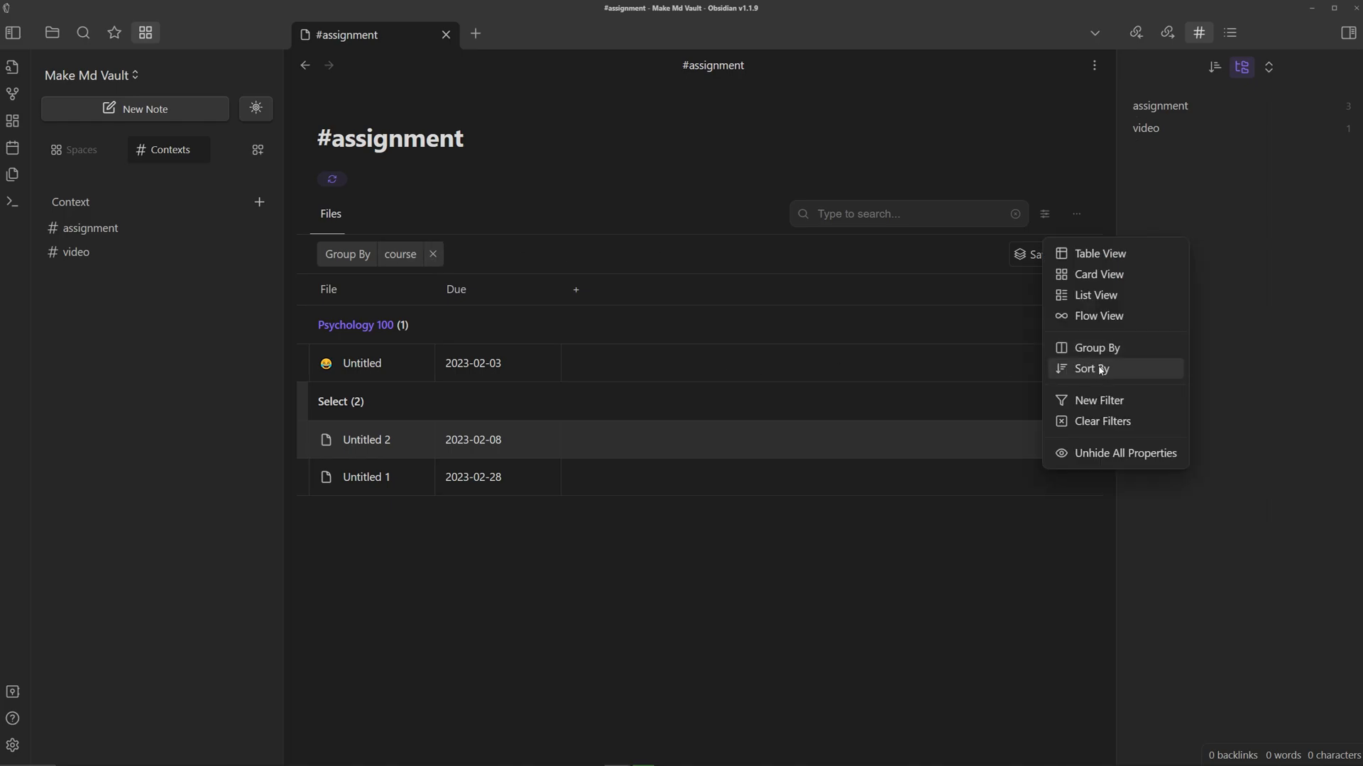
{"action": "mouse_move", "coordinate": [678, 452]}
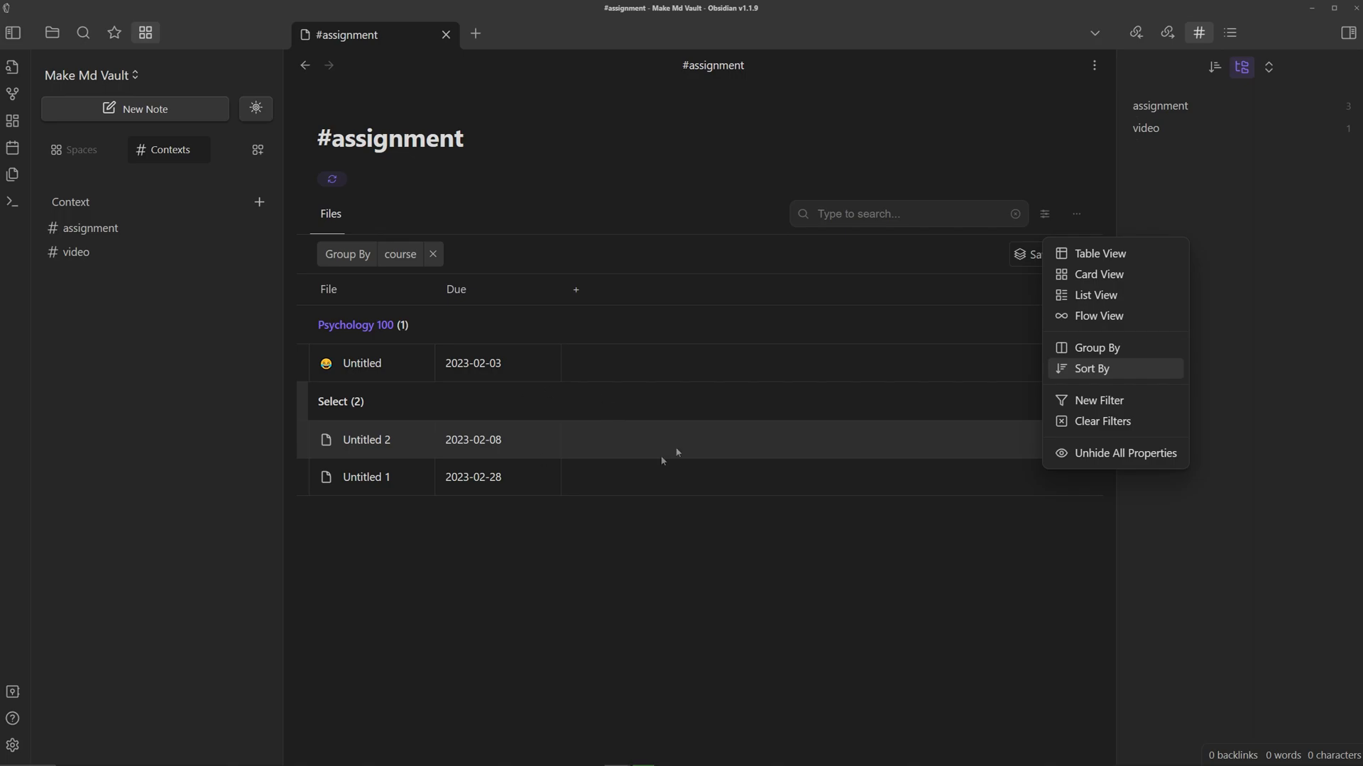
{"action": "left_click", "coordinate": [1088, 368]}
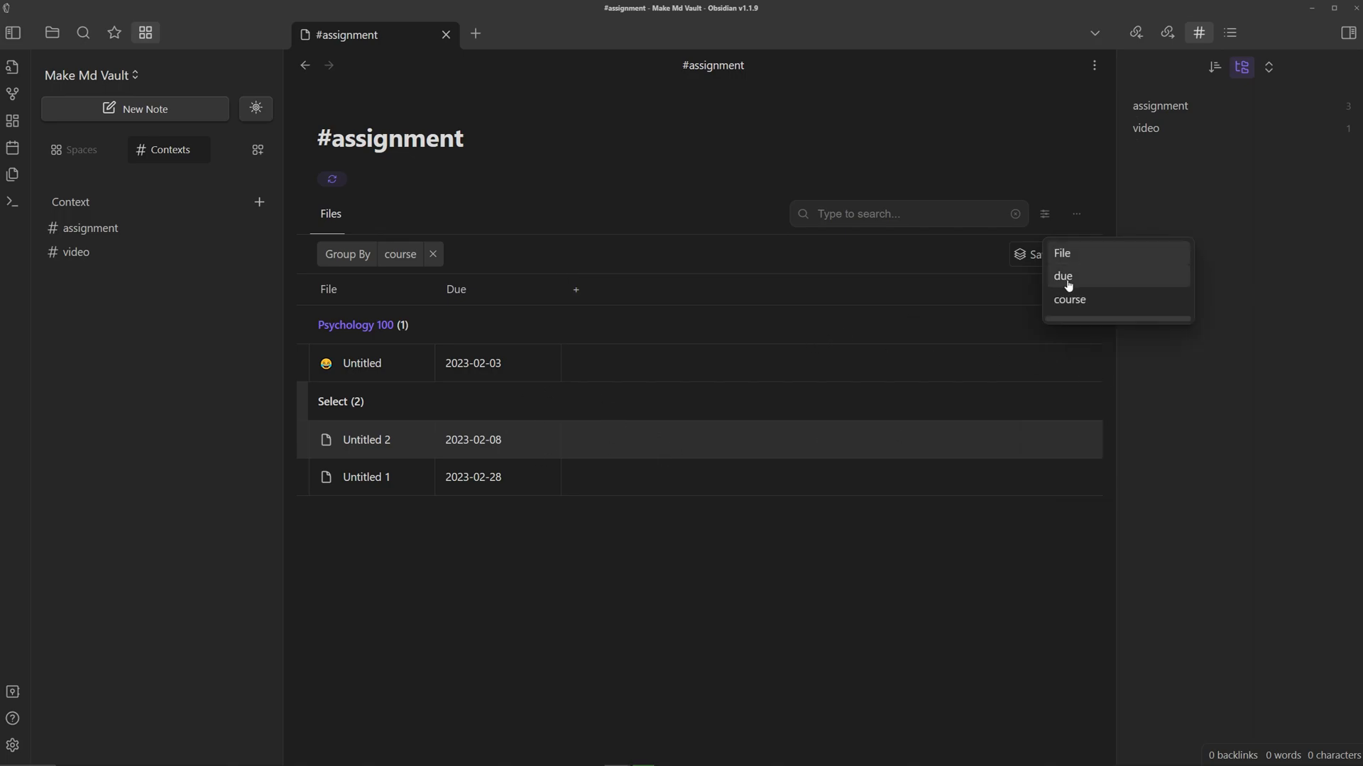
{"action": "left_click", "coordinate": [1062, 276]}
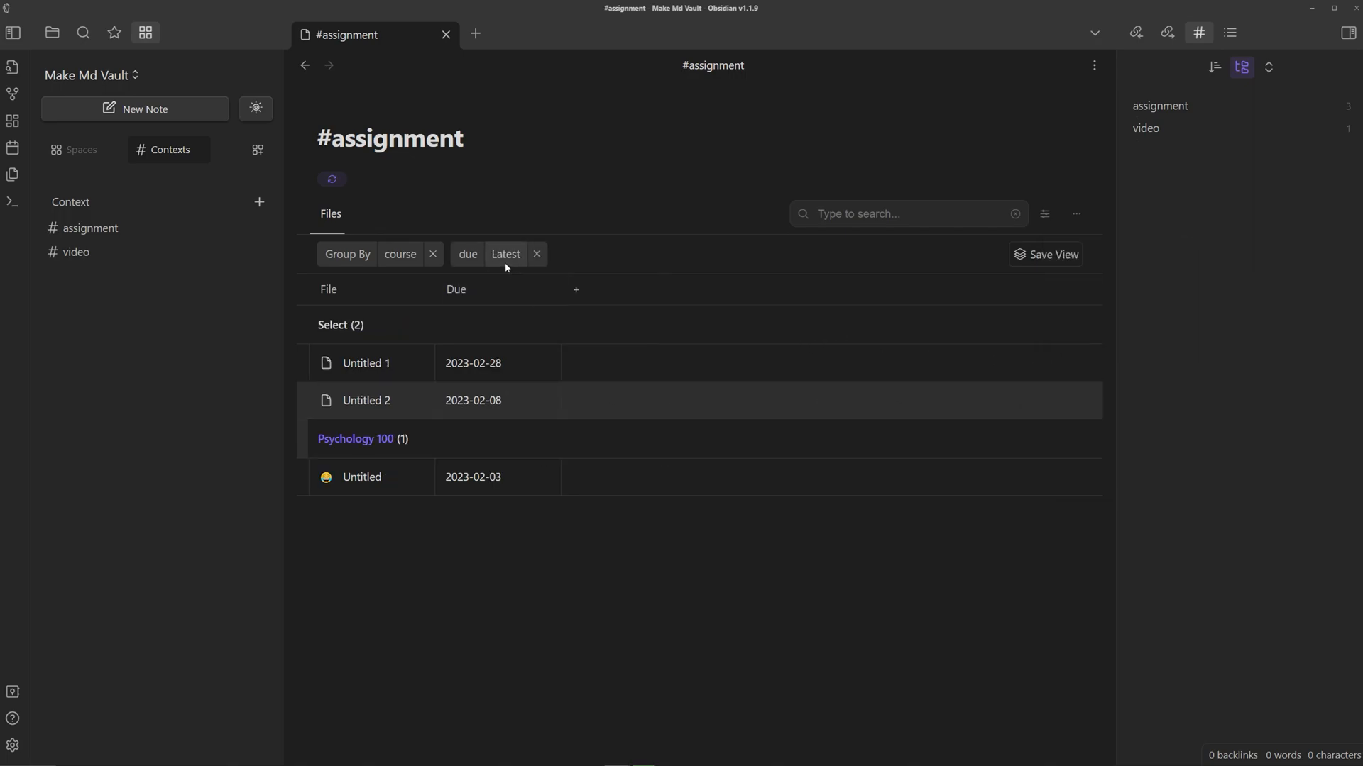
{"action": "left_click", "coordinate": [1076, 213]}
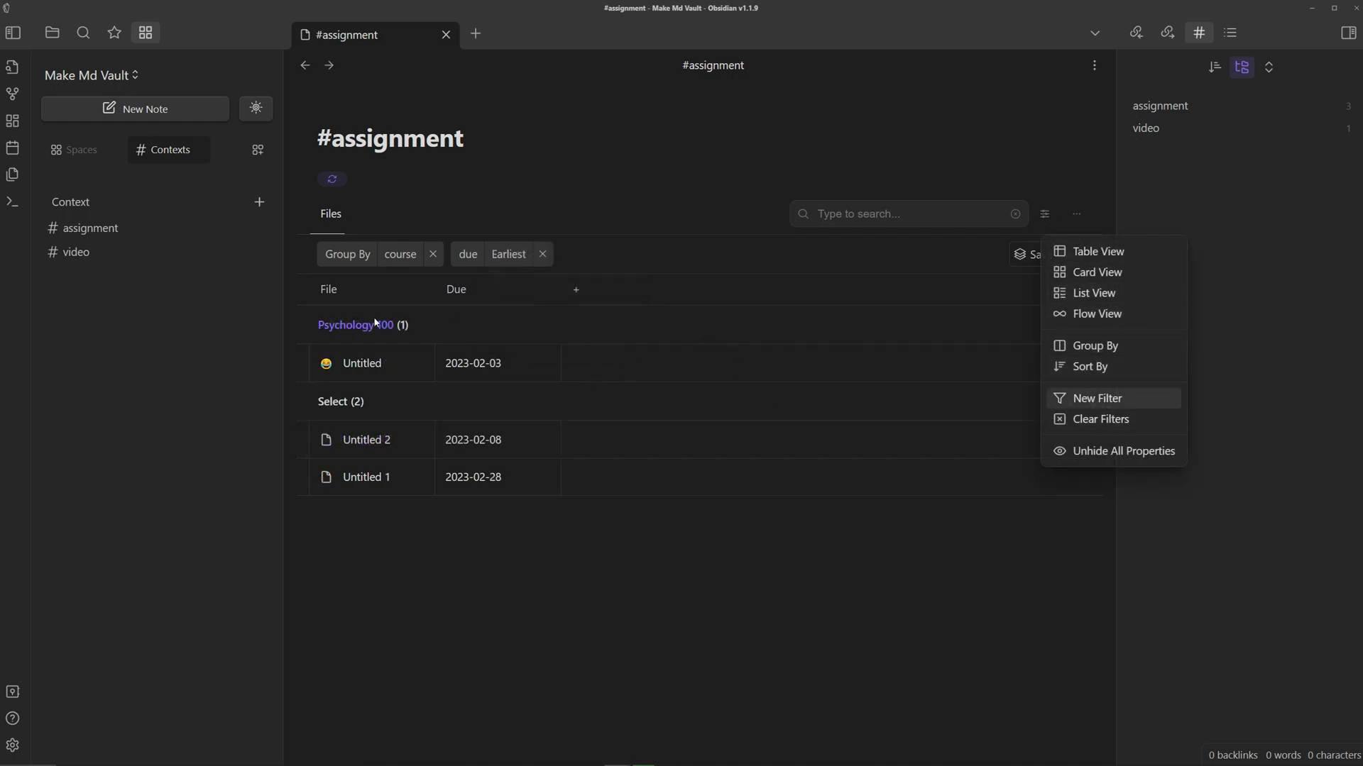
{"action": "mouse_move", "coordinate": [1108, 398]}
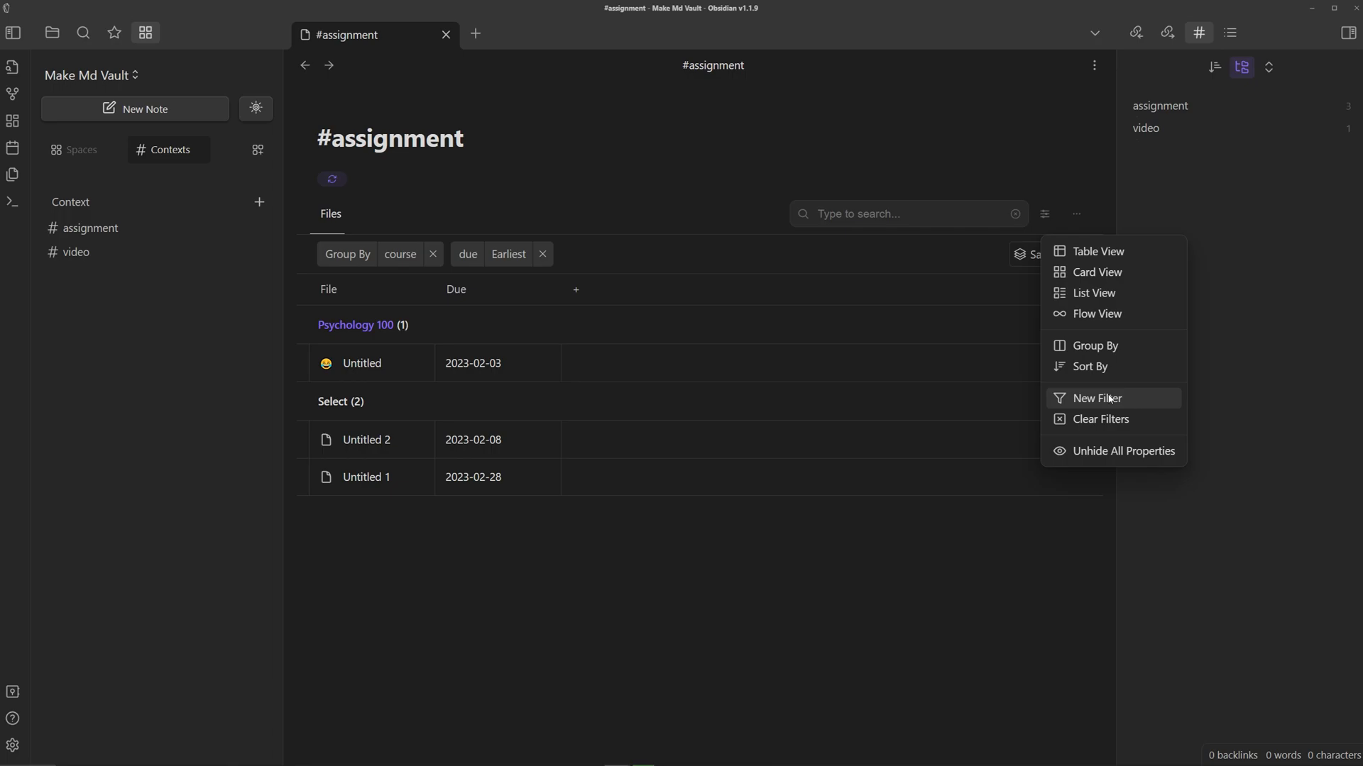
Filter #assignment to course Psychology 100, then check the Untitled note and return.
{"action": "left_click", "coordinate": [1096, 399]}
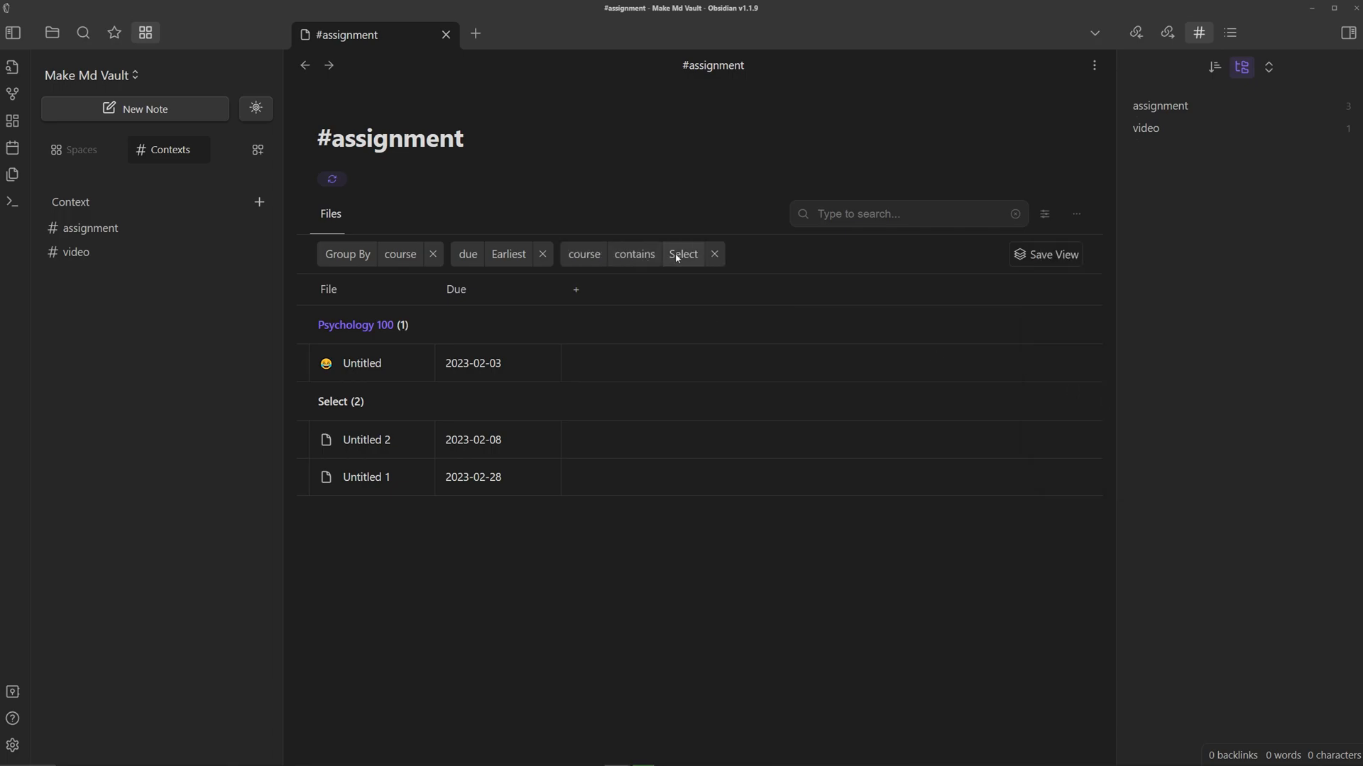
{"action": "left_click", "coordinate": [684, 254]}
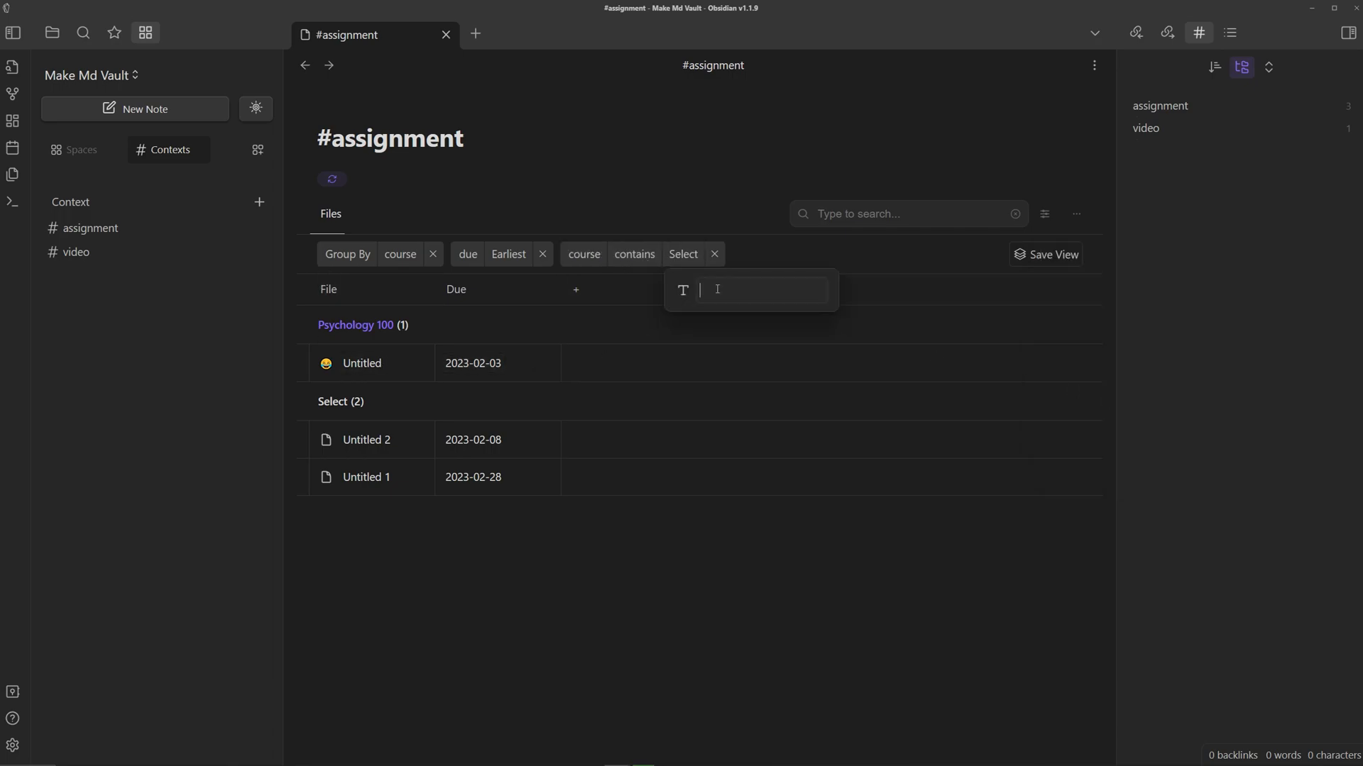
{"action": "type", "text": "Psychology 100"}
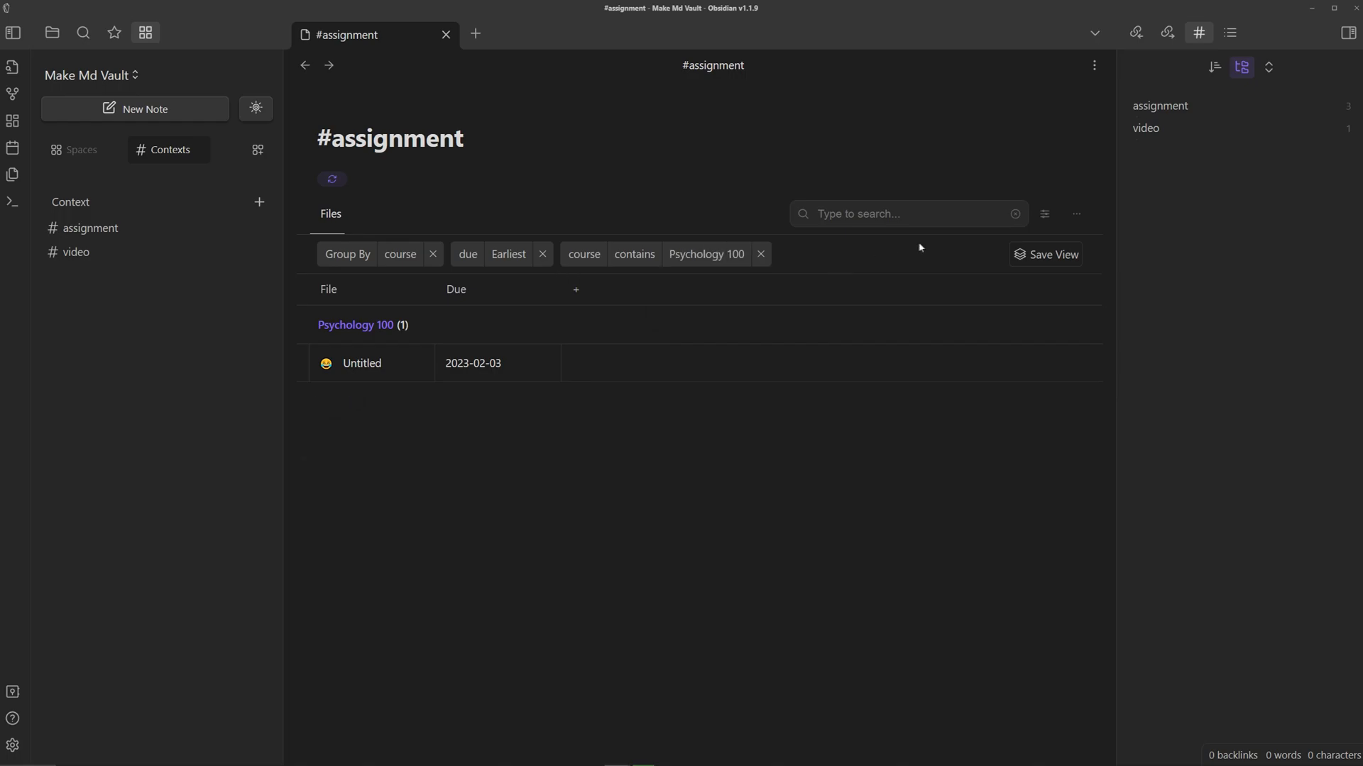
{"action": "mouse_move", "coordinate": [1064, 232]}
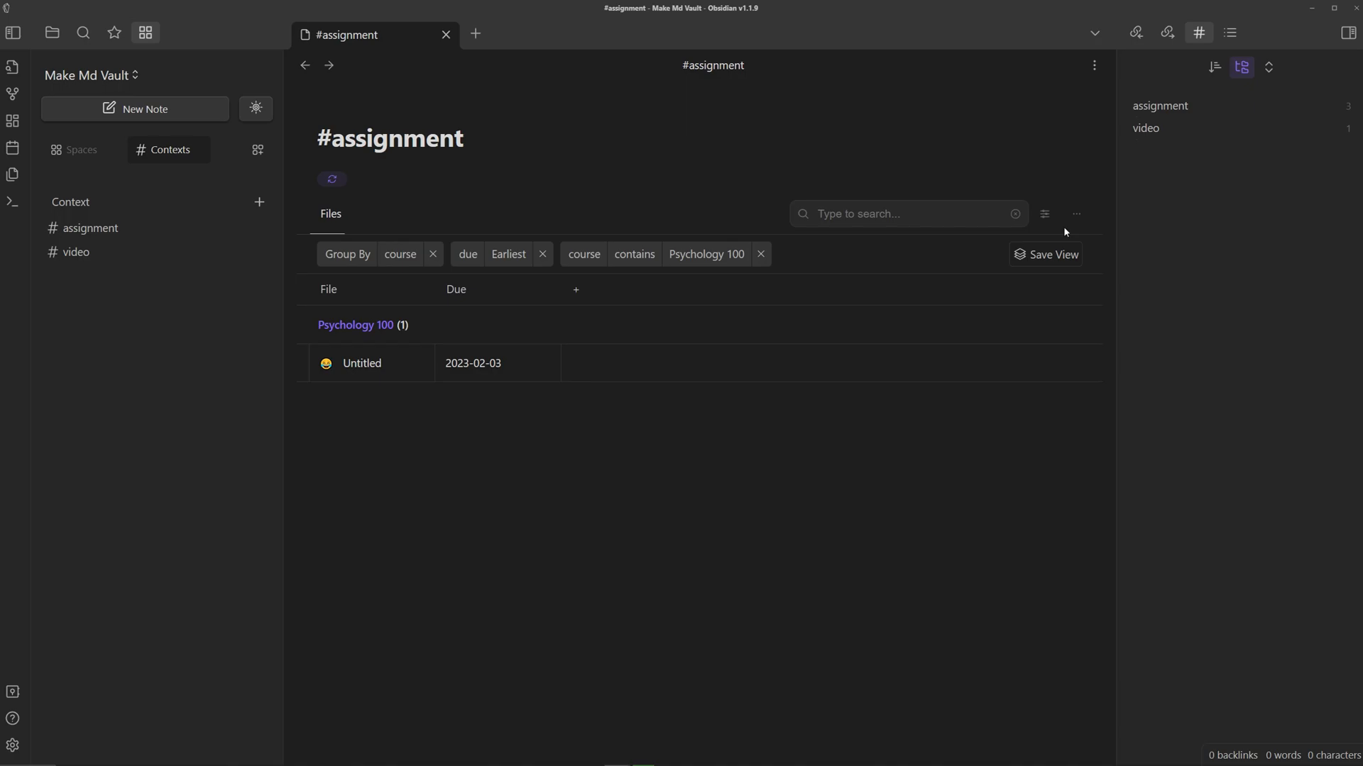
{"action": "mouse_move", "coordinate": [604, 479]}
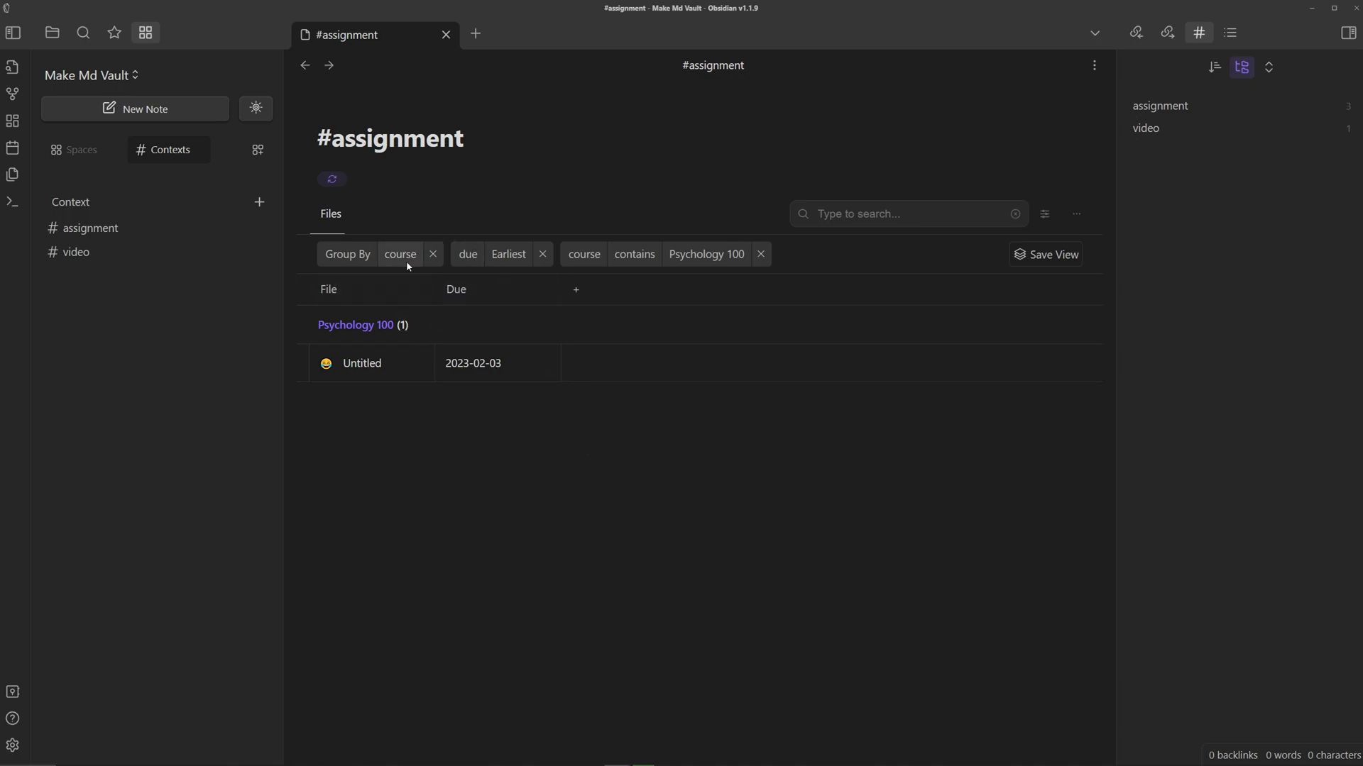
{"action": "mouse_move", "coordinate": [554, 319]}
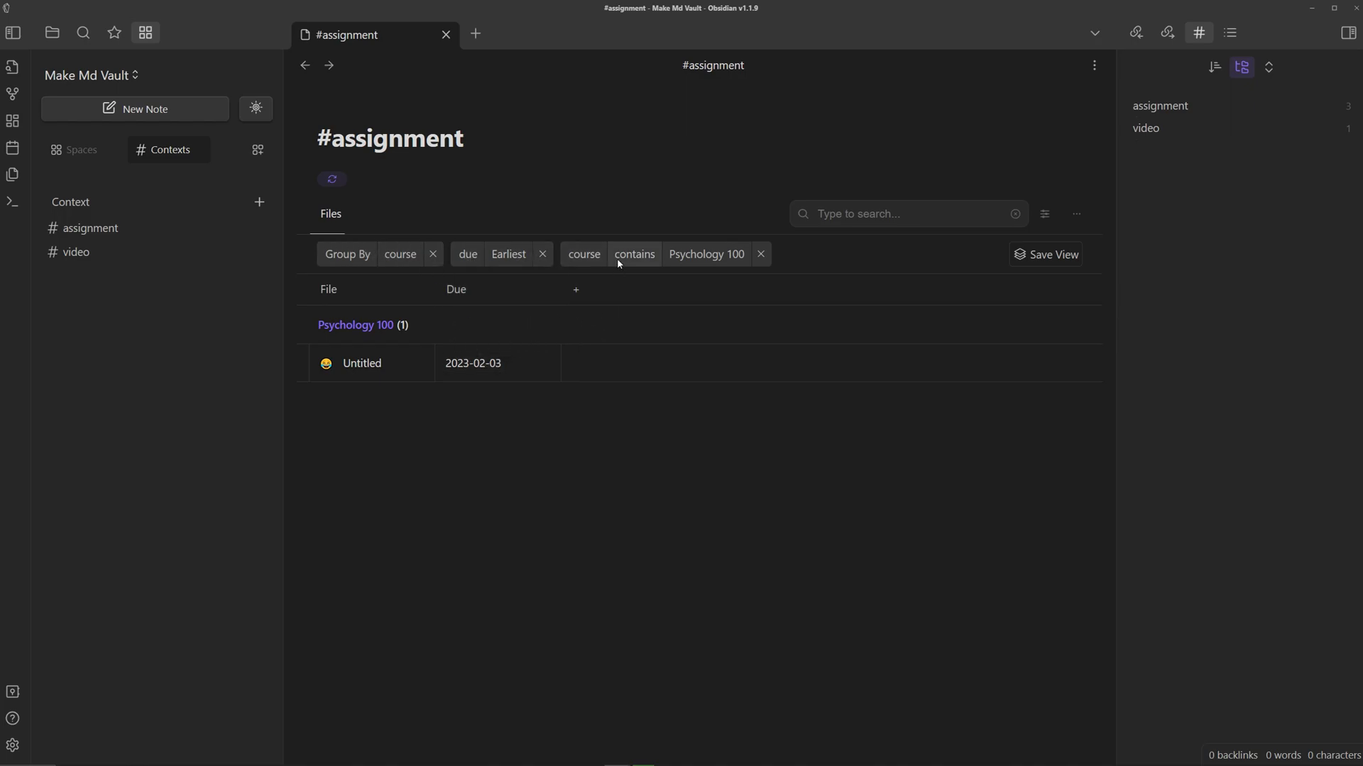
{"action": "left_click", "coordinate": [361, 364]}
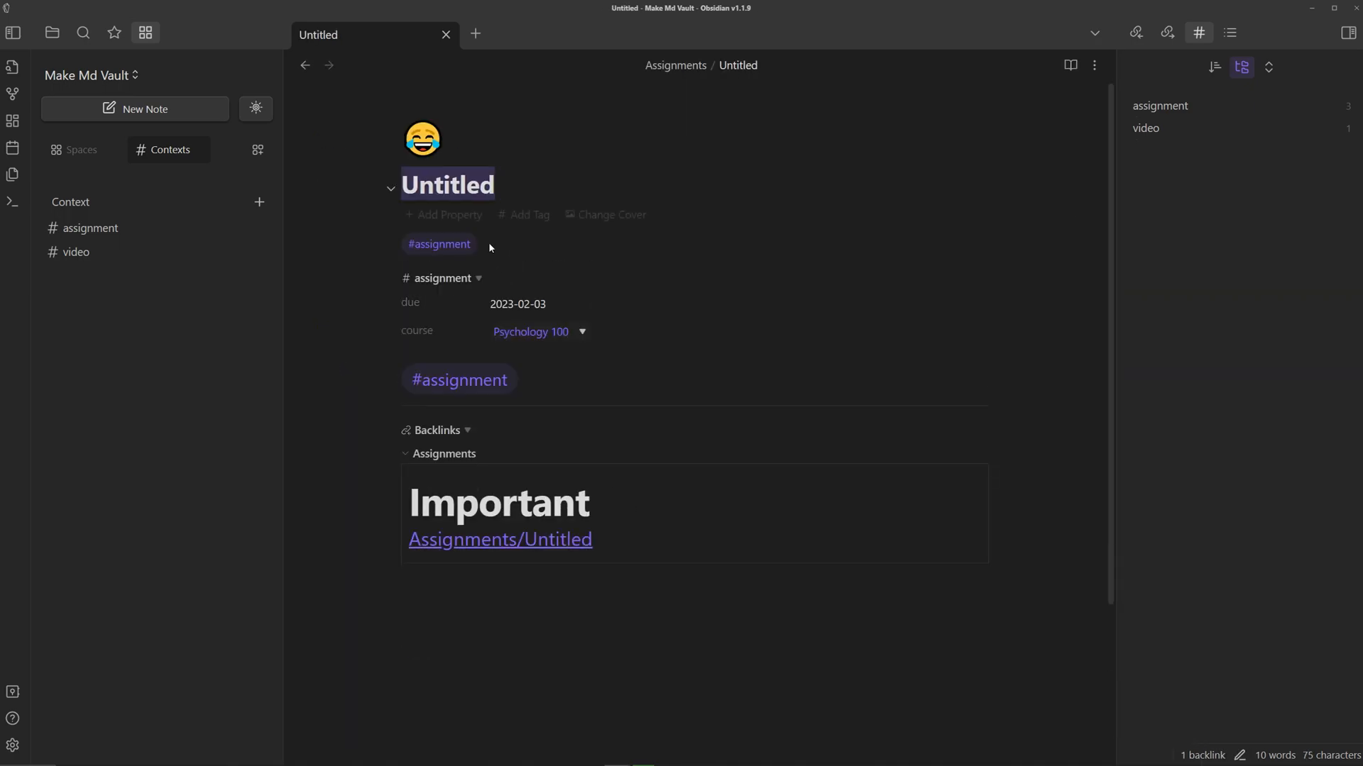
{"action": "left_click", "coordinate": [437, 245]}
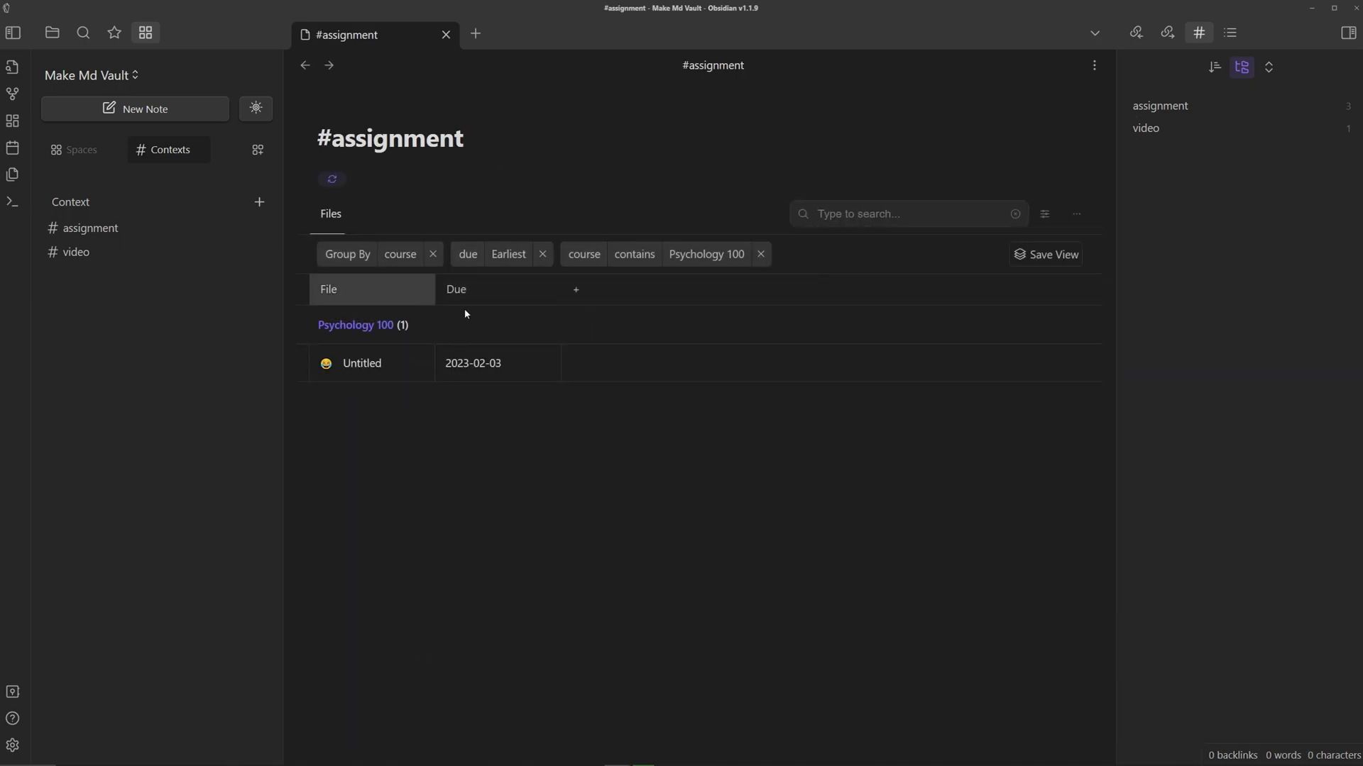